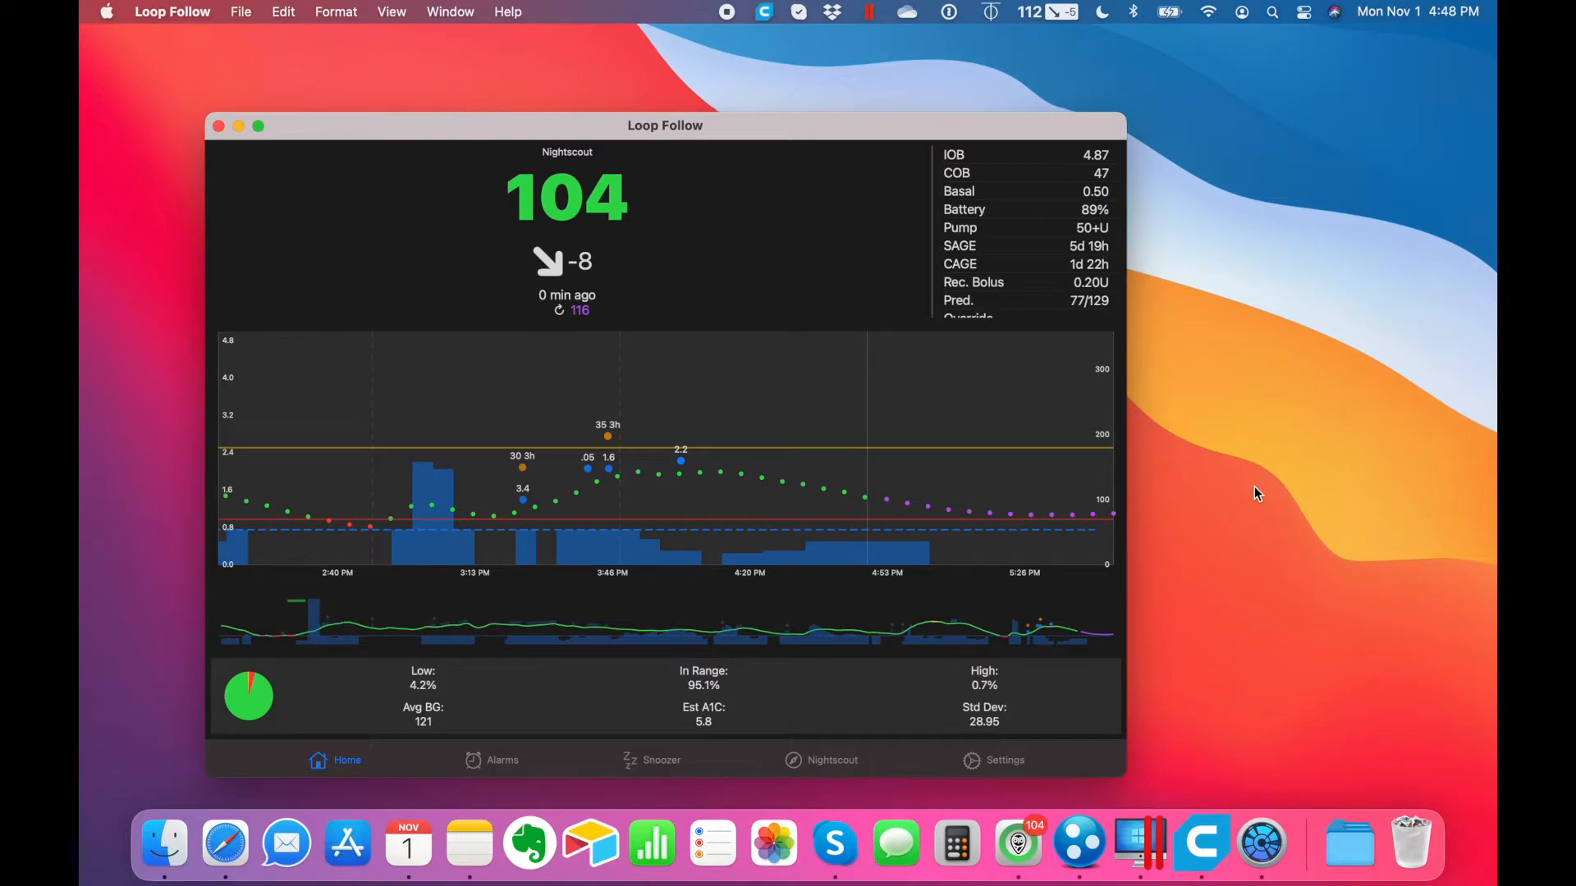
- Hide the Loop Follow window, capture the desktop and bring the new screenshot up for markup
{"action": "left_click", "coordinate": [218, 126]}
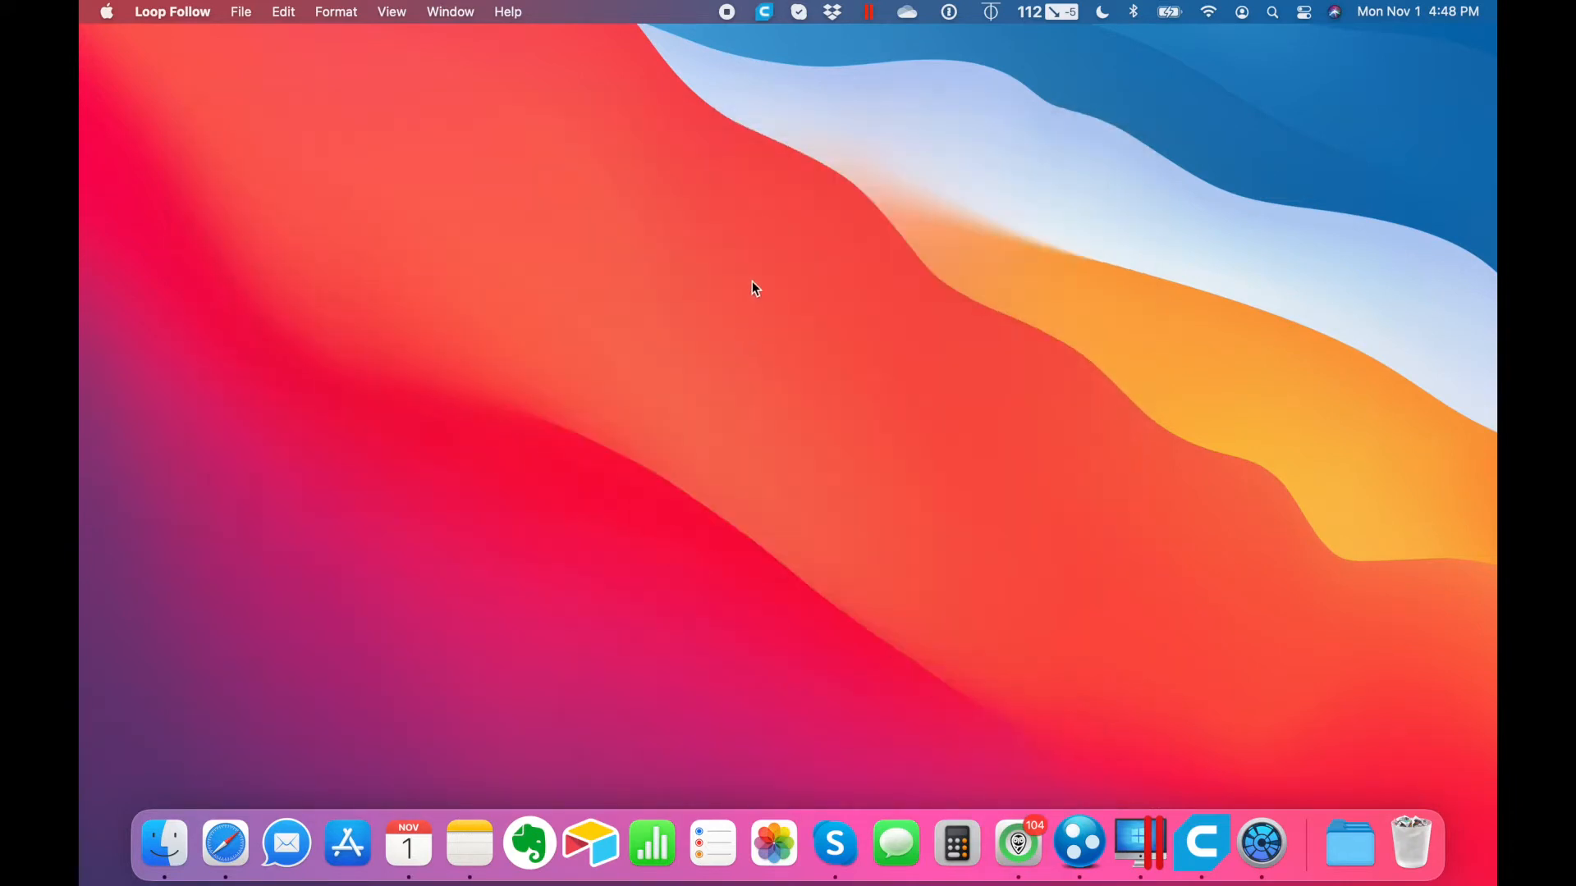
{"action": "mouse_move", "coordinate": [831, 292]}
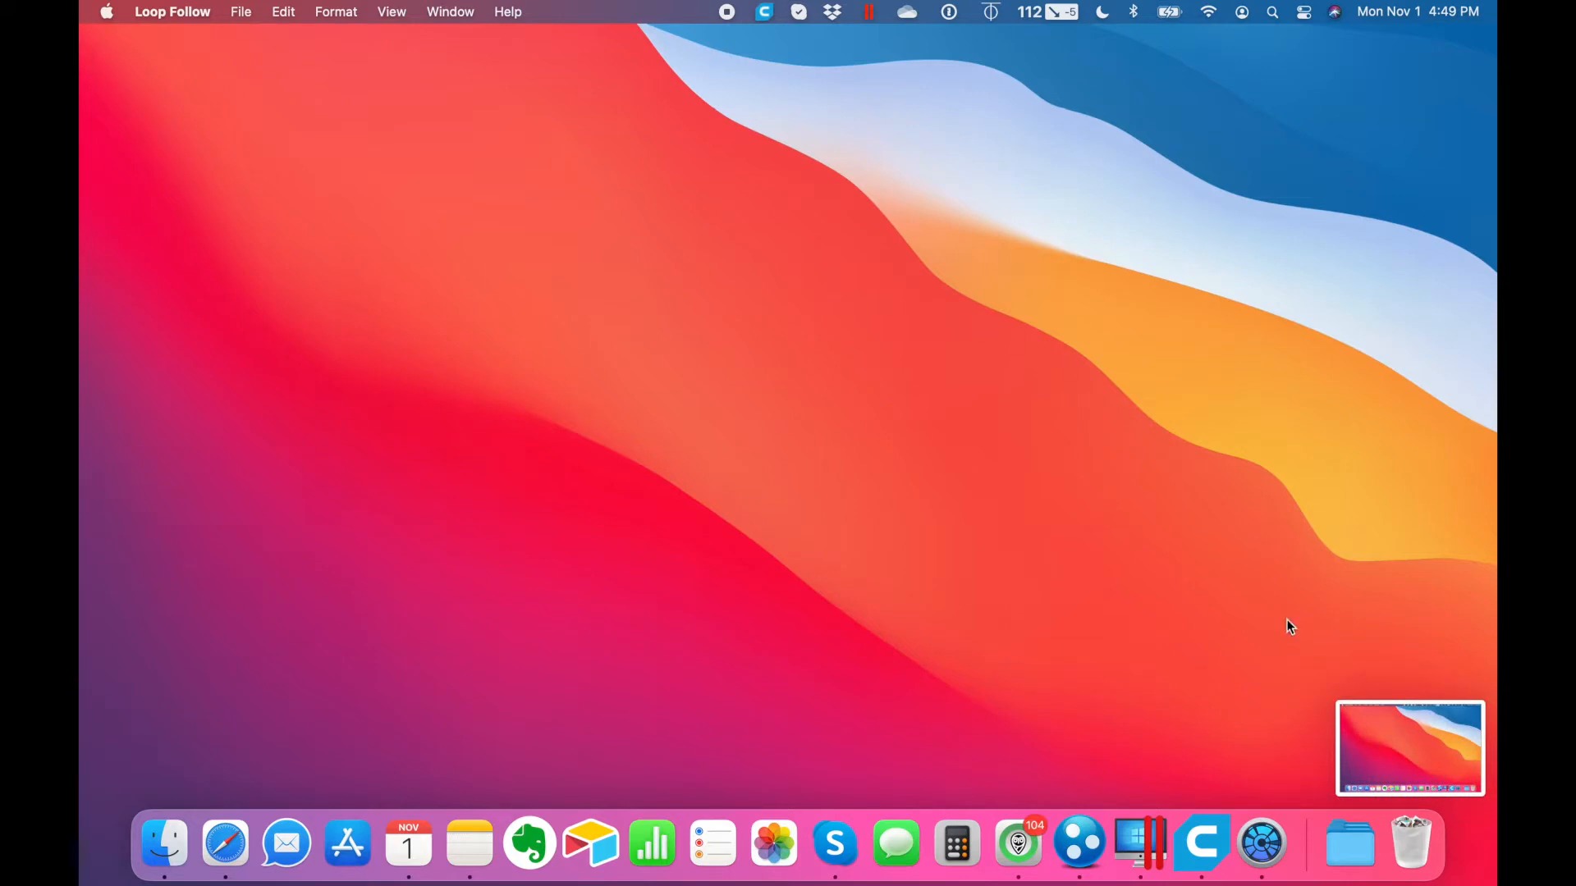
{"action": "left_click", "coordinate": [1408, 747]}
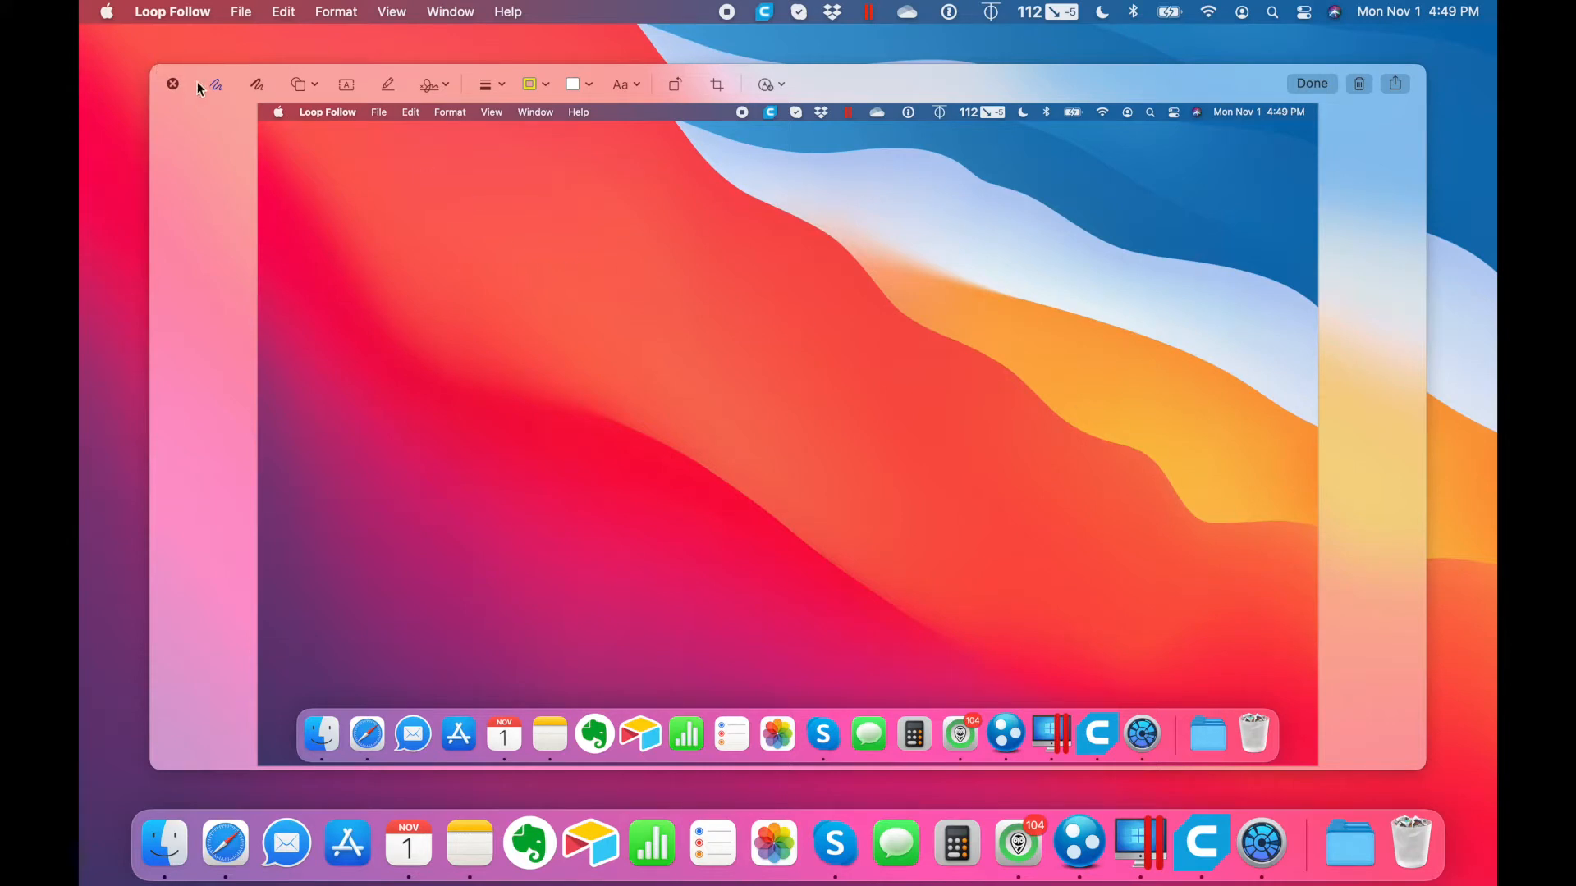
{"action": "mouse_move", "coordinate": [657, 82]}
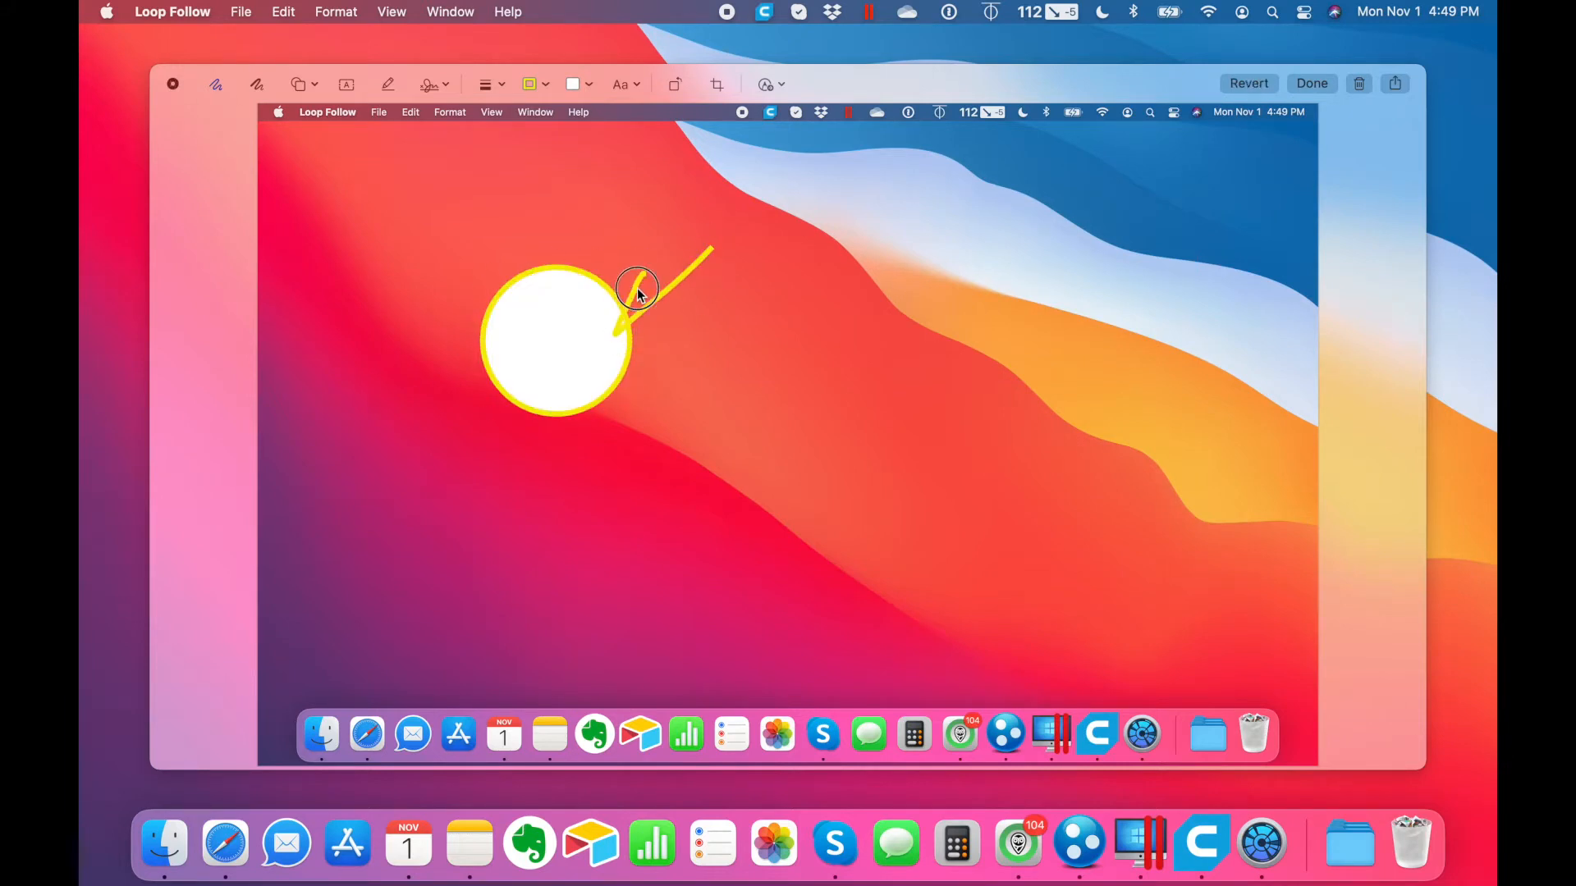
- Add an arrow and an "I don't know what this is" caption beside the circle, then save the annotated screenshot
{"action": "left_click", "coordinate": [663, 285]}
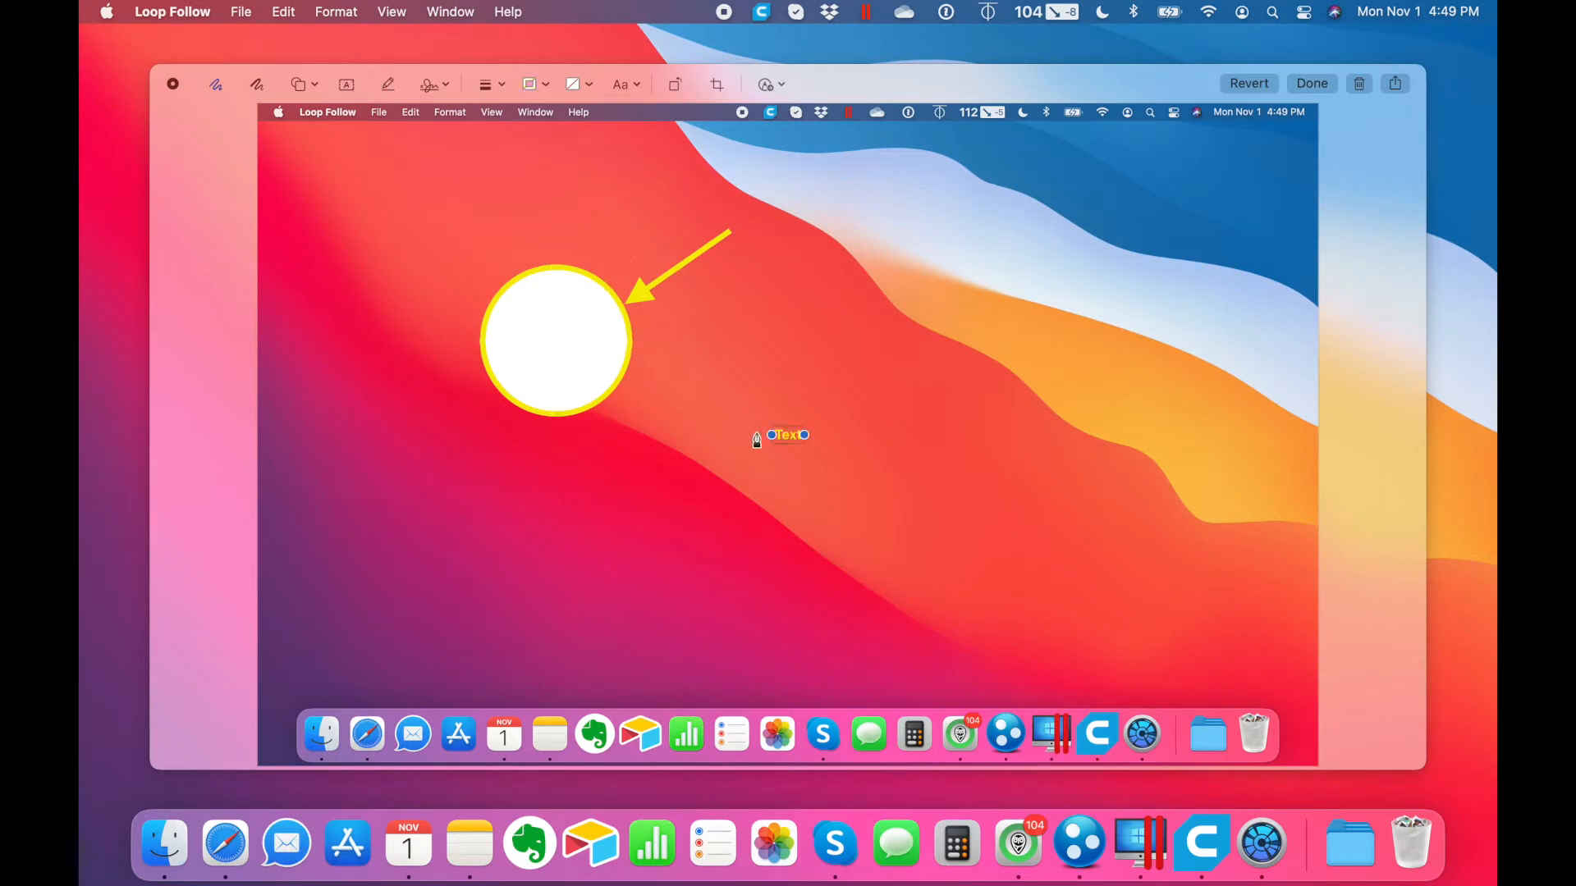
{"action": "left_click_drag", "start_coordinate": [787, 434], "coordinate": [763, 227]}
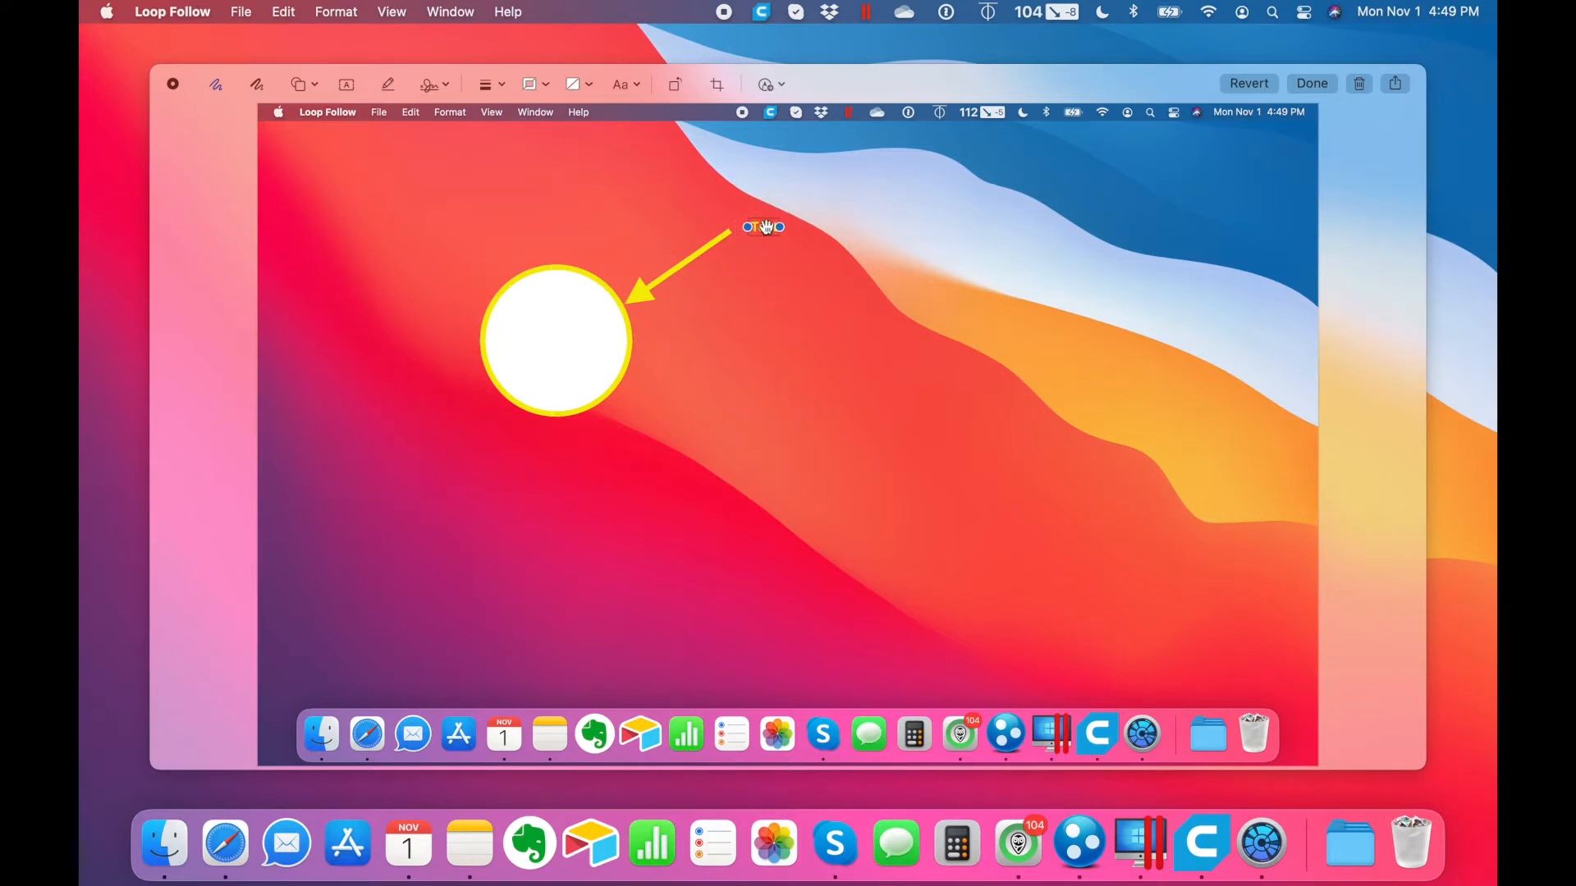
{"action": "type", "text": "I don't know what this is"}
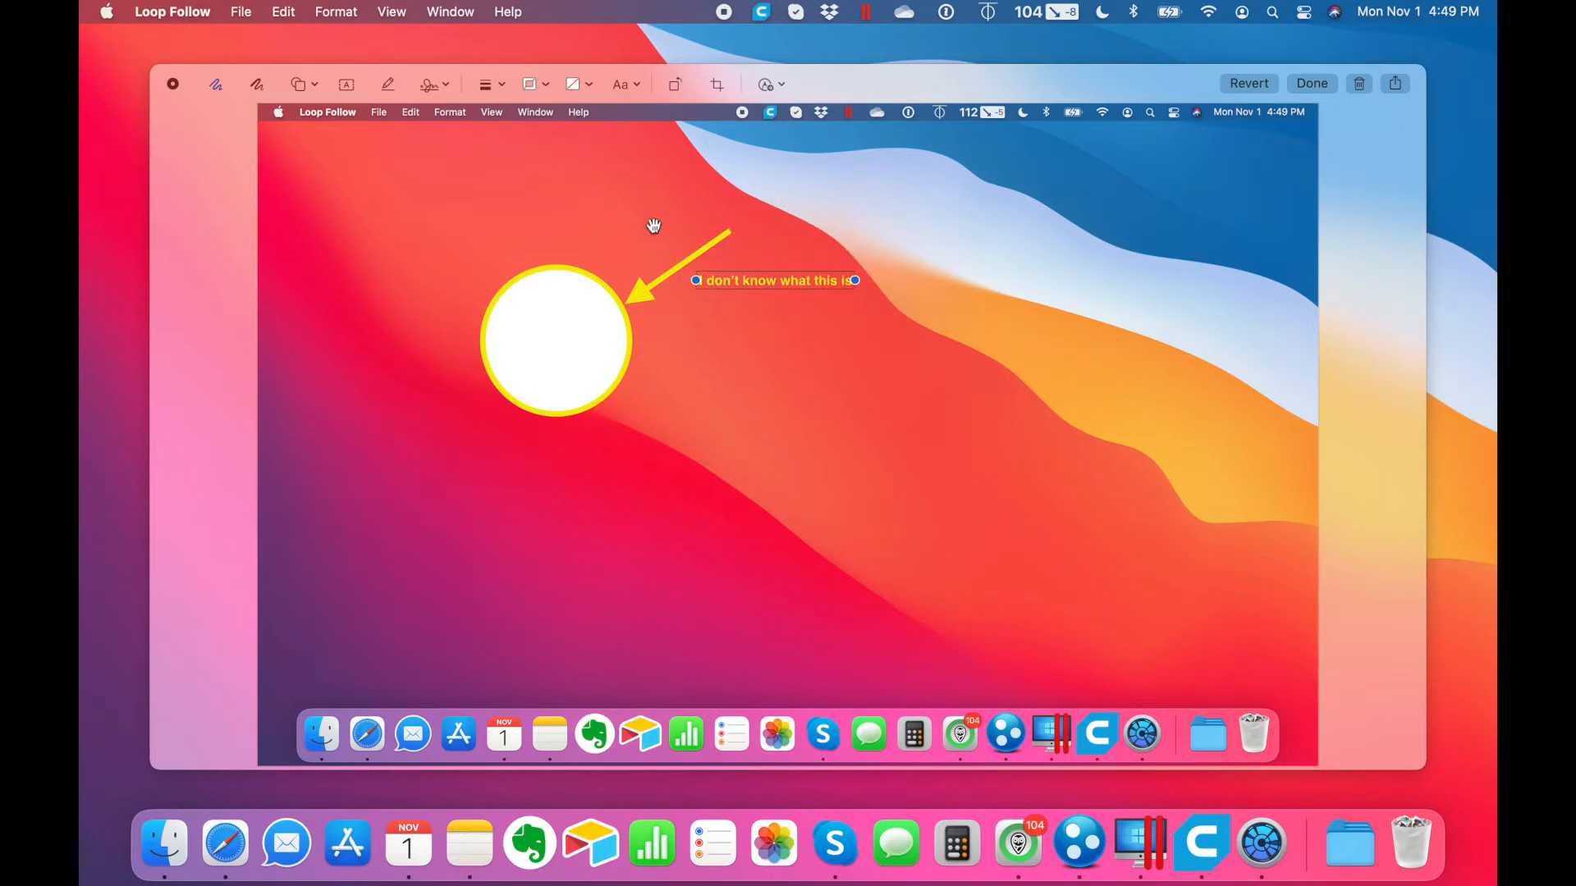
{"action": "mouse_move", "coordinate": [634, 205]}
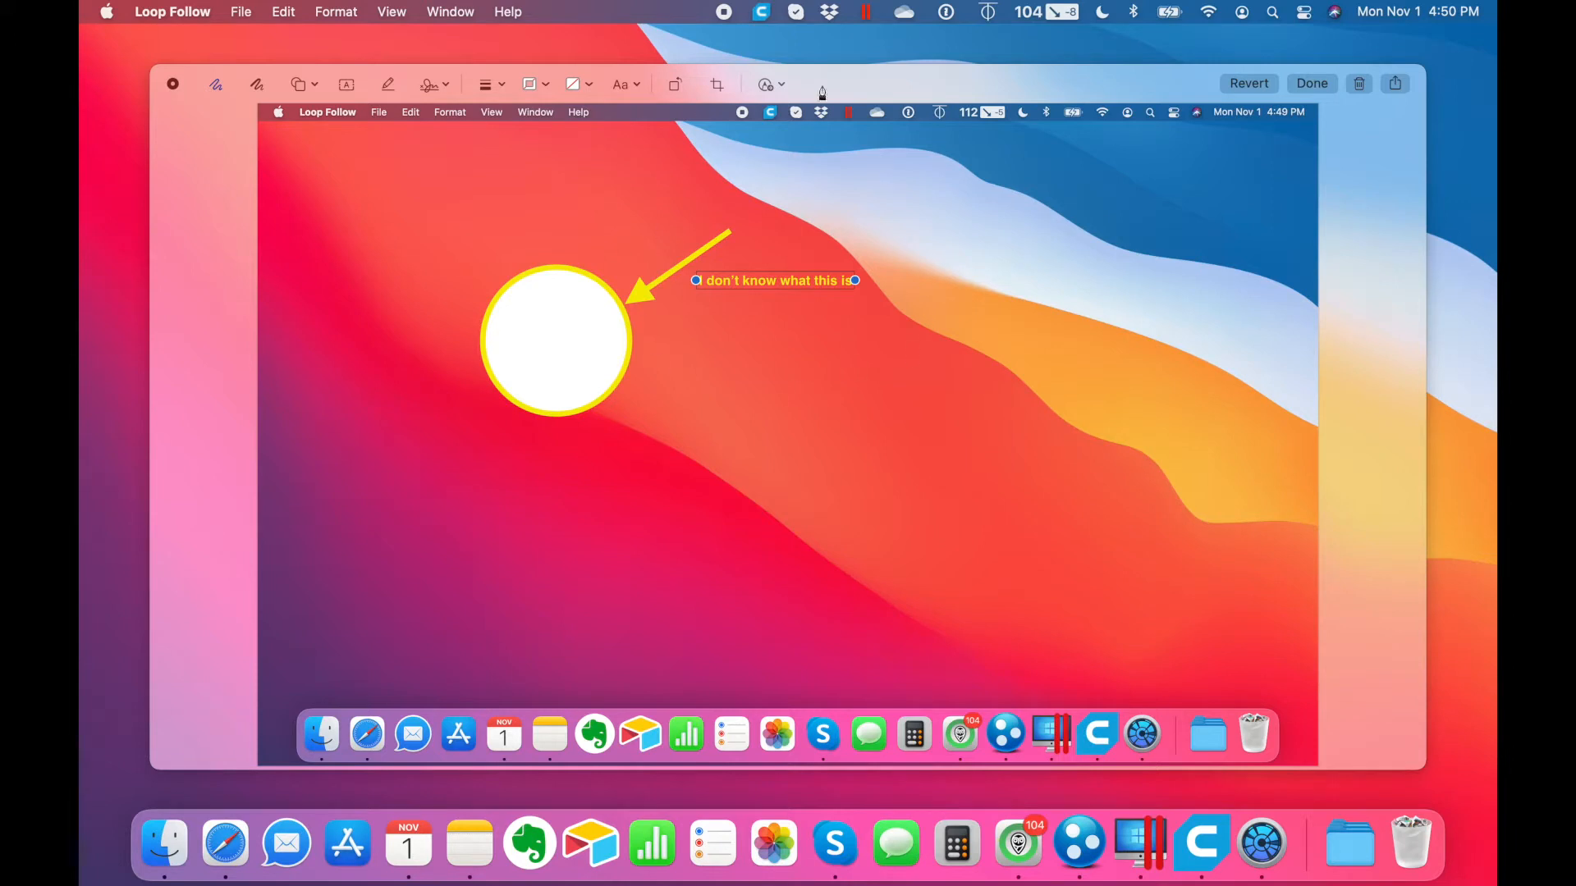
{"action": "mouse_move", "coordinate": [1328, 787]}
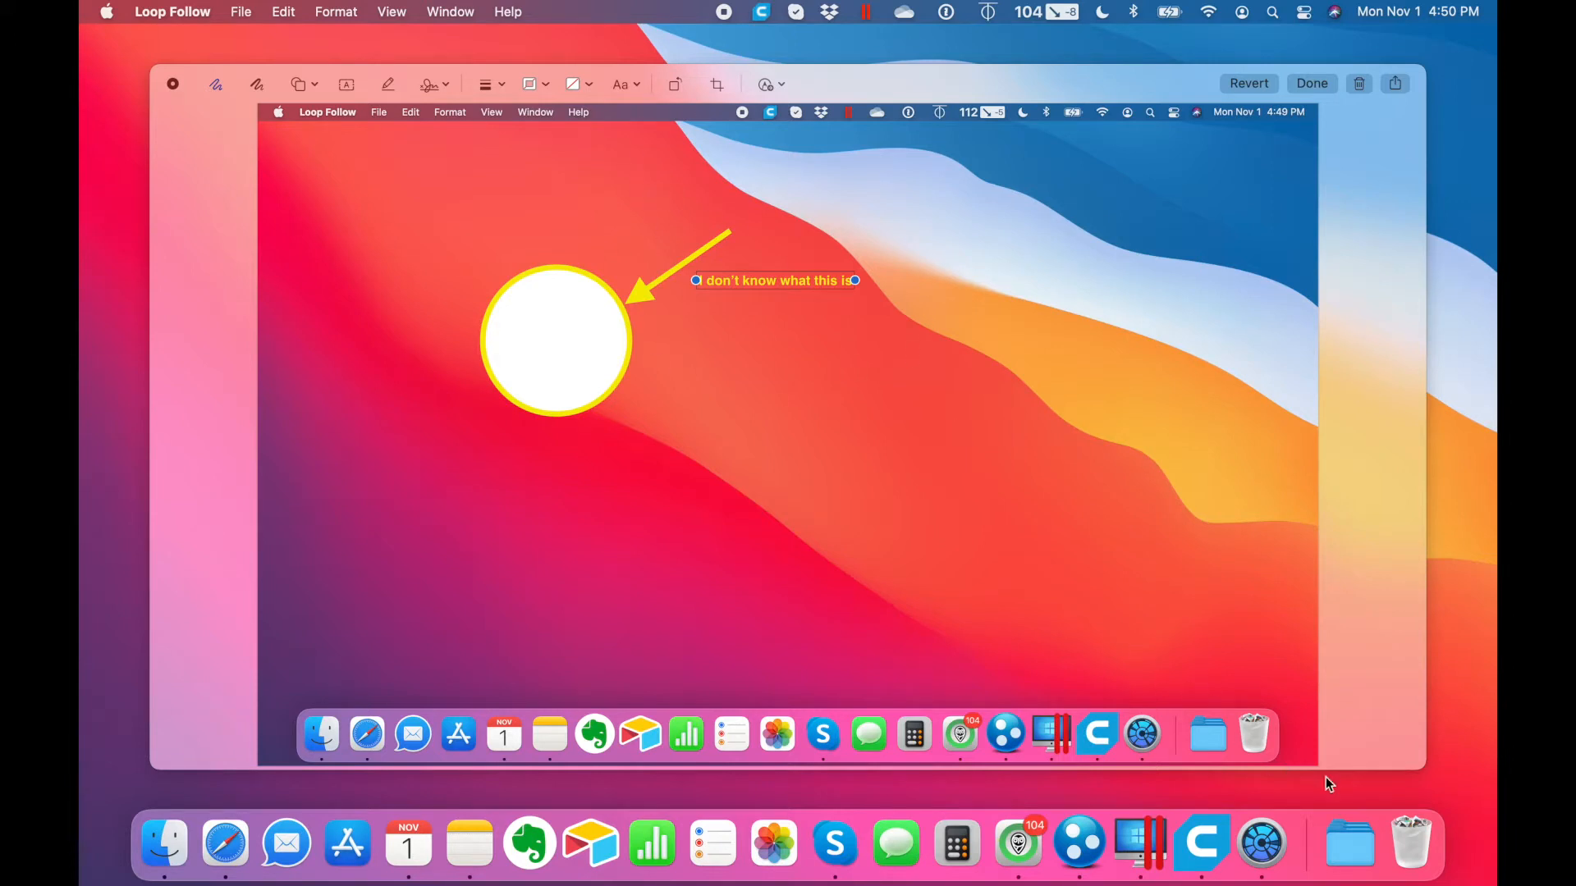
{"action": "mouse_move", "coordinate": [1382, 768]}
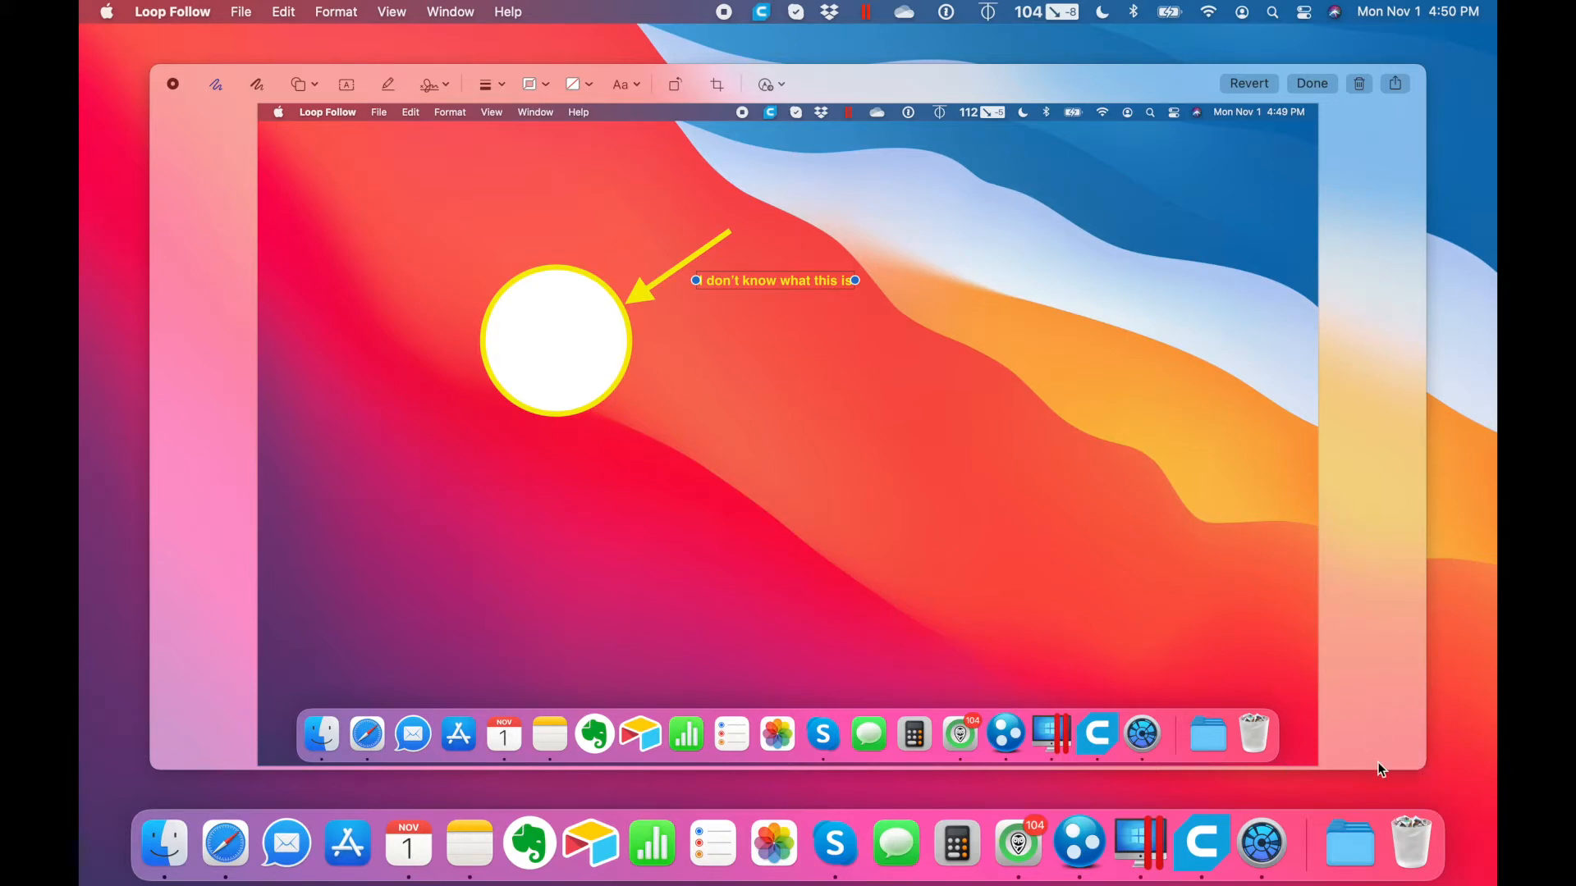
{"action": "left_click", "coordinate": [1311, 84]}
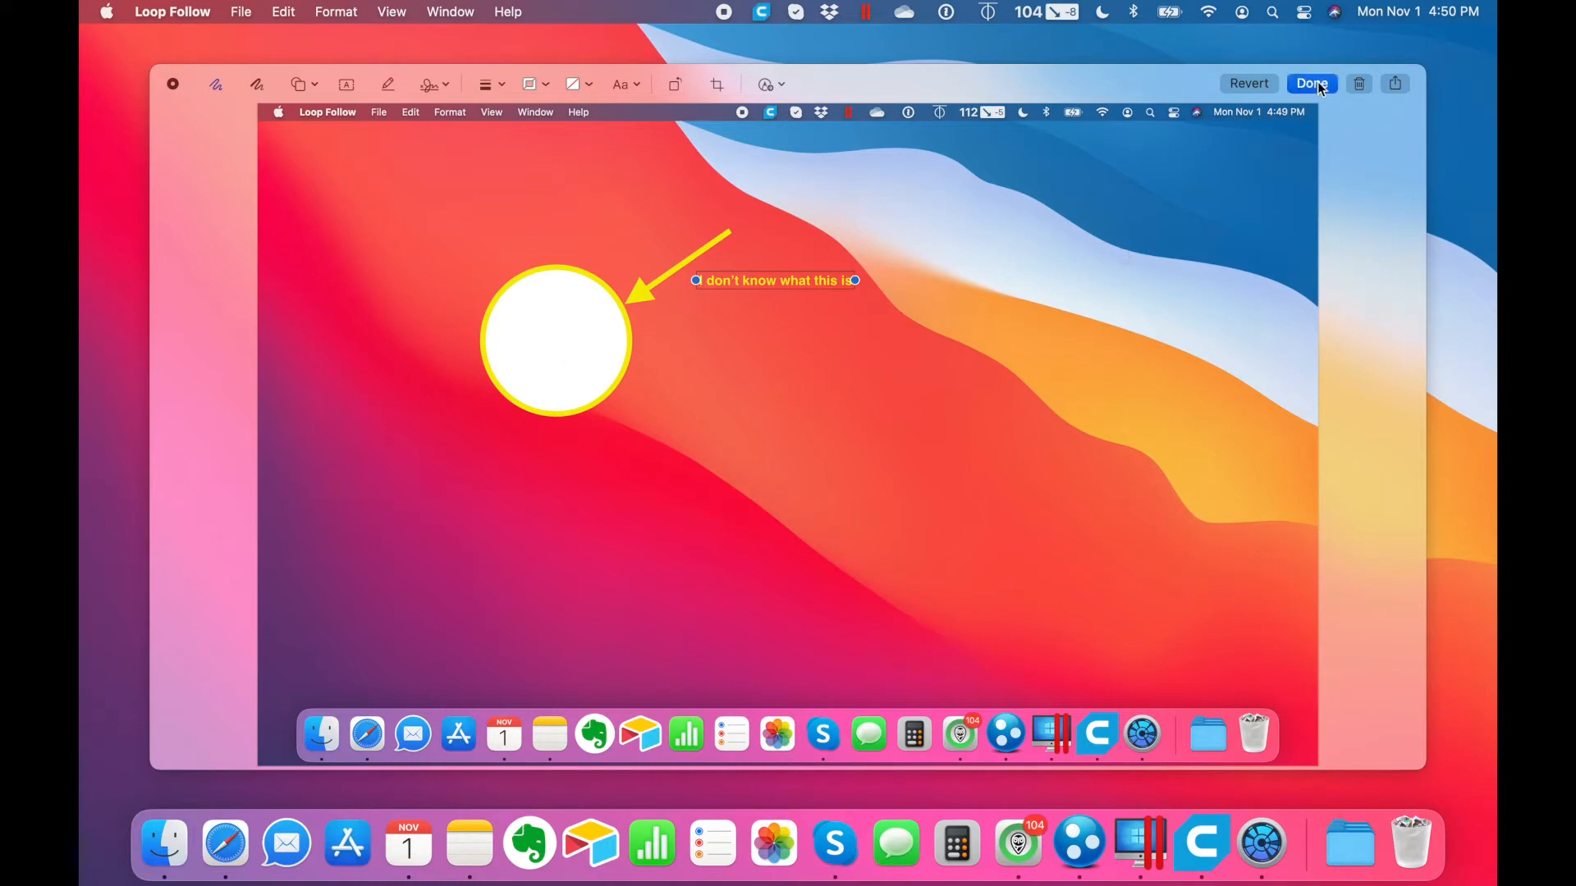
{"action": "left_click", "coordinate": [1312, 84]}
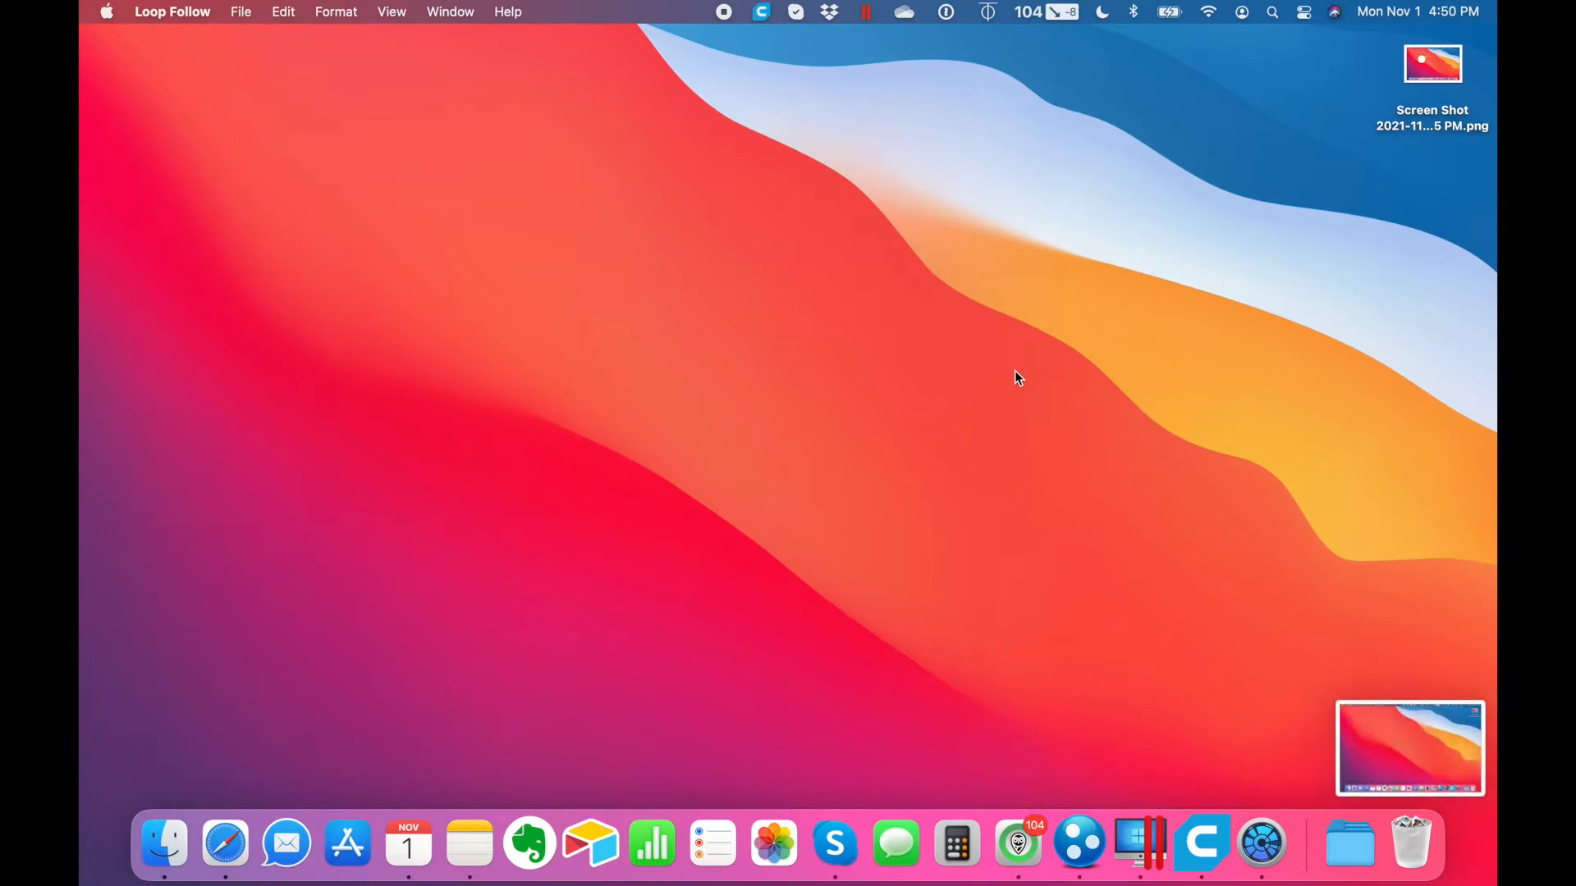
{"action": "mouse_move", "coordinate": [1409, 755]}
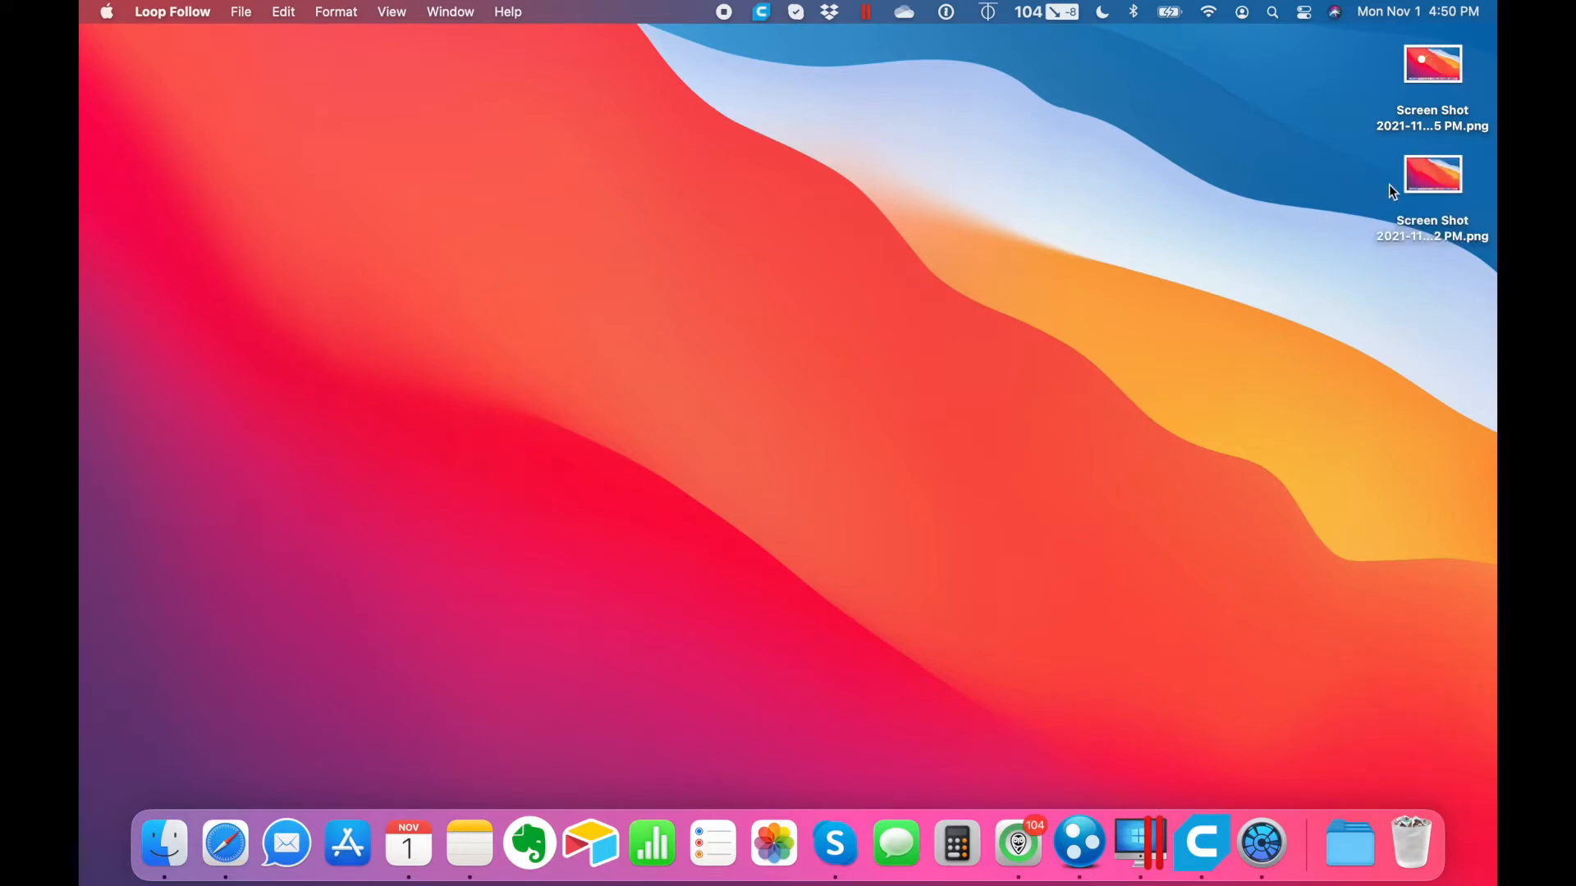
- Select the newest screenshot file on the desktop
{"action": "left_click", "coordinate": [1431, 172]}
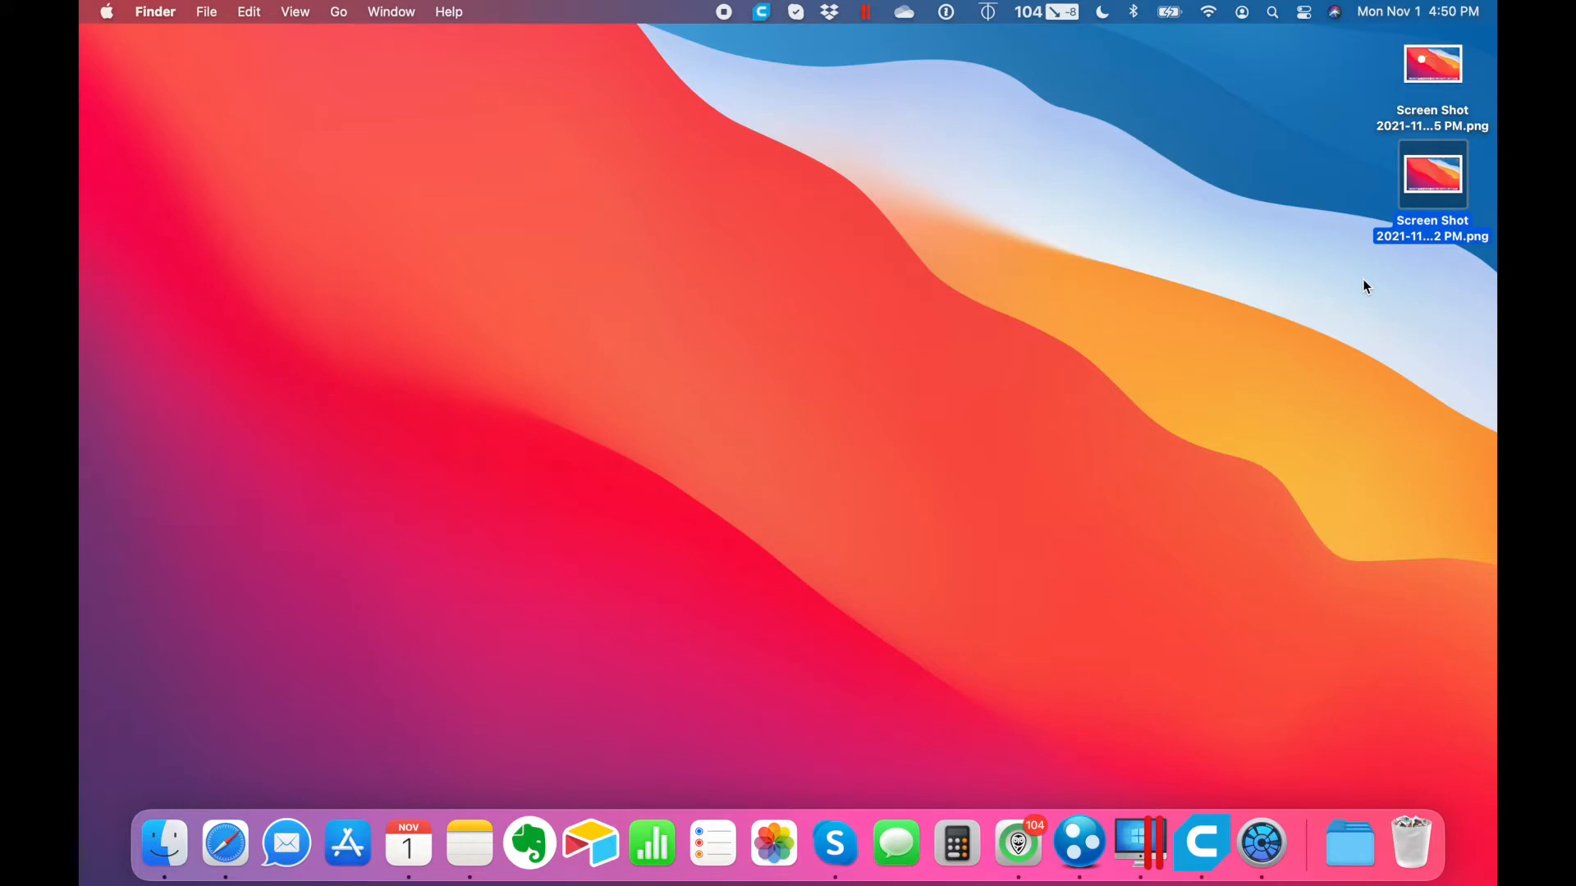
{"action": "mouse_move", "coordinate": [1395, 752]}
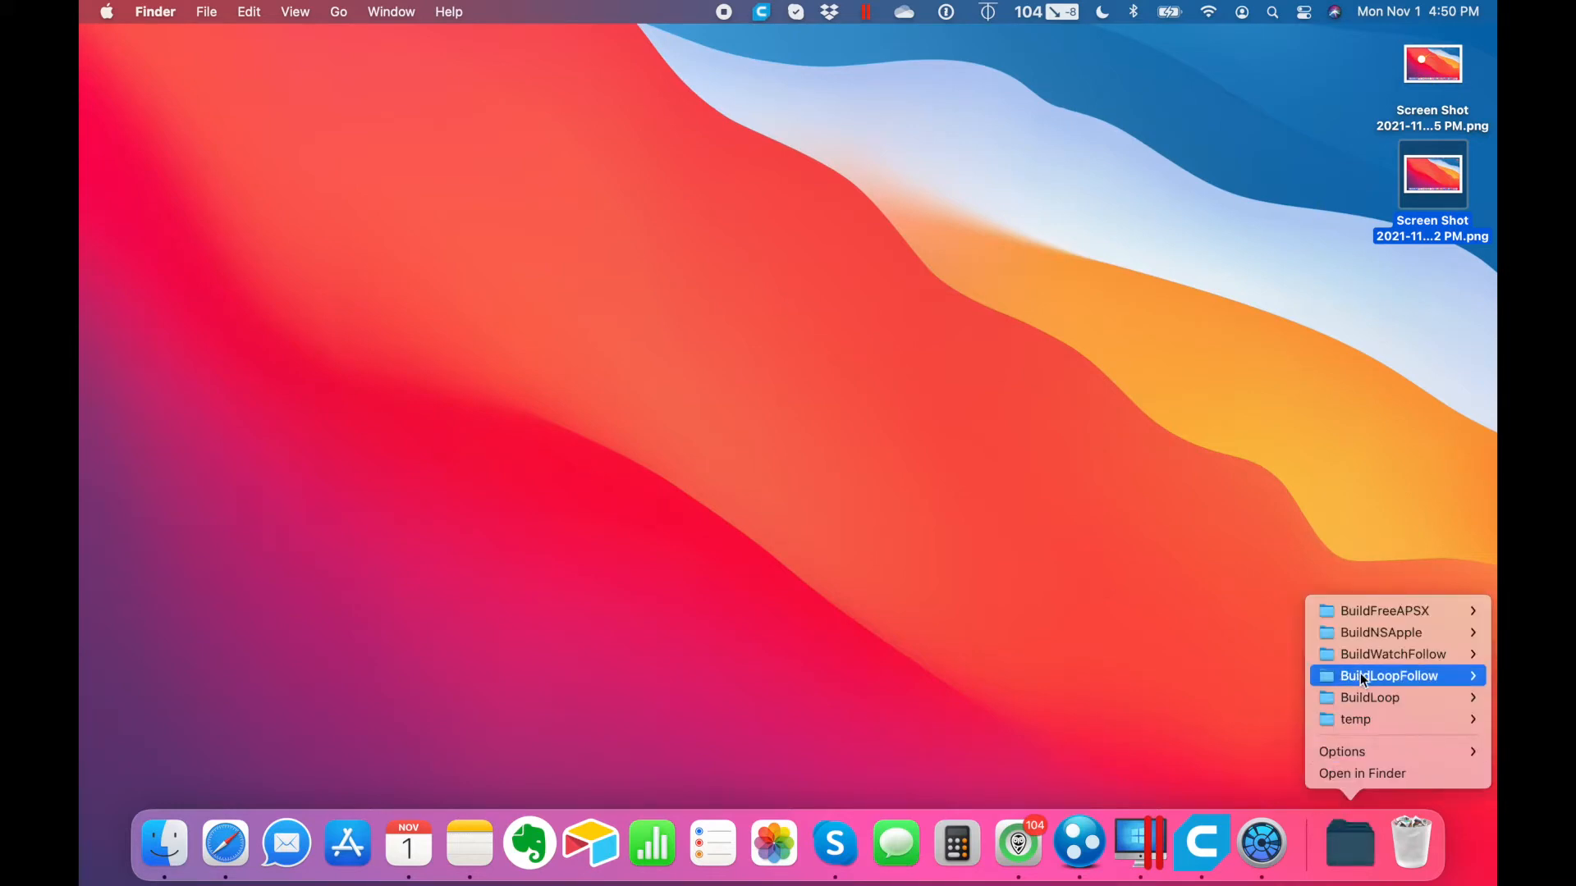
{"action": "mouse_move", "coordinate": [1369, 698]}
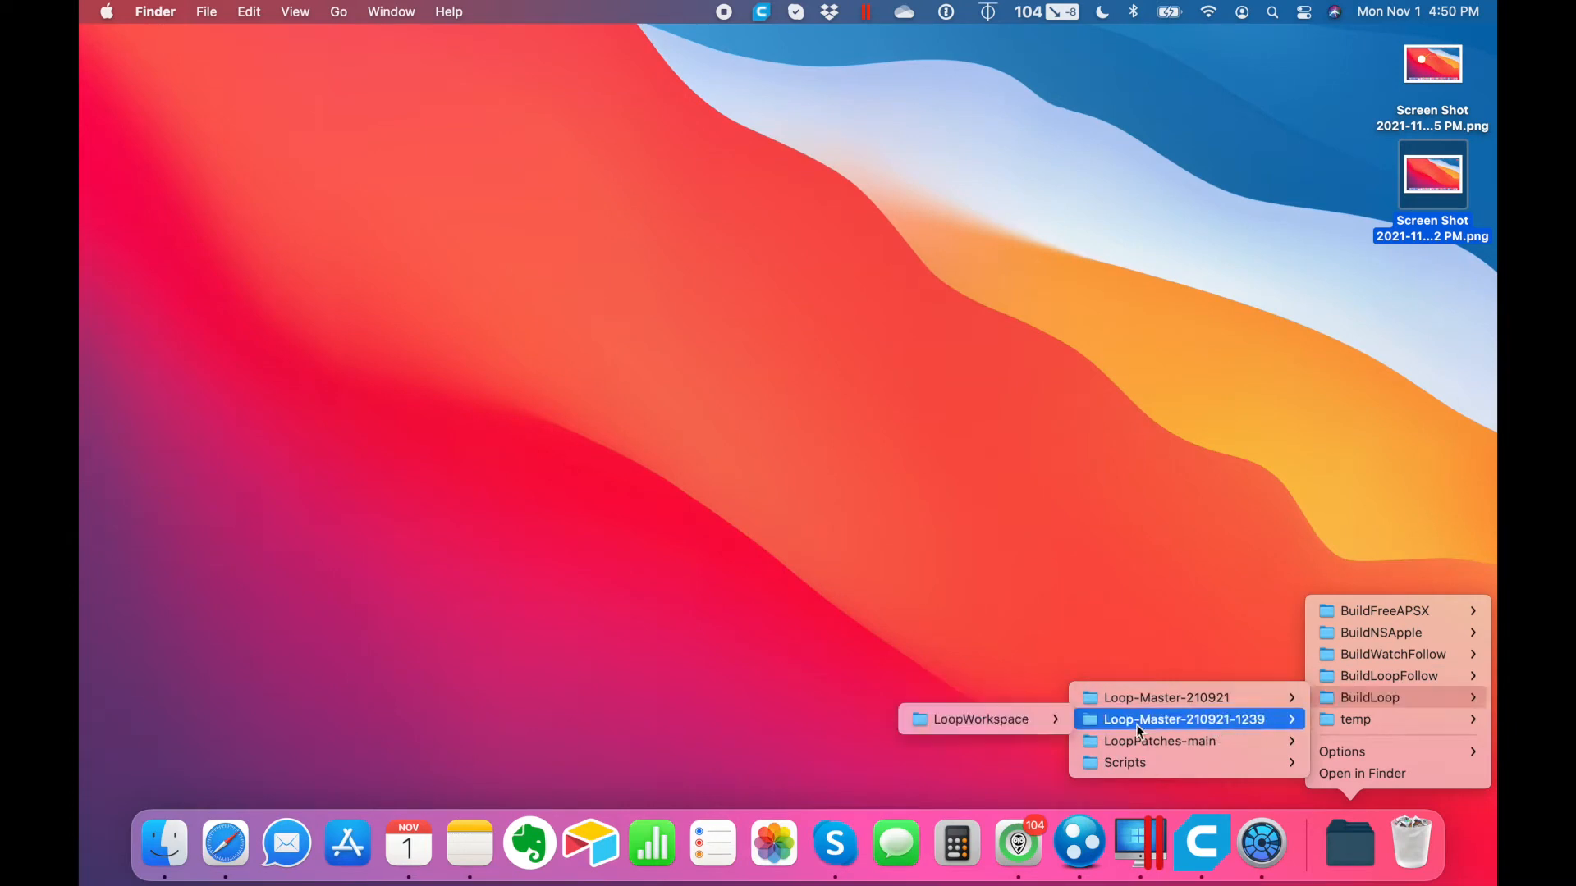
- Show the LoopWorkspace folder contents in a Finder window
{"action": "left_click", "coordinate": [1362, 773]}
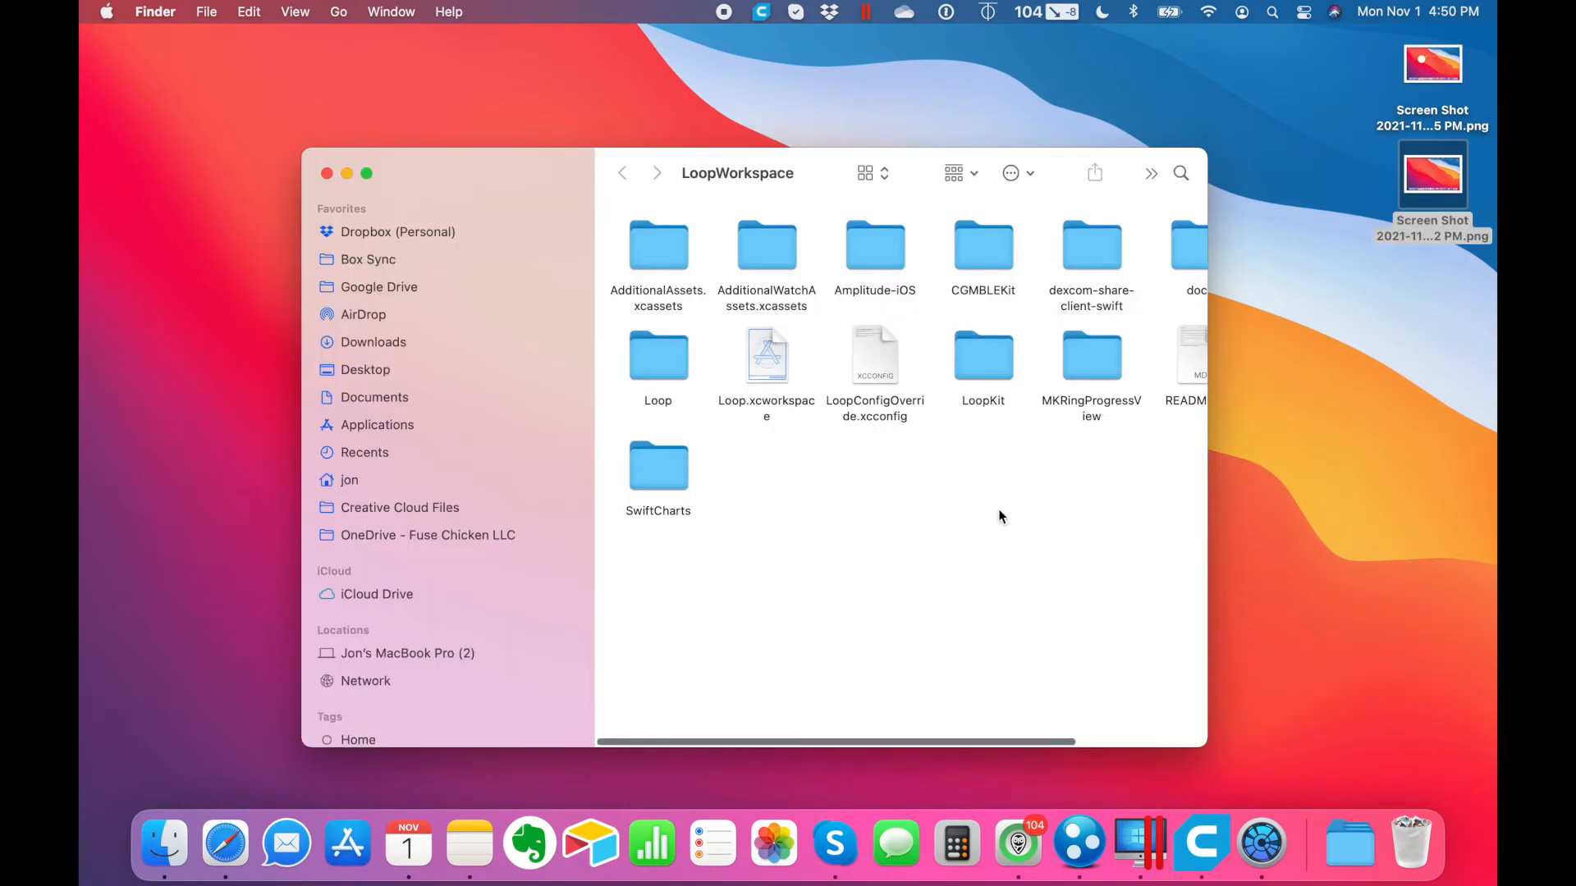
{"action": "mouse_move", "coordinate": [767, 342]}
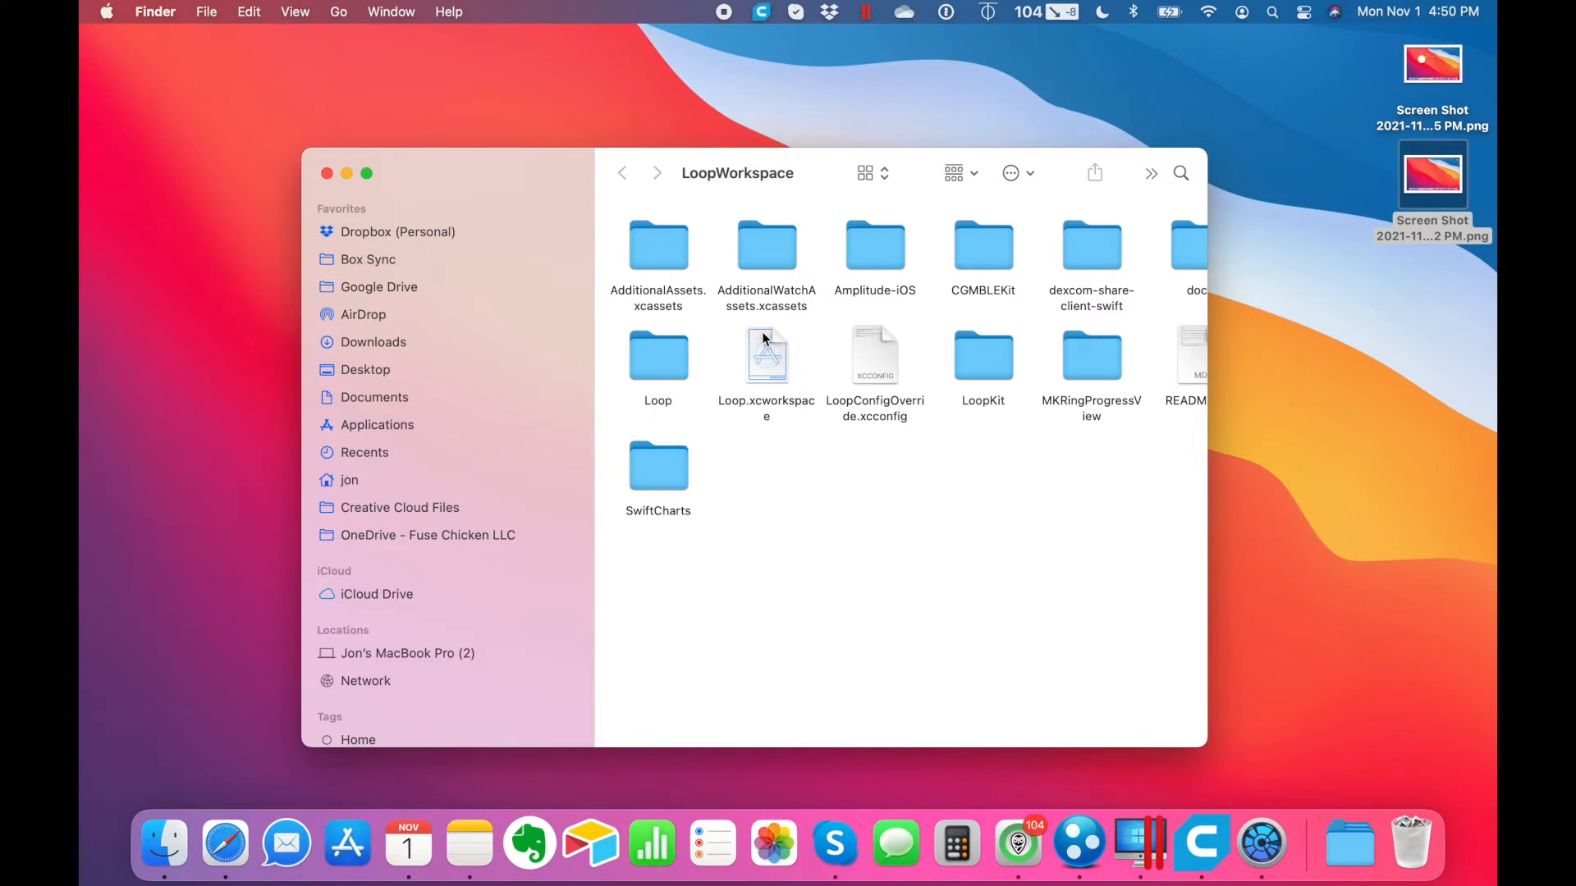
{"action": "mouse_move", "coordinate": [798, 566]}
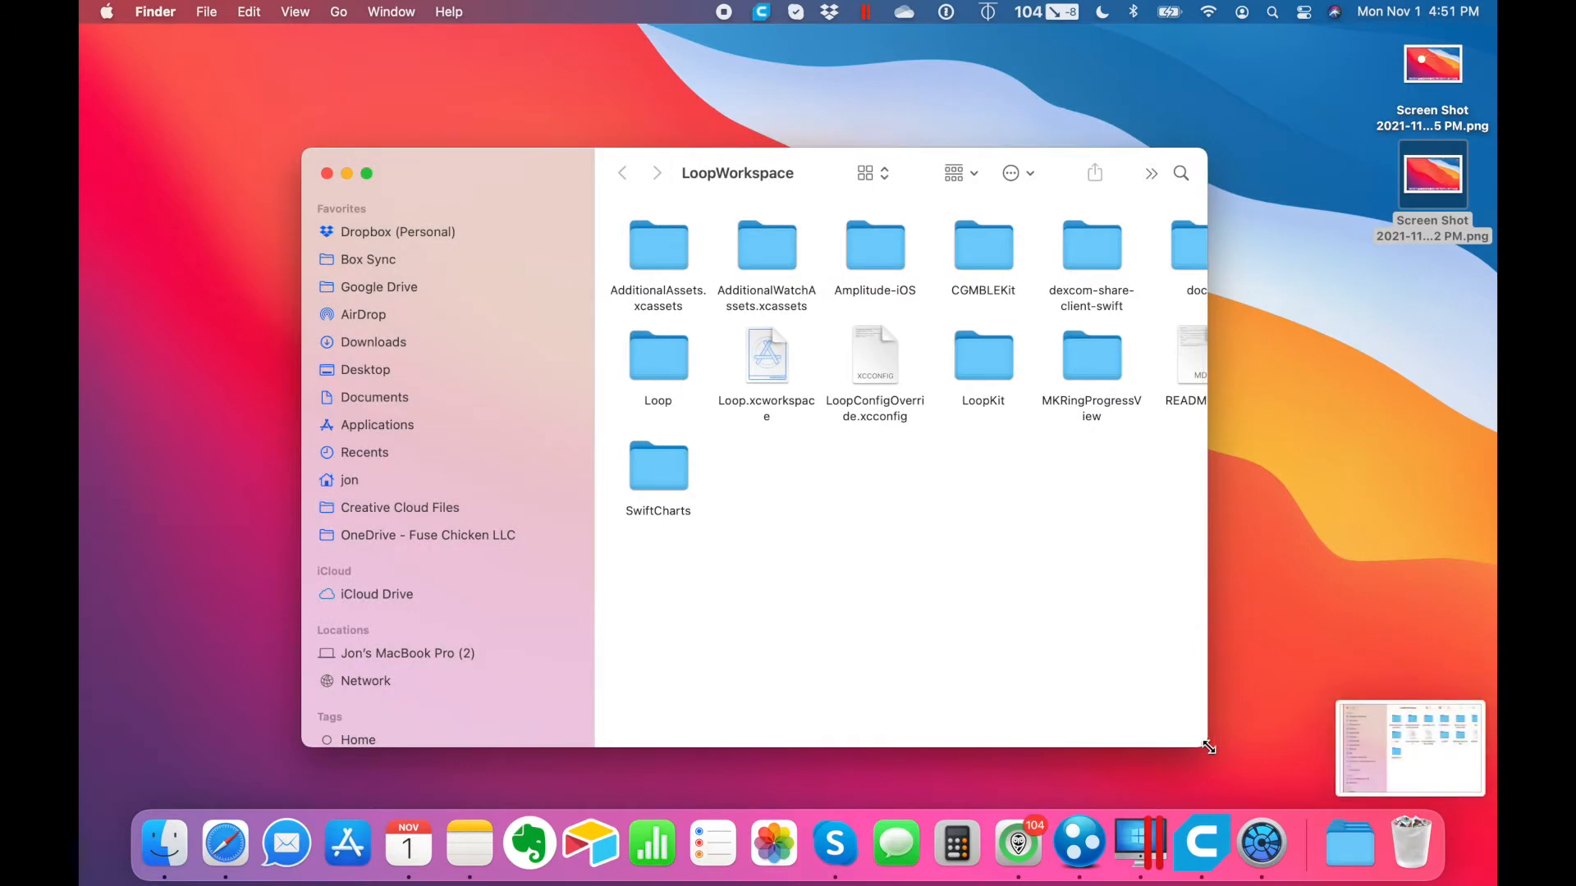
{"action": "mouse_move", "coordinate": [1067, 445]}
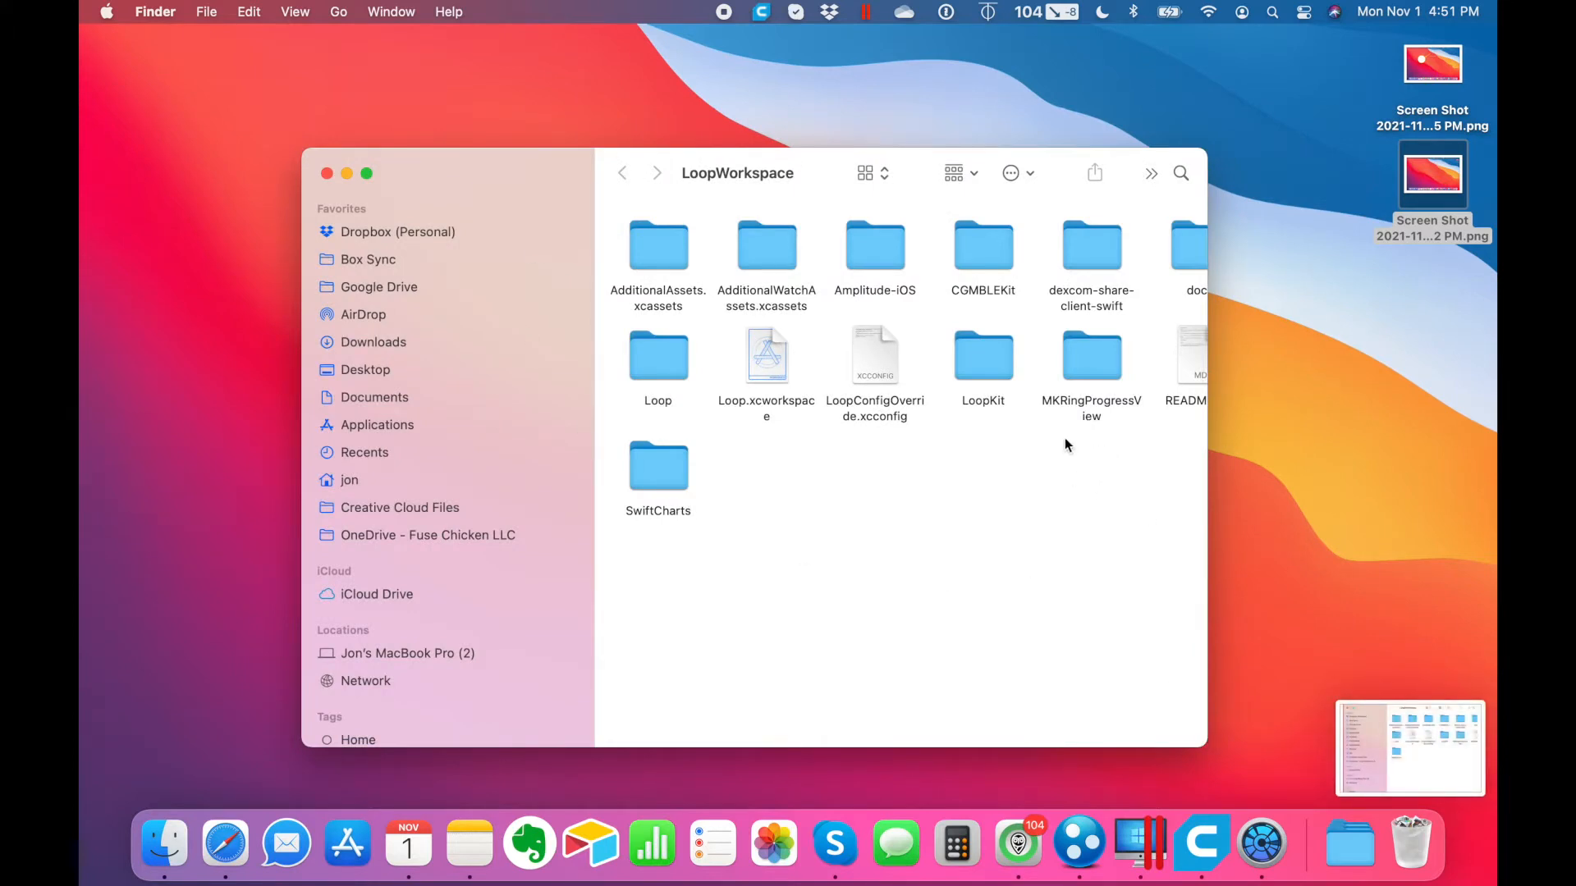
{"action": "mouse_move", "coordinate": [877, 606]}
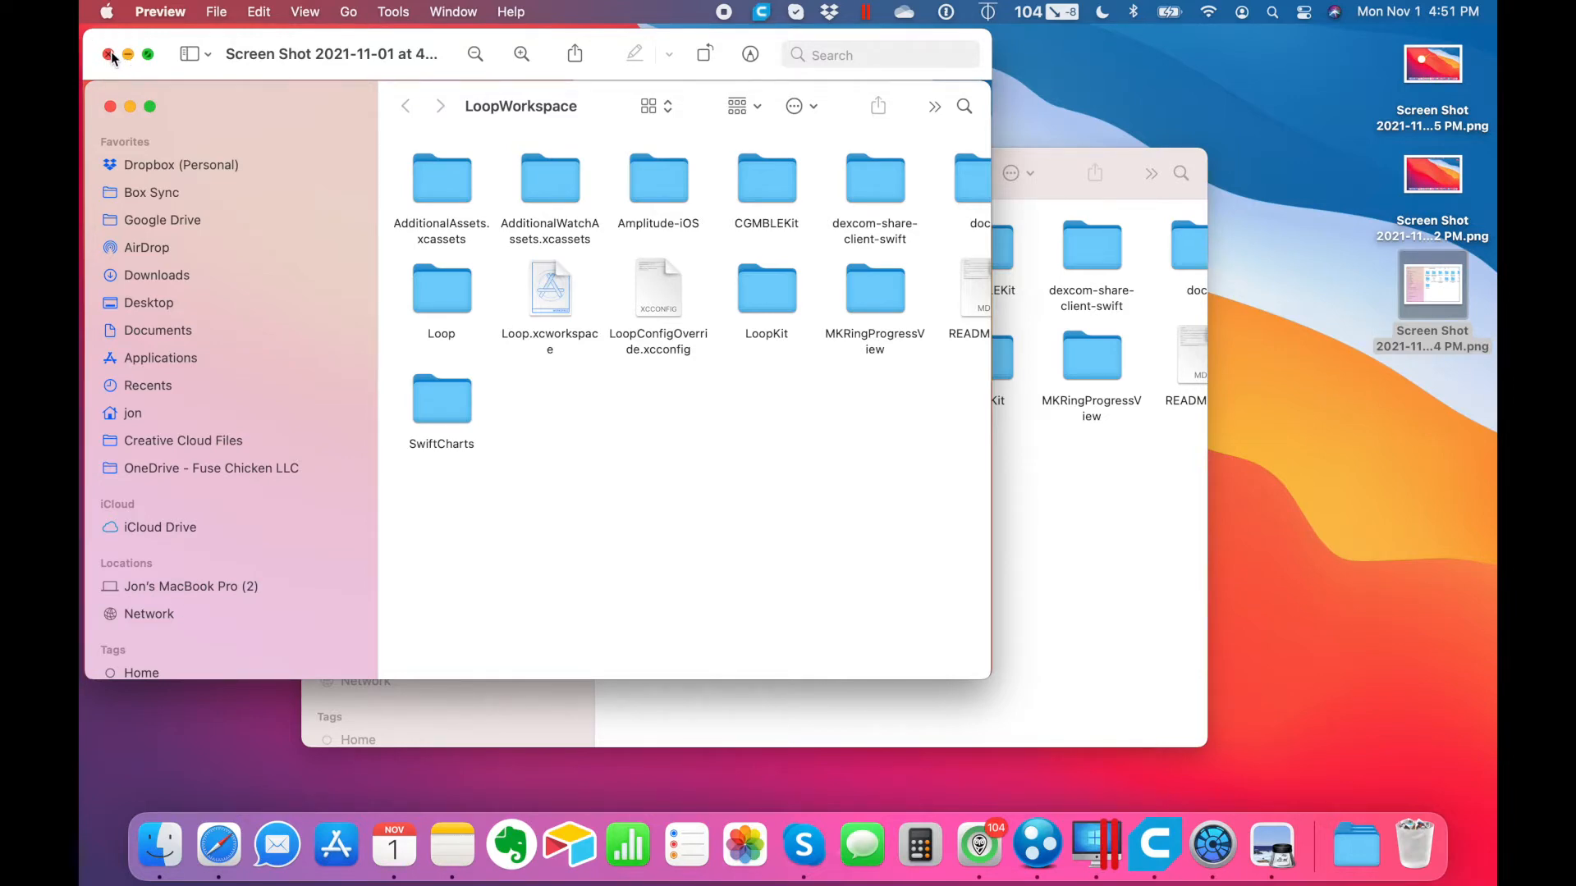
- Close the screenshot image window and bring up Spotlight search
{"action": "left_click", "coordinate": [110, 54]}
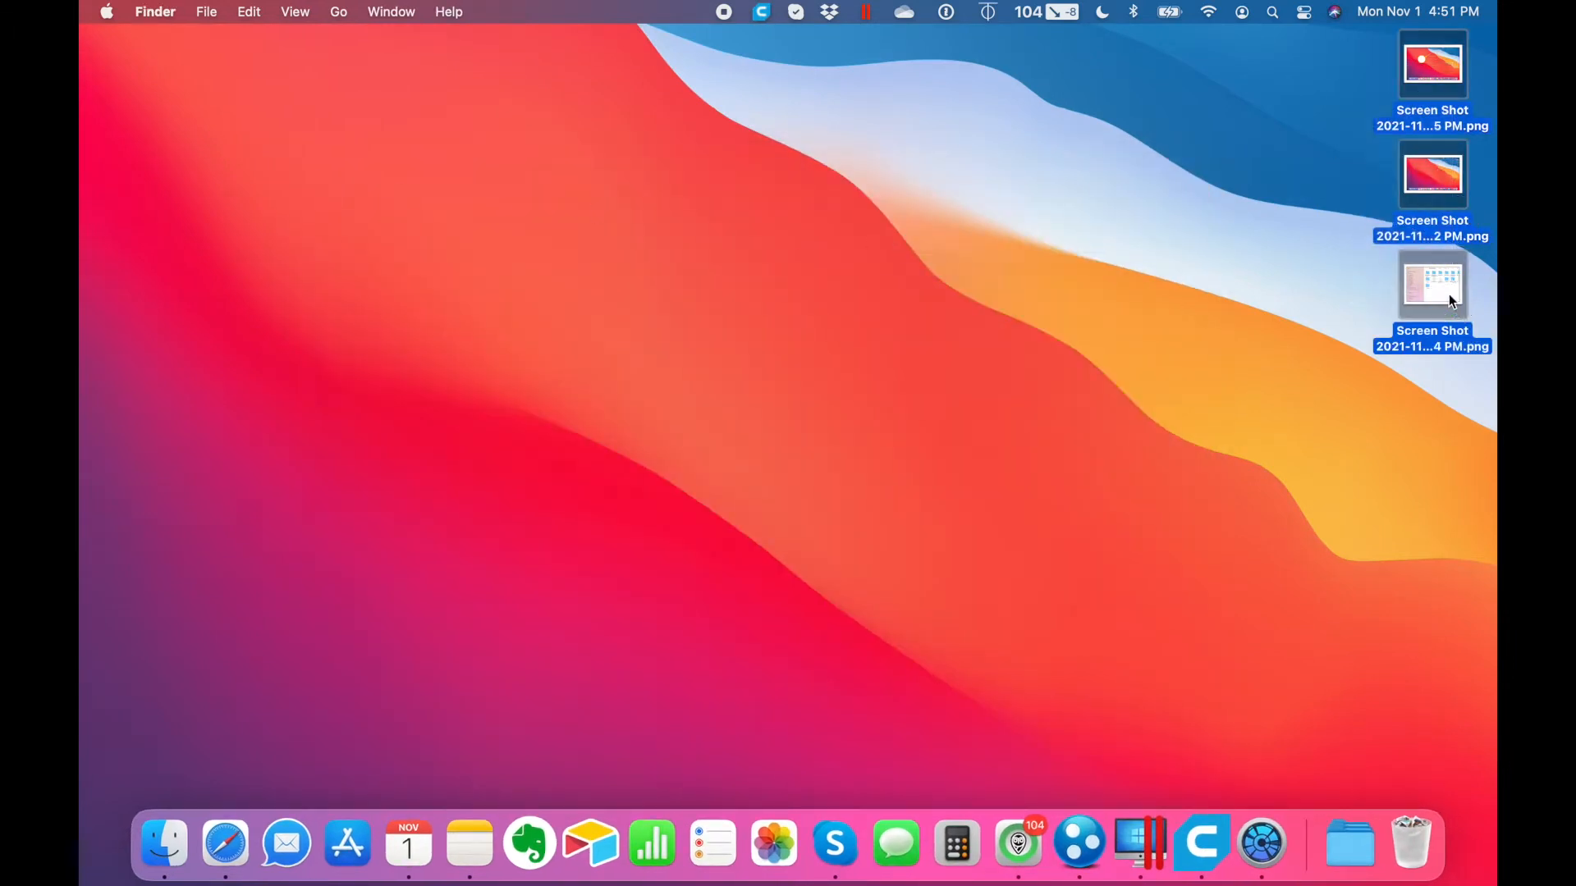
{"action": "mouse_move", "coordinate": [1249, 404]}
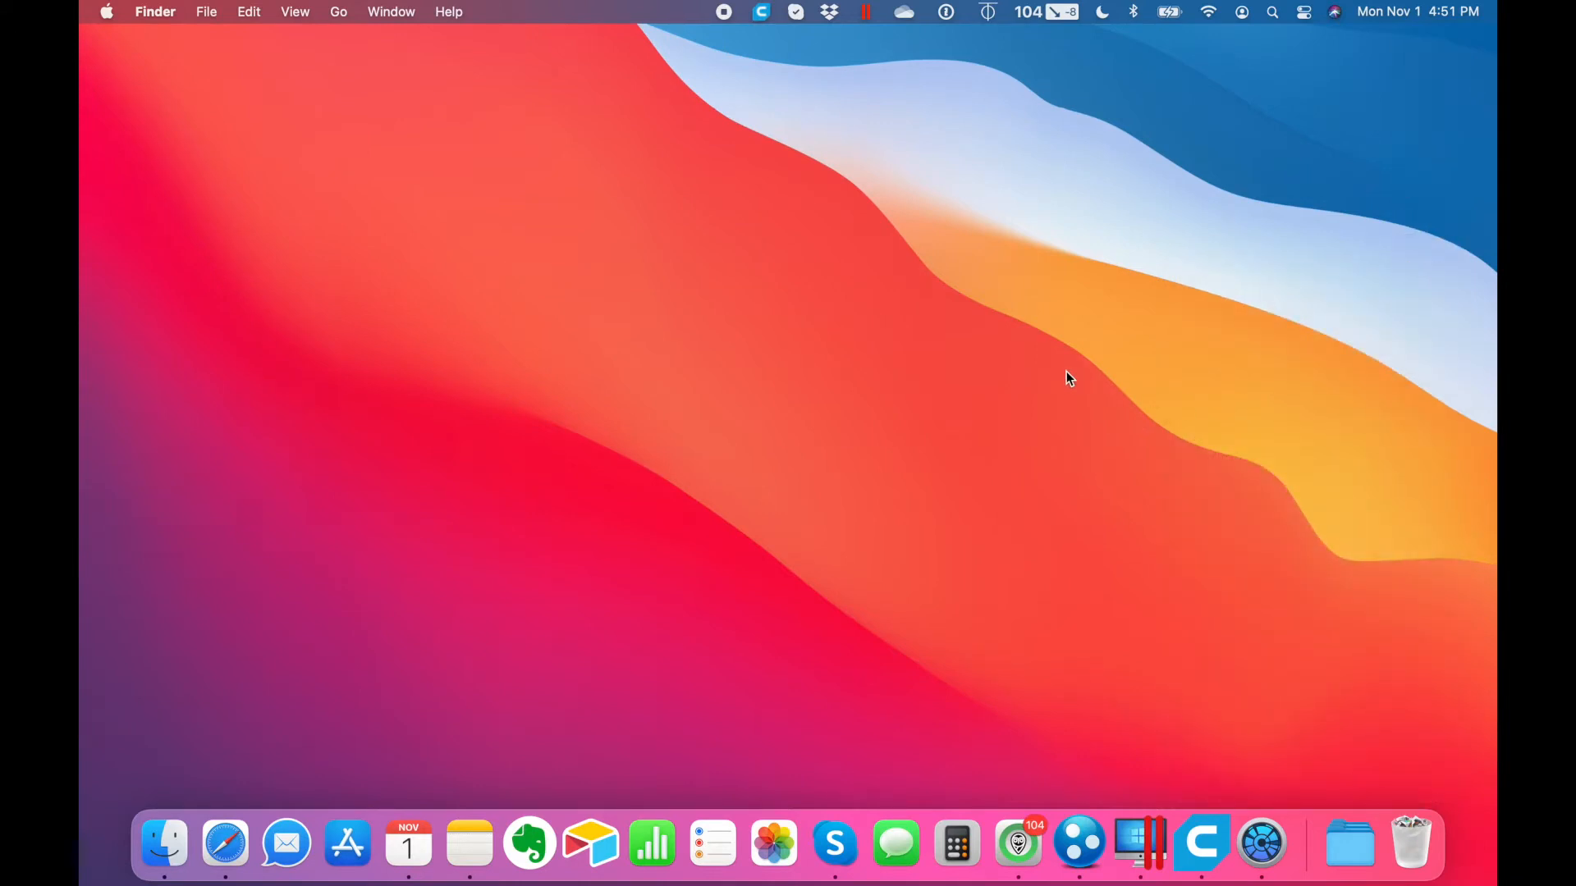
{"action": "mouse_move", "coordinate": [1274, 18]}
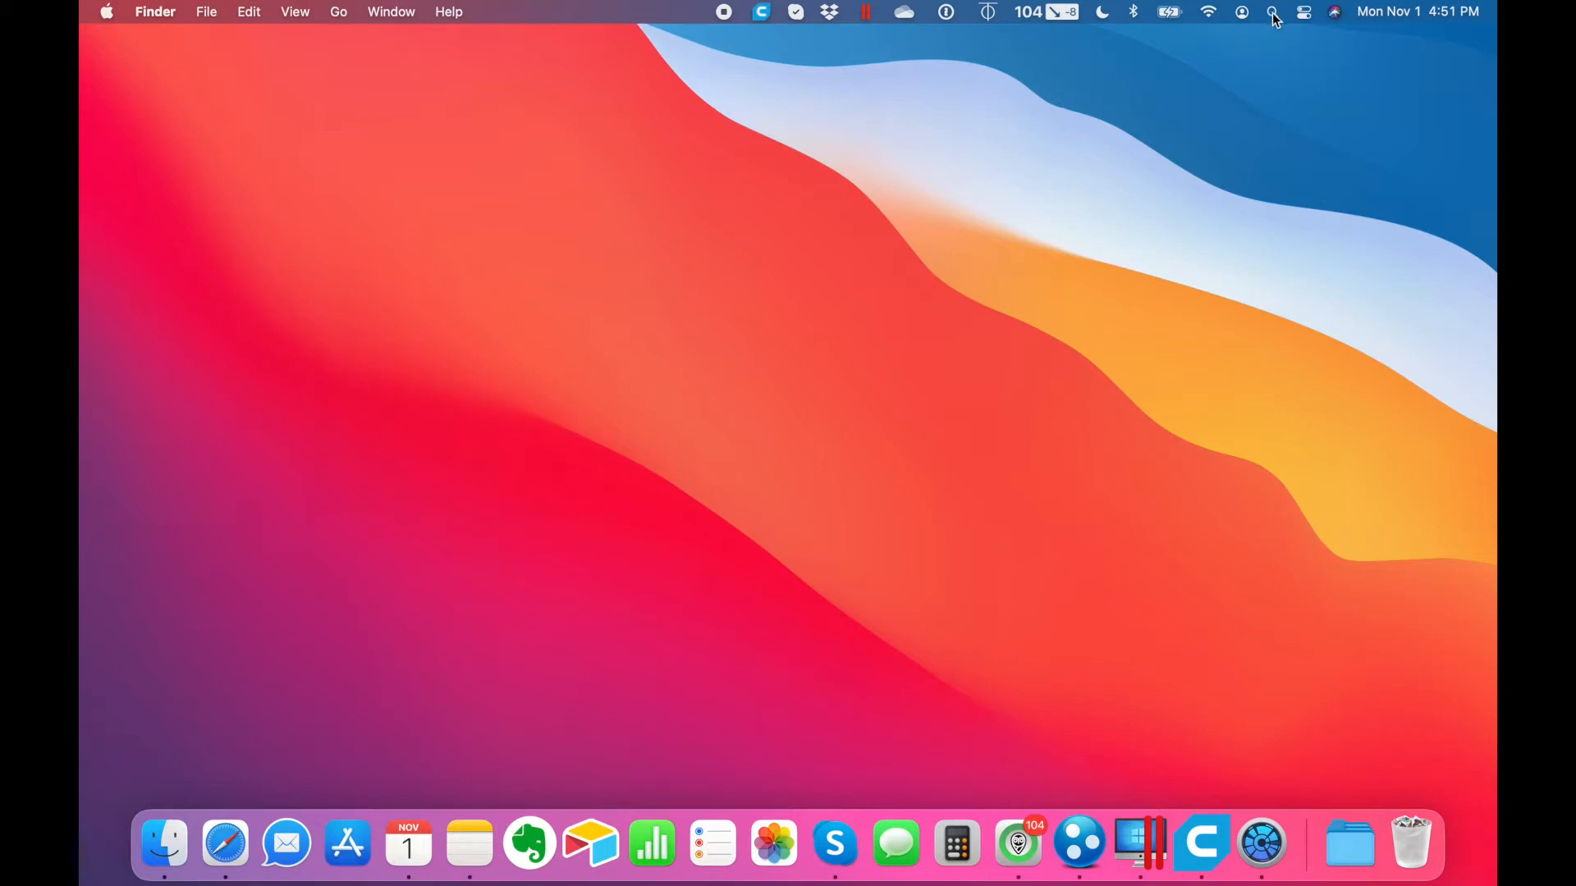
{"action": "left_click", "coordinate": [1270, 12]}
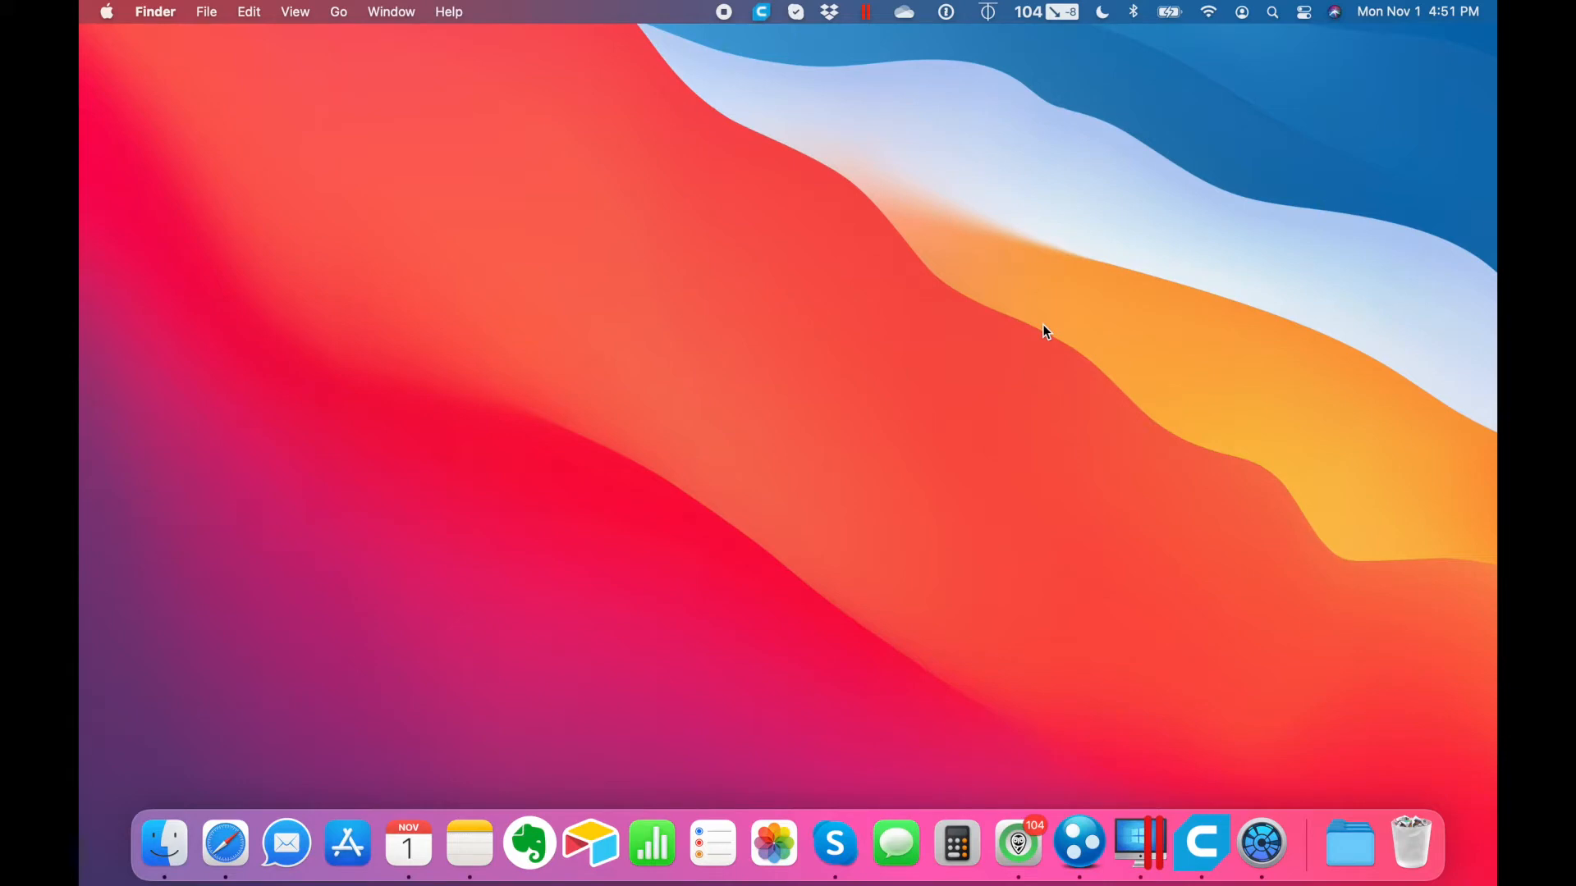
- Launch Terminal.app from Spotlight, then close its shell window
{"action": "type", "text": "t"}
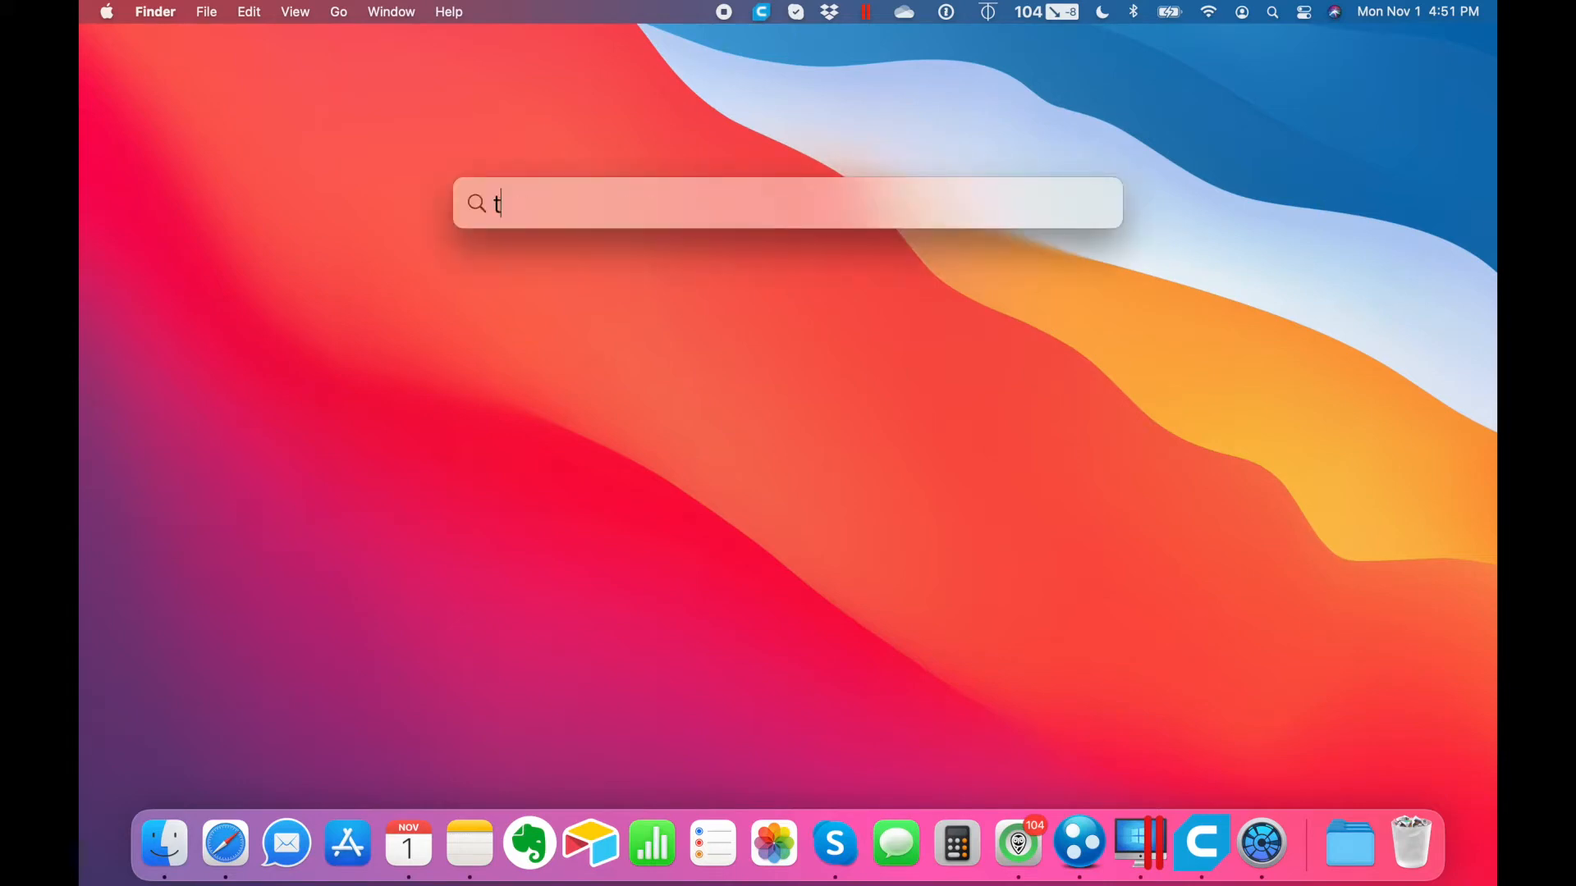
{"action": "type", "text": "erminal.app"}
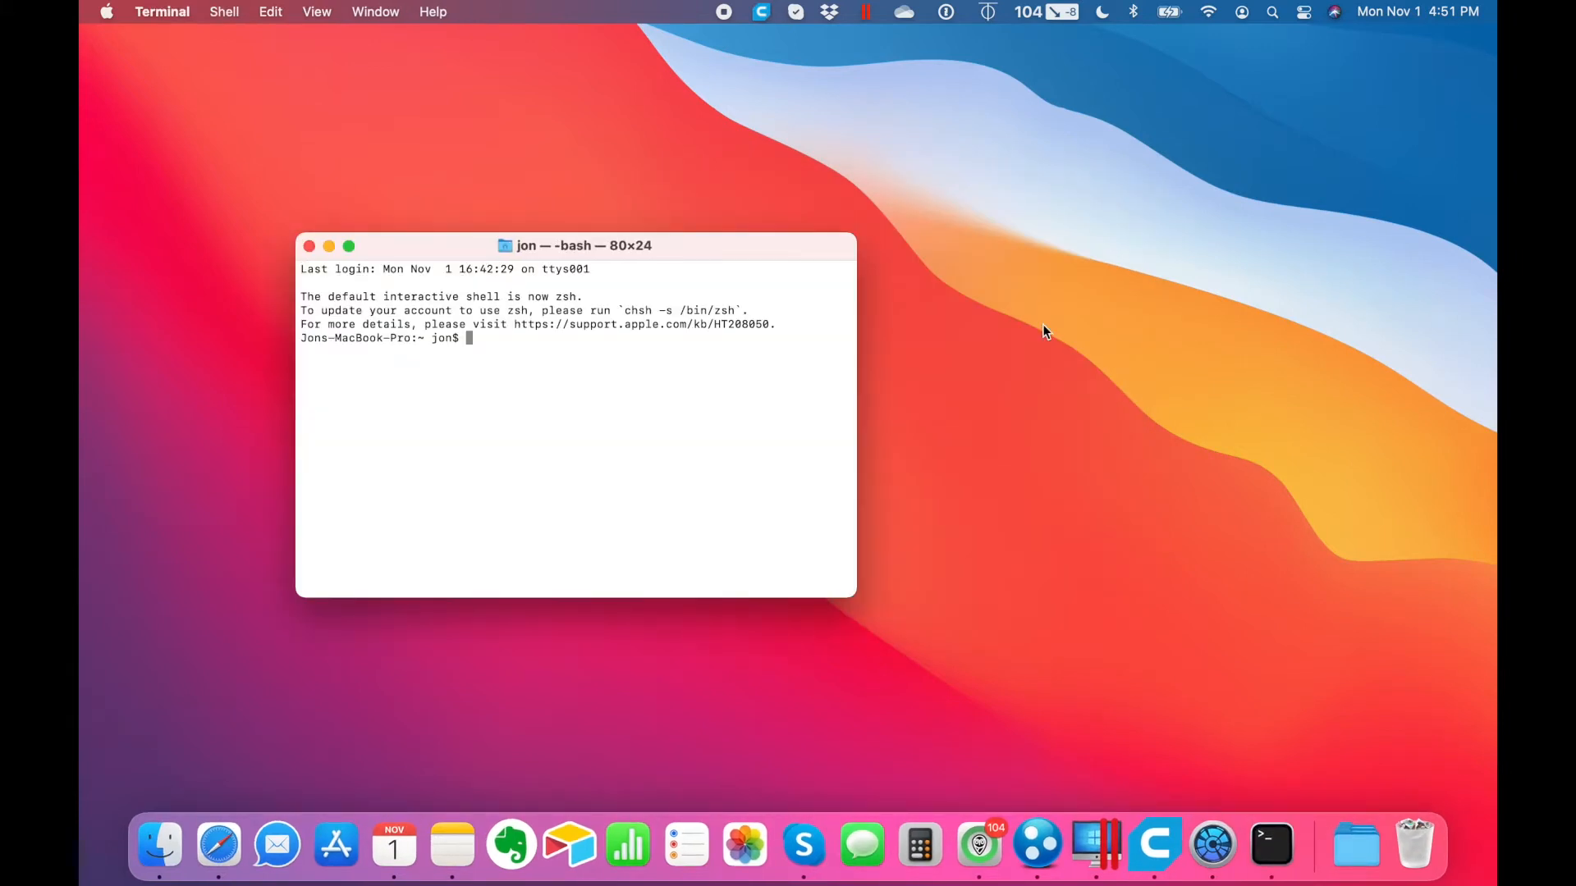
{"action": "mouse_move", "coordinate": [824, 449]}
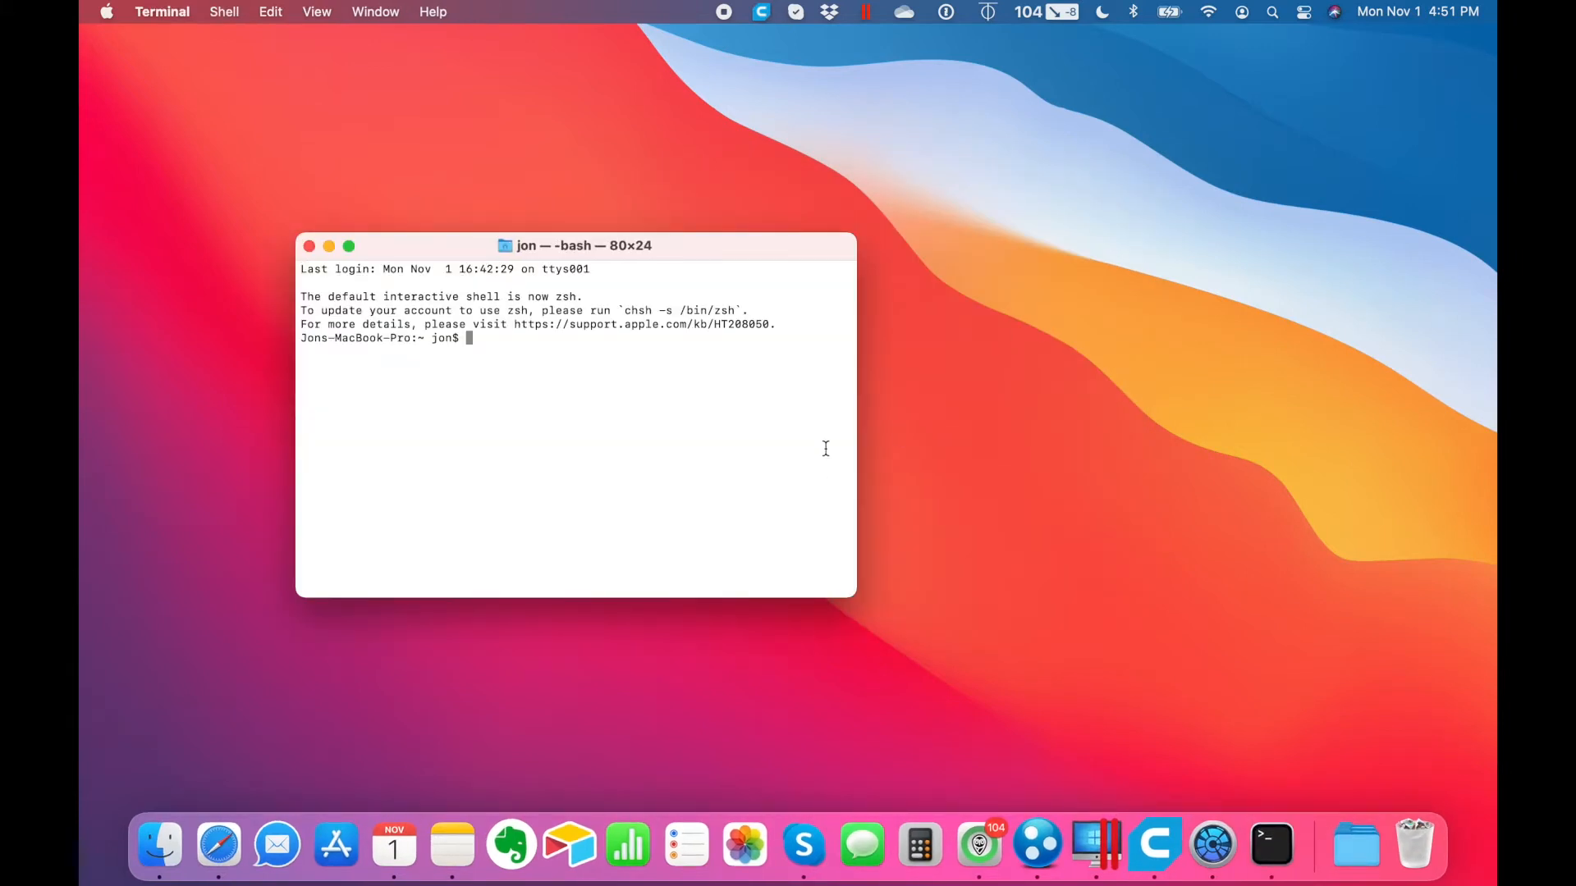
{"action": "mouse_move", "coordinate": [778, 465]}
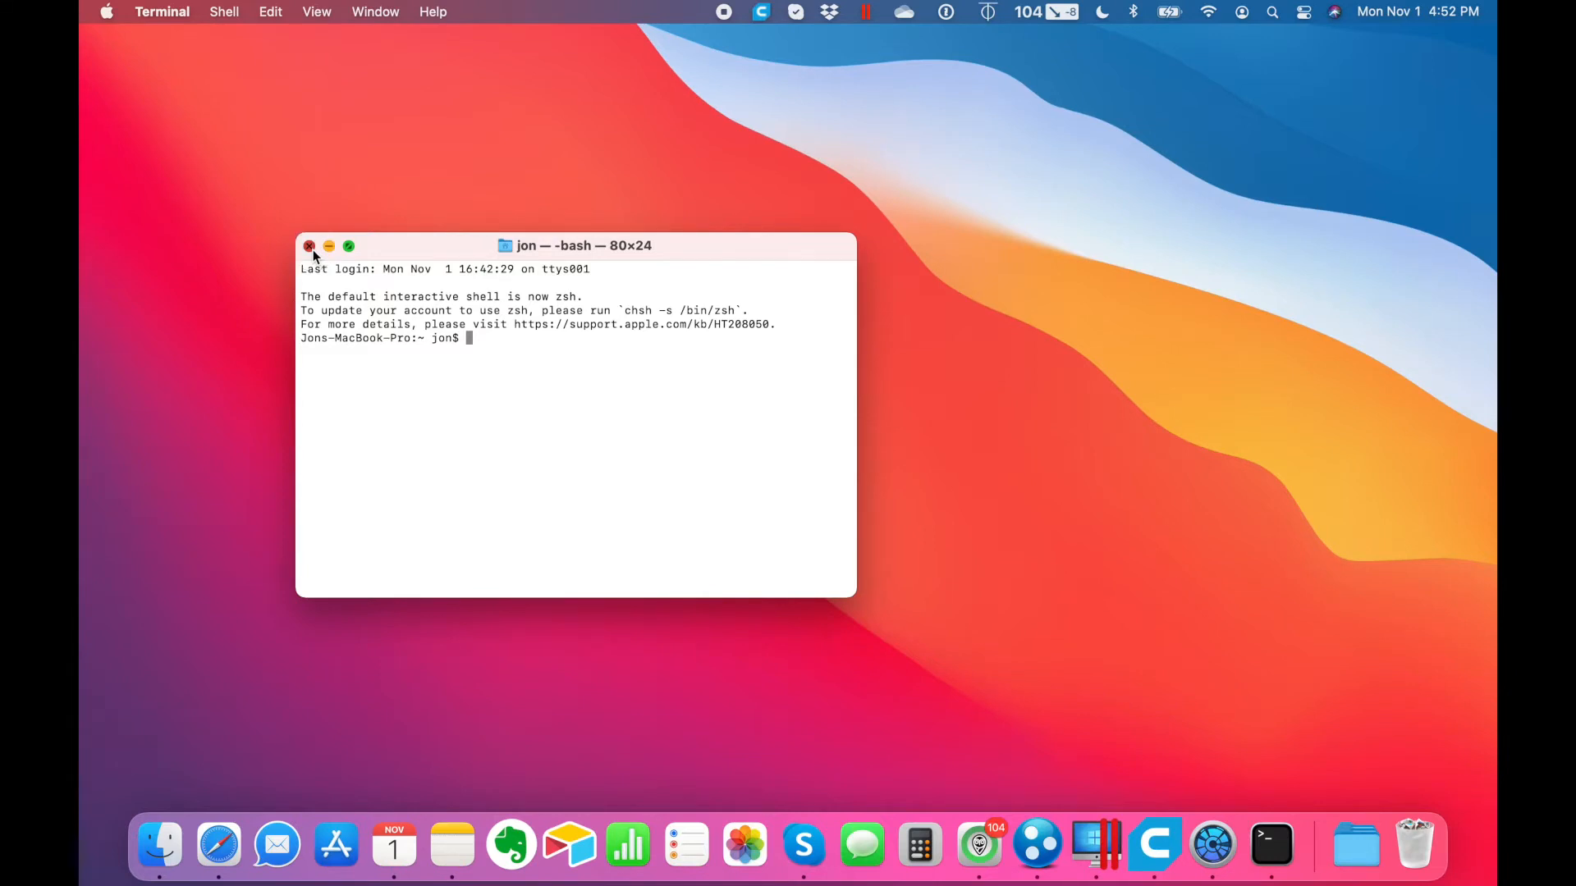
{"action": "left_click", "coordinate": [310, 246]}
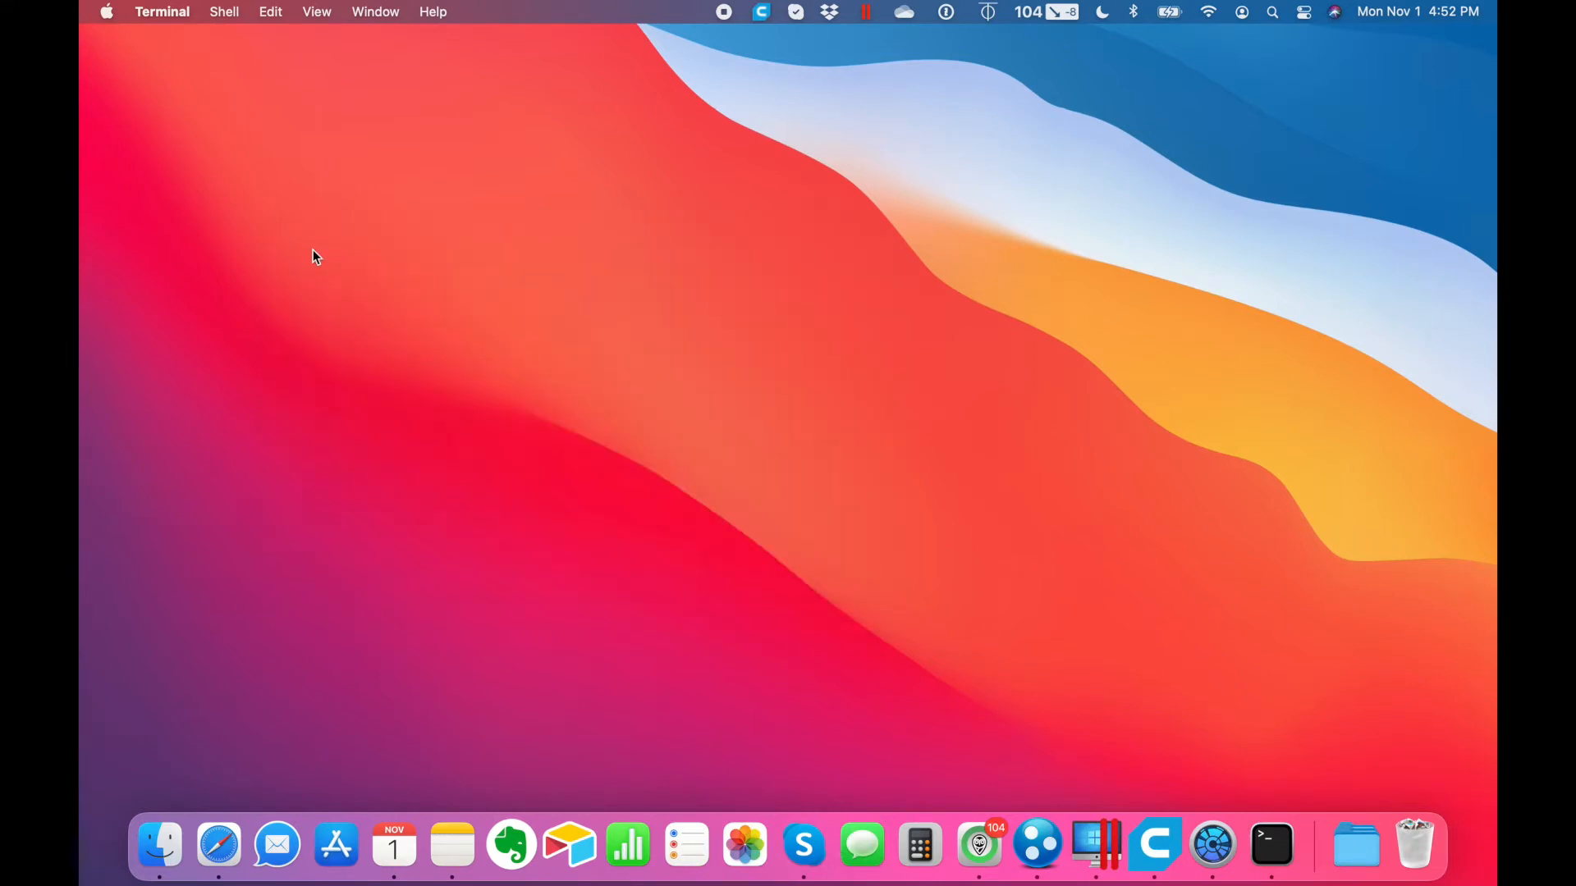
{"action": "mouse_move", "coordinate": [1356, 843]}
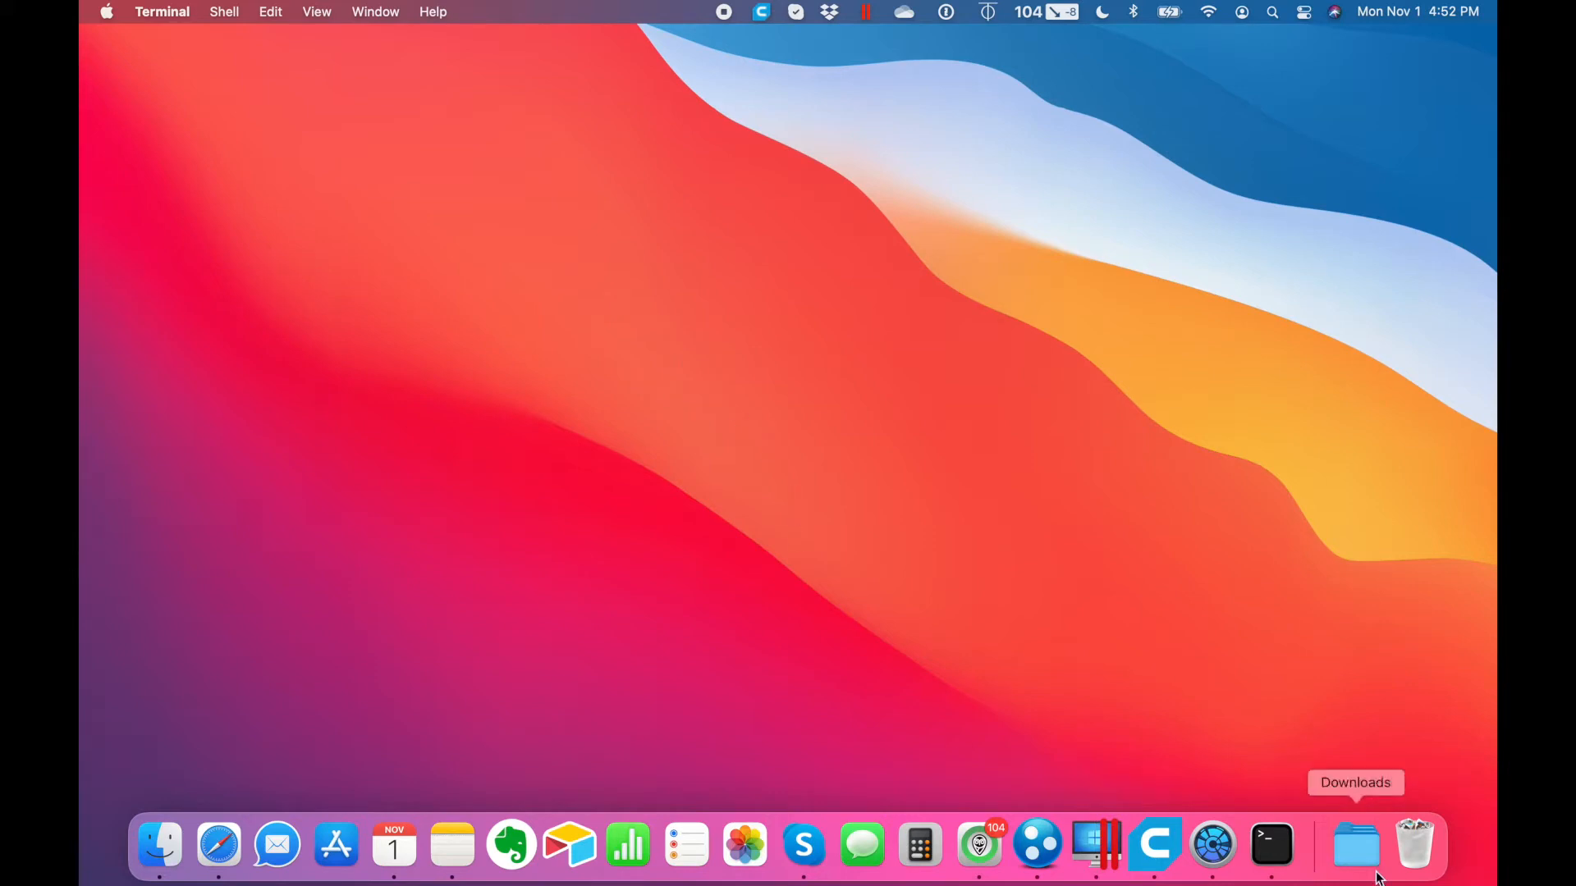
- Show the folders inside the docked Downloads stack
{"action": "right_click", "coordinate": [1356, 844]}
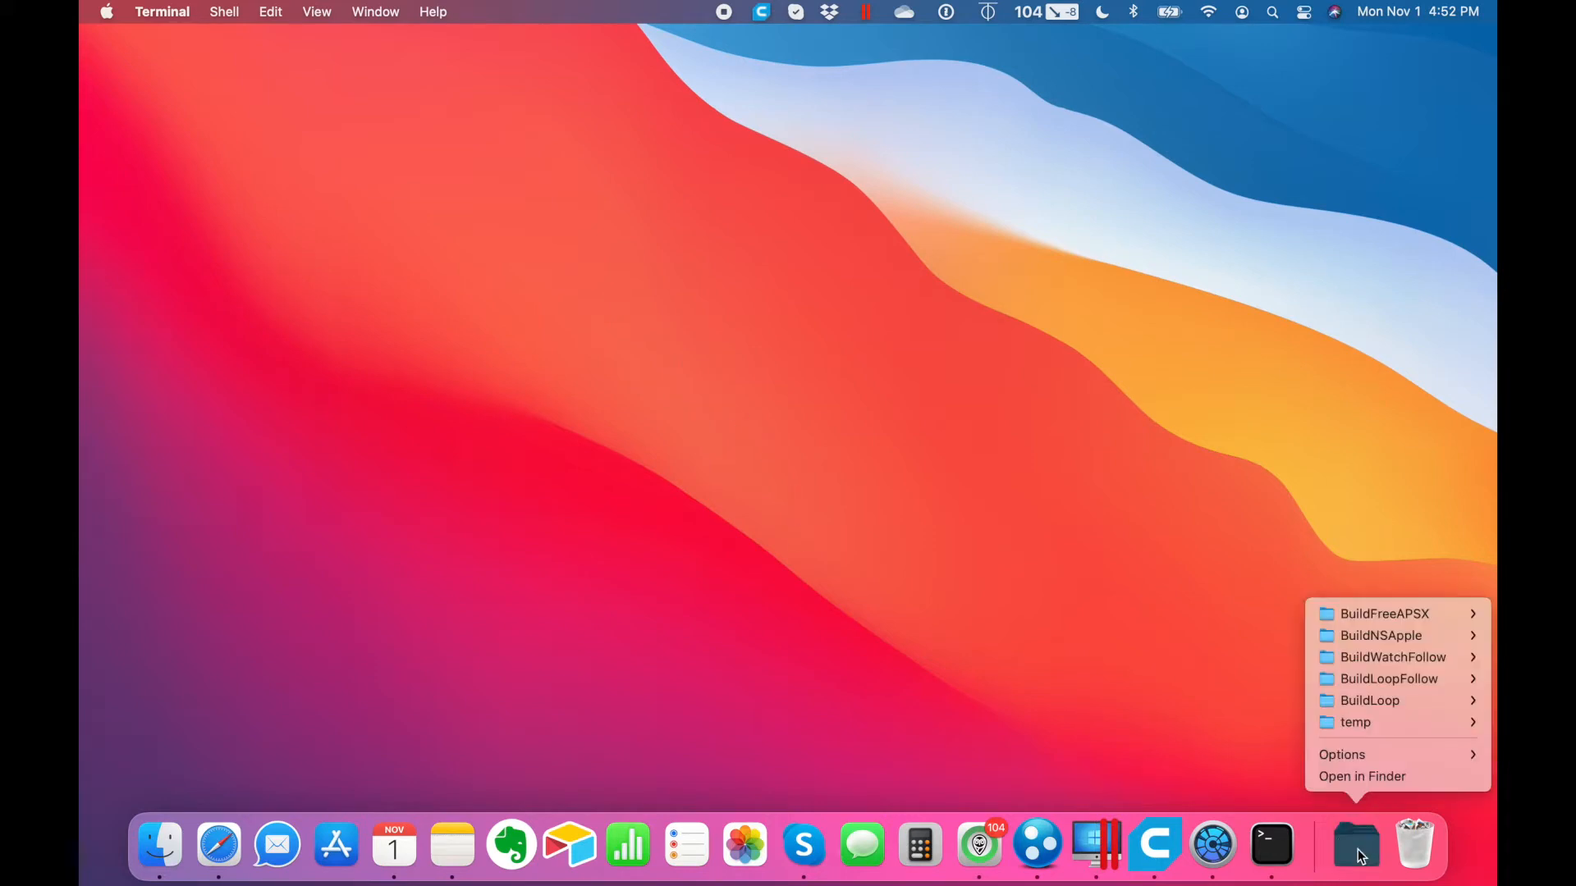
{"action": "mouse_move", "coordinate": [1393, 657]}
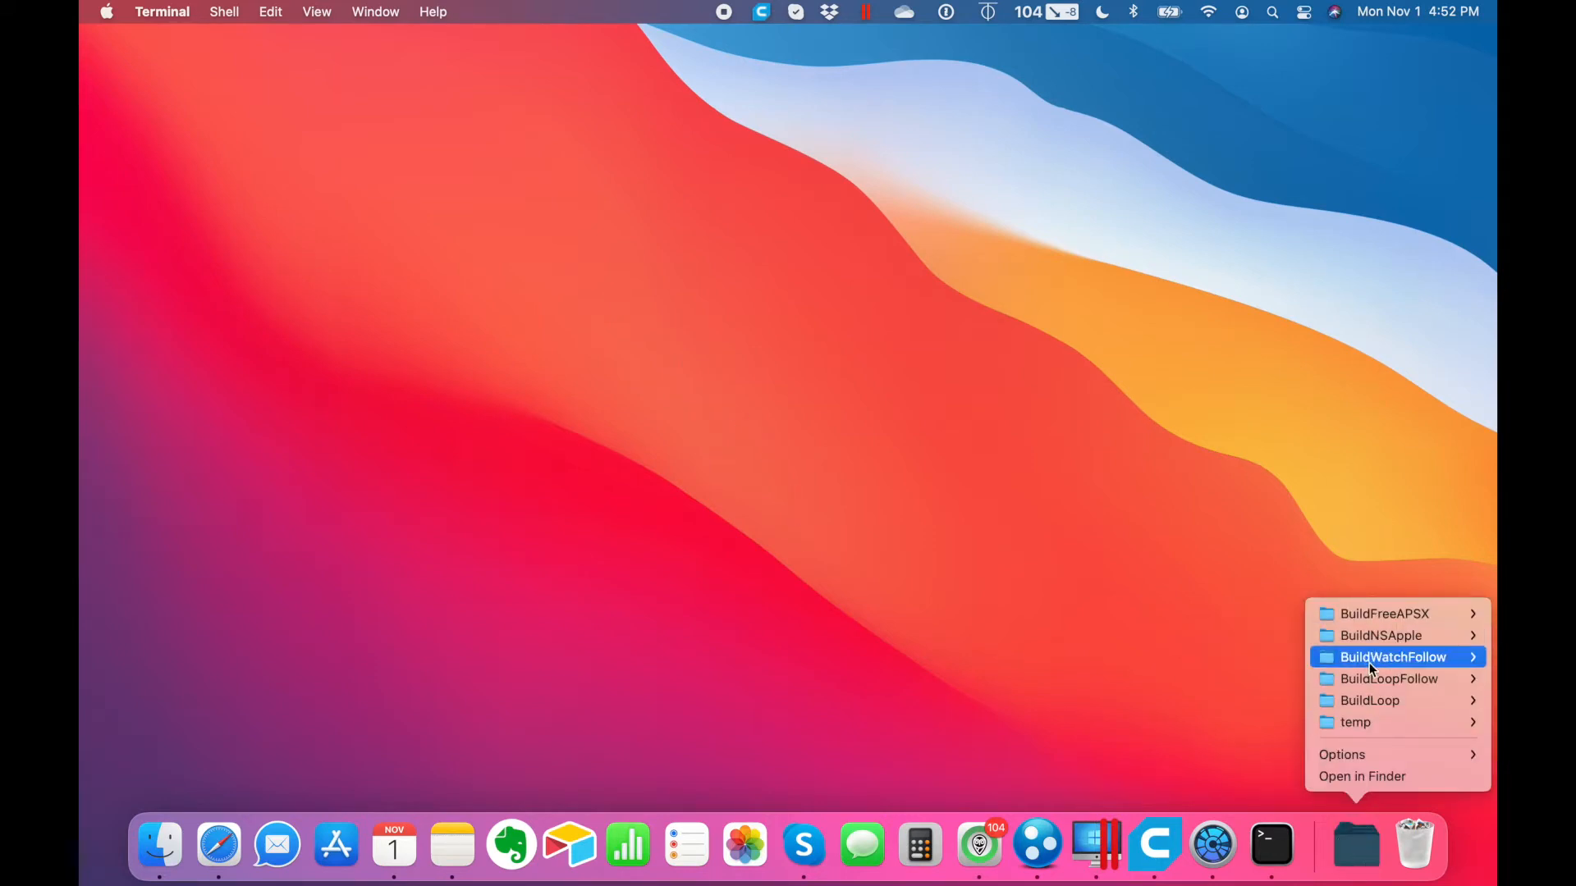
{"action": "mouse_move", "coordinate": [1389, 678]}
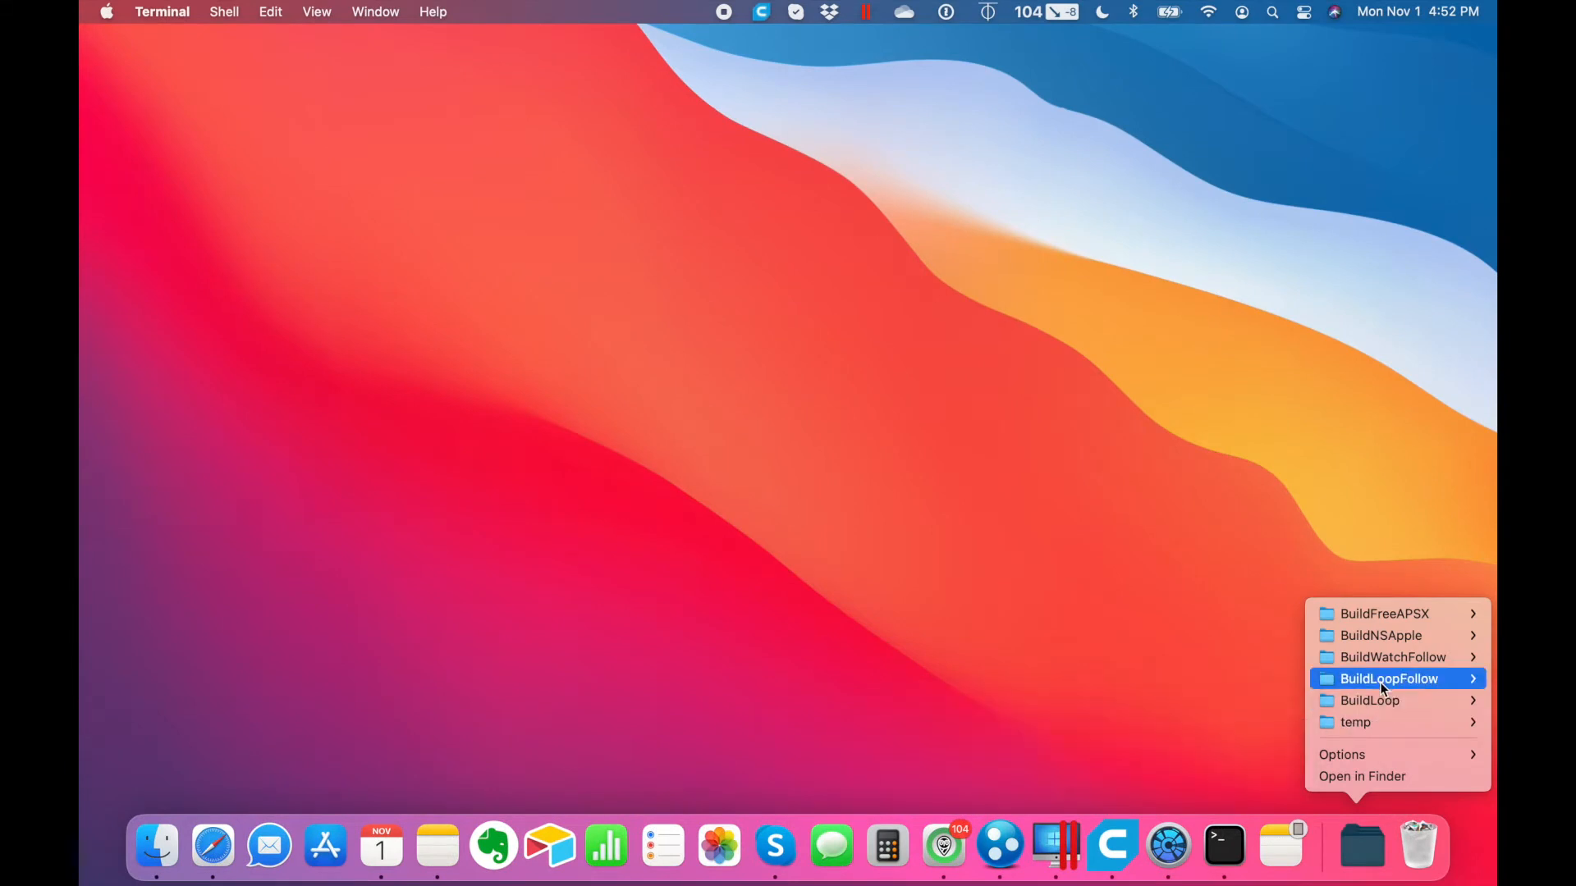
{"action": "mouse_move", "coordinate": [1386, 614]}
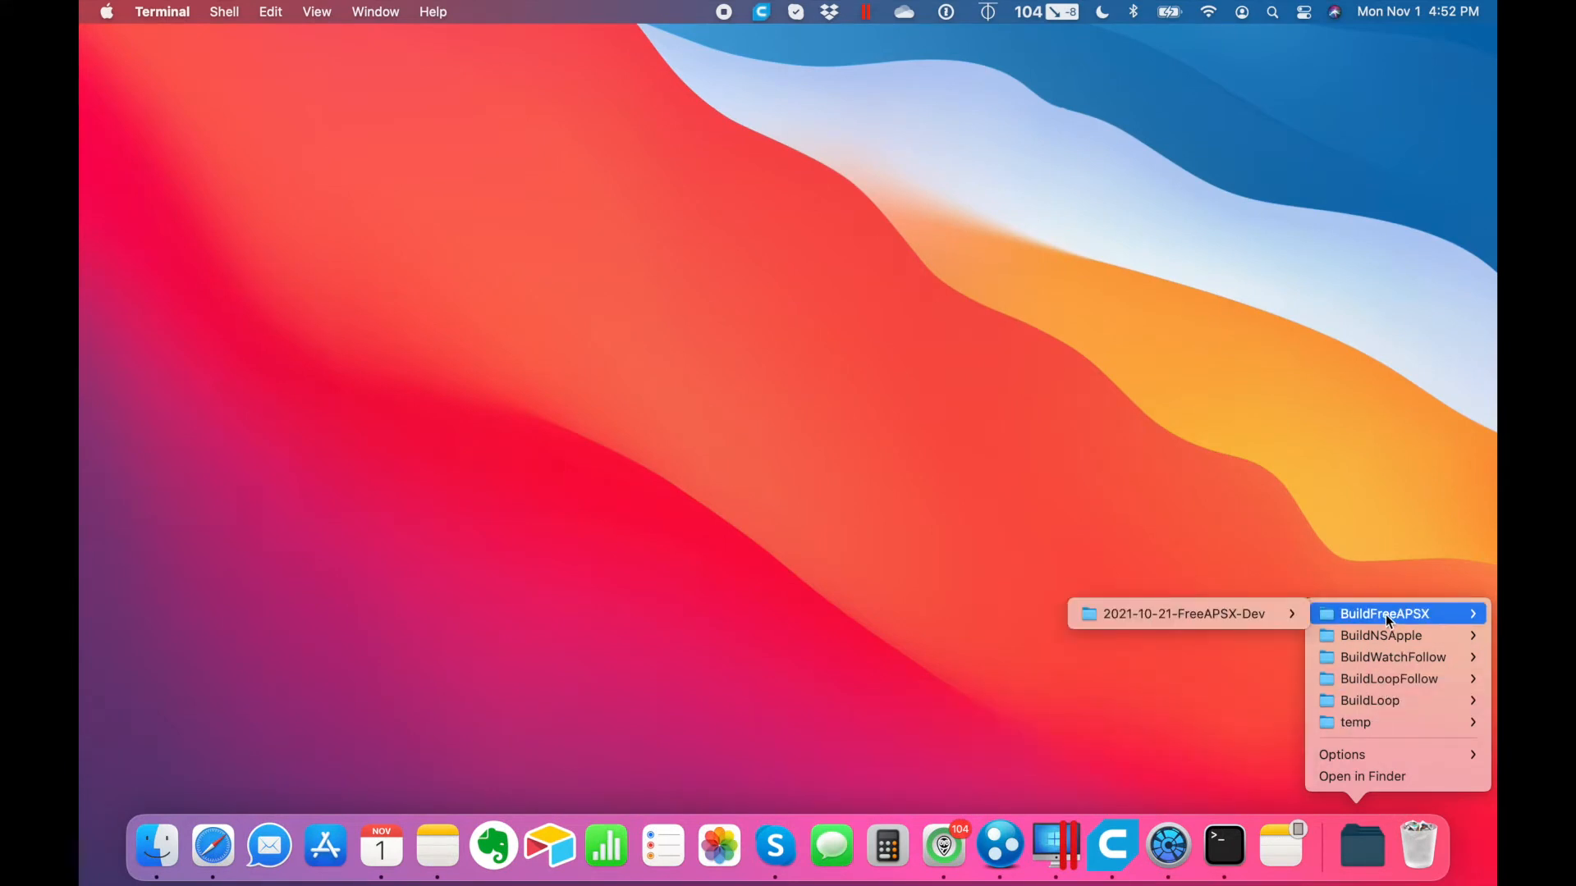
{"action": "mouse_move", "coordinate": [1380, 635]}
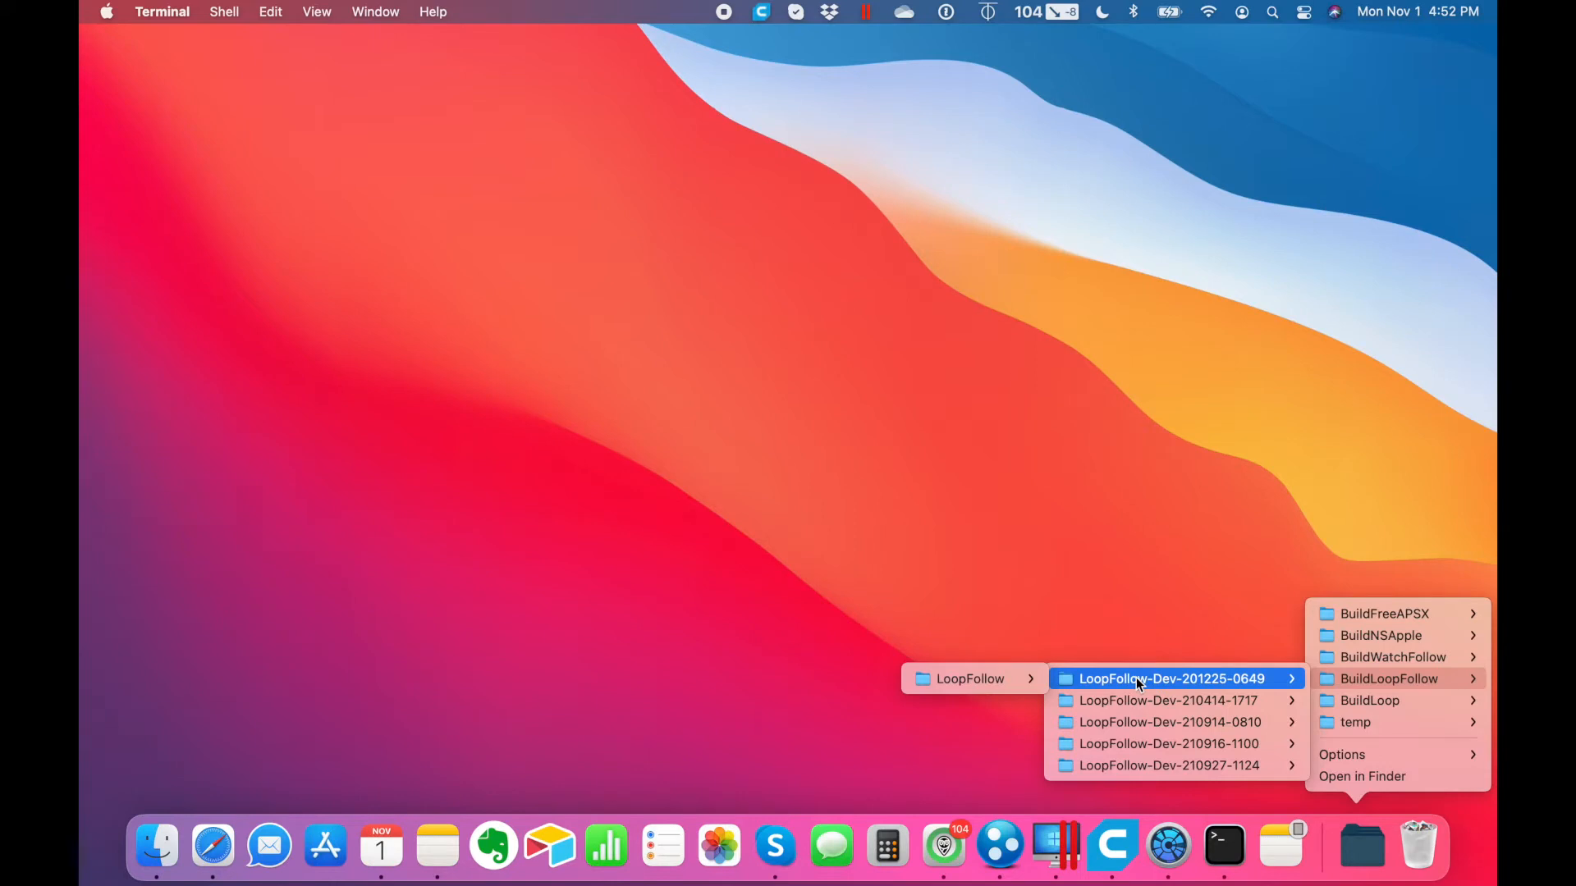
{"action": "mouse_move", "coordinate": [1165, 682]}
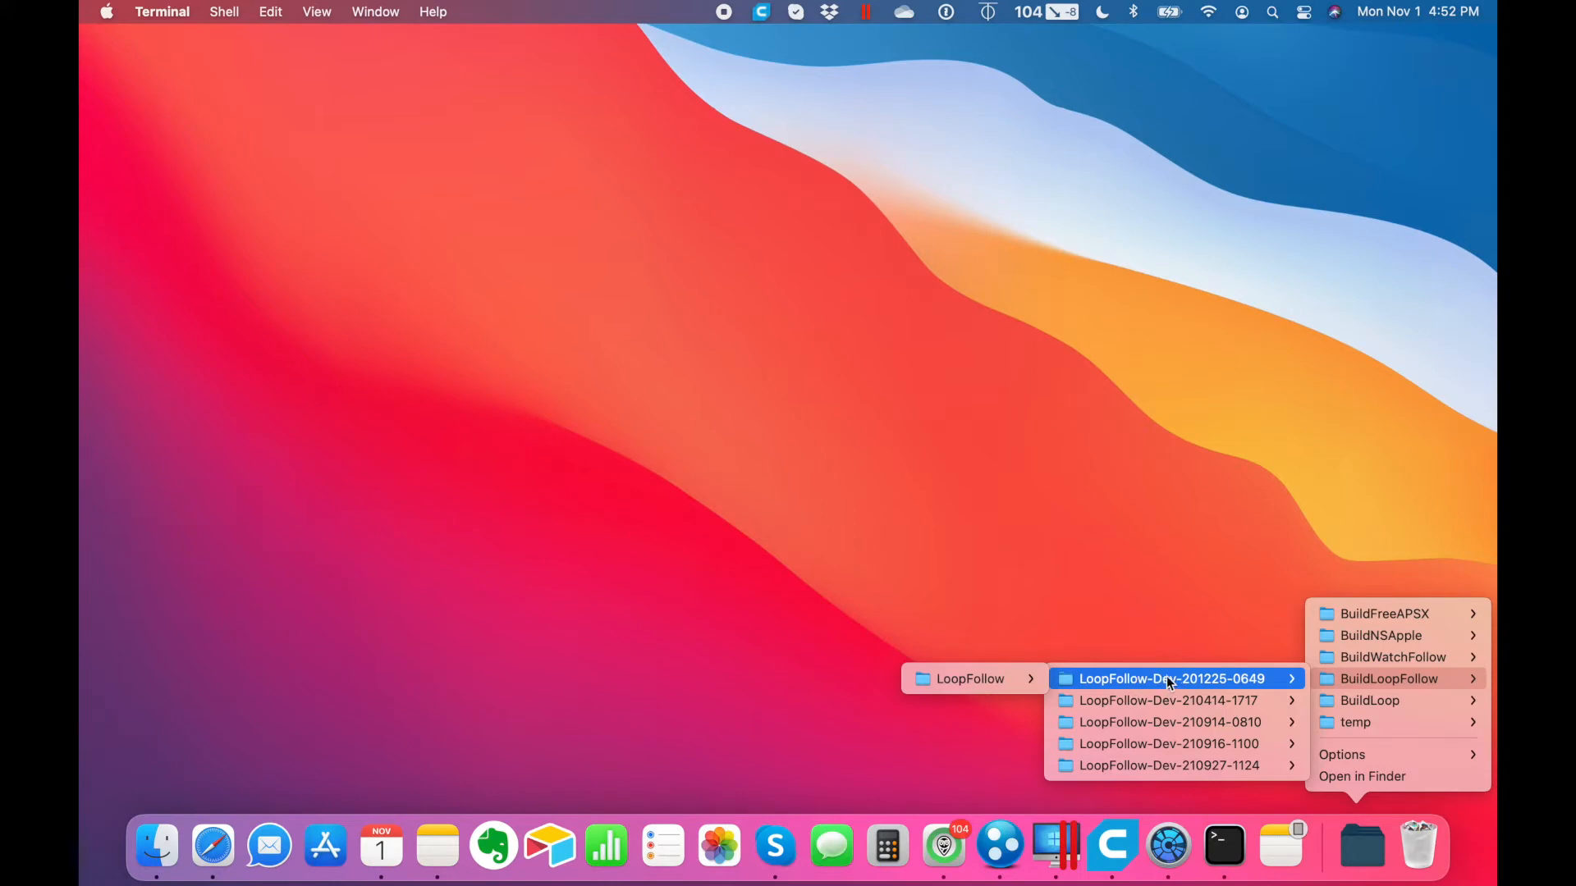
{"action": "mouse_move", "coordinate": [1224, 686]}
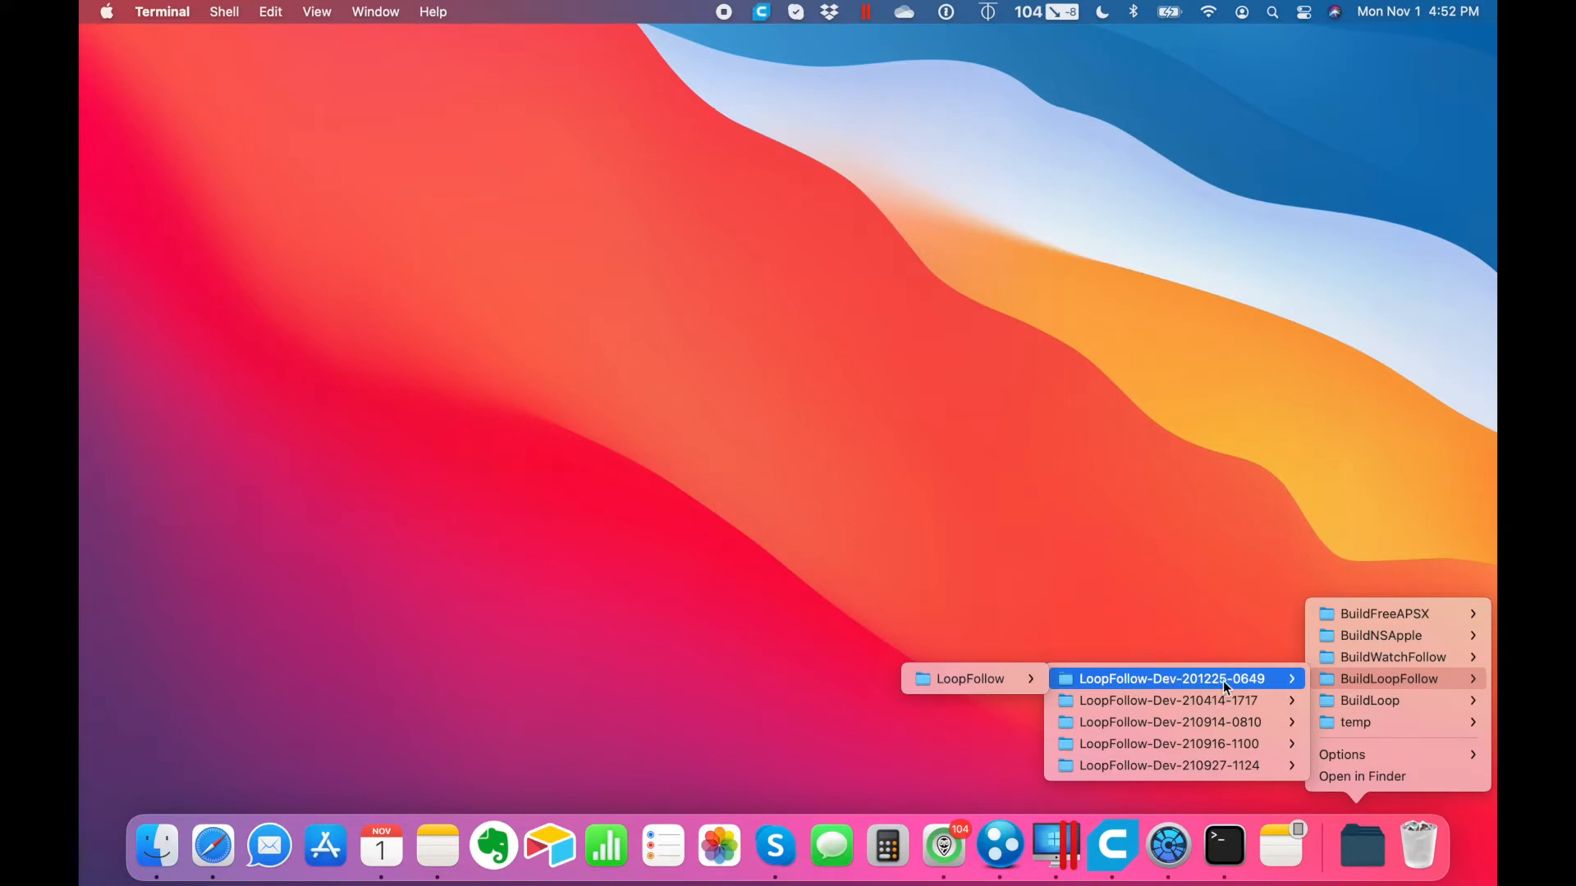
{"action": "mouse_move", "coordinate": [1190, 688]}
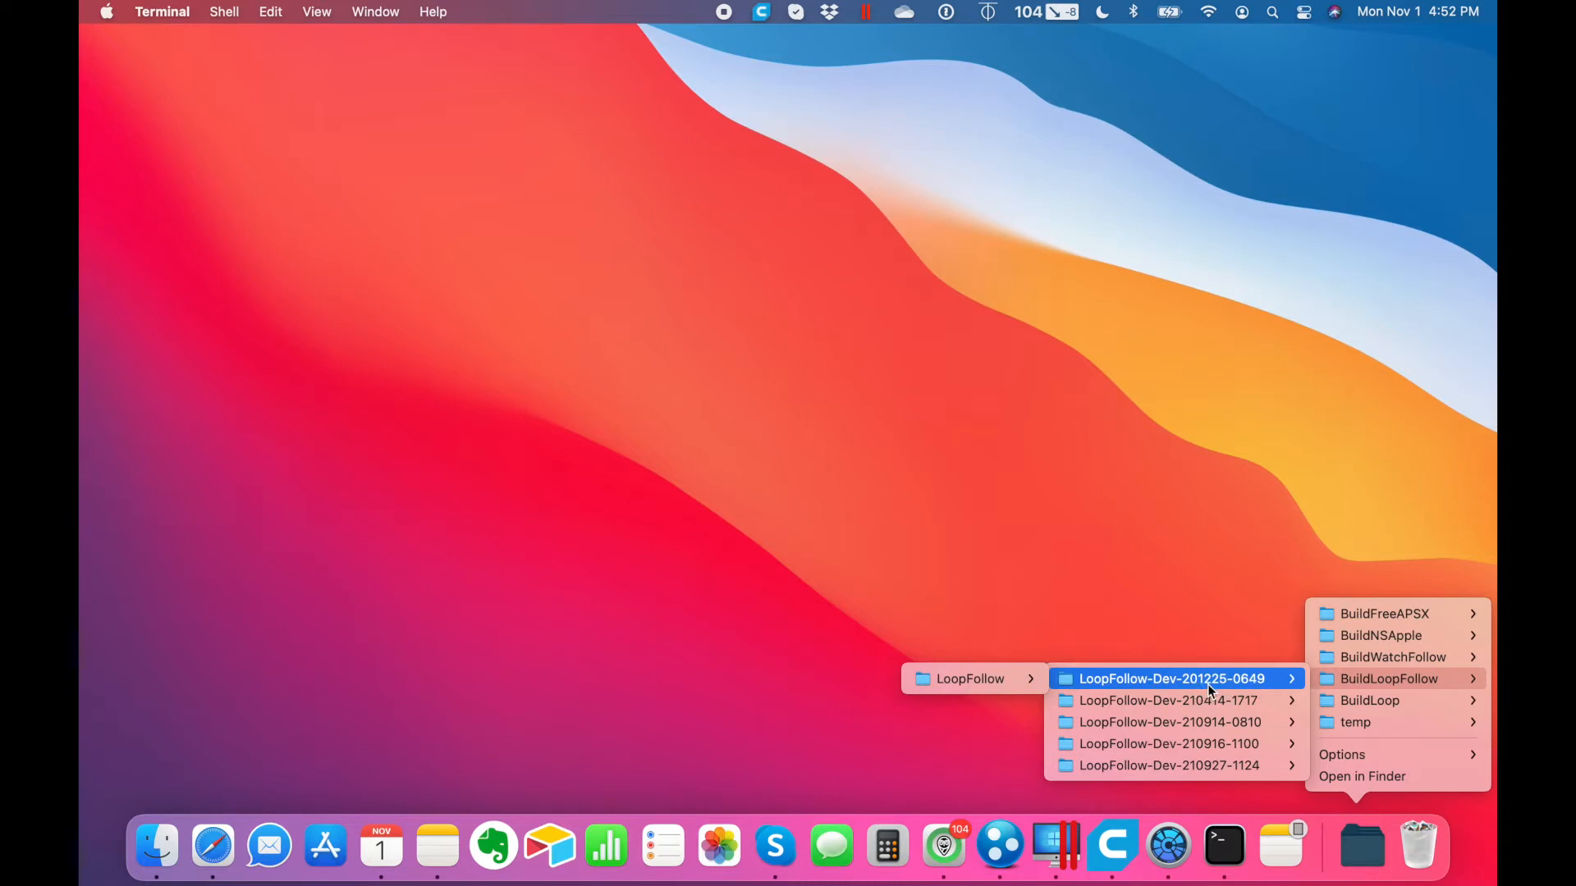
{"action": "mouse_move", "coordinate": [1254, 691]}
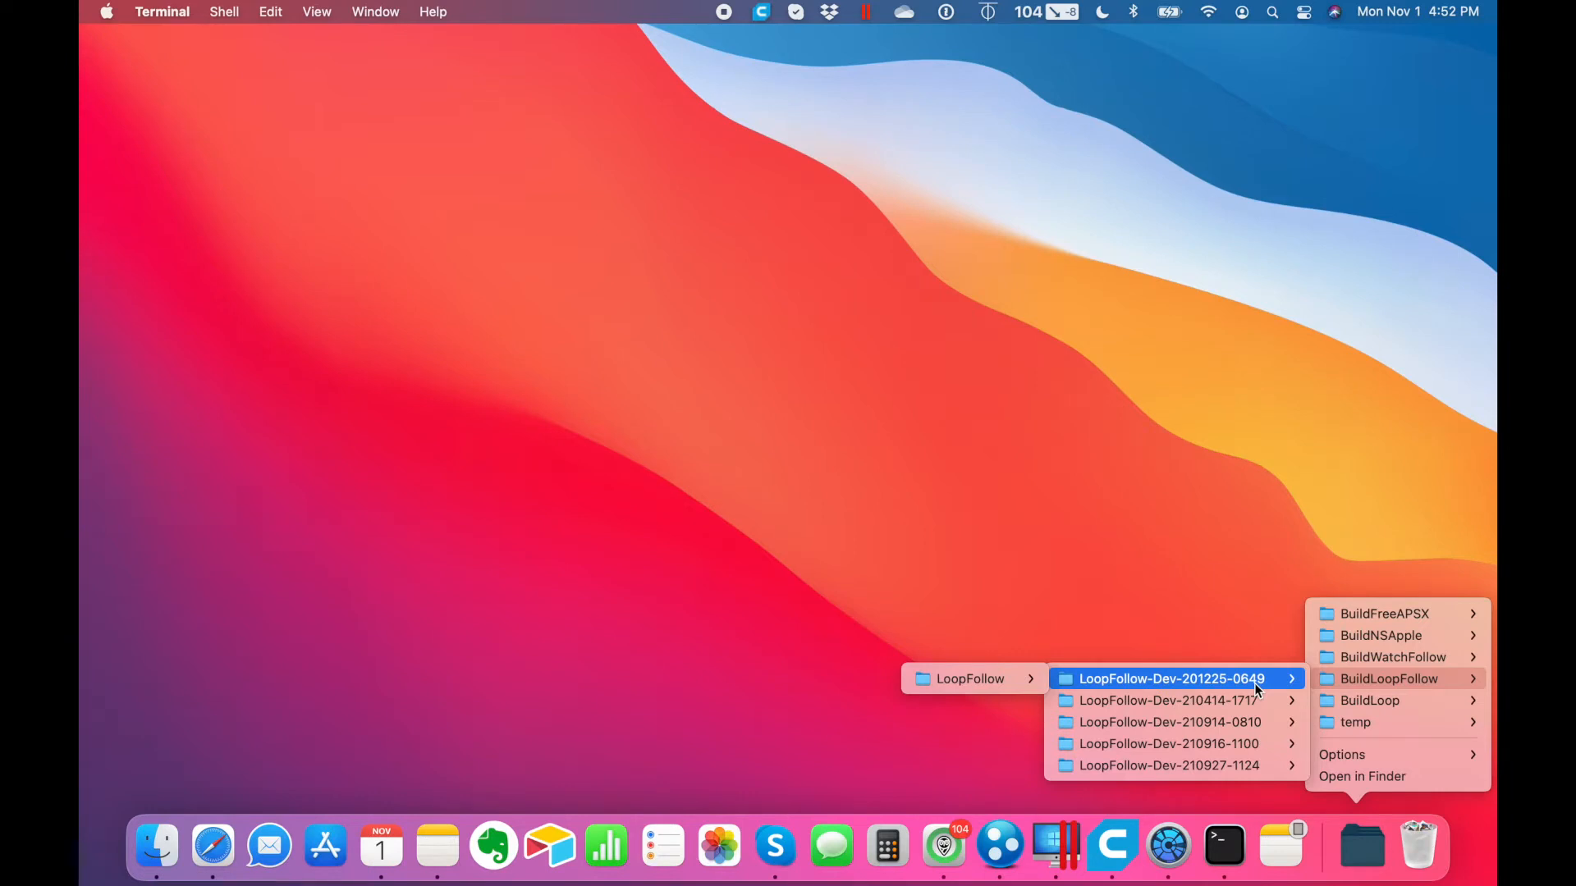
{"action": "mouse_move", "coordinate": [1400, 594]}
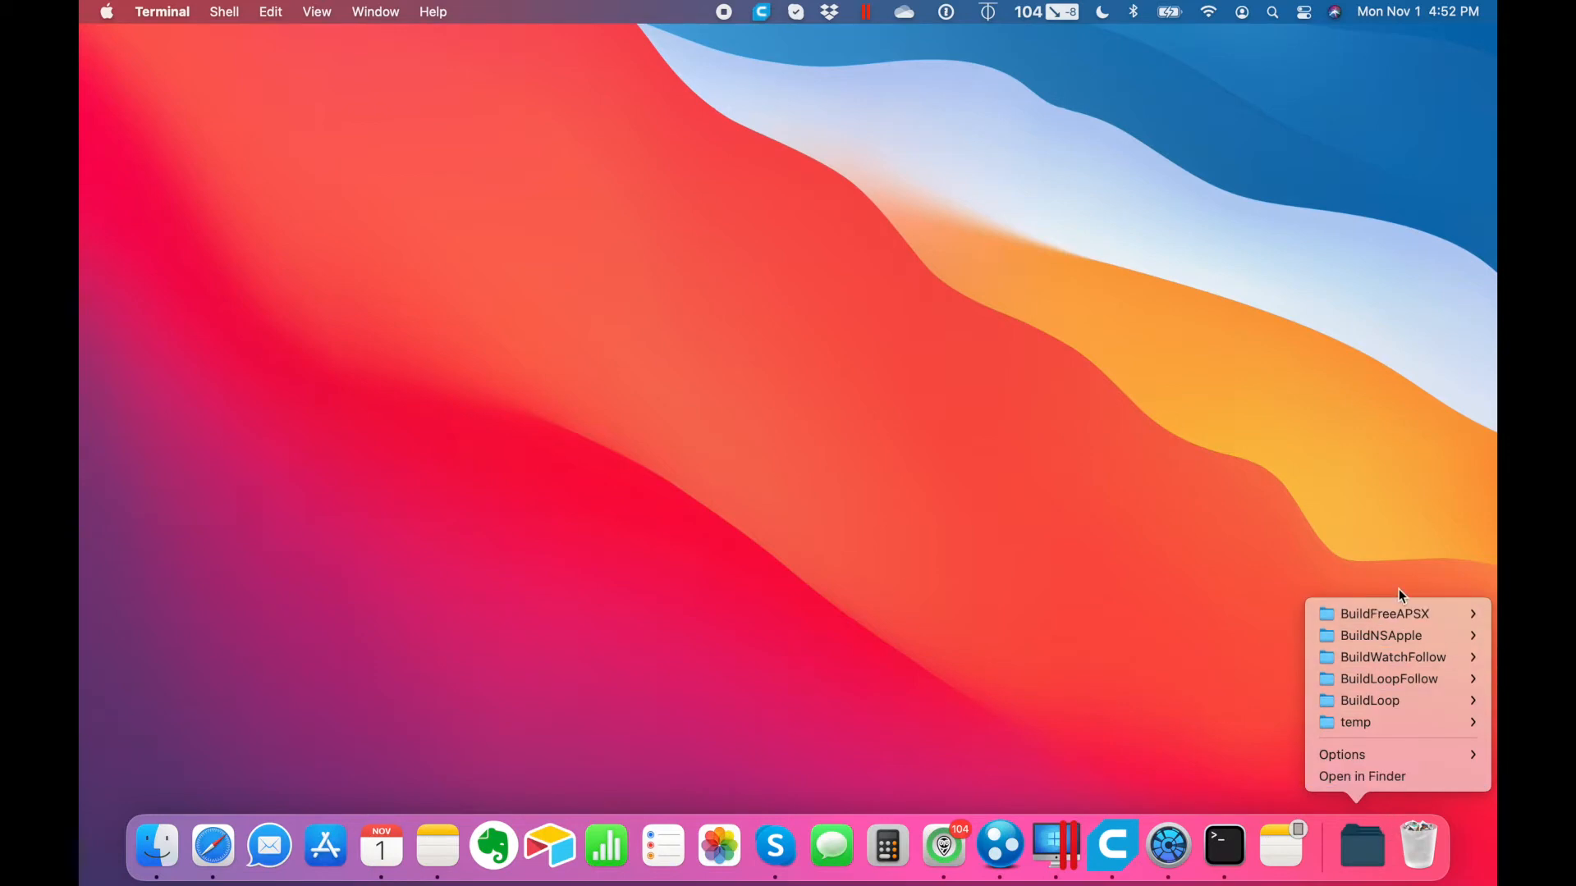
{"action": "mouse_move", "coordinate": [1351, 870]}
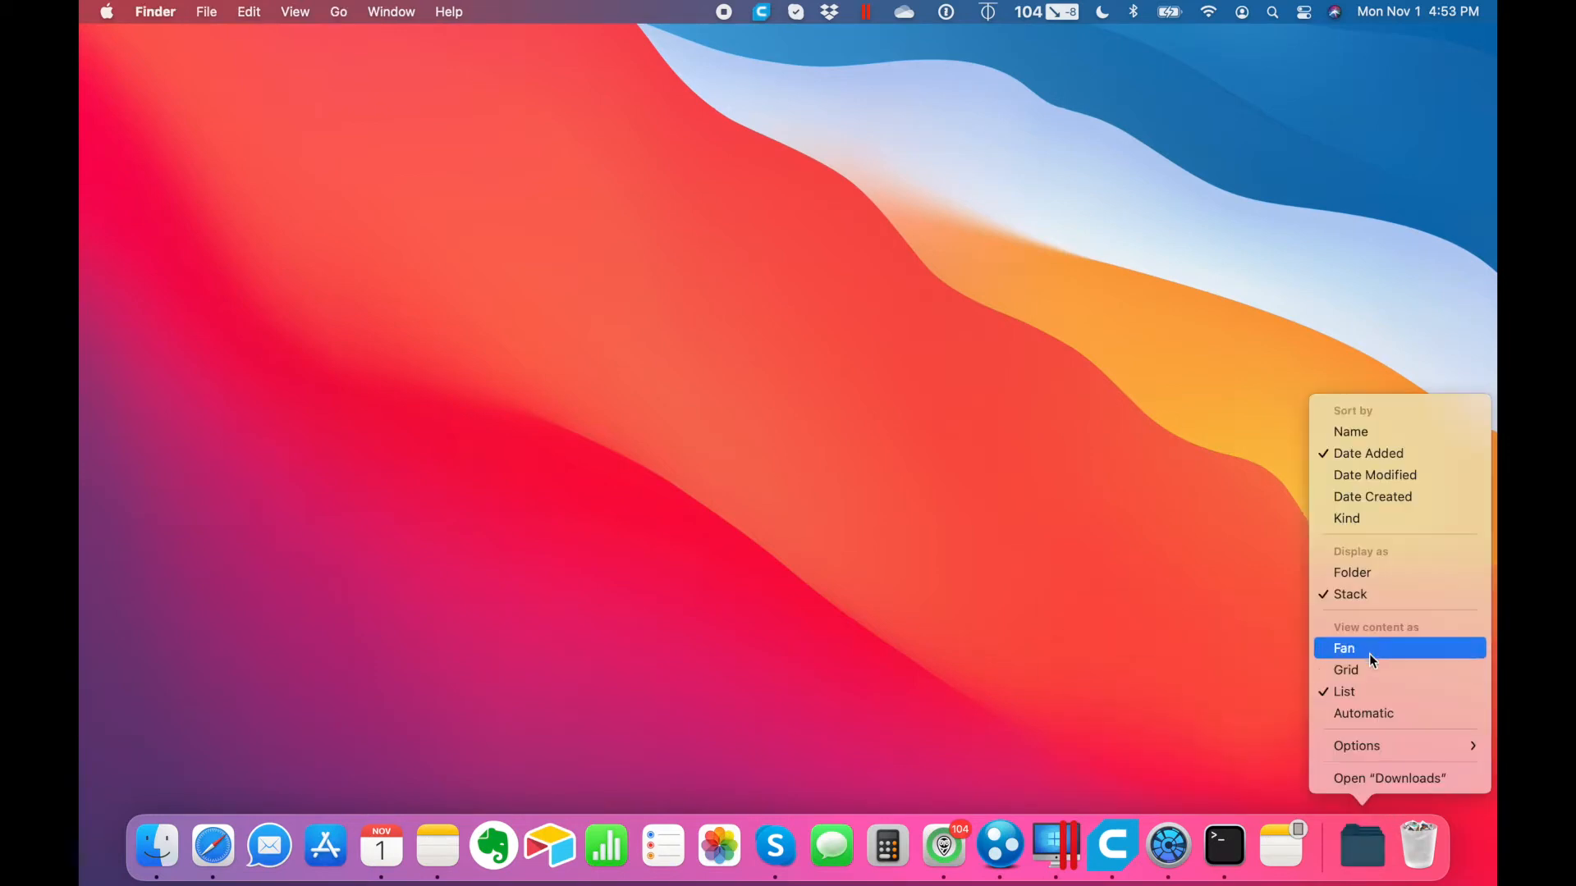
- Show the Downloads stack as a Fan, set its style back to Automatic and reopen its contents
{"action": "left_click", "coordinate": [1344, 646]}
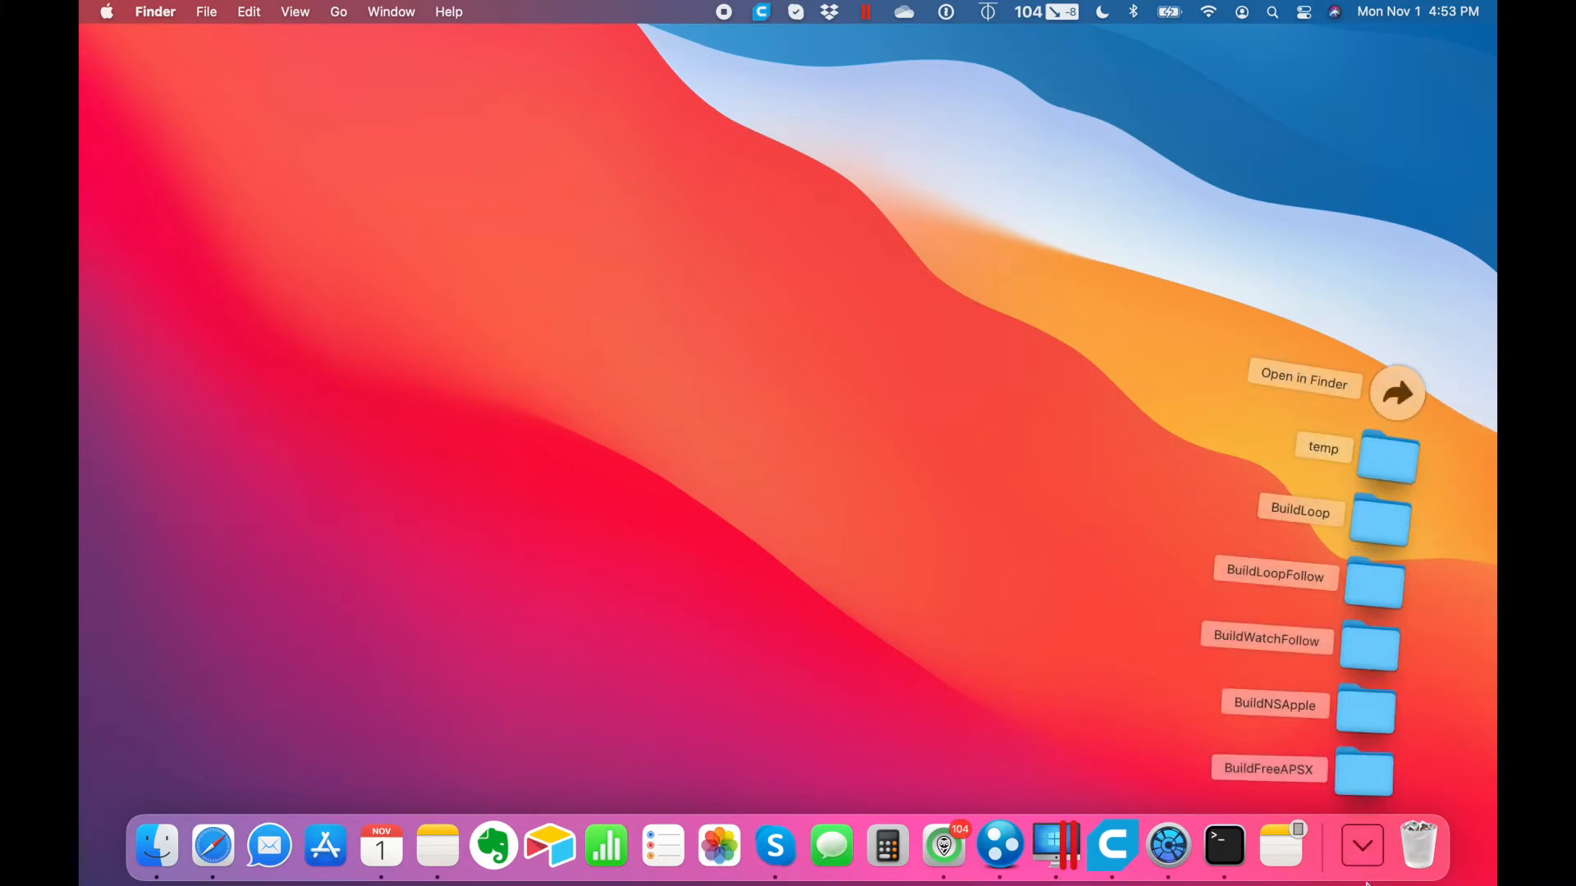
{"action": "right_click", "coordinate": [1362, 847]}
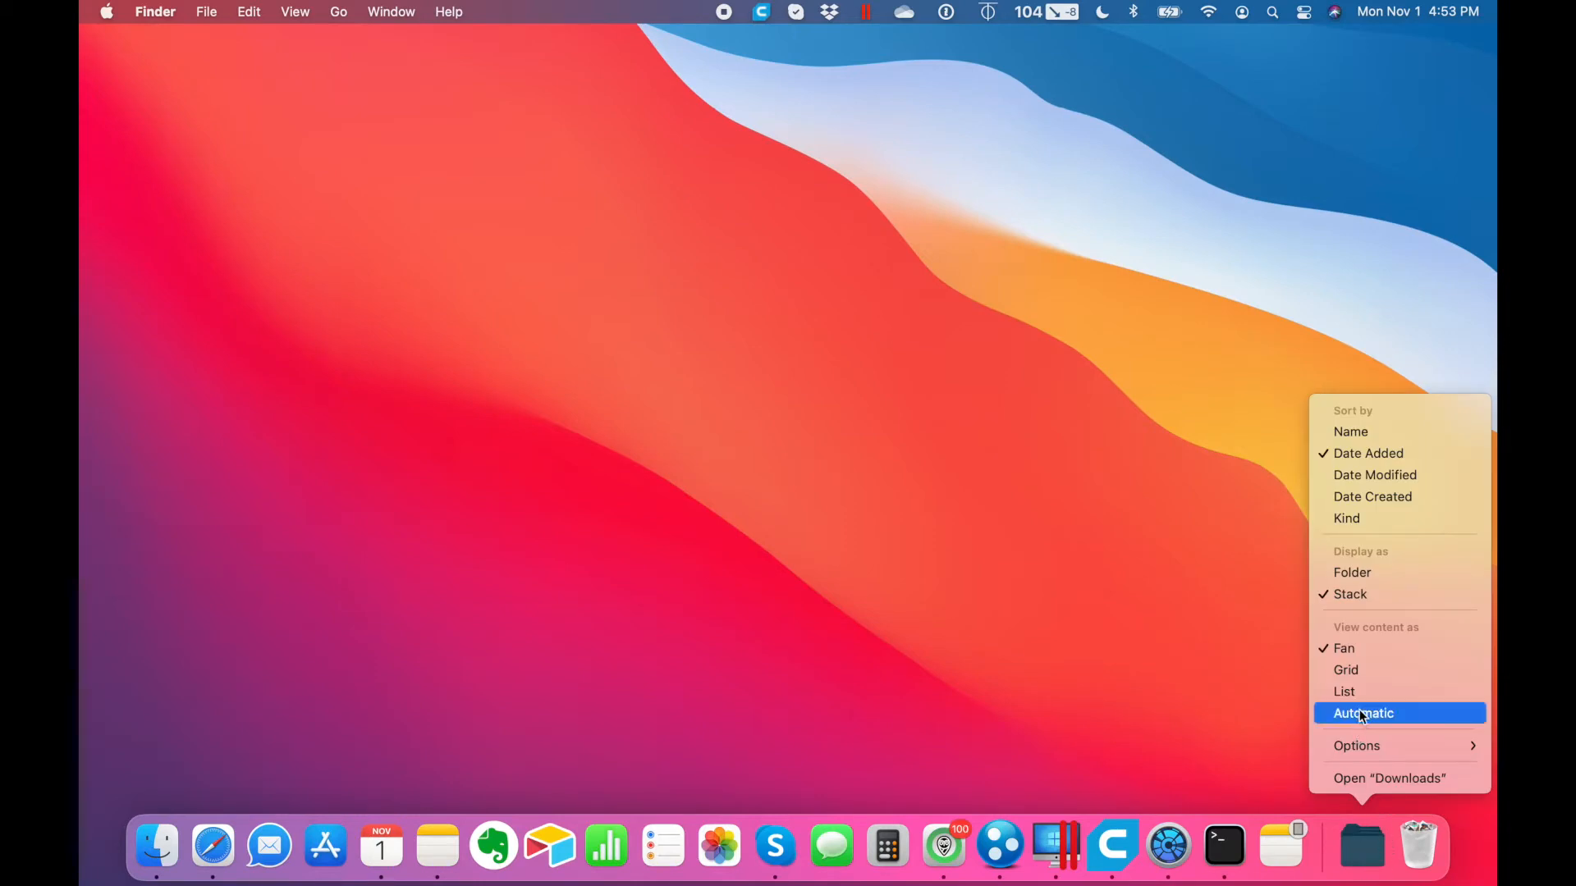
{"action": "left_click", "coordinate": [1362, 712]}
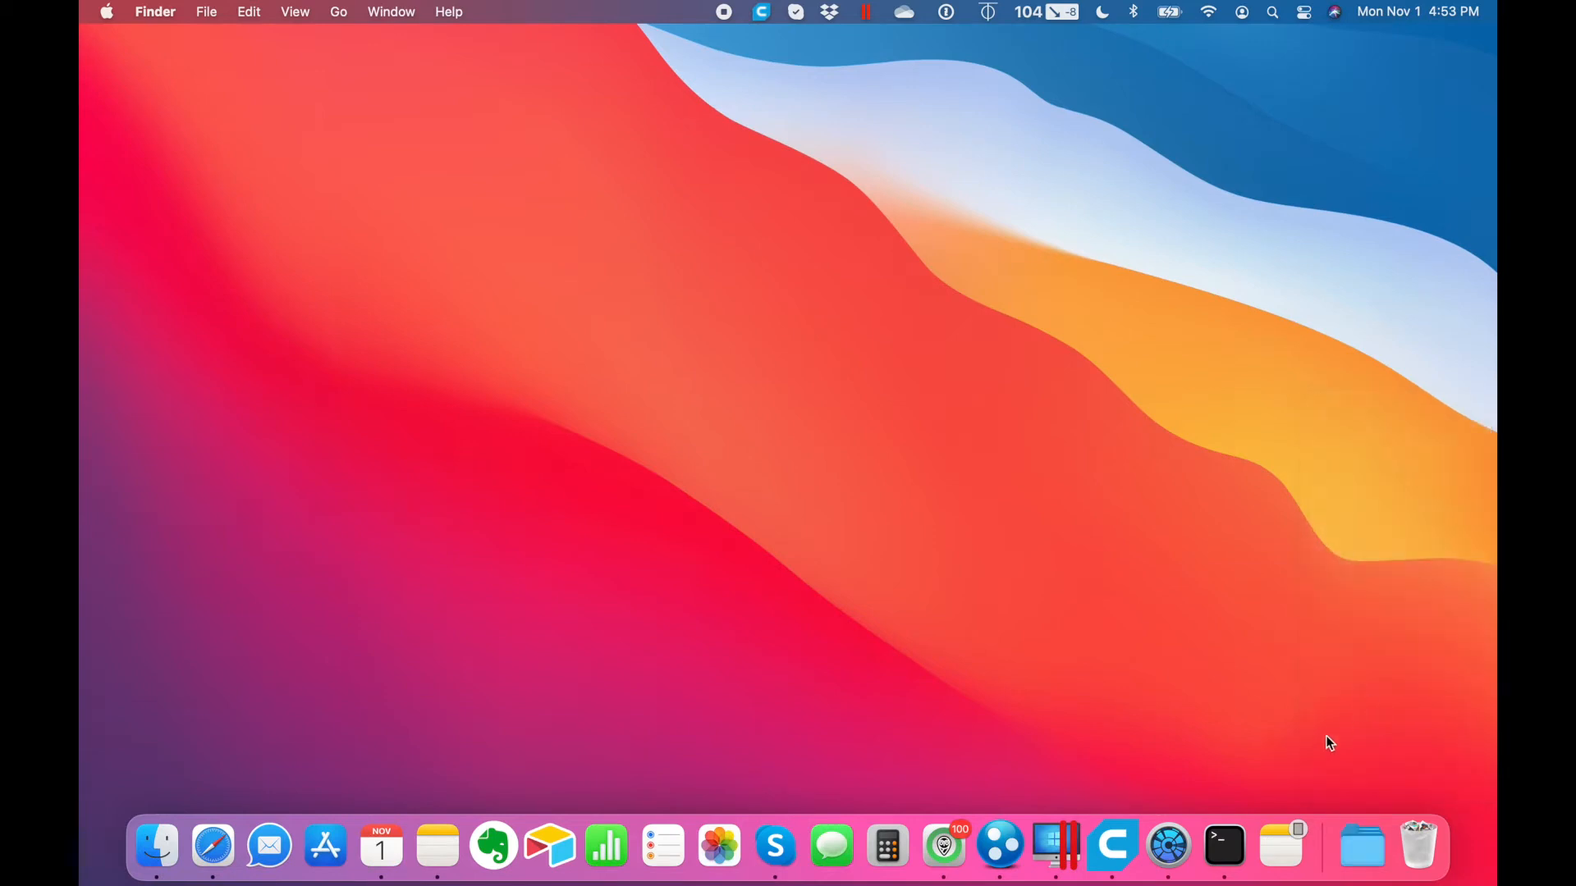
{"action": "left_click", "coordinate": [1362, 847]}
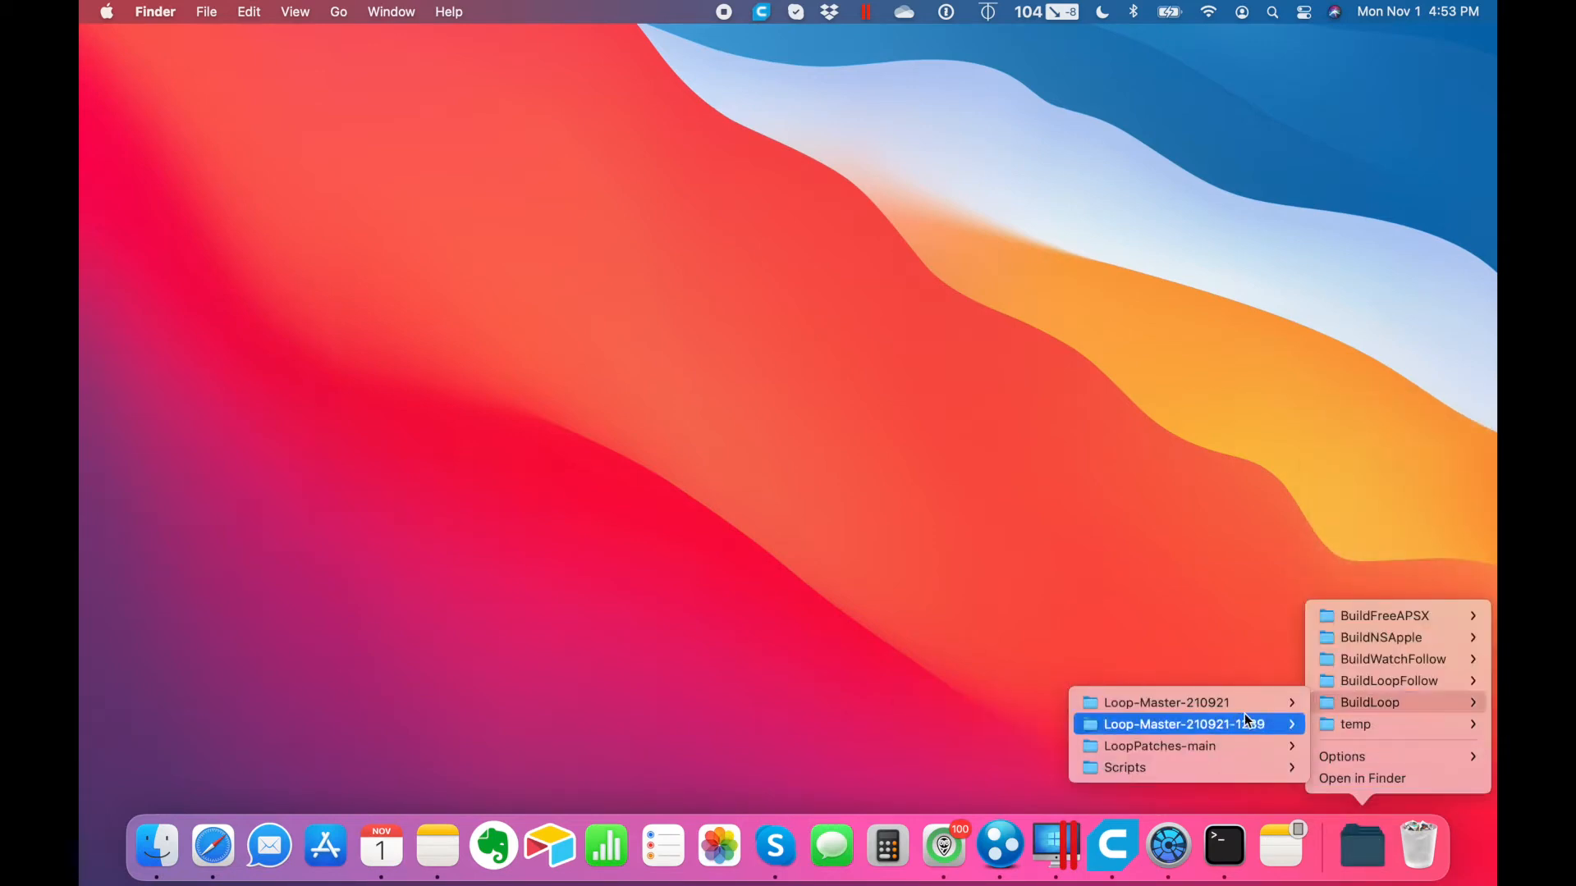
{"action": "mouse_move", "coordinate": [979, 724]}
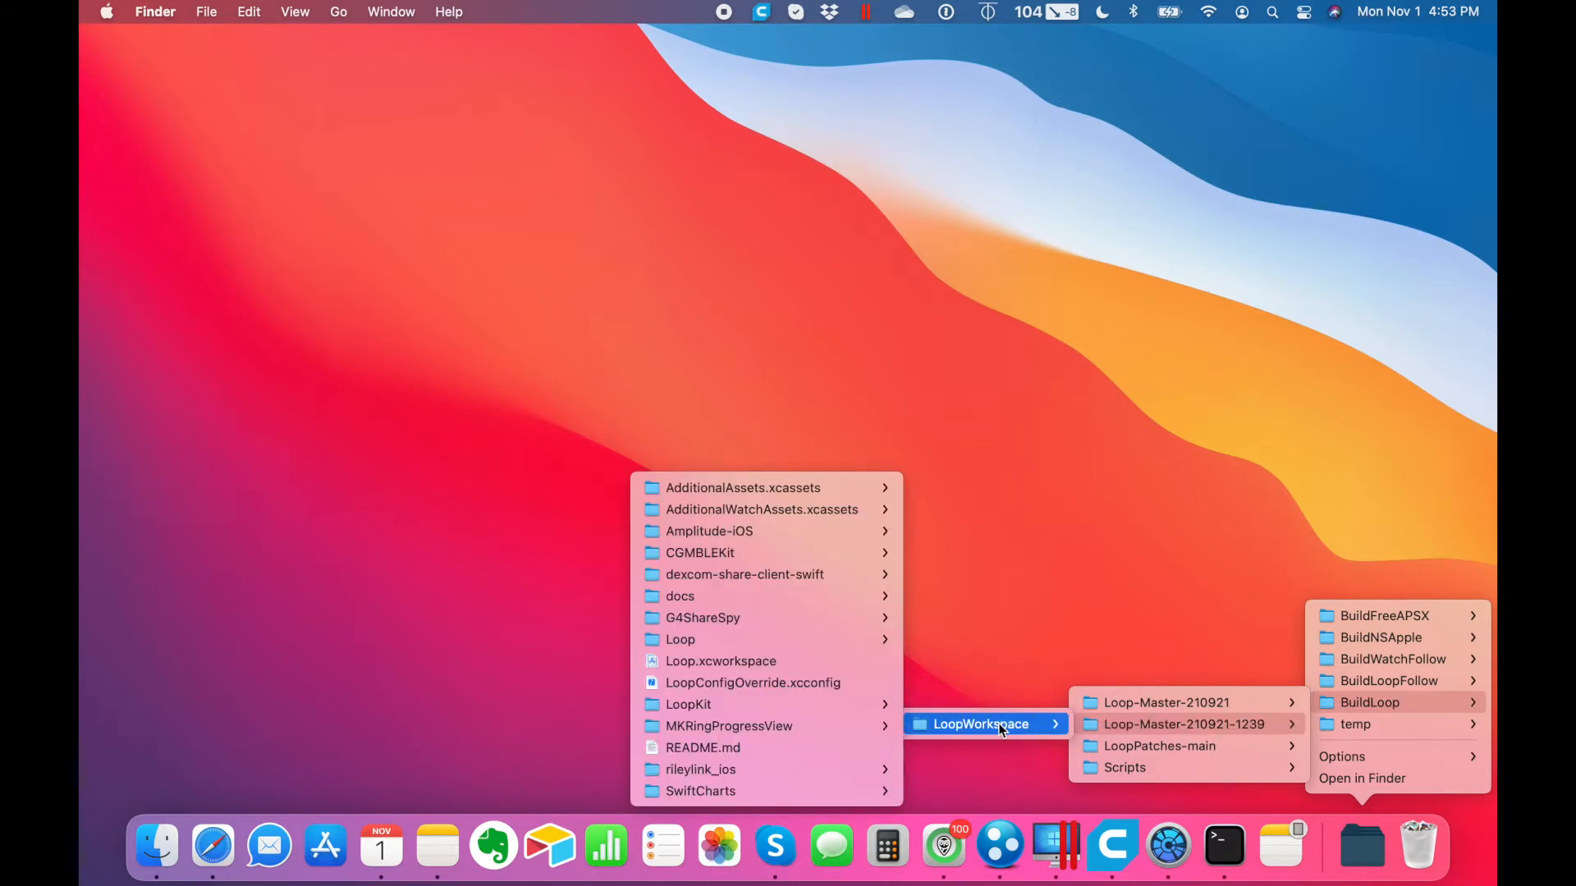
{"action": "mouse_move", "coordinate": [720, 661]}
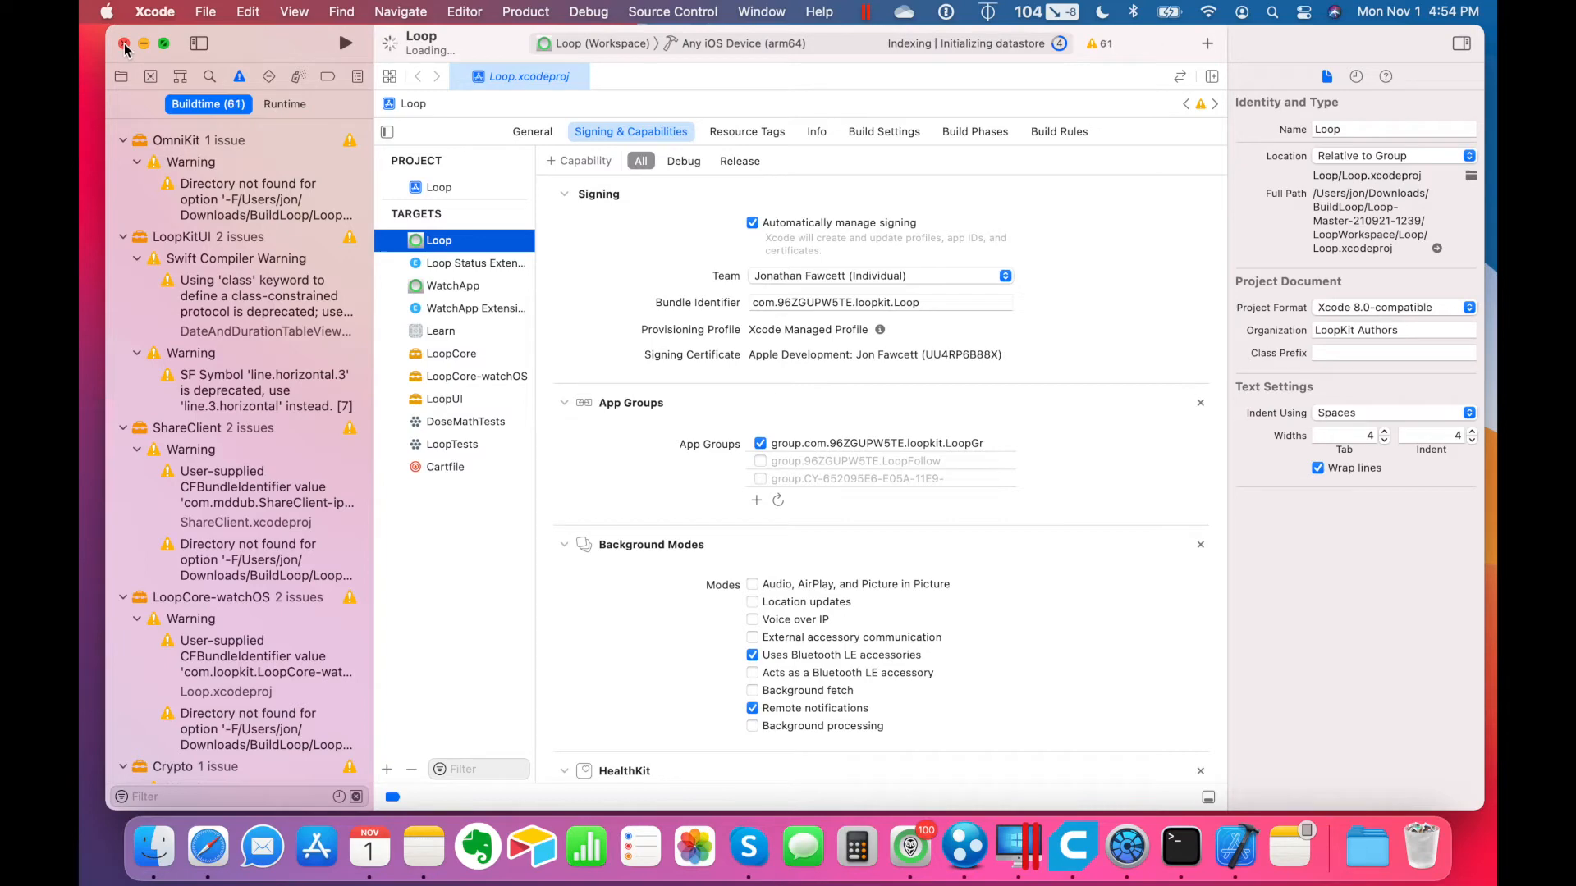
- Close the Loop project, relaunch Xcode.app via Spotlight and dismiss the Welcome to Xcode window
{"action": "left_click", "coordinate": [125, 43]}
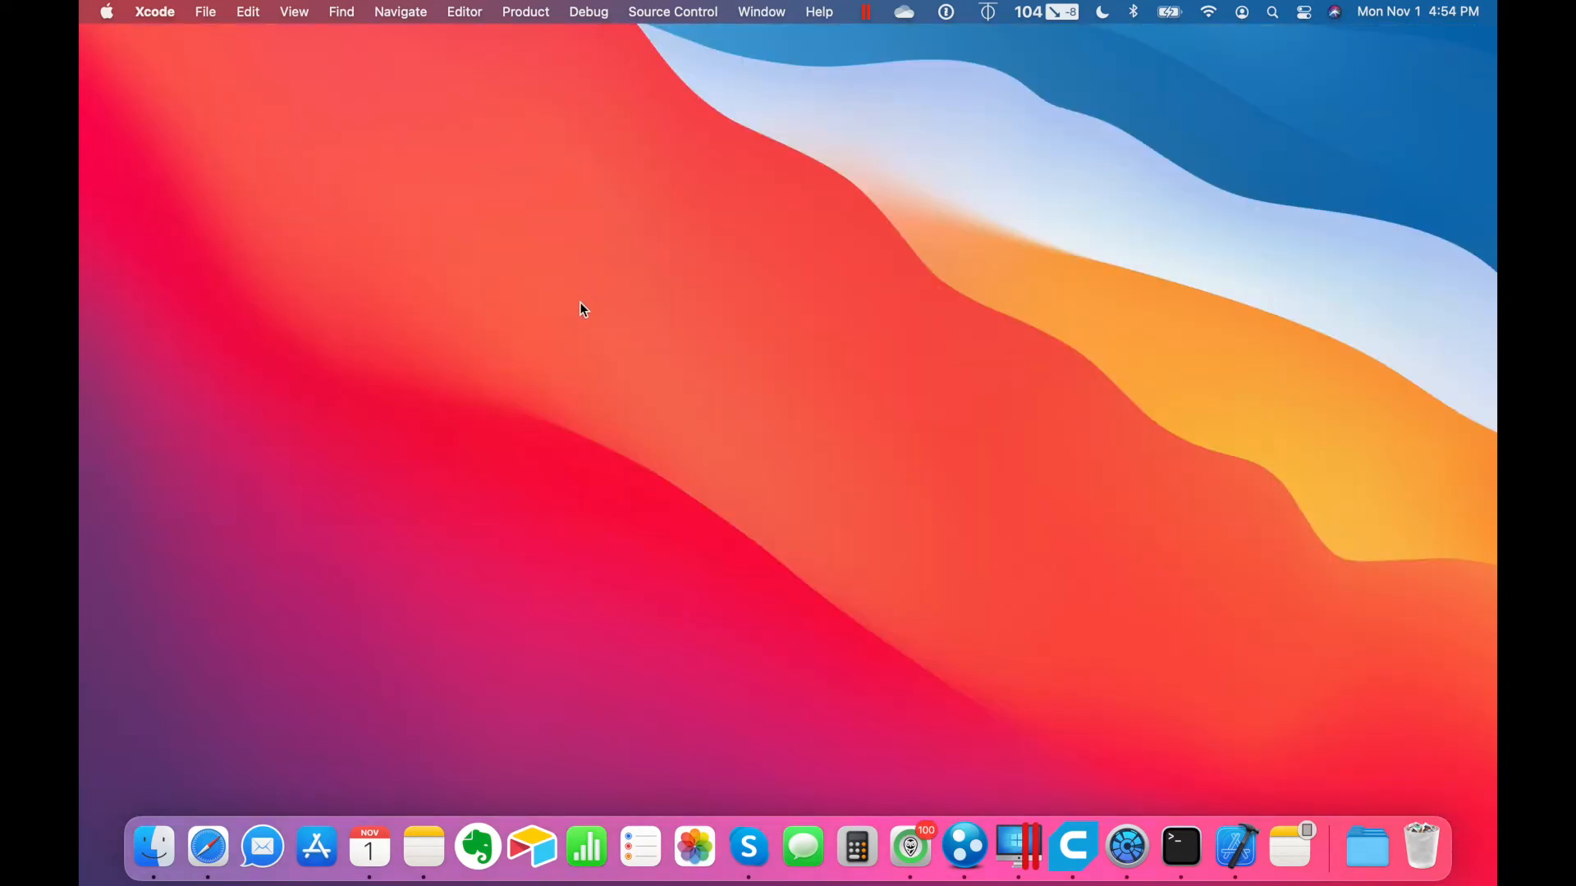
{"action": "type", "text": "xcode.app"}
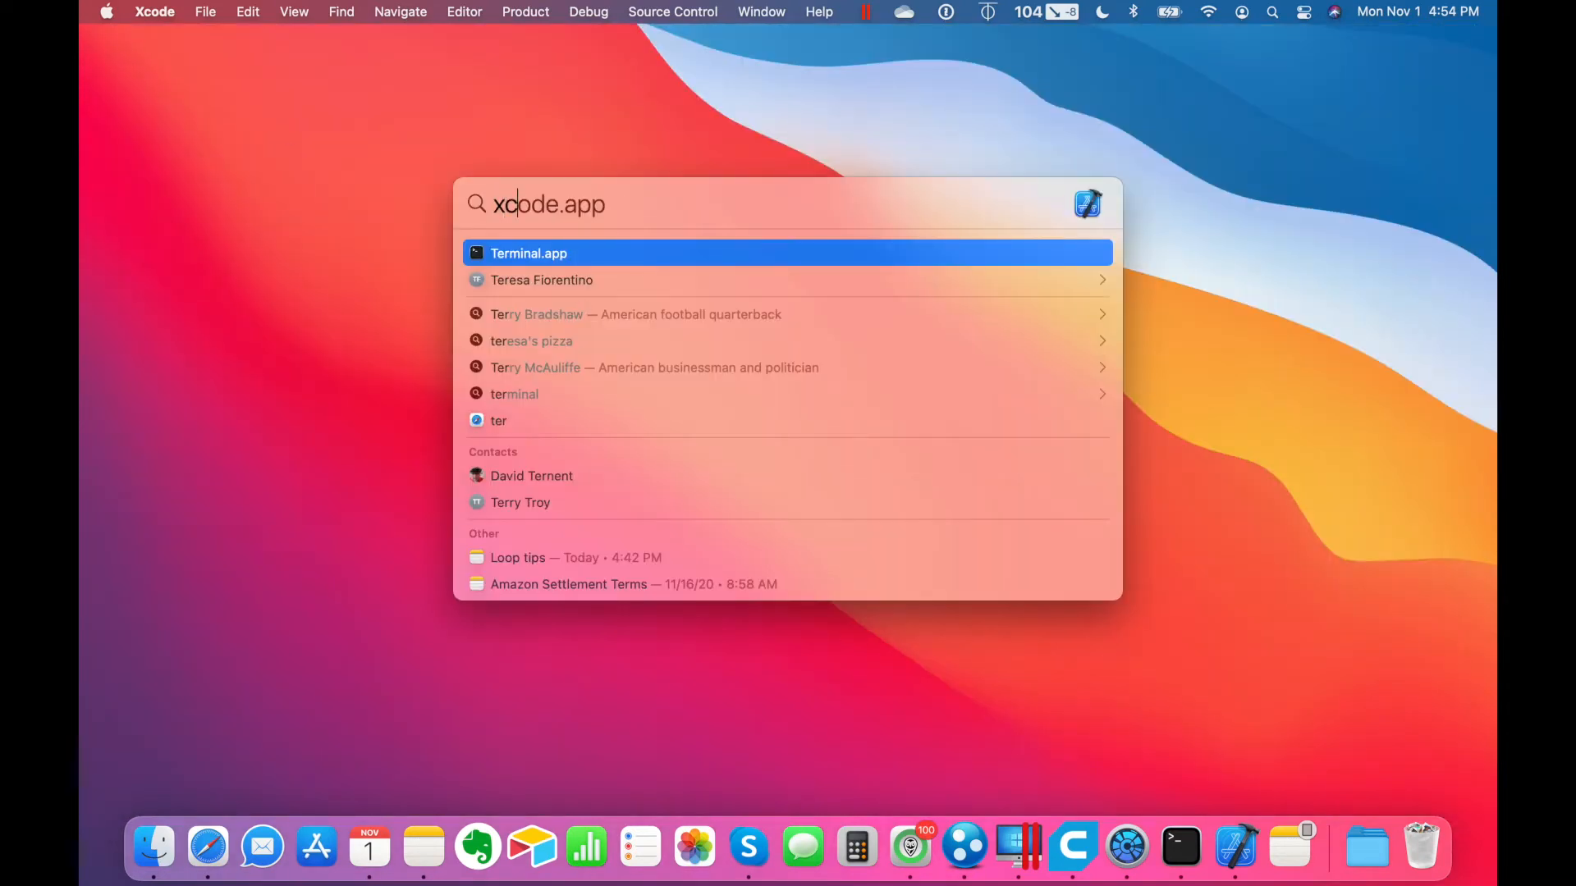
{"action": "key", "text": "Return"}
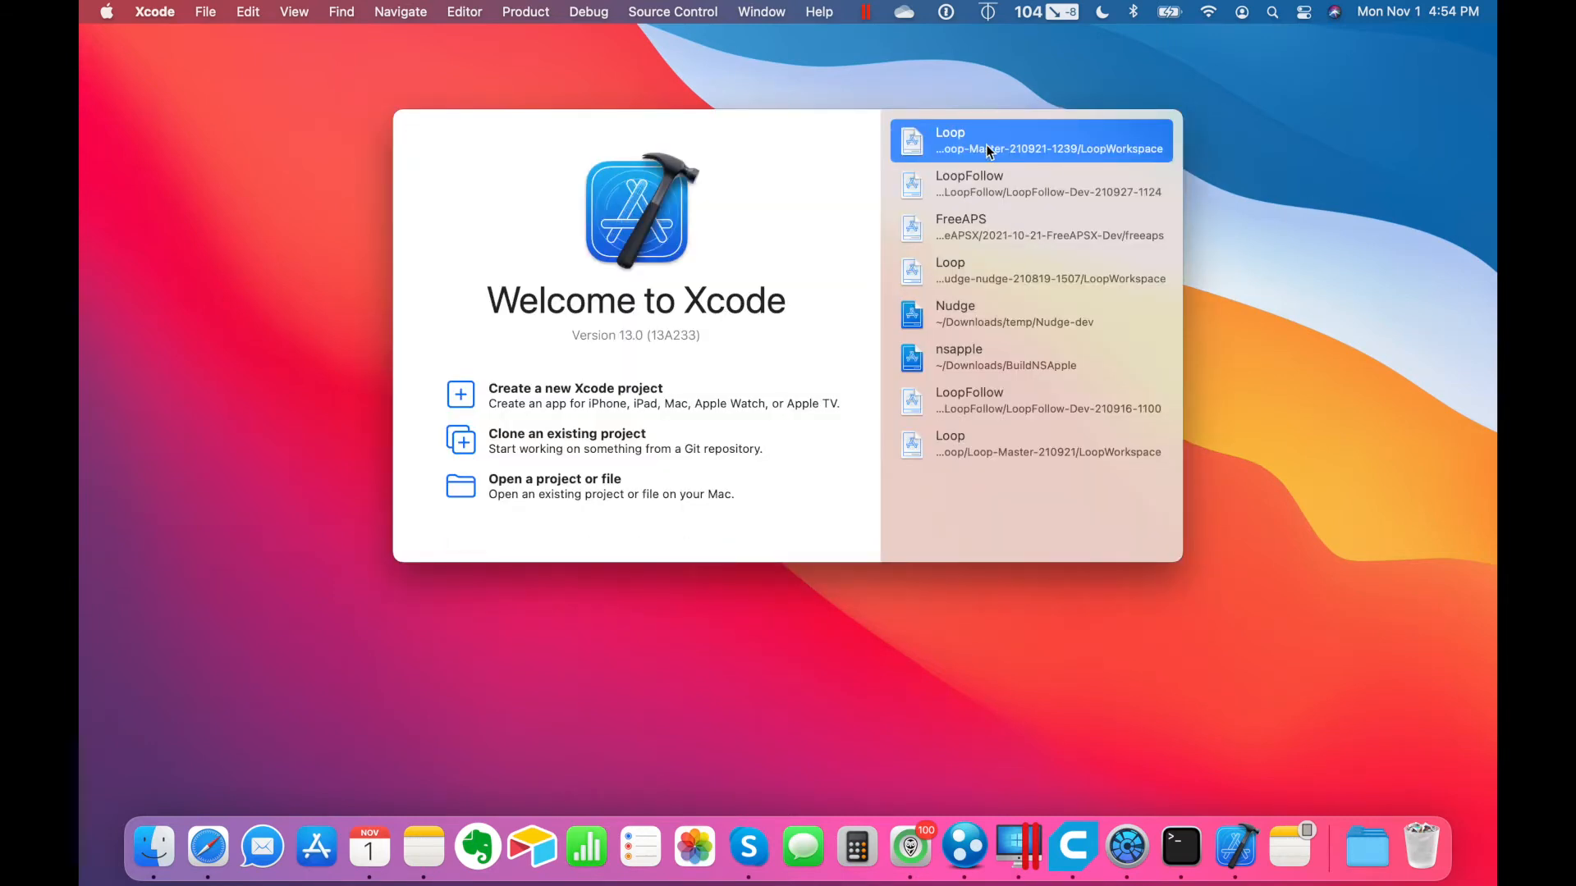
{"action": "mouse_move", "coordinate": [1004, 154]}
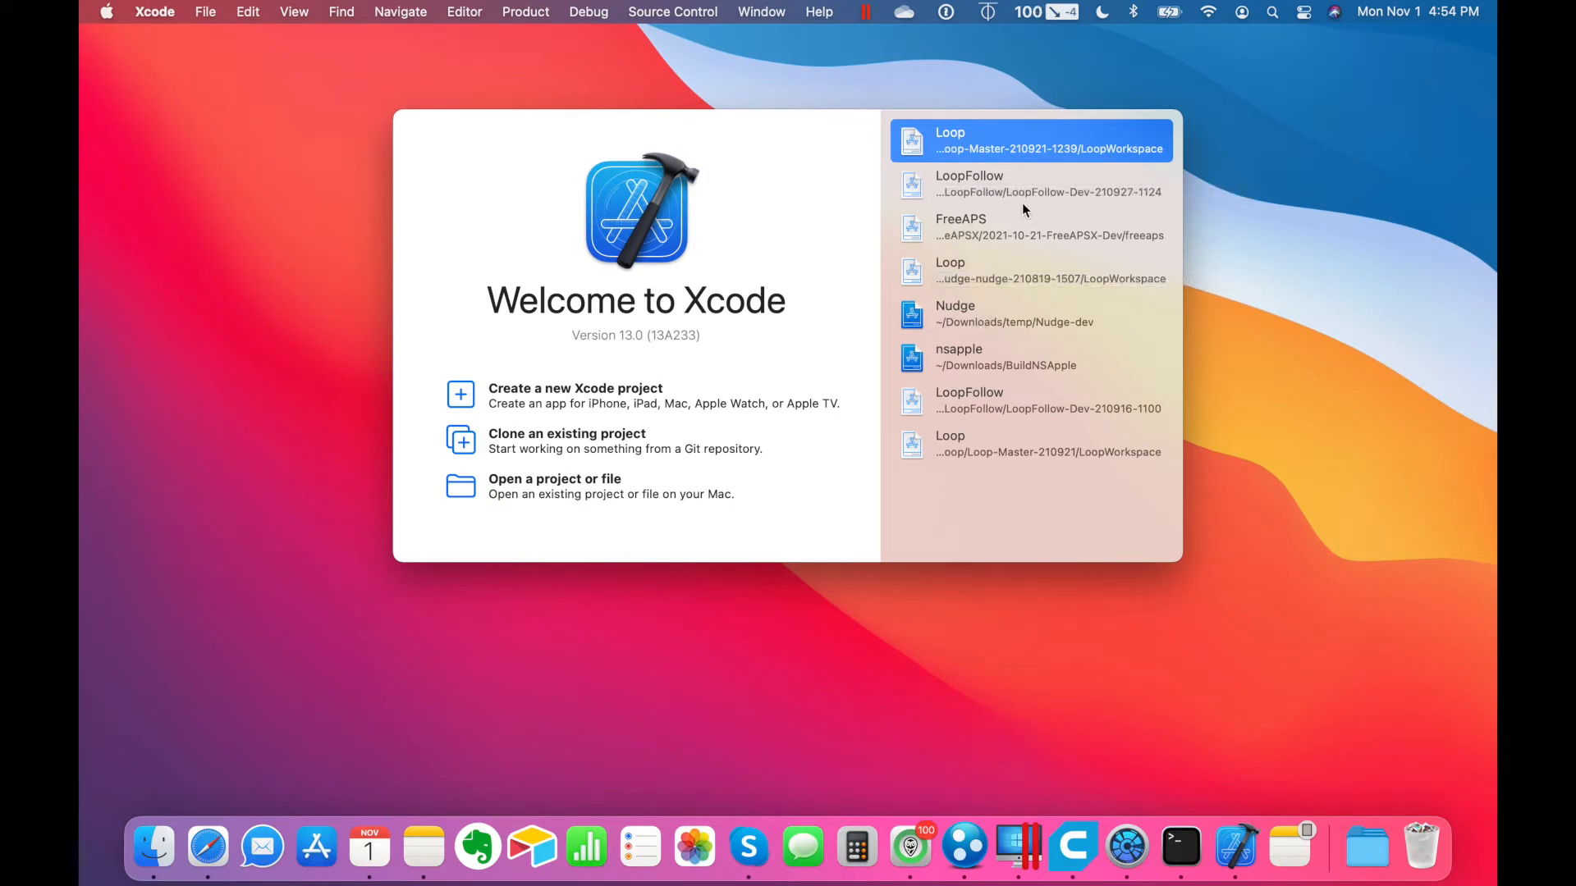
{"action": "mouse_move", "coordinate": [1045, 151]}
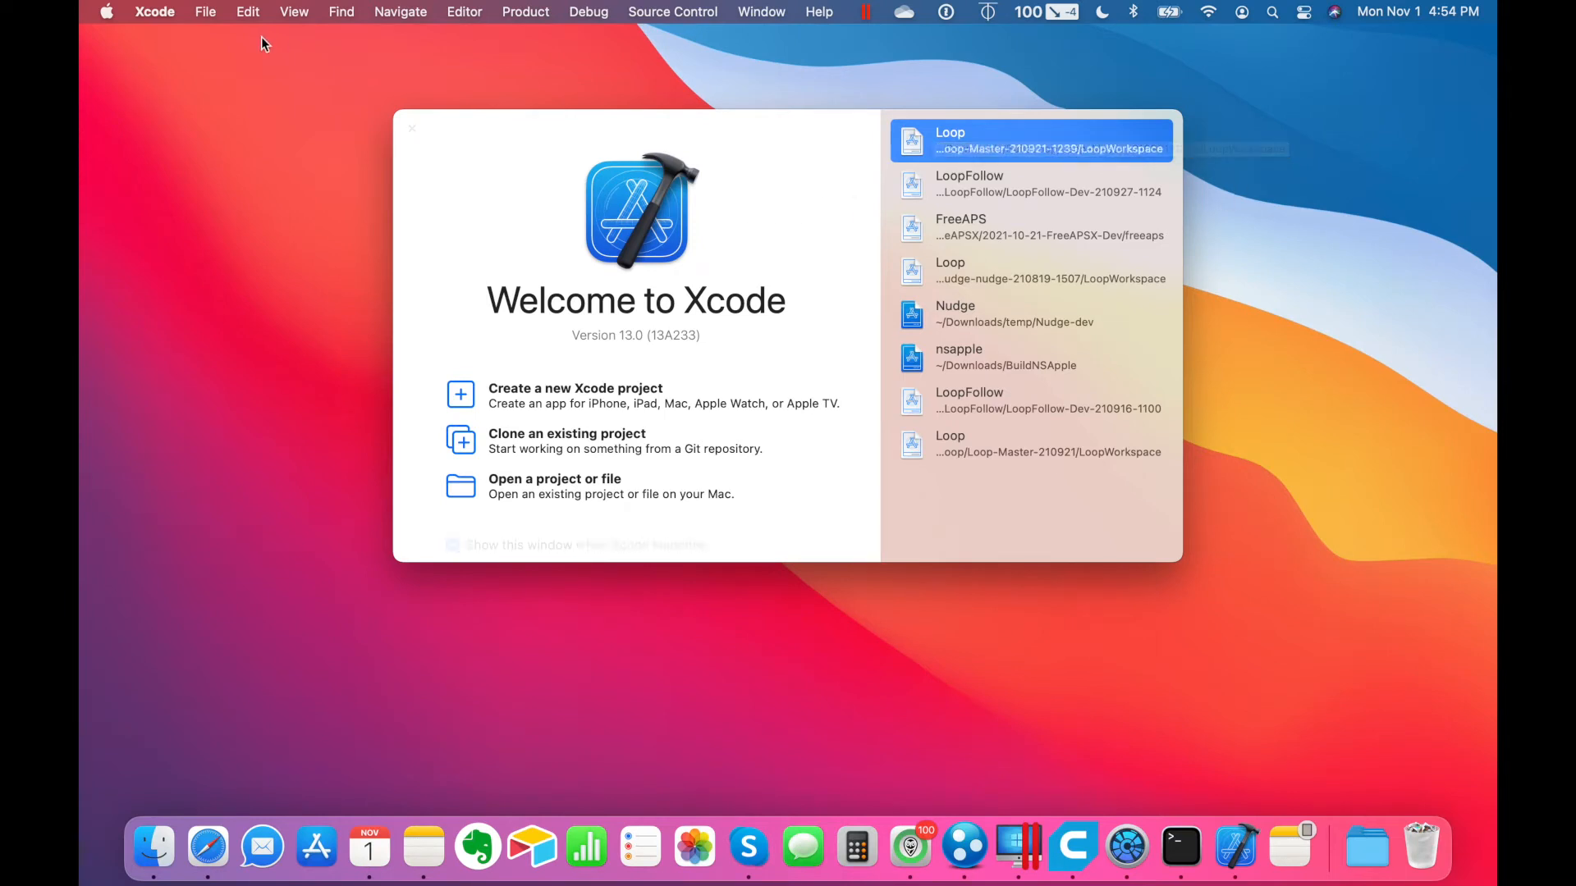
{"action": "left_click", "coordinate": [411, 128]}
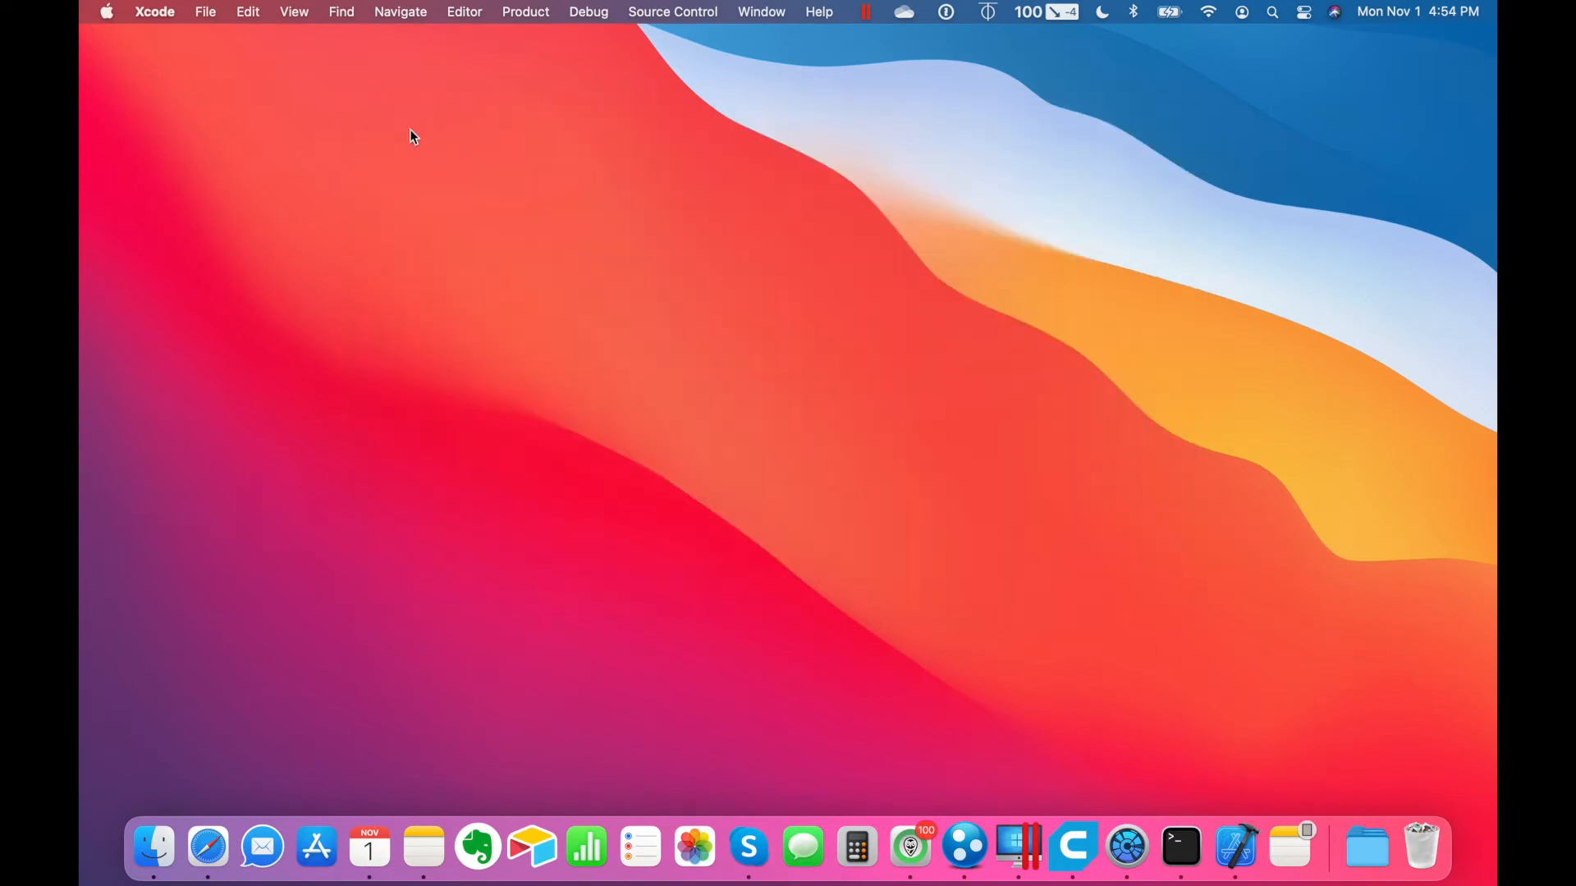
{"action": "mouse_move", "coordinate": [602, 583]}
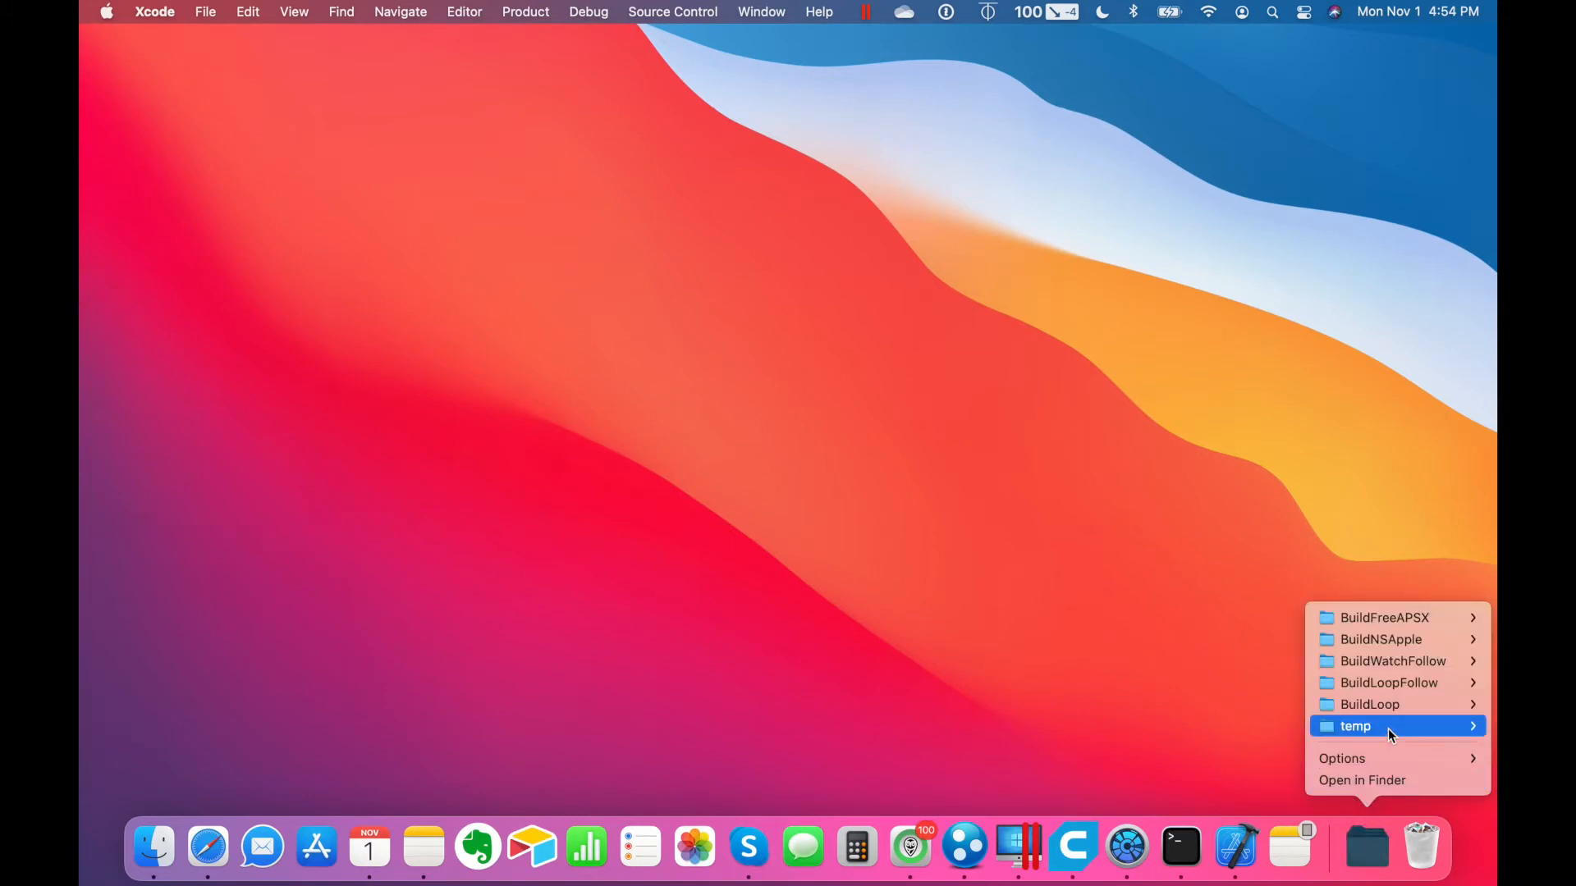
{"action": "mouse_move", "coordinate": [1369, 704]}
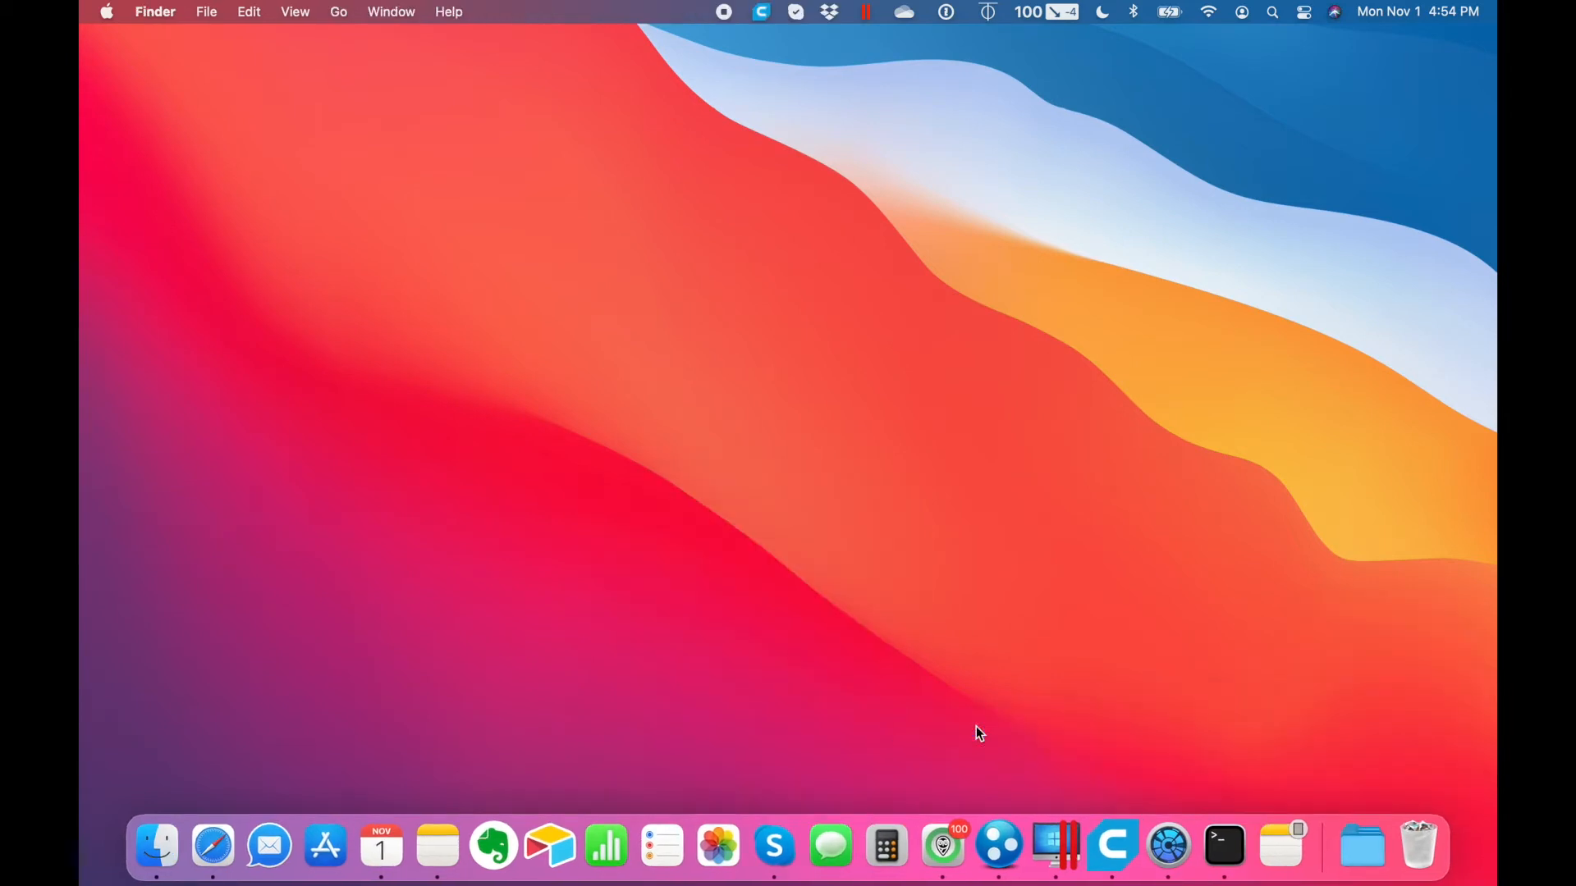
- Show LoopWorkspace in a resized, repositioned window and clean up its icons by Name
{"action": "left_click", "coordinate": [156, 847]}
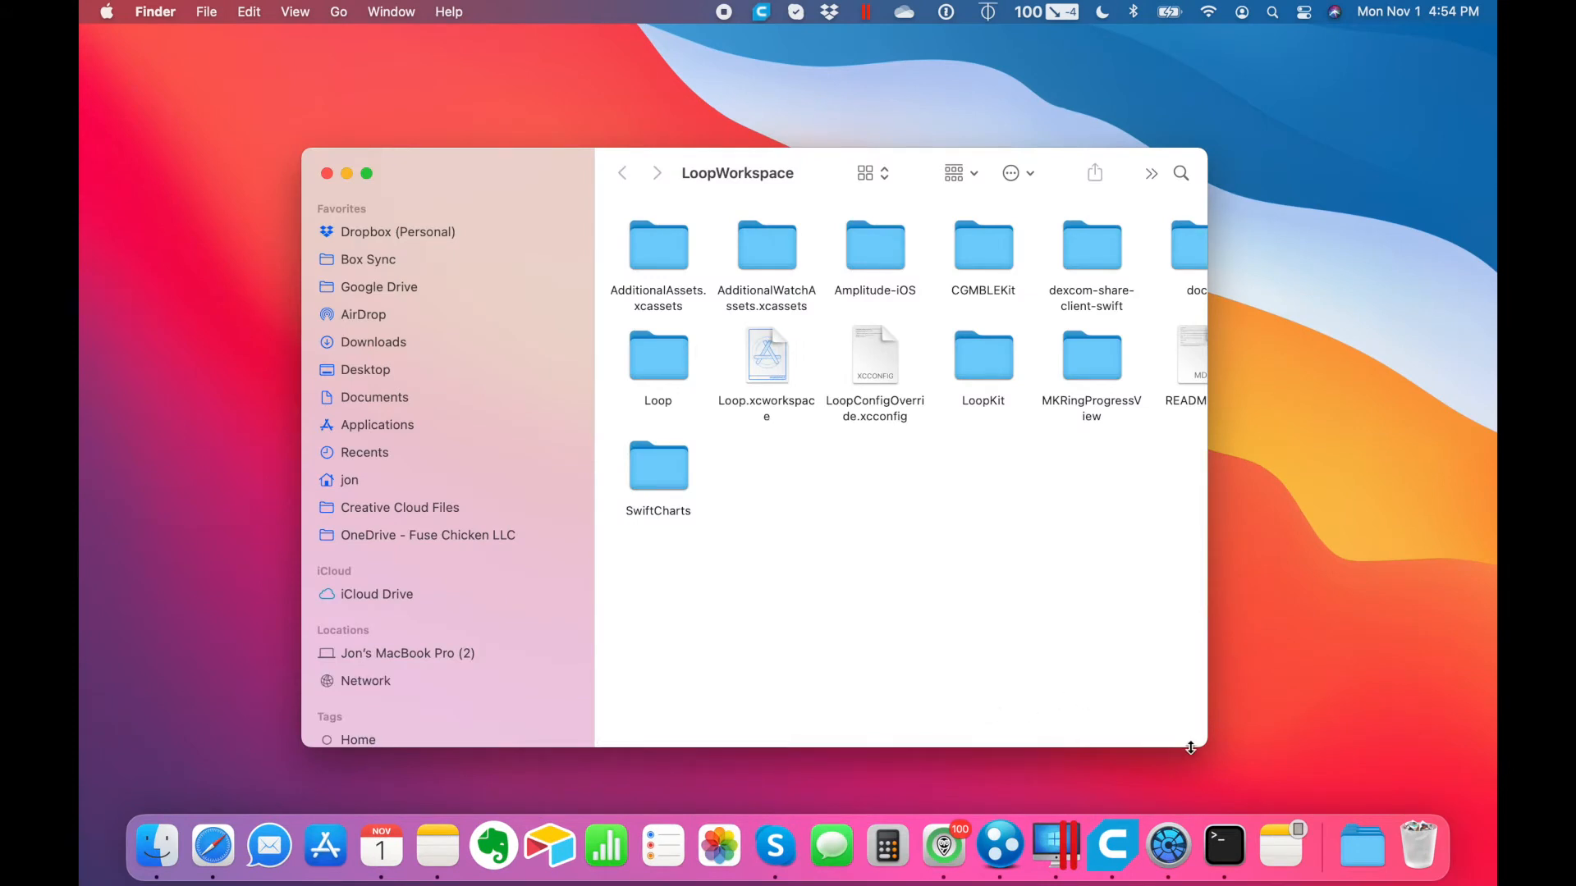
{"action": "left_click_drag", "start_coordinate": [1190, 748], "coordinate": [1229, 760]}
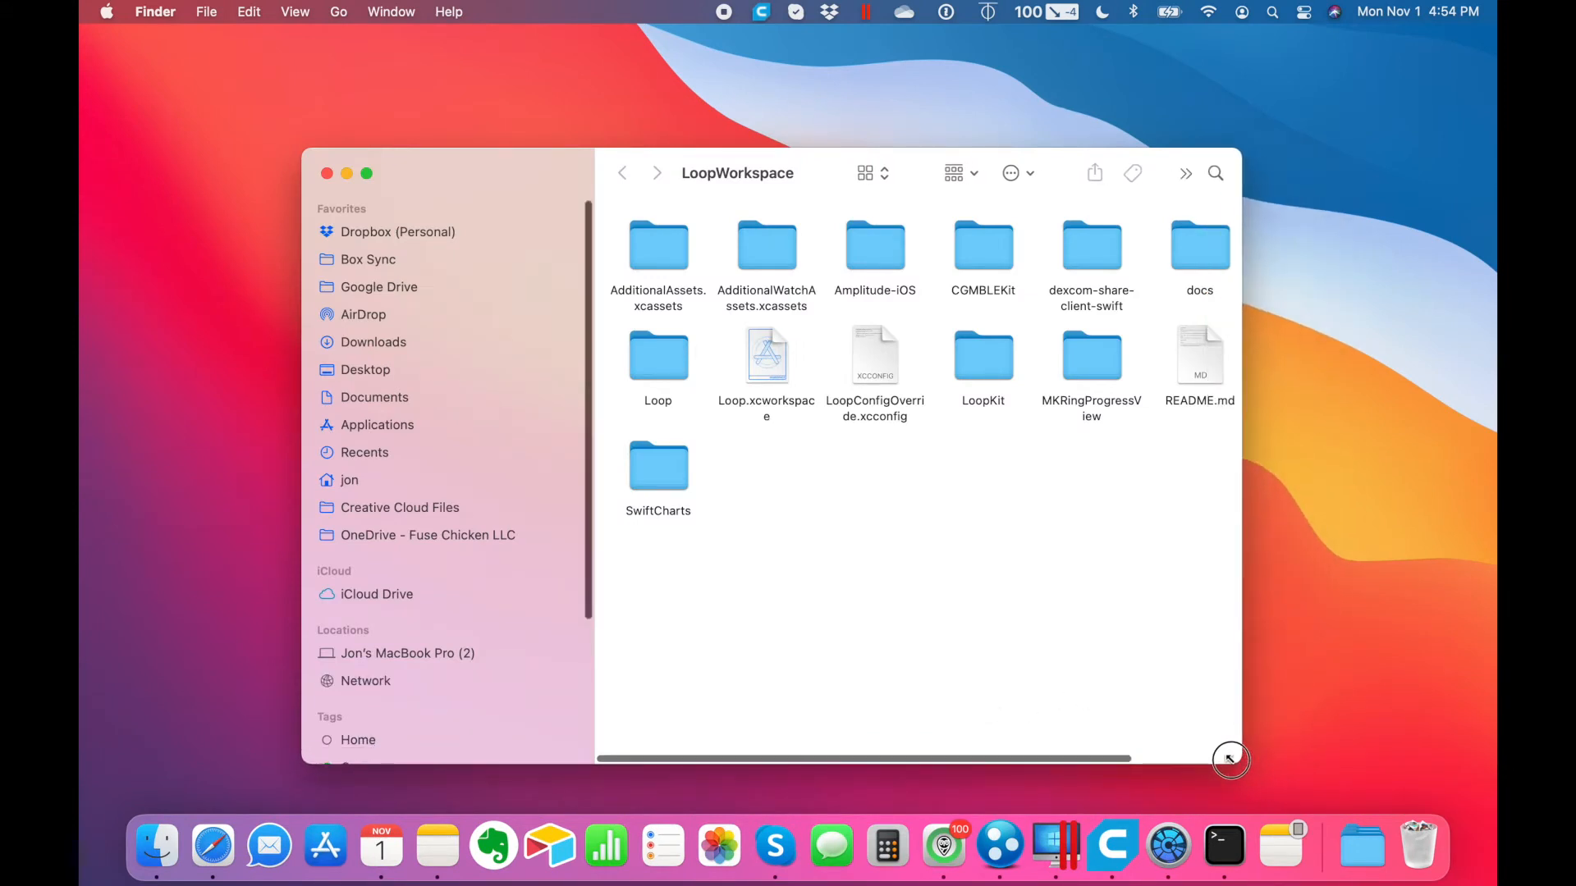
{"action": "left_click_drag", "start_coordinate": [1231, 758], "coordinate": [1135, 719]}
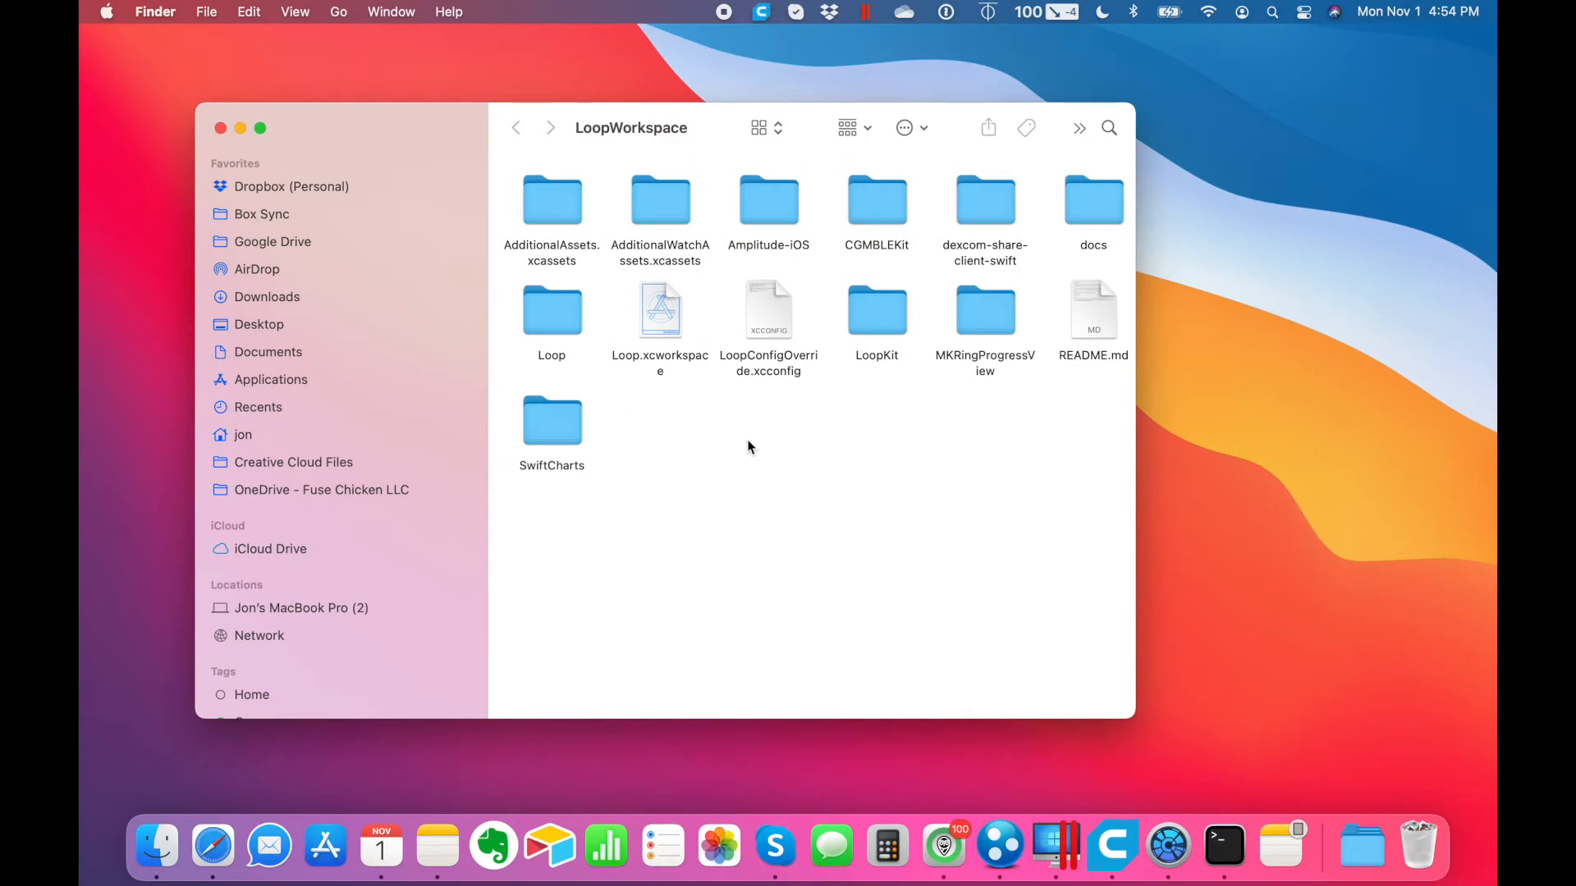
{"action": "right_click", "coordinate": [748, 447]}
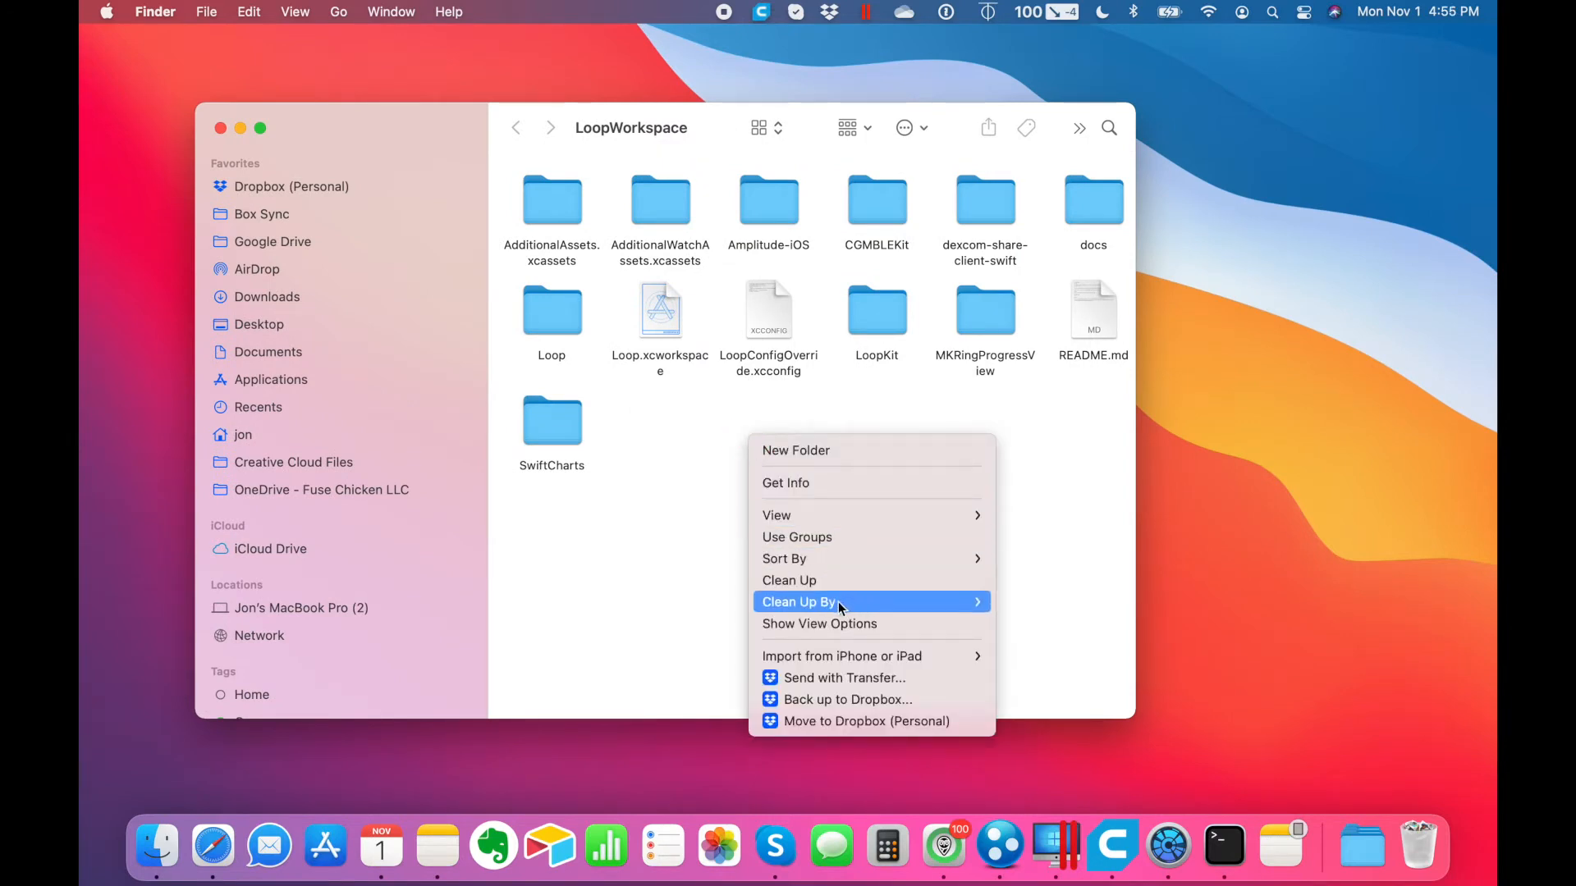
{"action": "mouse_move", "coordinate": [799, 601]}
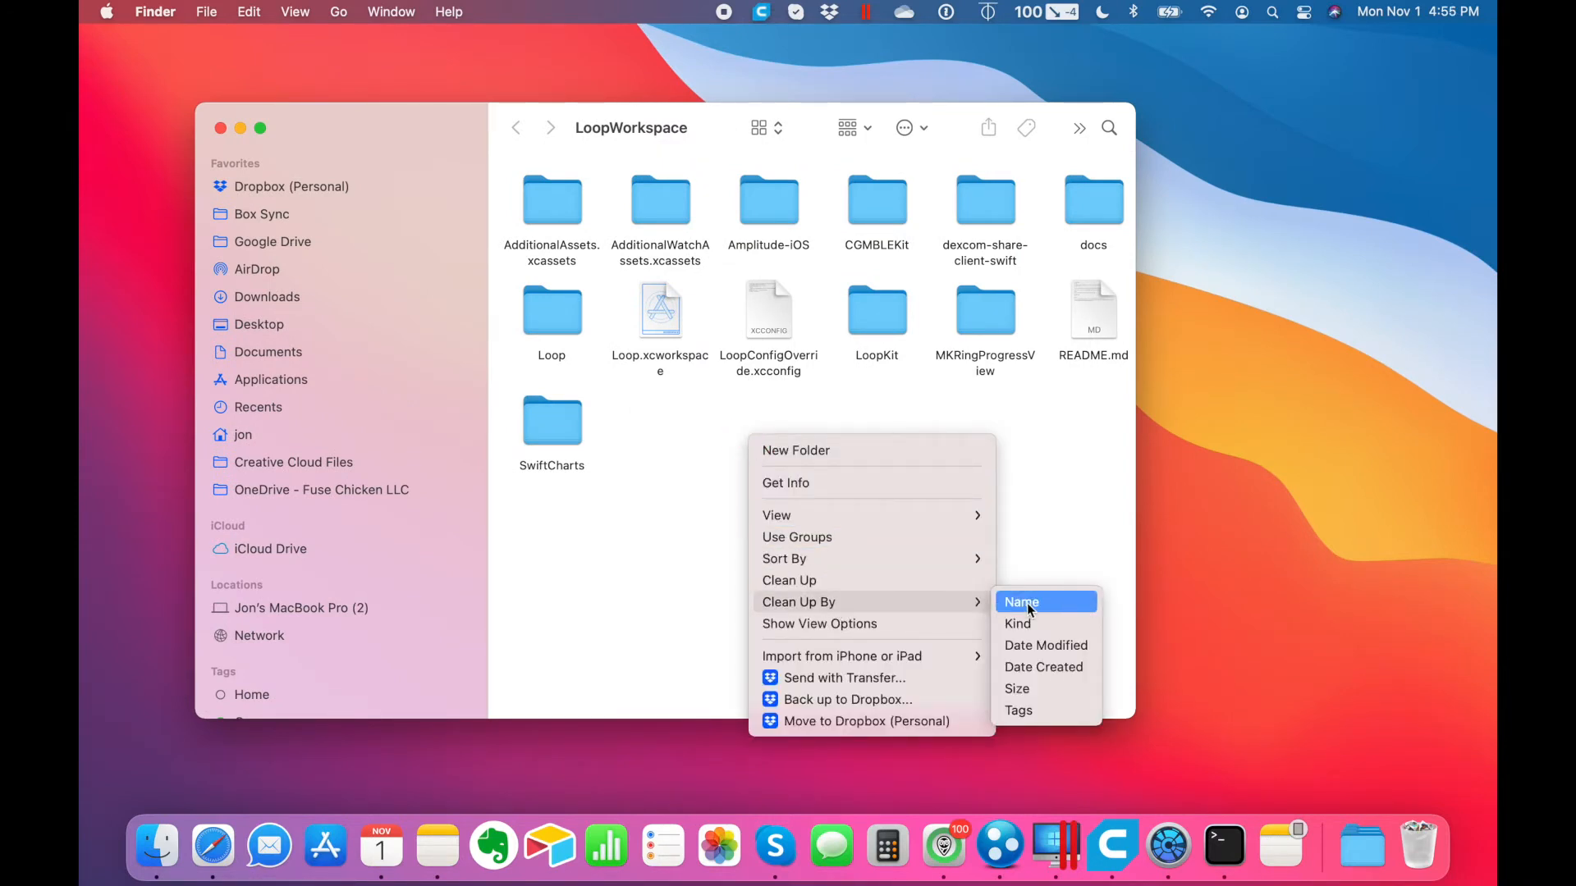
{"action": "left_click", "coordinate": [1021, 601]}
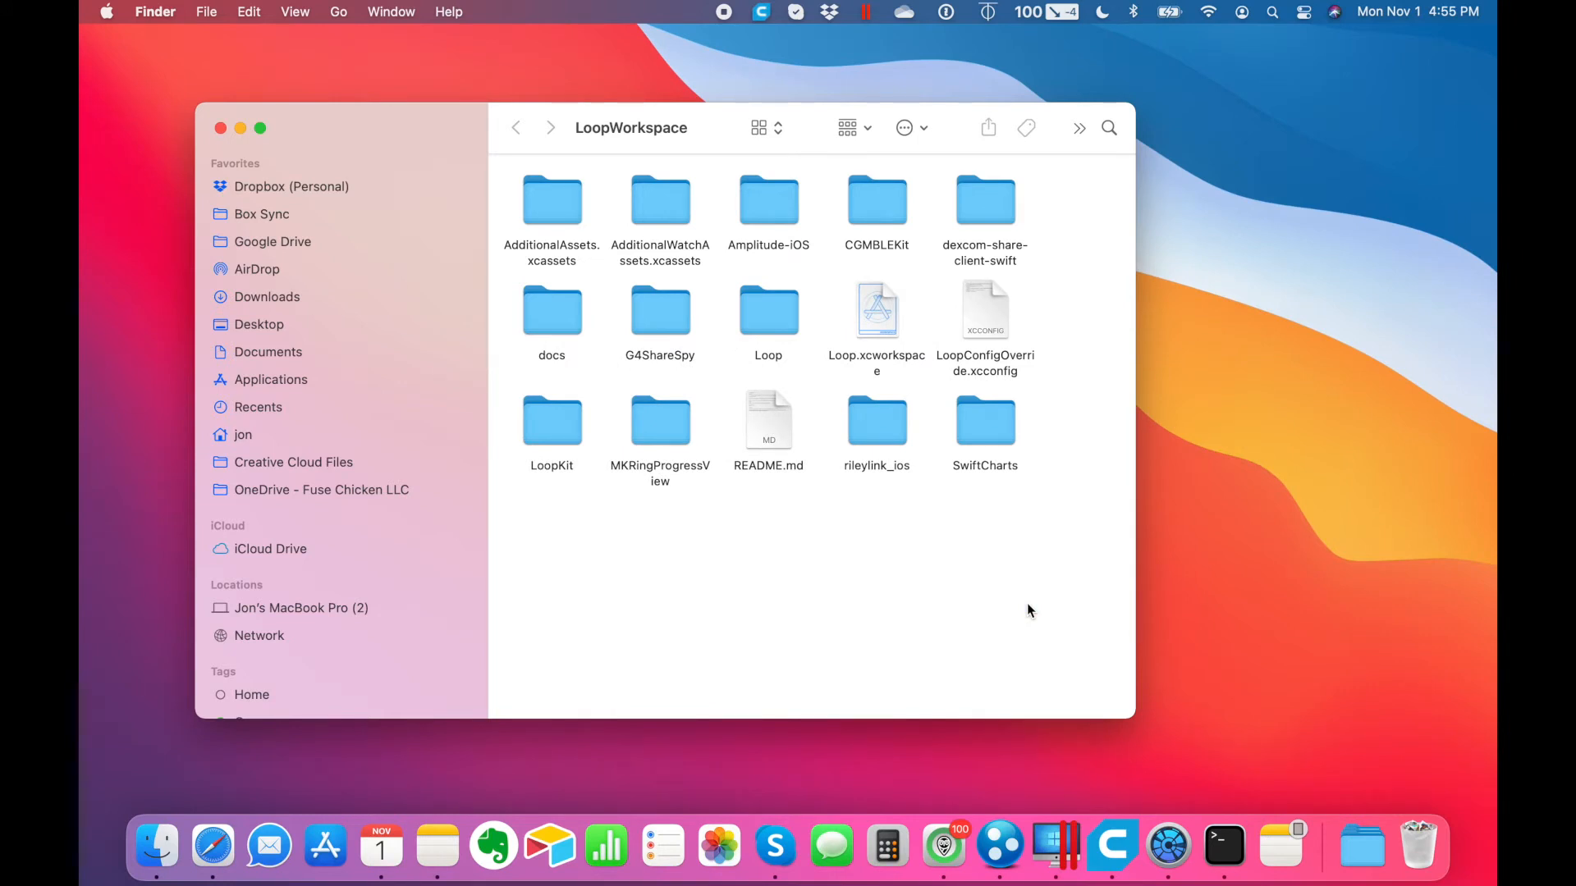
{"action": "mouse_move", "coordinate": [1136, 594]}
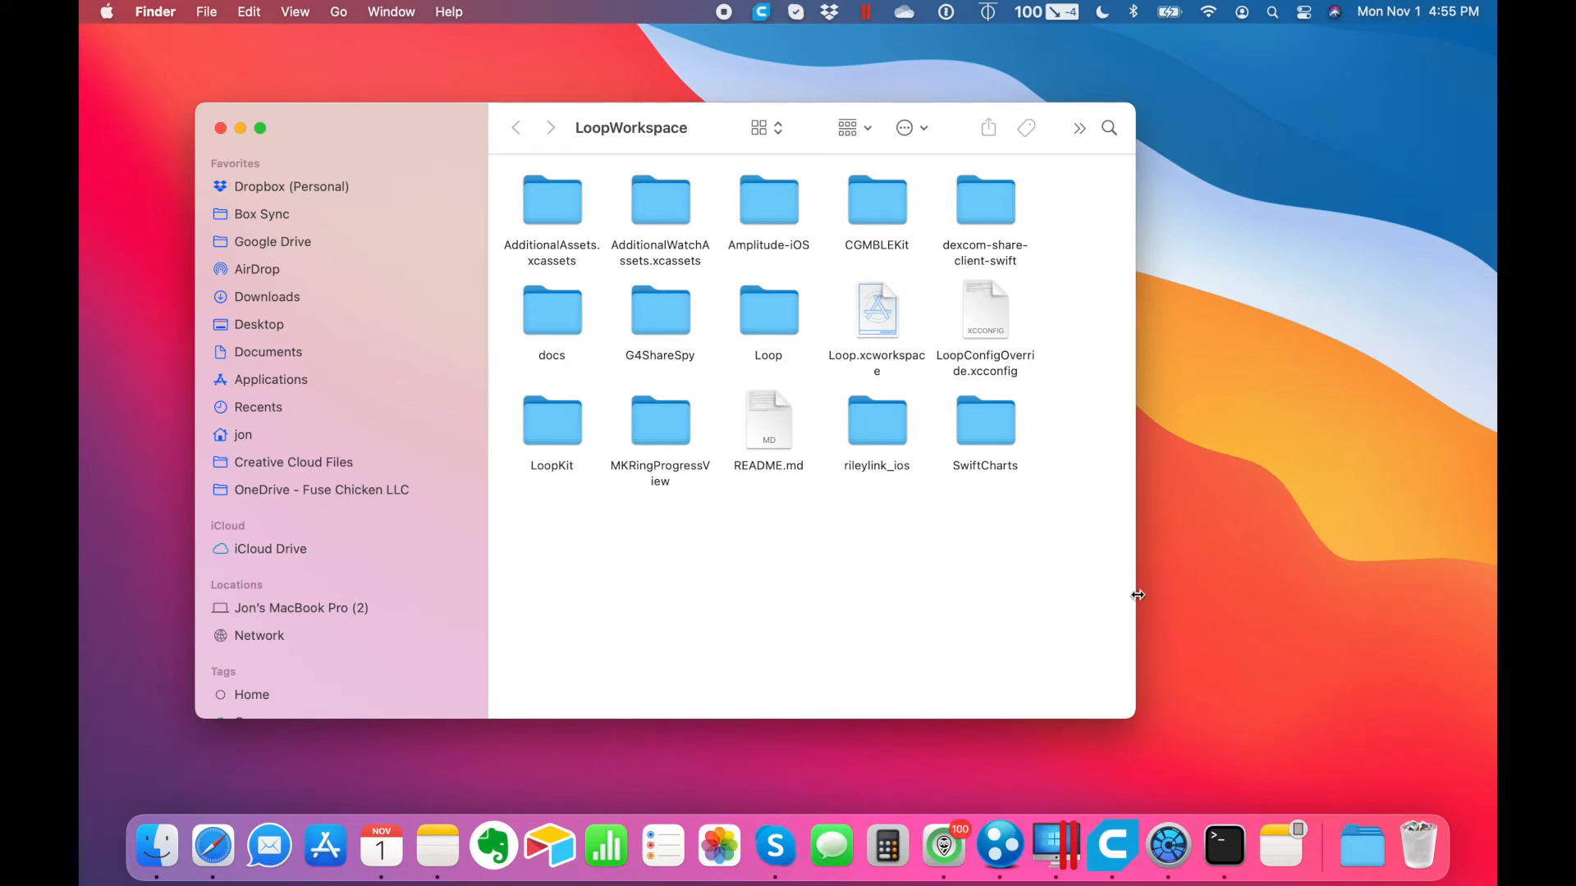
- Widen the window further and sort the folder's items by Name
{"action": "left_click_drag", "start_coordinate": [1136, 595], "coordinate": [912, 588]}
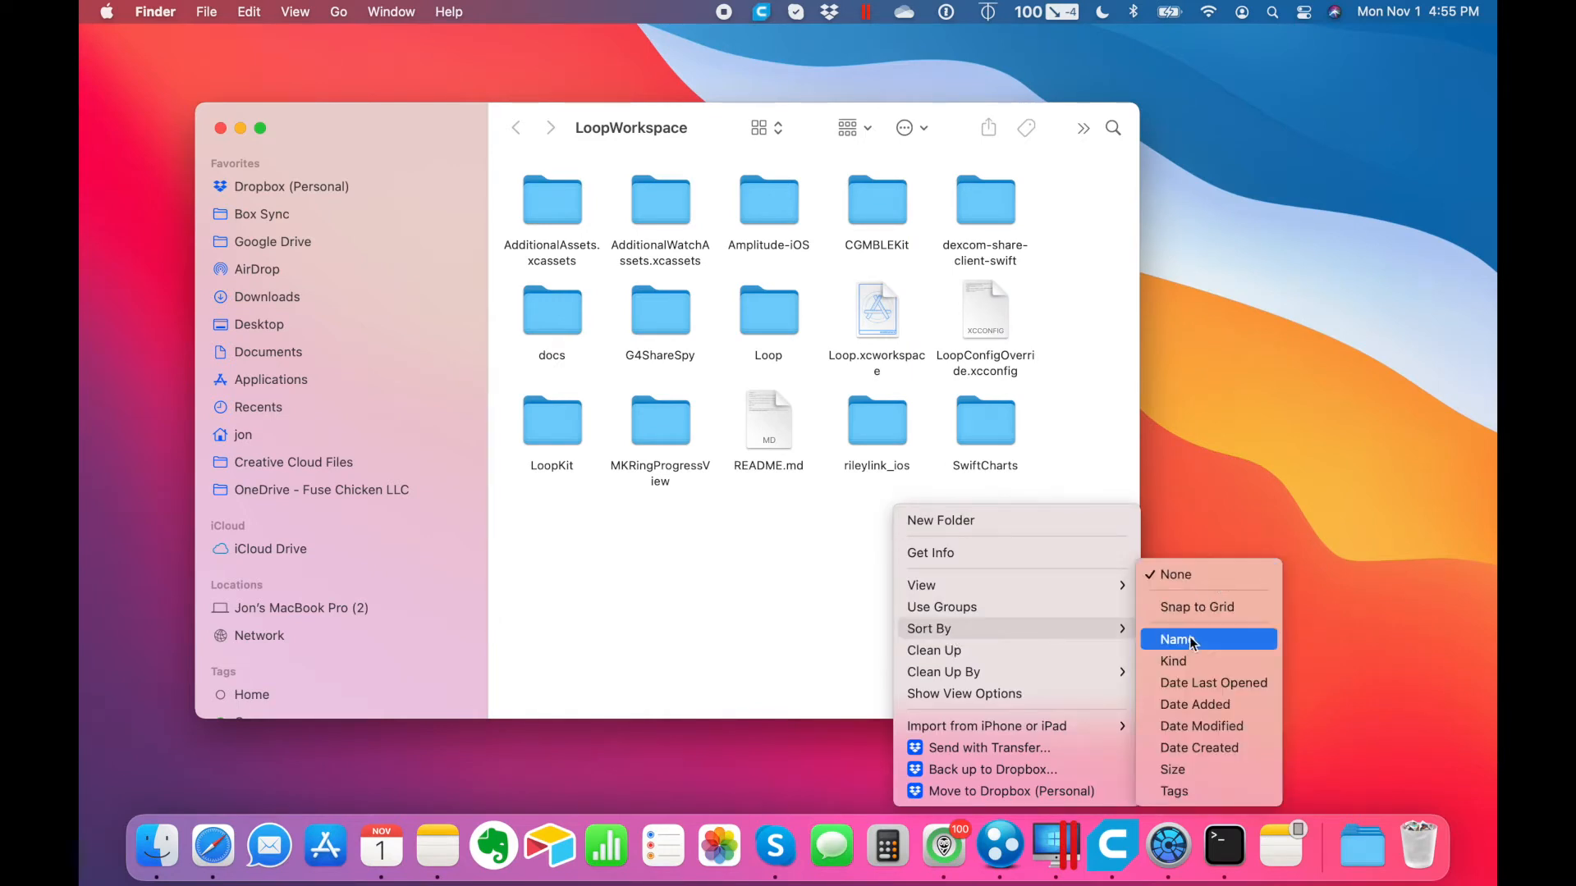
{"action": "left_click", "coordinate": [1175, 638]}
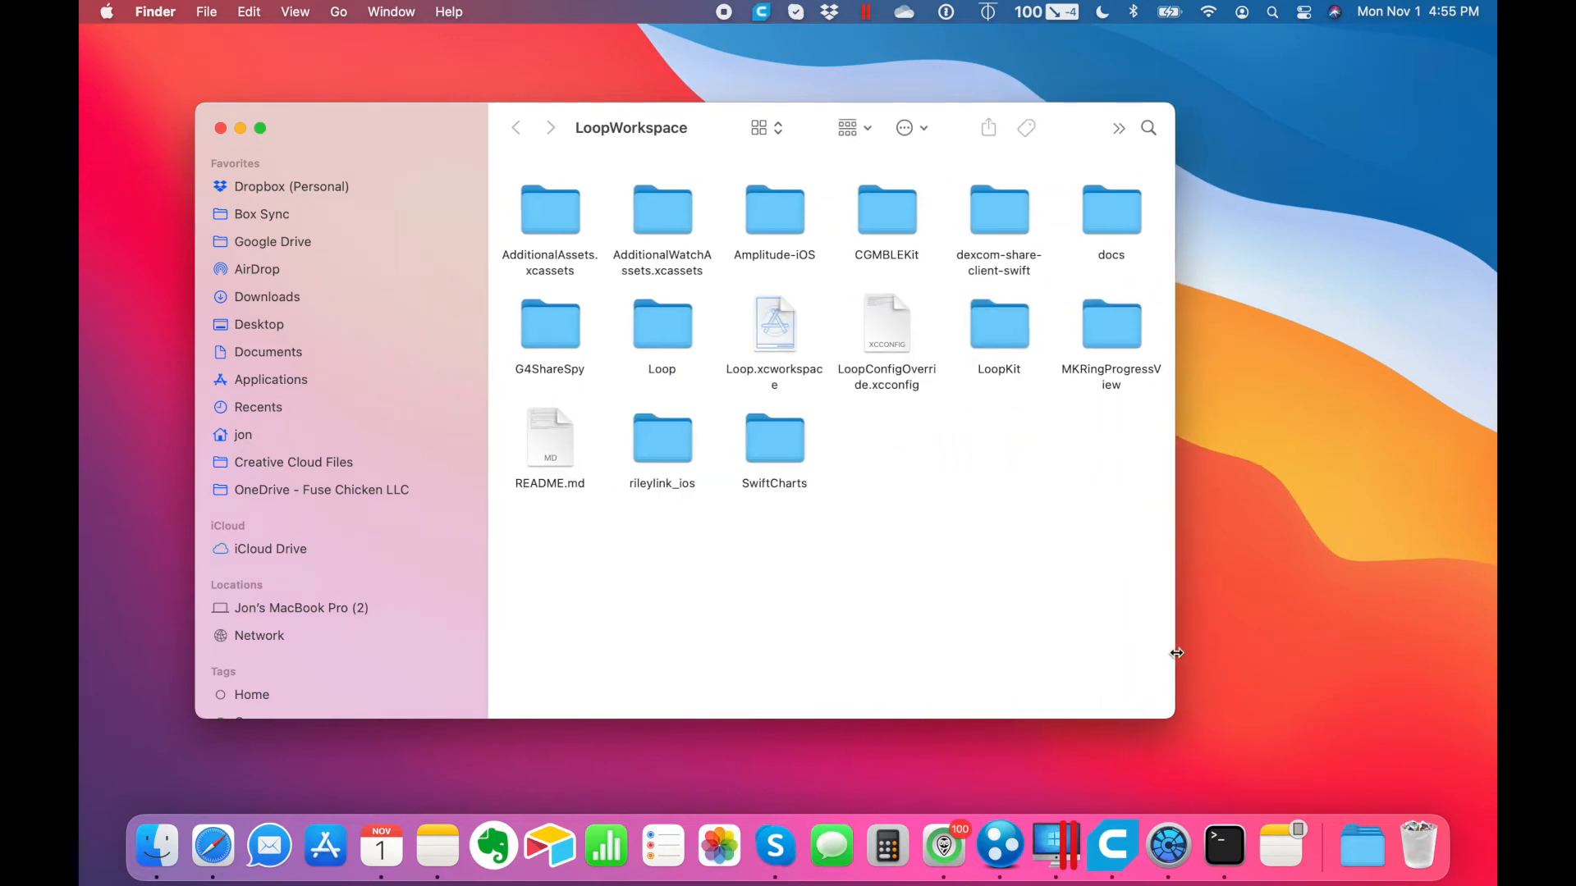
{"action": "mouse_move", "coordinate": [939, 384]}
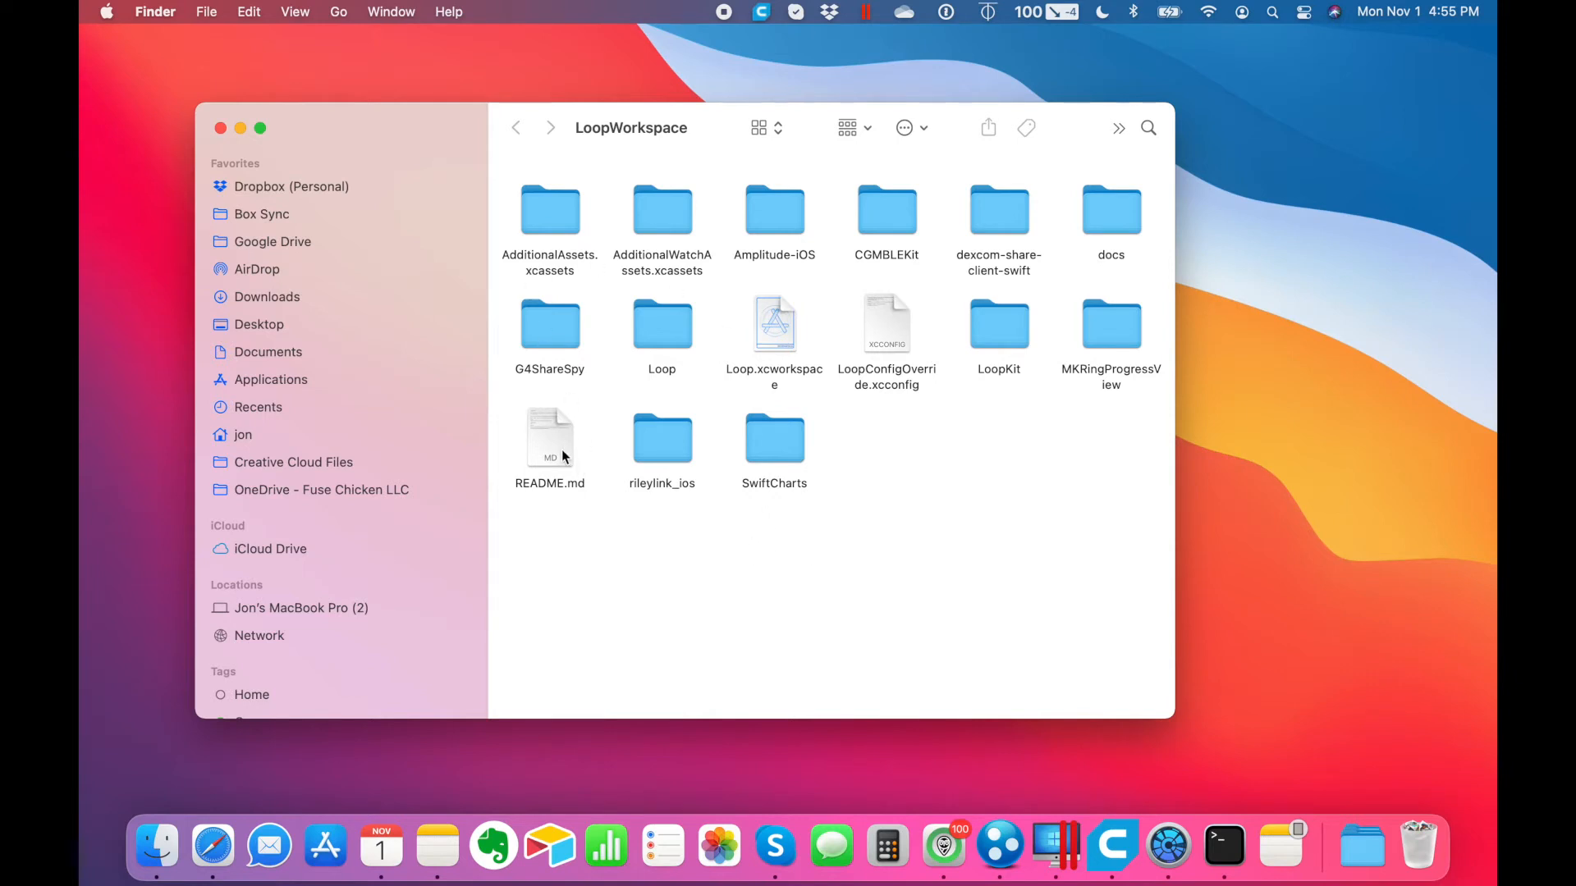
{"action": "left_click", "coordinate": [550, 436]}
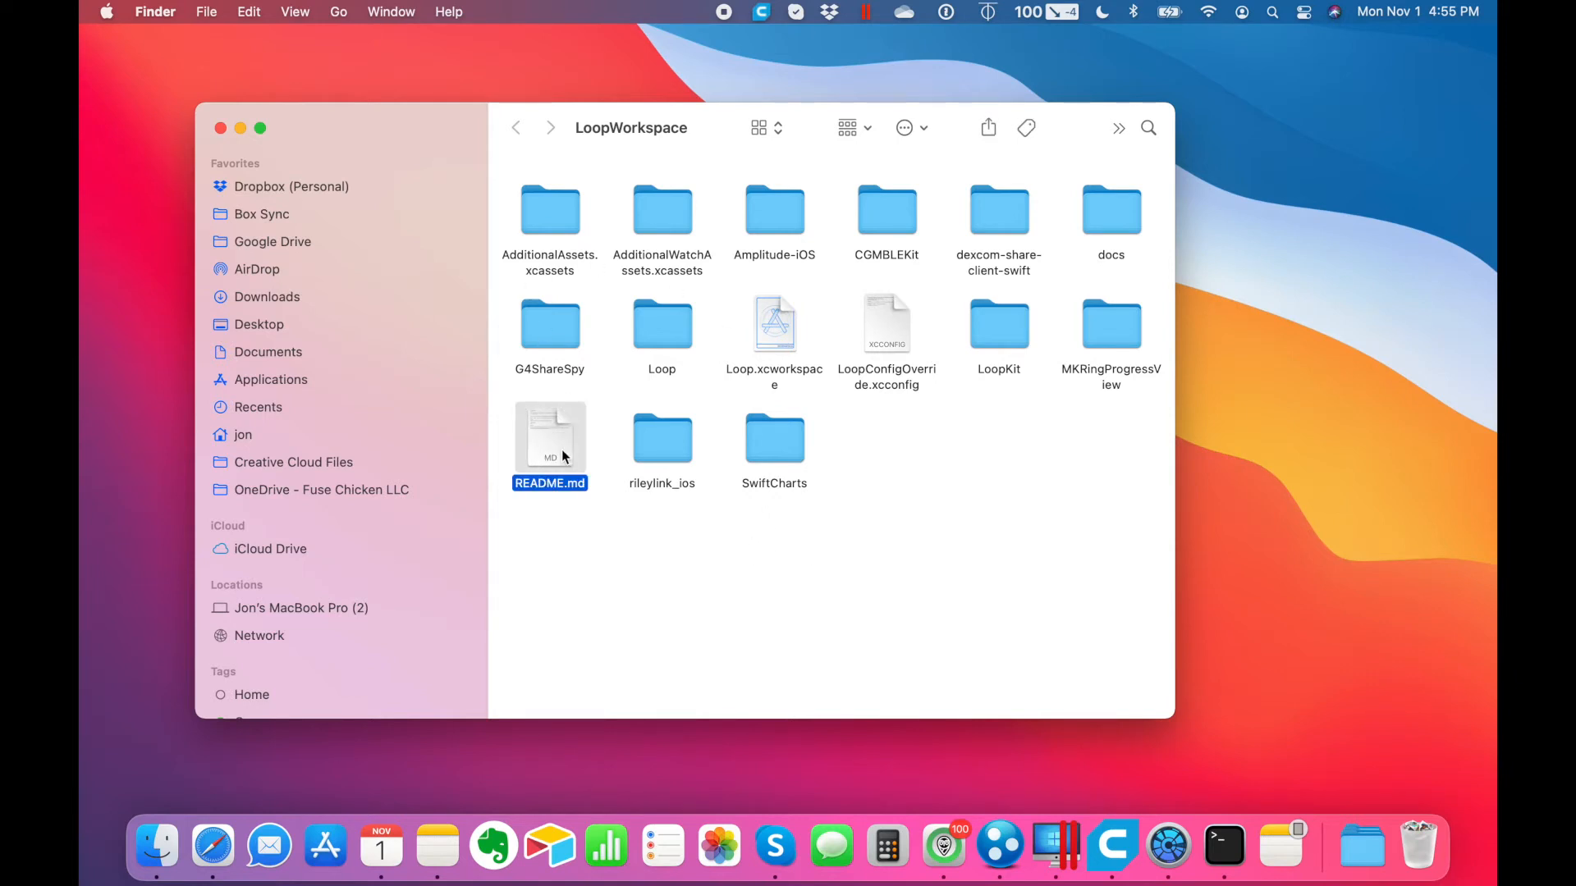
{"action": "left_click", "coordinate": [548, 483]}
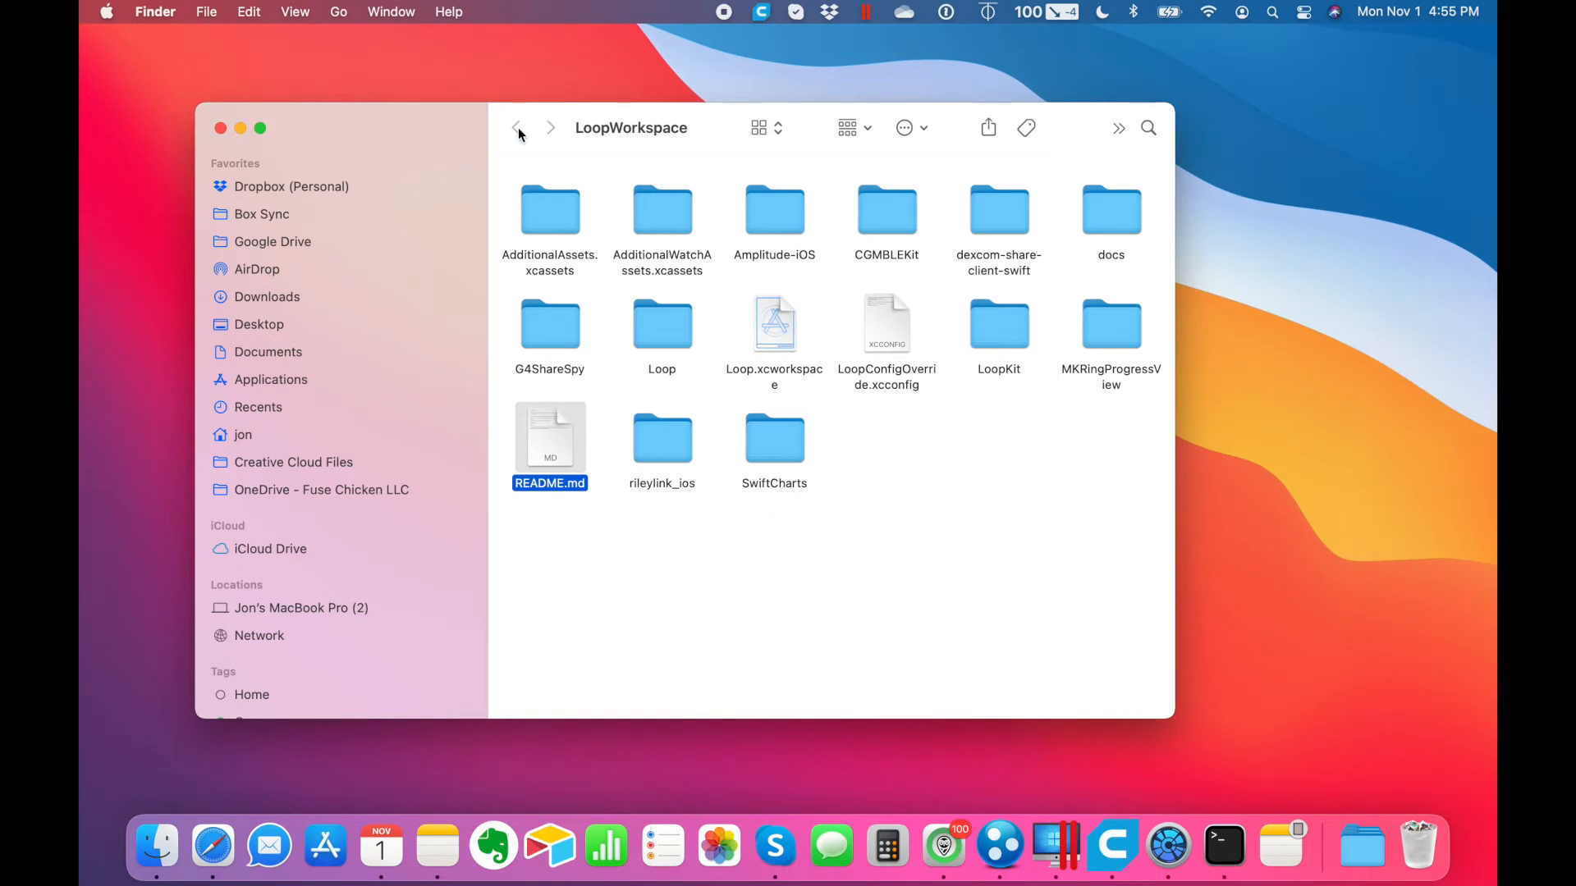
{"action": "mouse_move", "coordinate": [568, 264]}
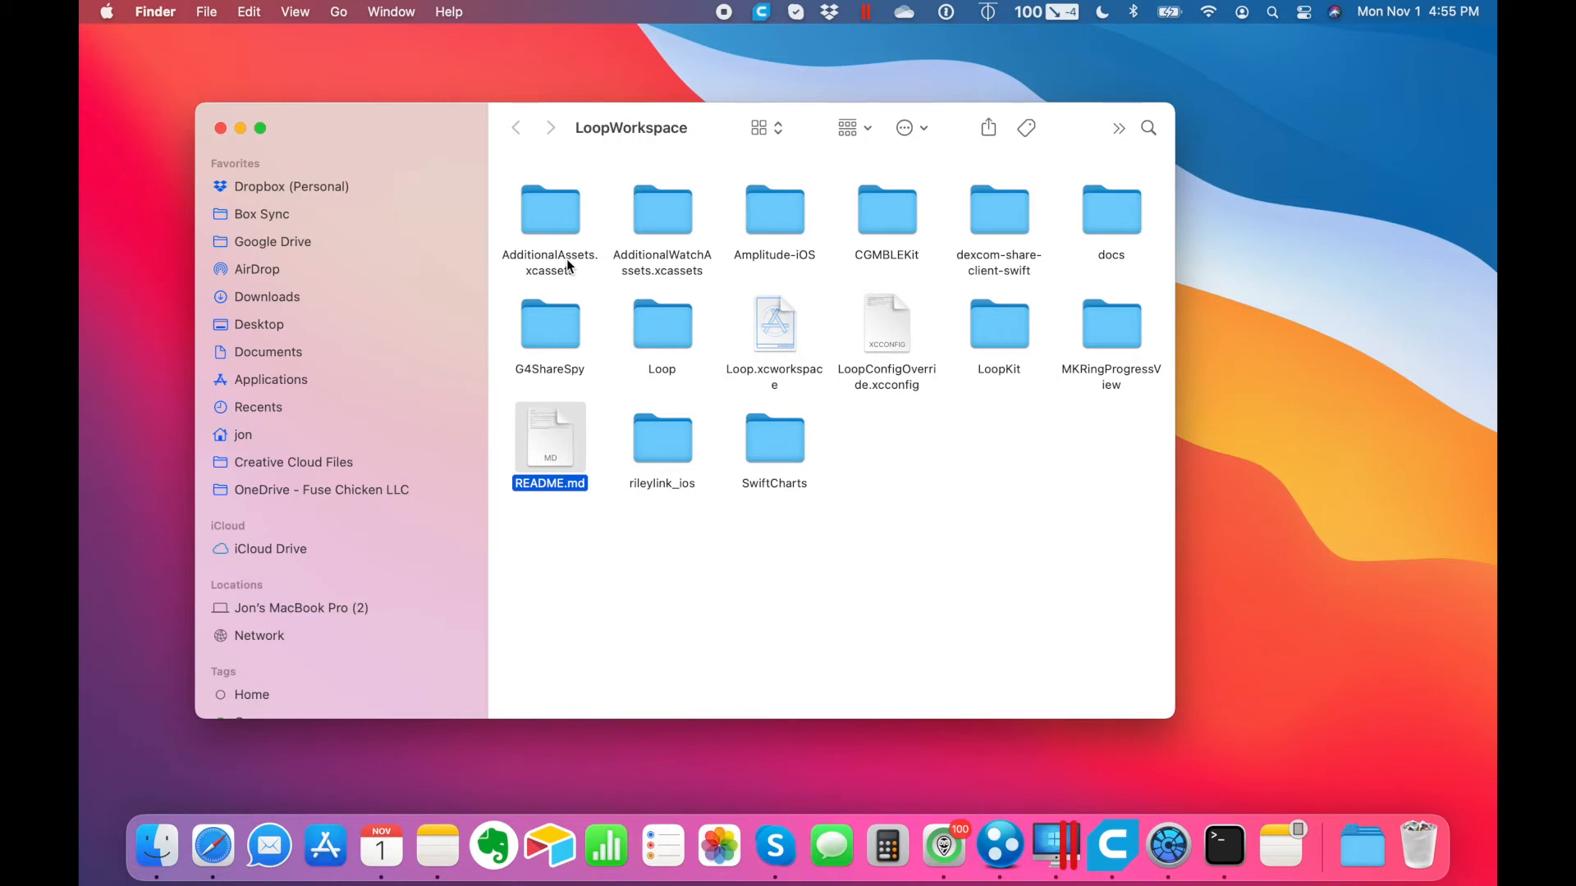
{"action": "mouse_move", "coordinate": [778, 364]}
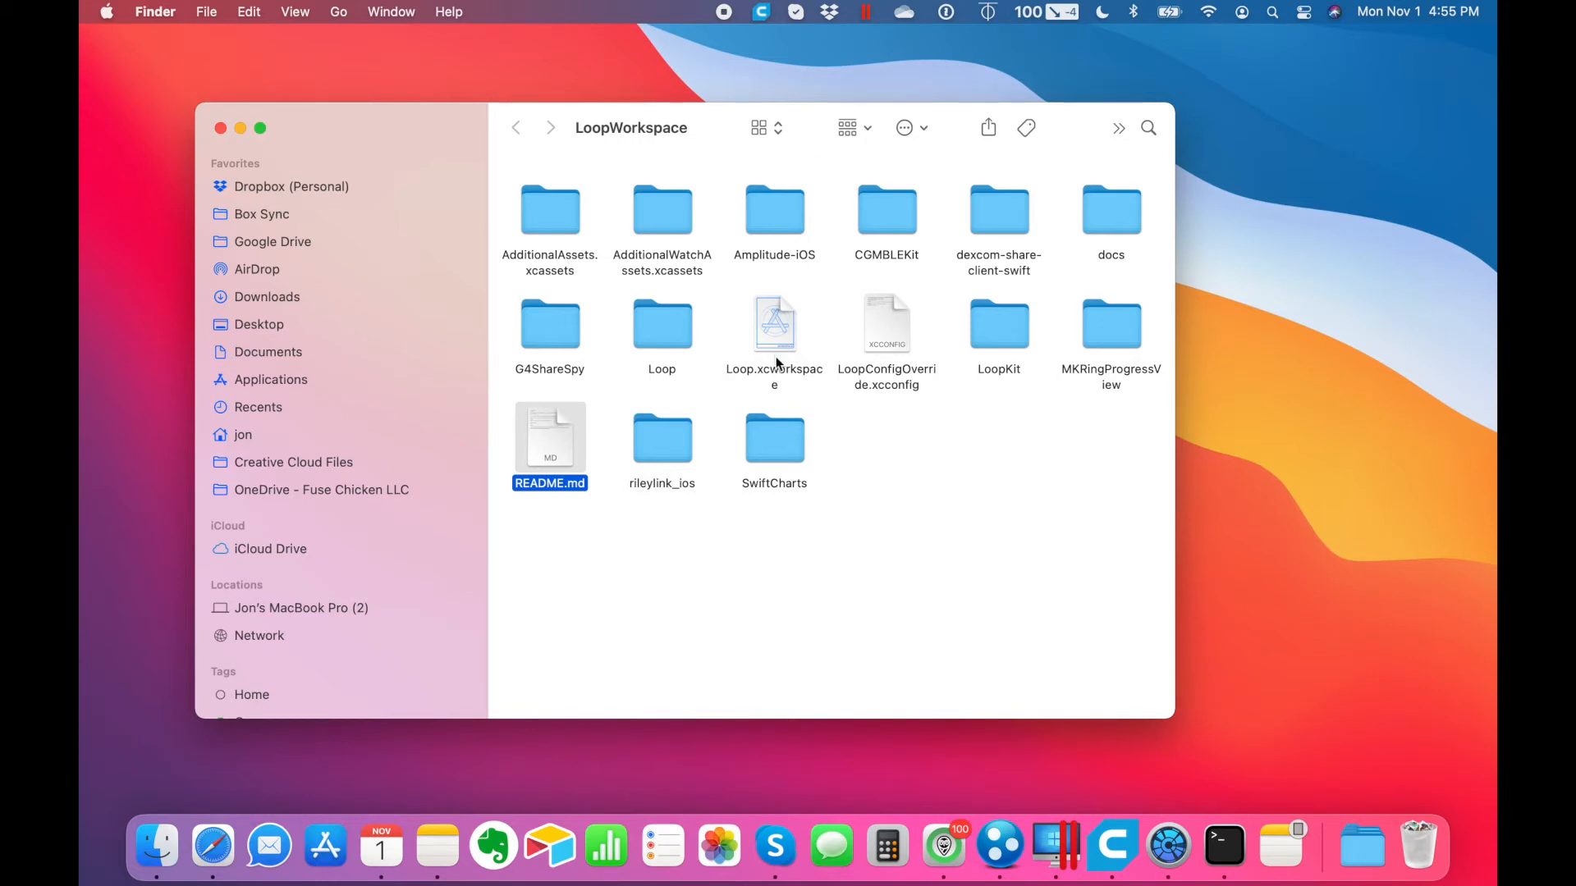
{"action": "mouse_move", "coordinate": [1416, 842]}
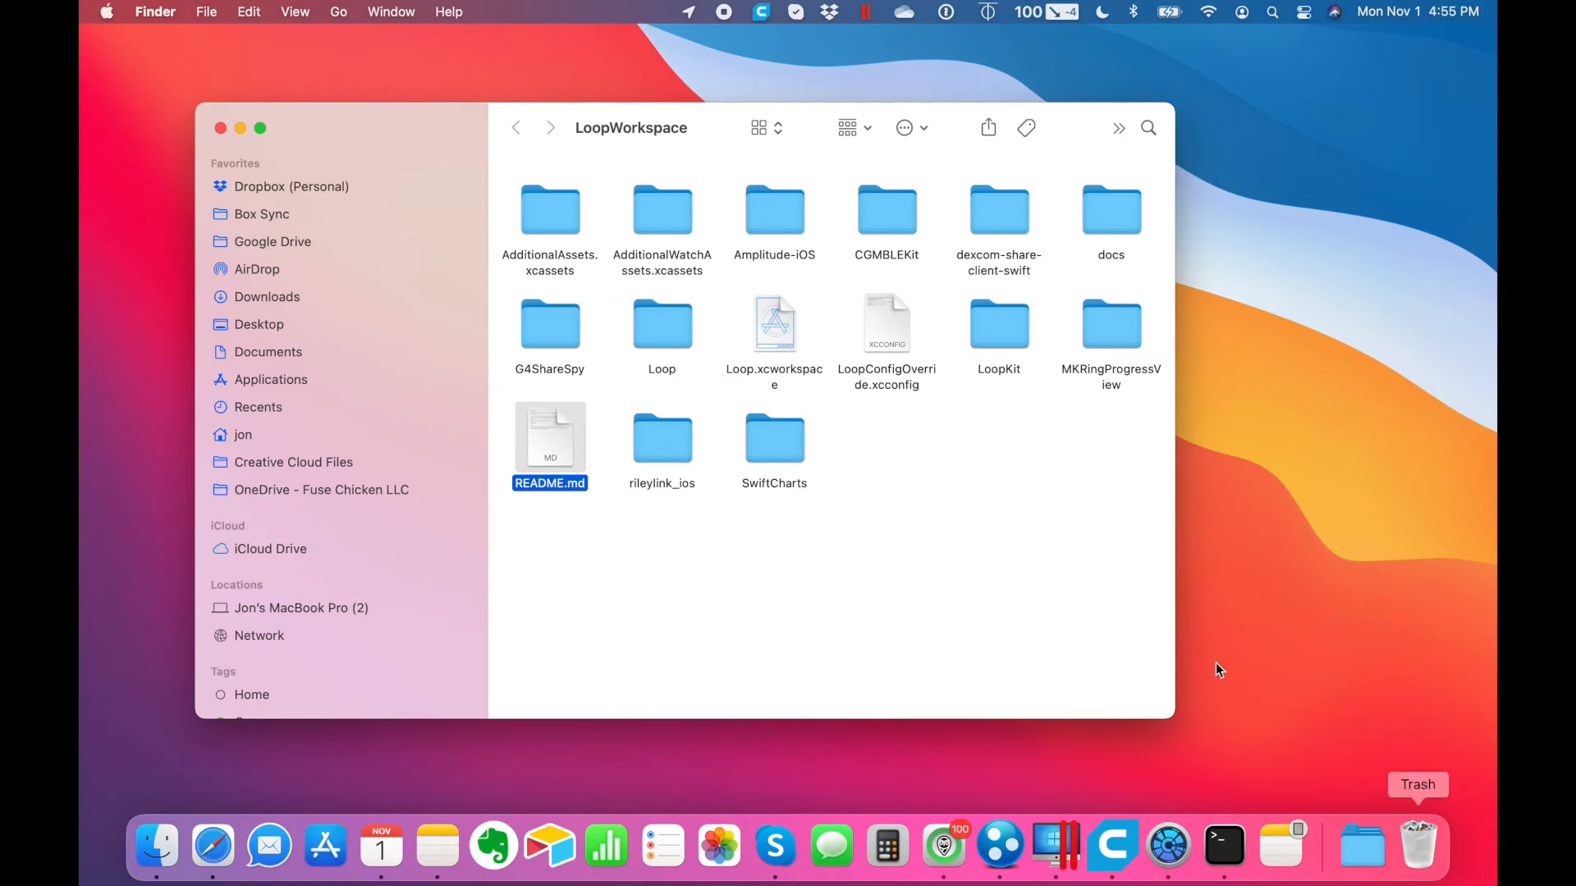
{"action": "mouse_move", "coordinate": [663, 333]}
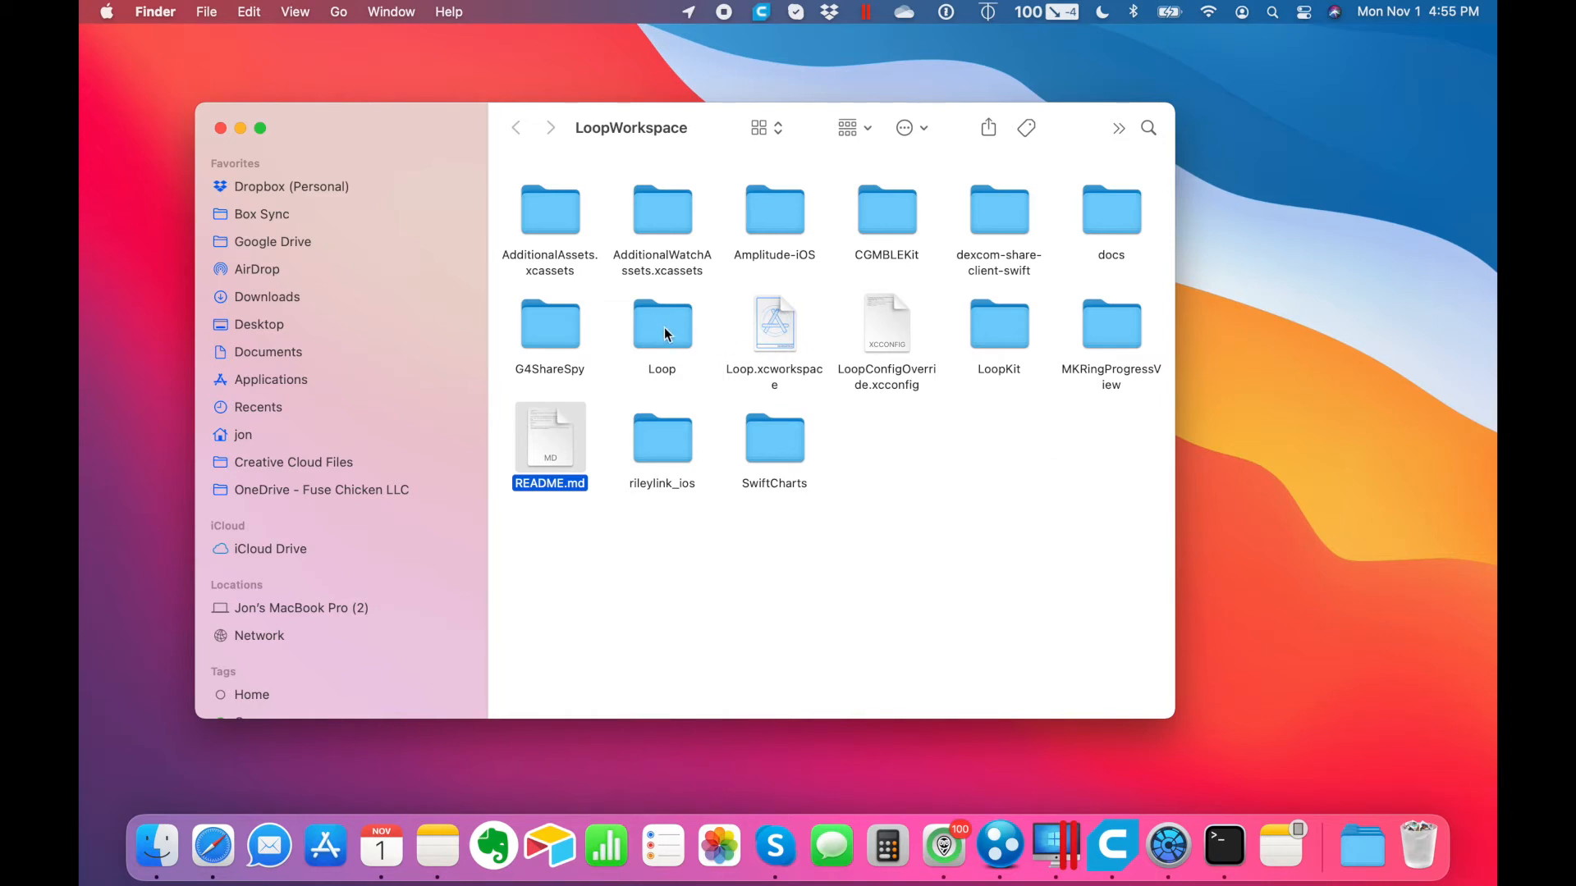
- Open the Loop folder in a new Finder tab and switch to that tab
{"action": "right_click", "coordinate": [662, 324]}
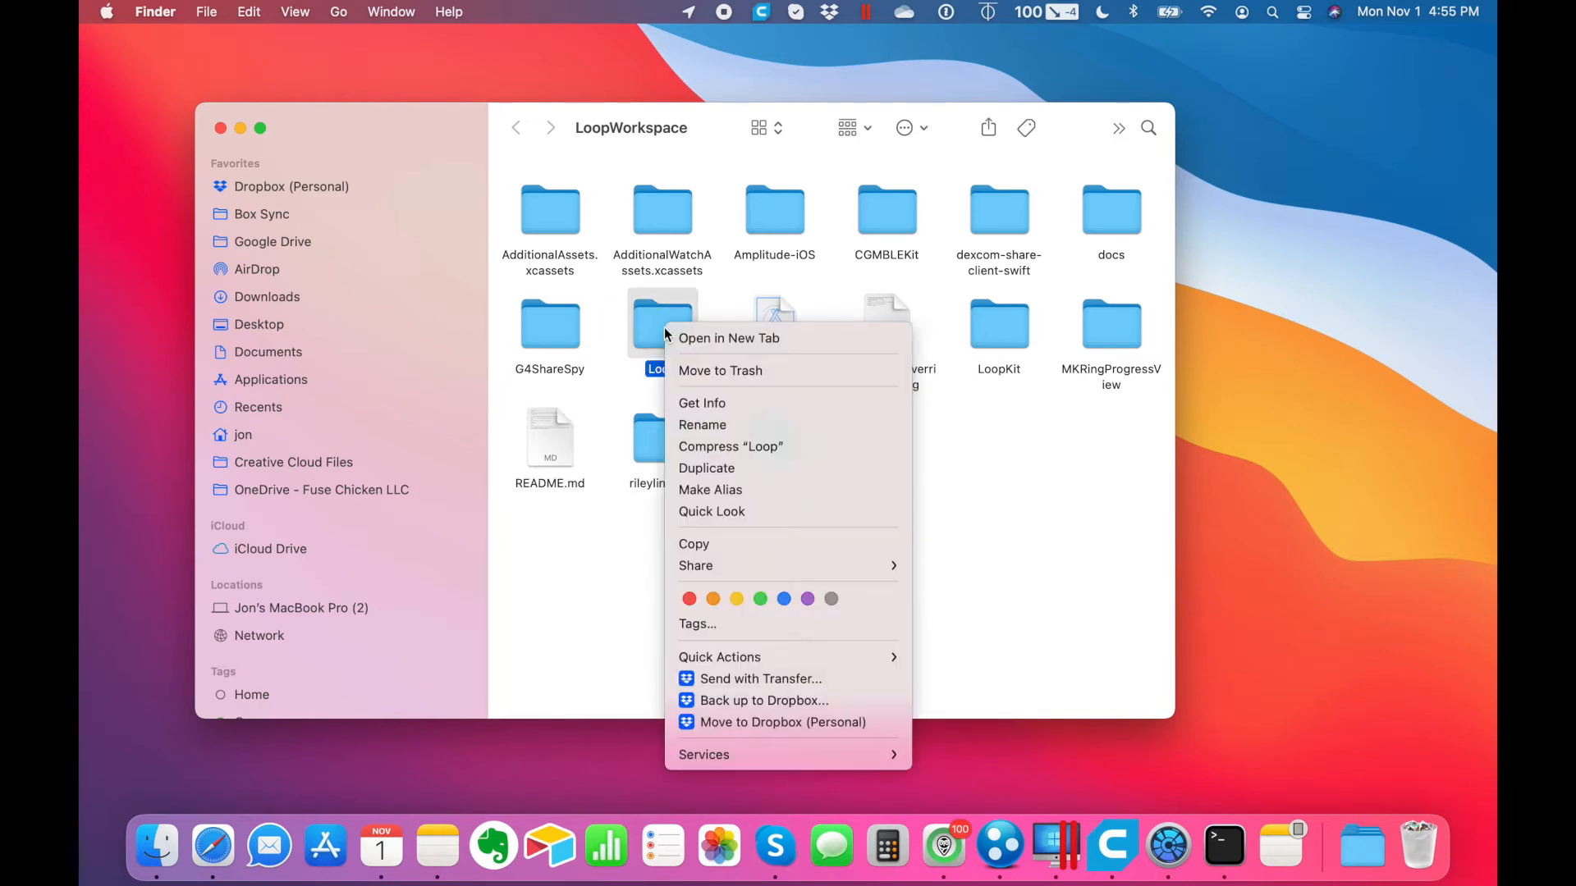
{"action": "mouse_move", "coordinate": [729, 338]}
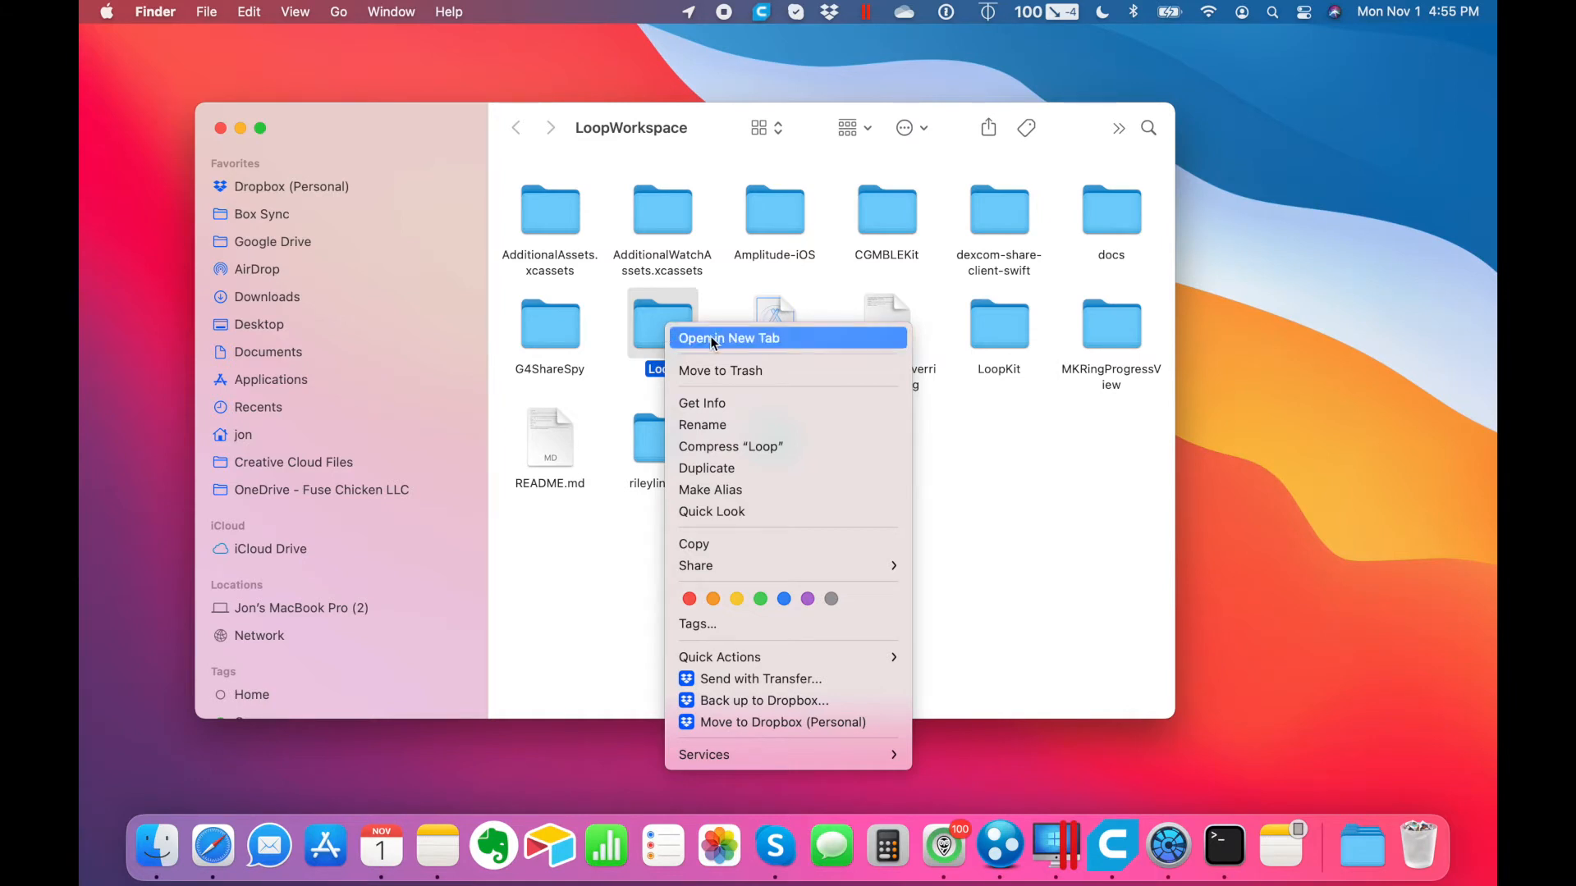
{"action": "left_click", "coordinate": [727, 339]}
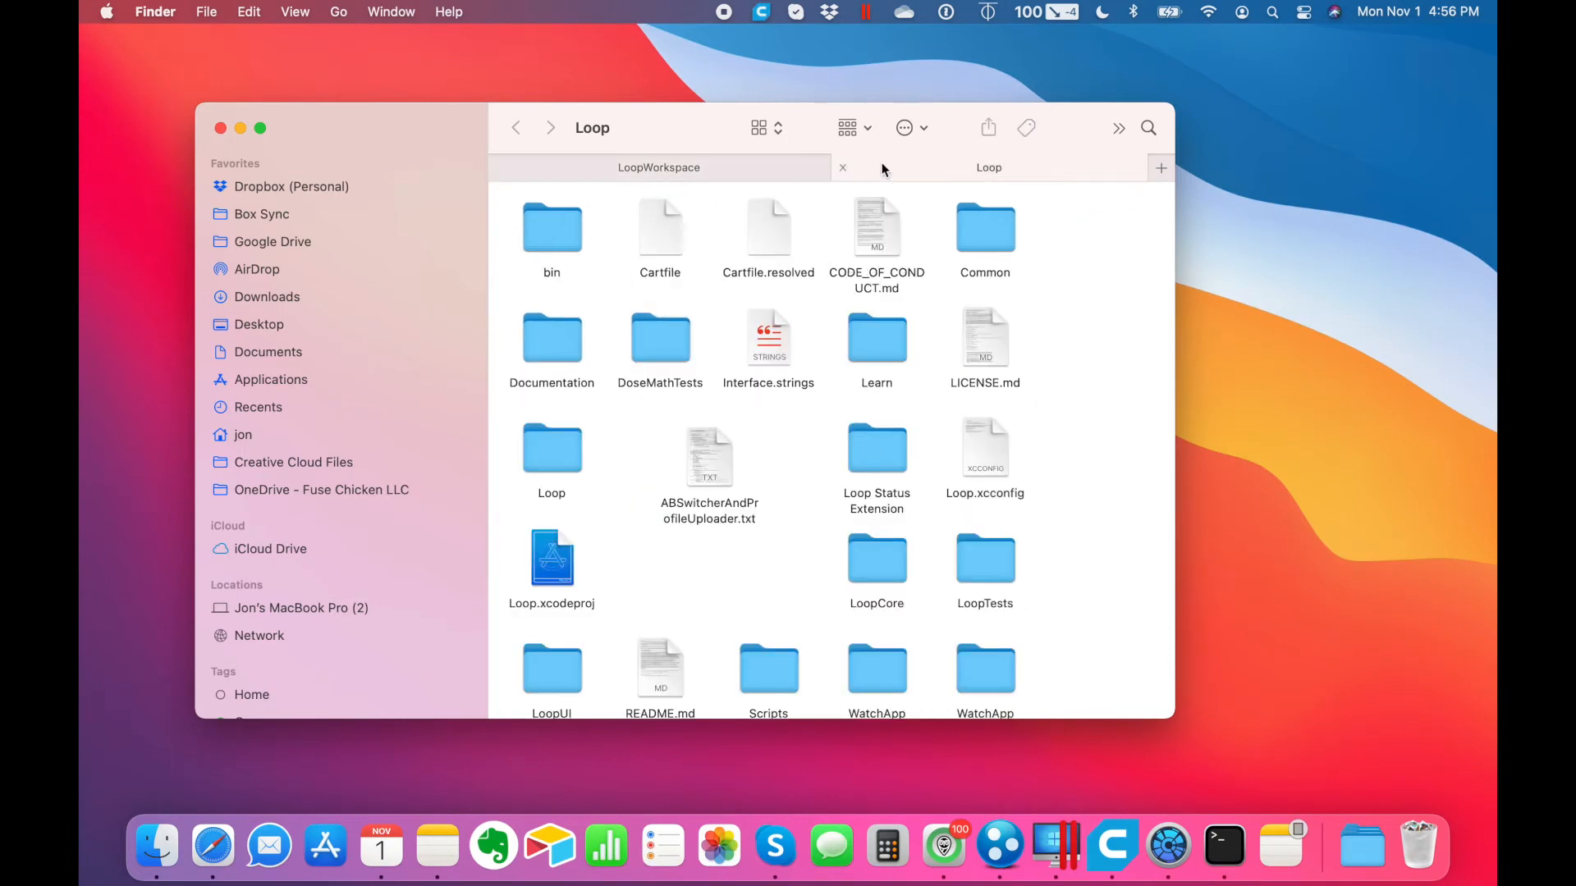
{"action": "left_click", "coordinate": [709, 458]}
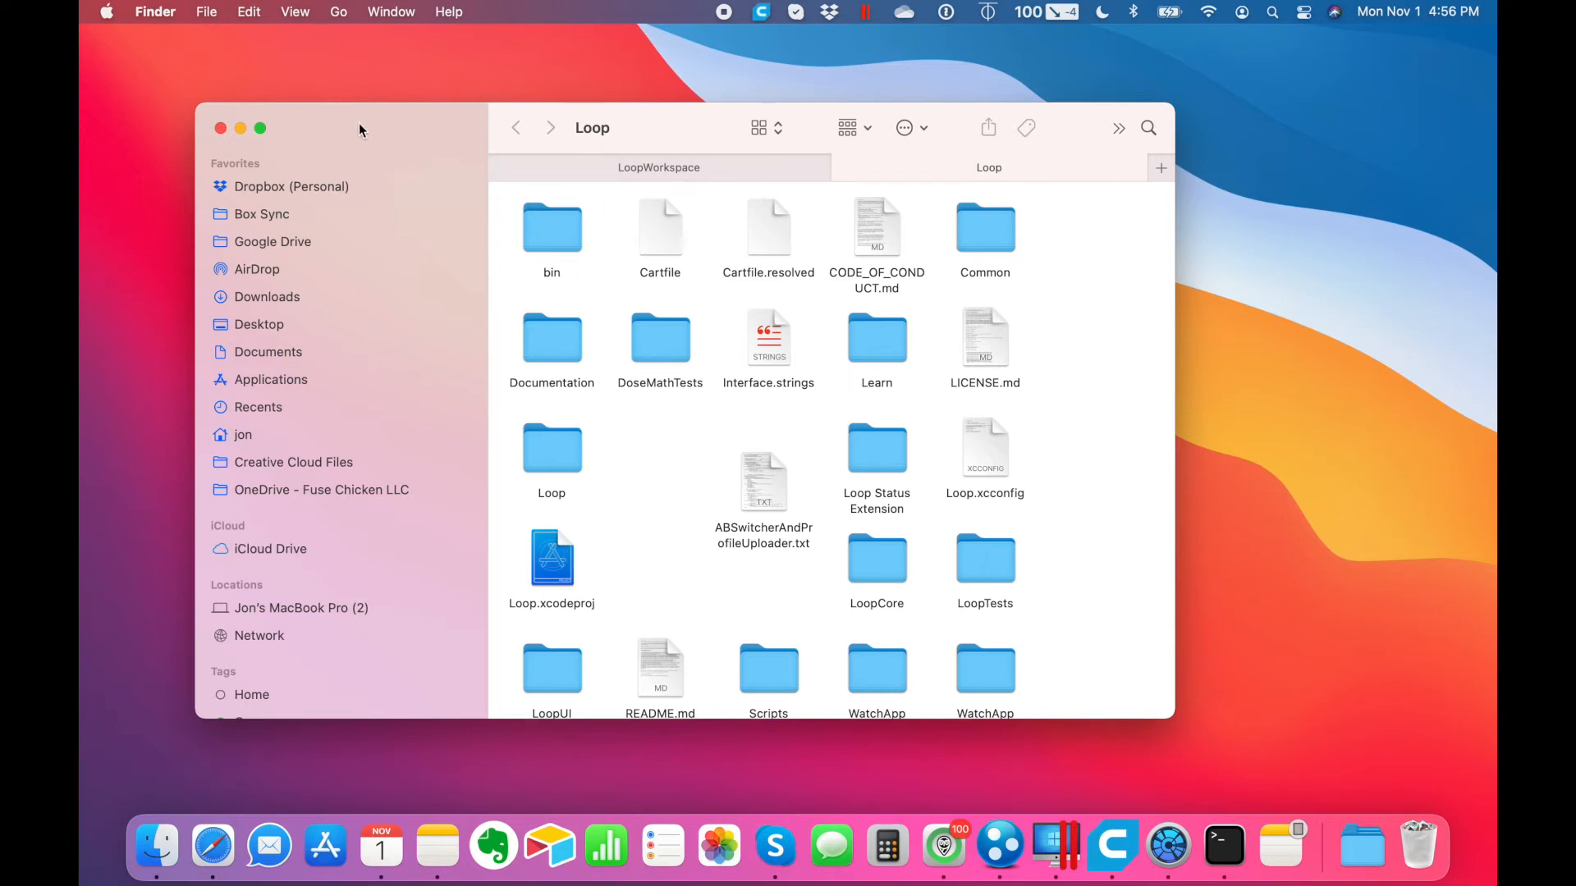
{"action": "left_click", "coordinate": [220, 128]}
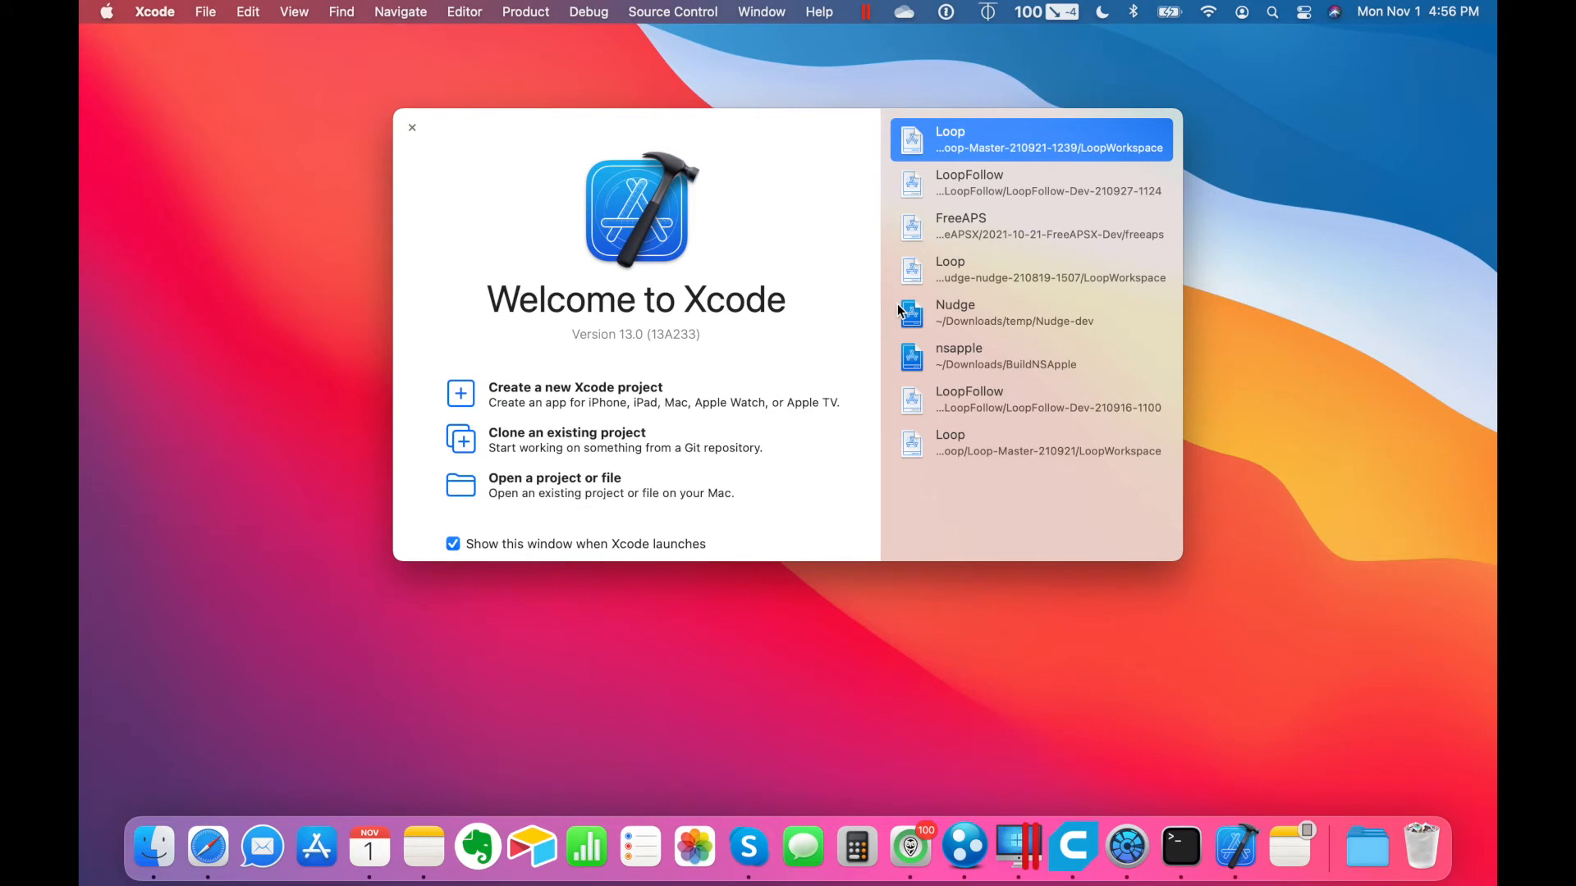
{"action": "mouse_move", "coordinate": [1234, 847]}
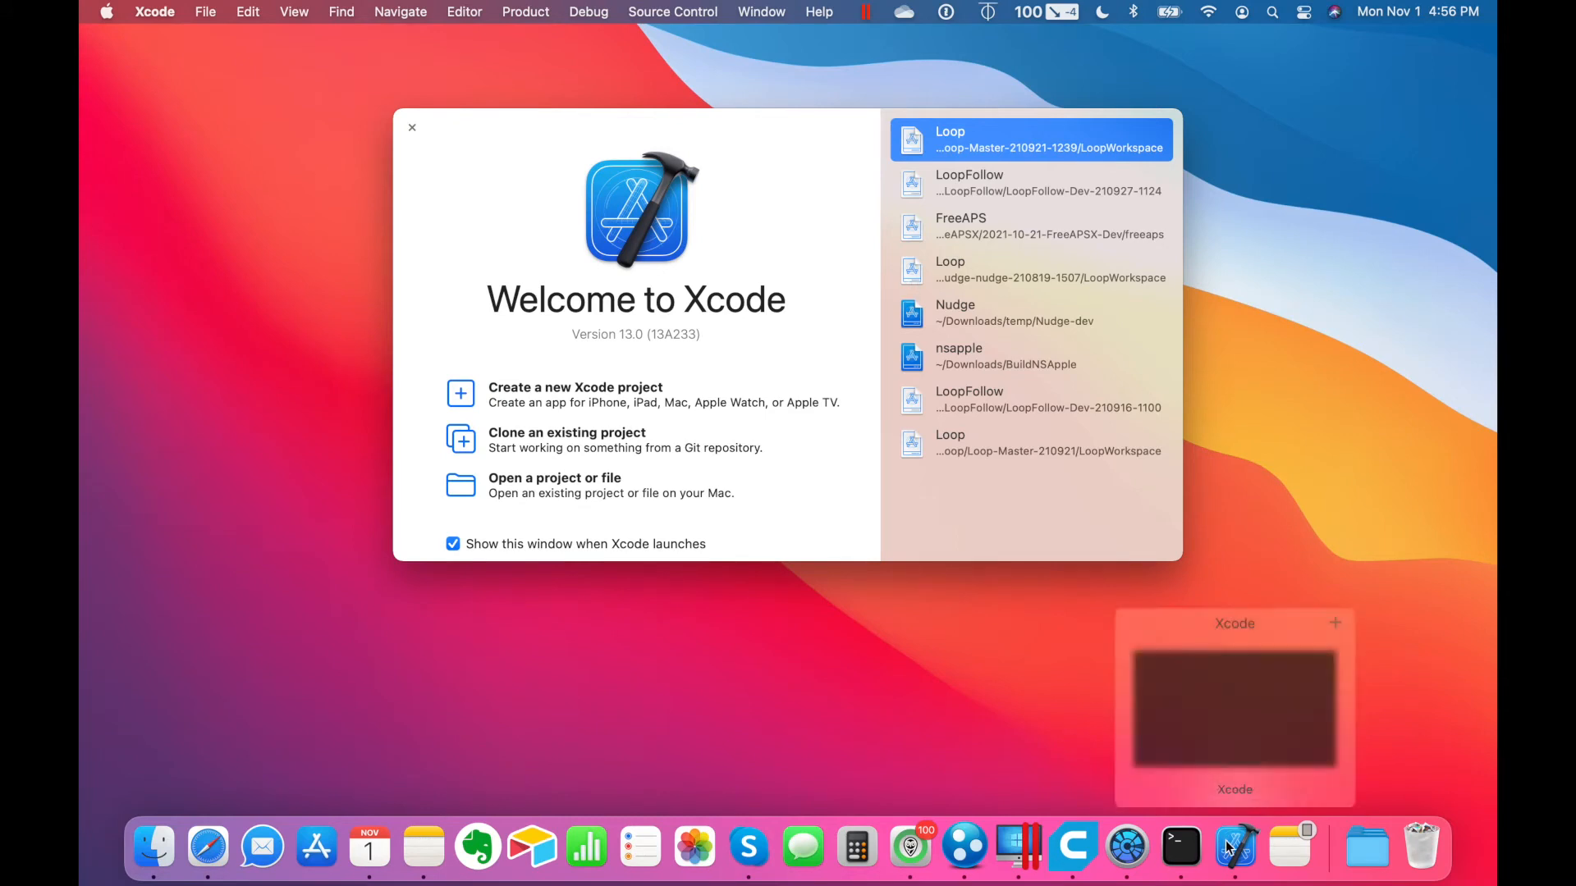
{"action": "mouse_move", "coordinate": [1180, 847]}
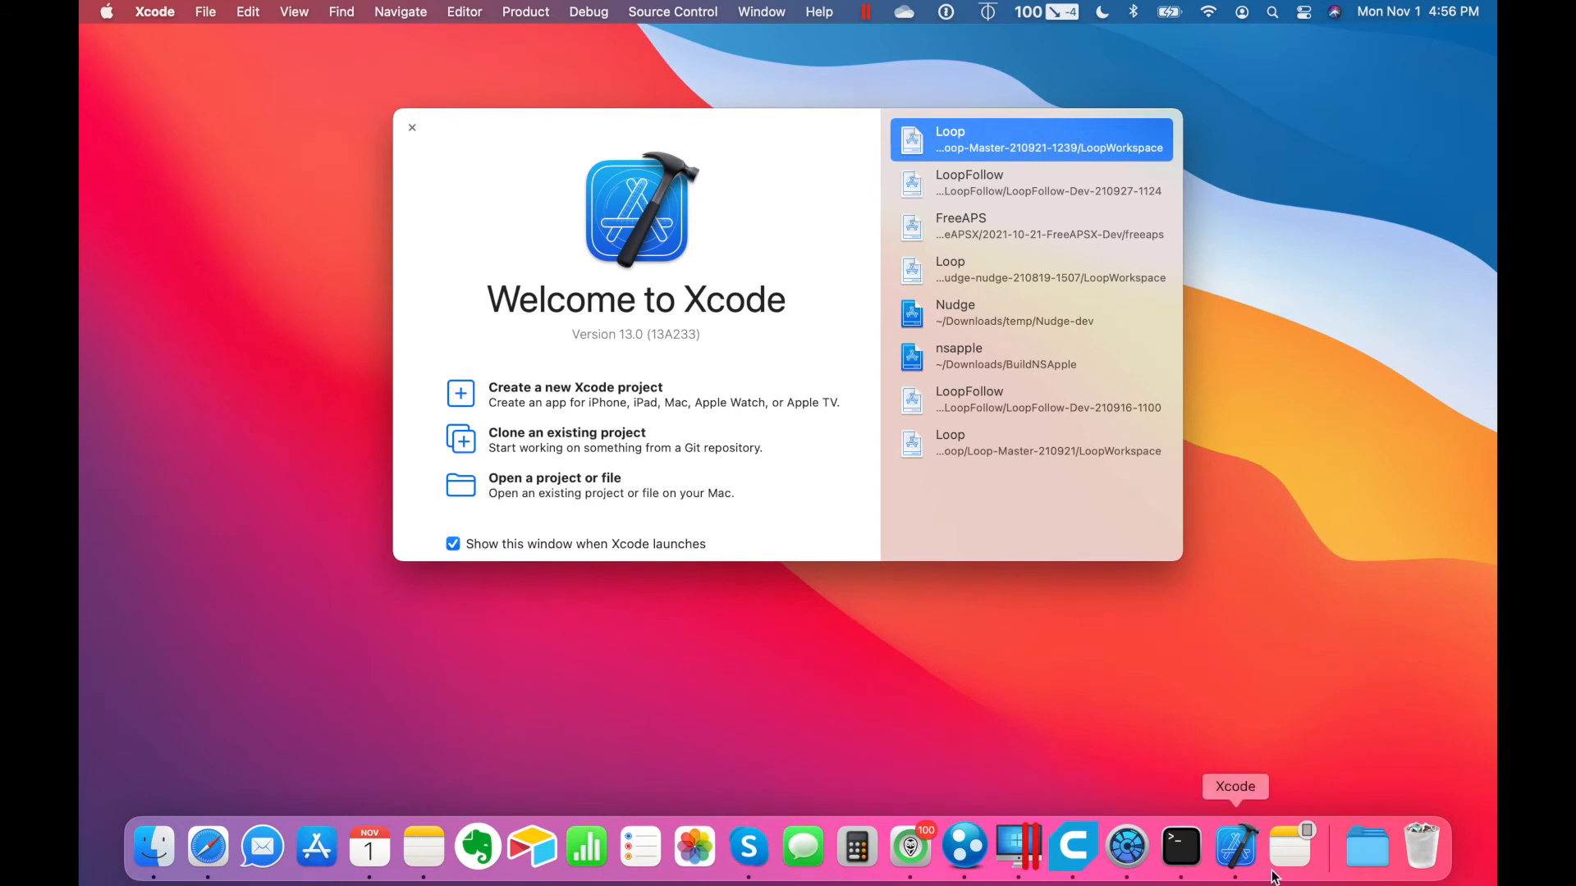
- Close the Welcome to Xcode window and quit Xcode from its Dock icon
{"action": "right_click", "coordinate": [1234, 847]}
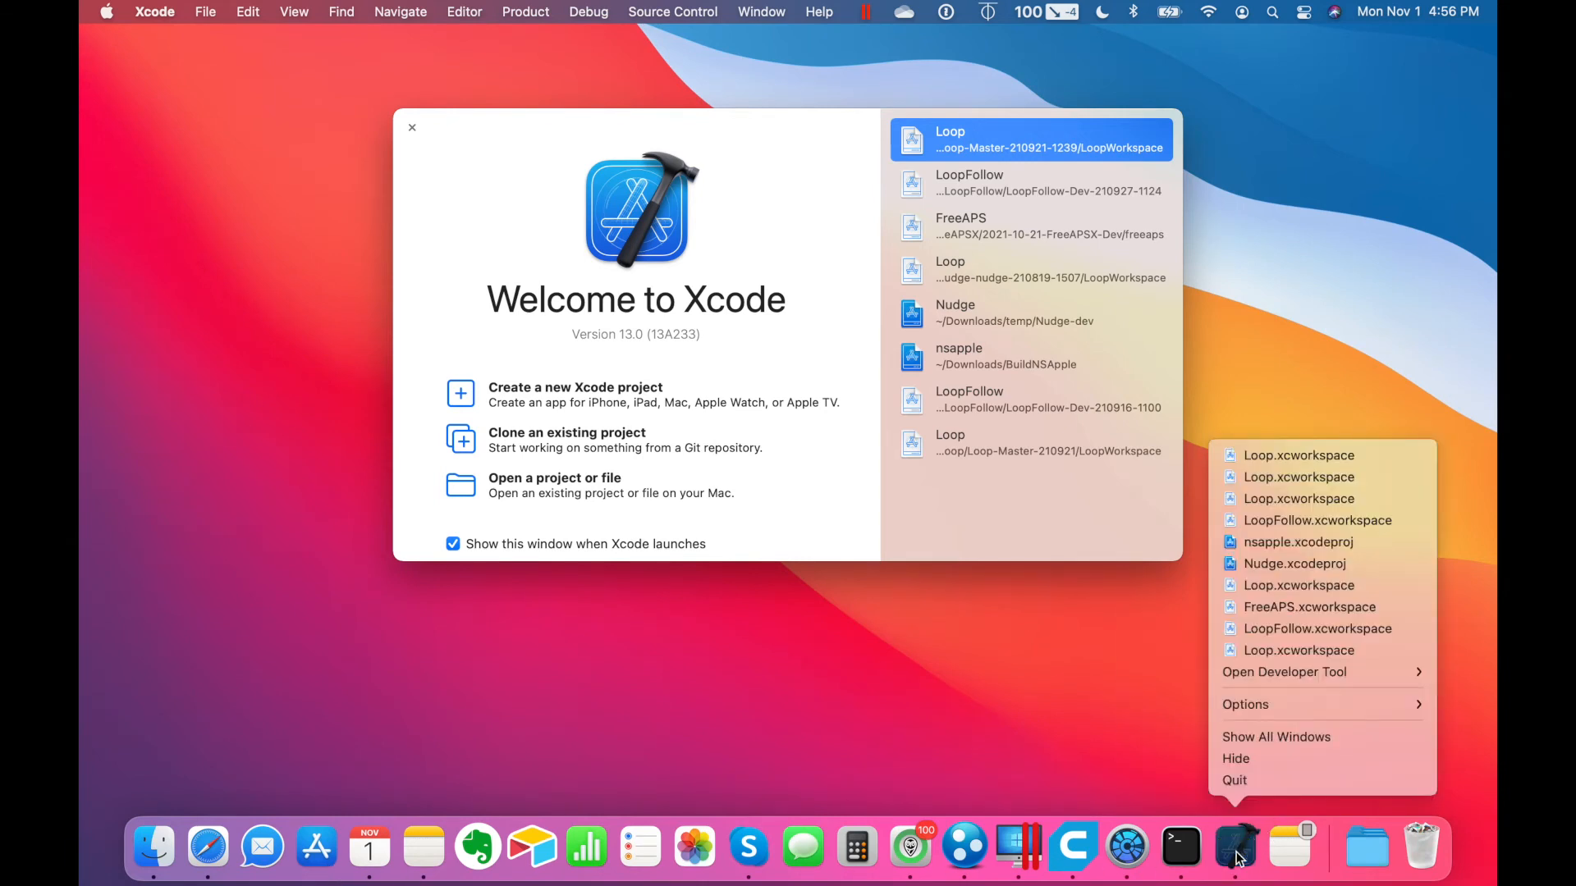
{"action": "mouse_move", "coordinate": [1246, 704]}
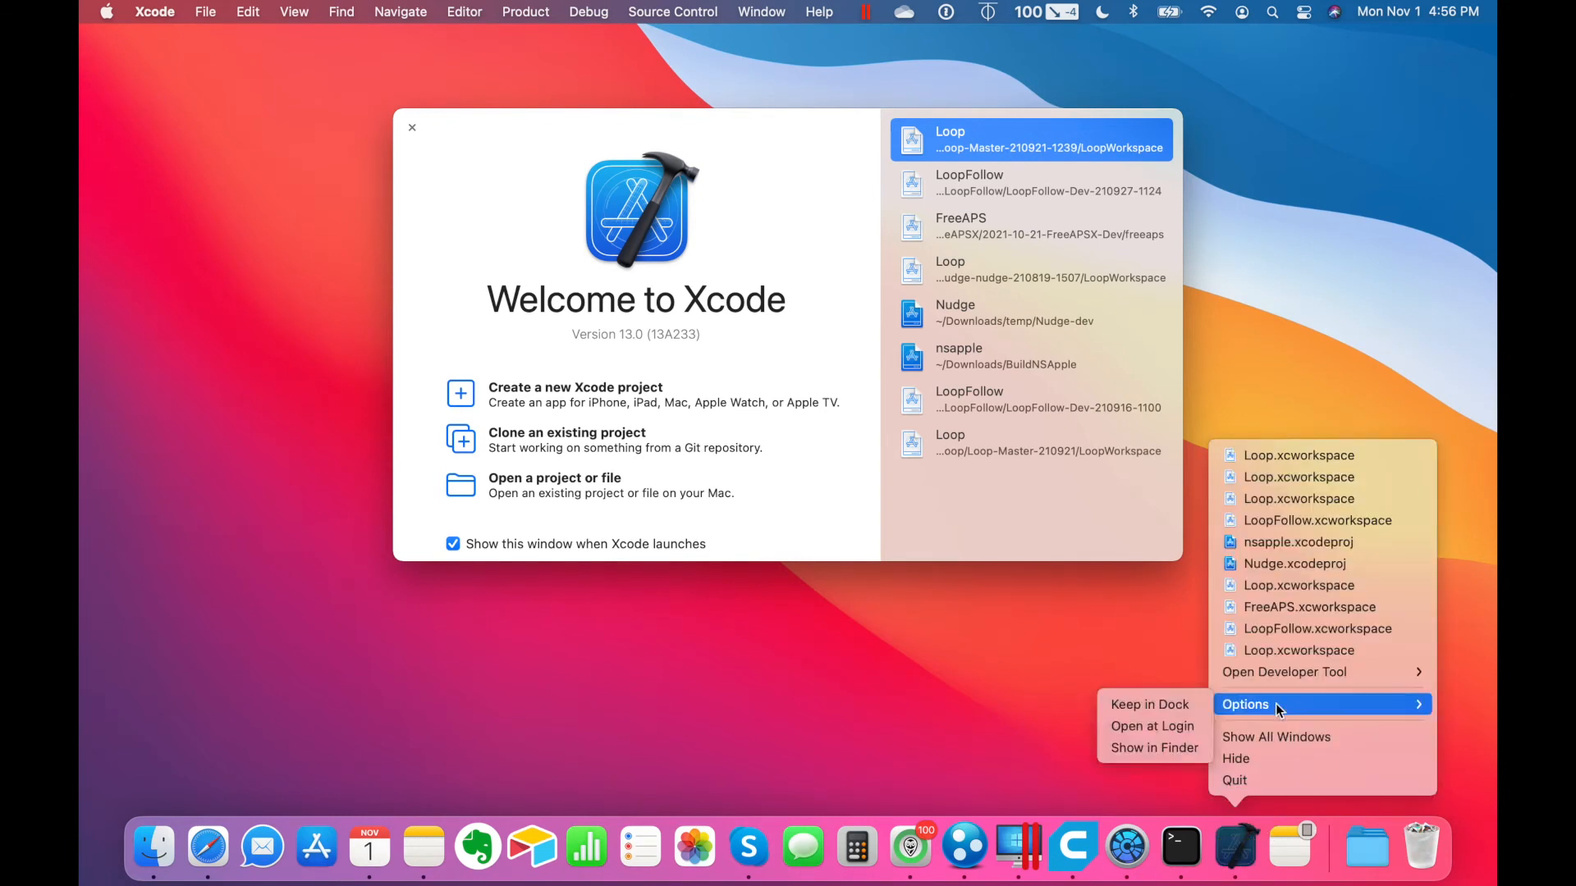
{"action": "mouse_move", "coordinate": [1152, 704]}
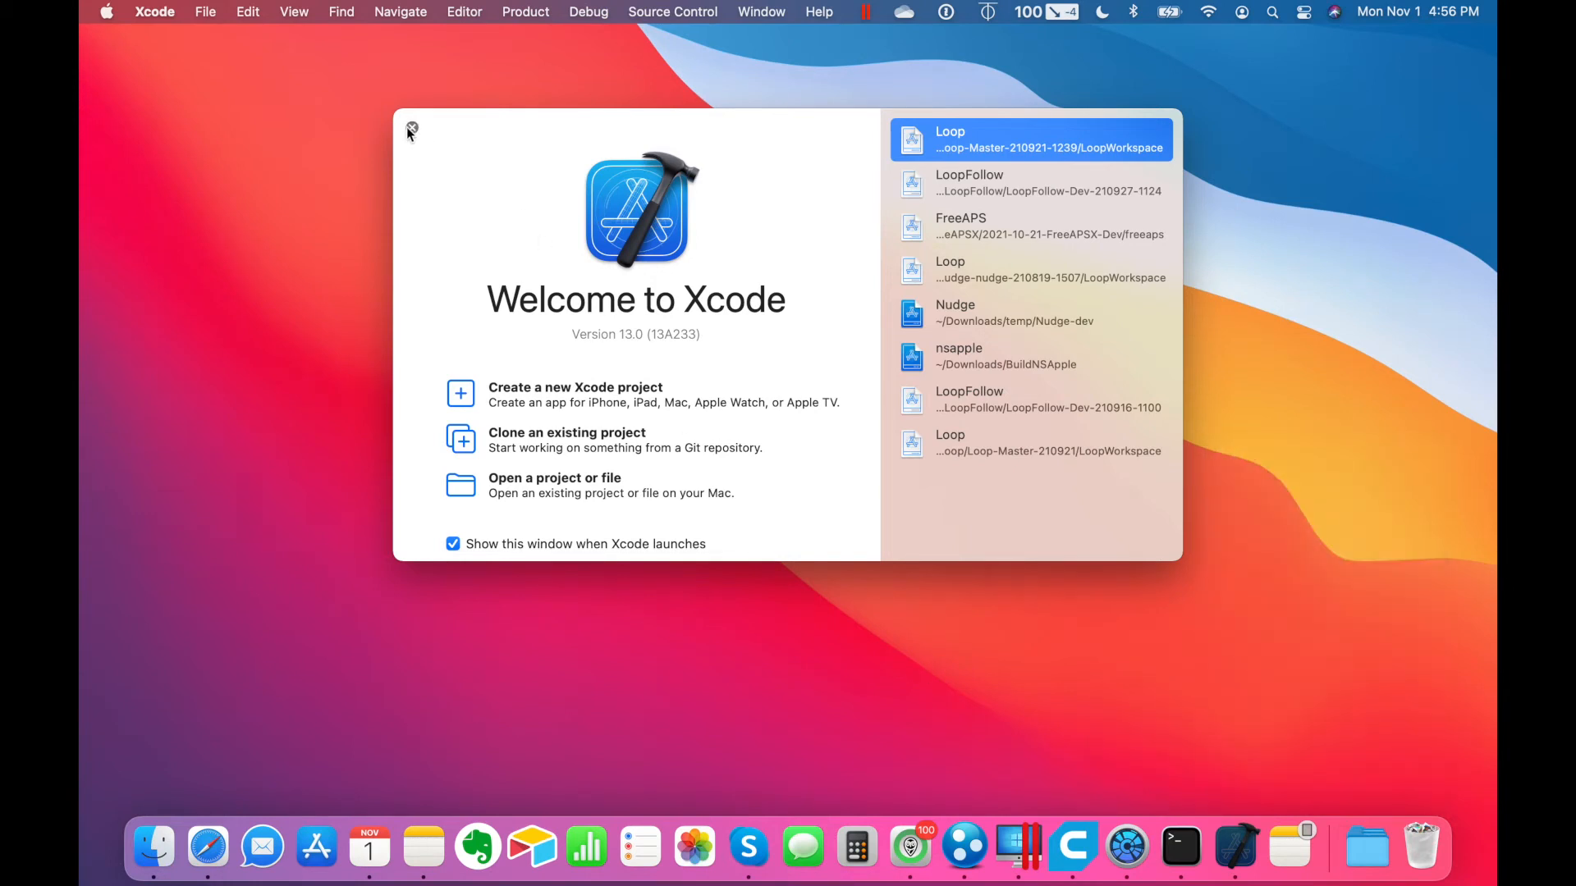
{"action": "left_click", "coordinate": [411, 131]}
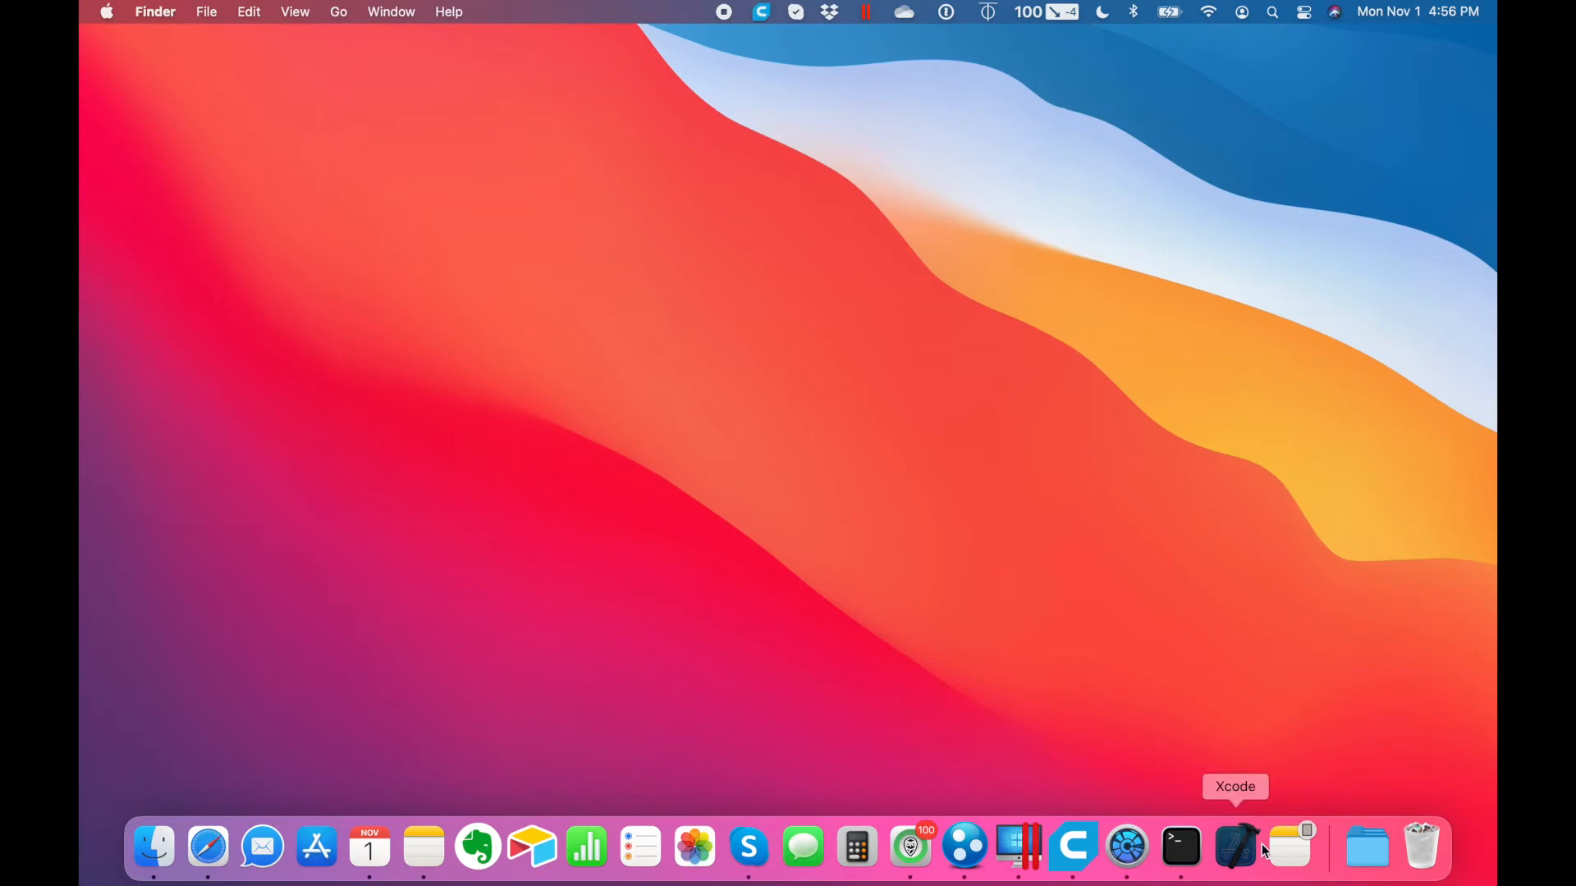
{"action": "mouse_move", "coordinate": [1228, 857]}
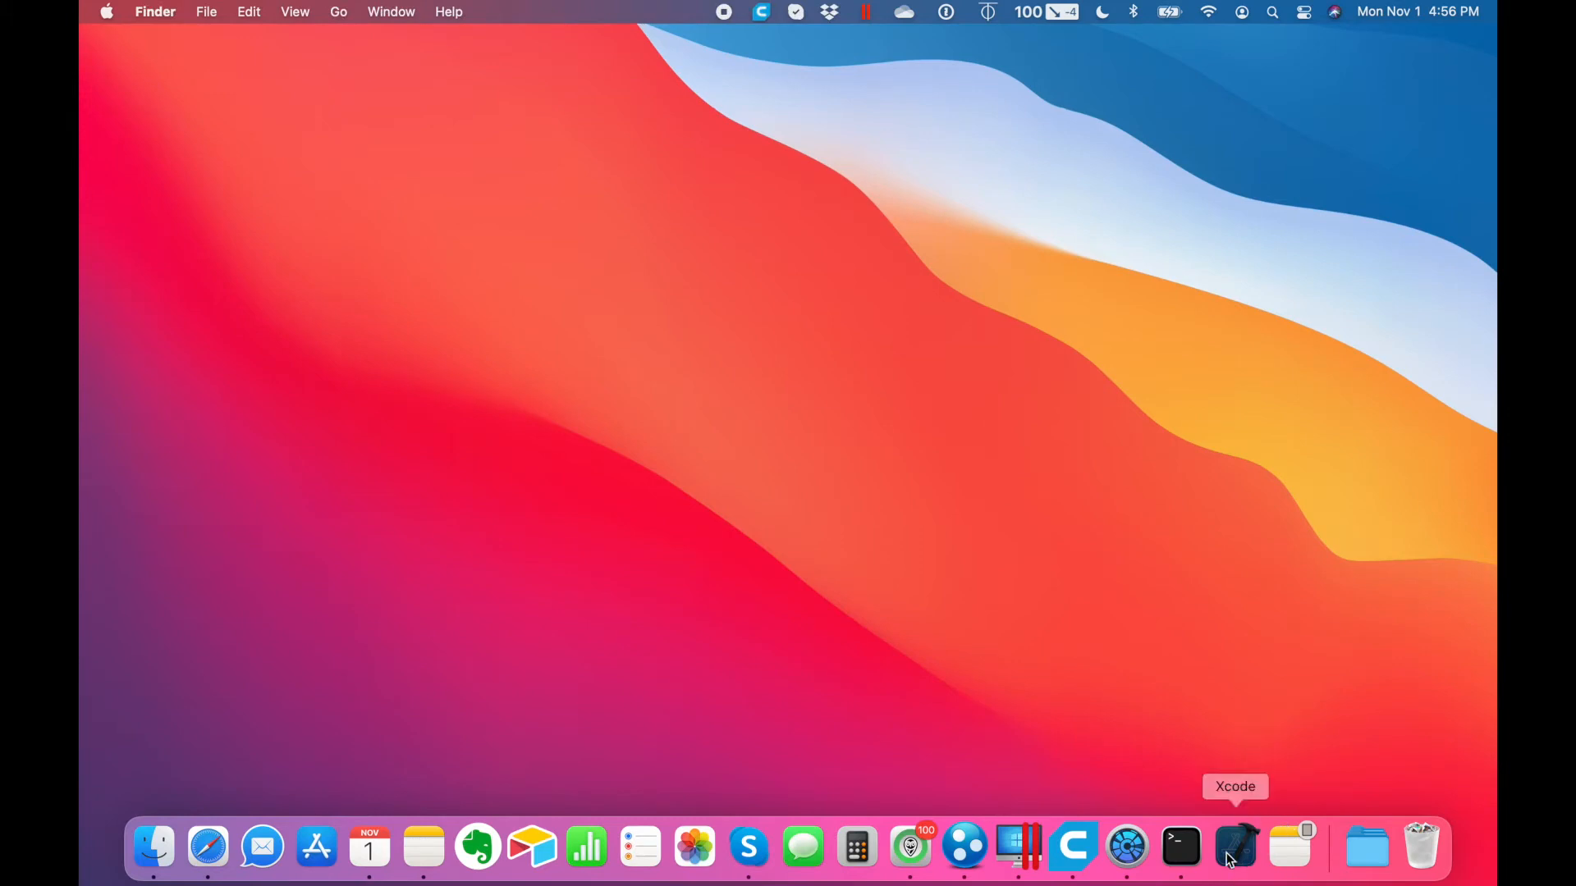
{"action": "left_click", "coordinate": [1180, 847]}
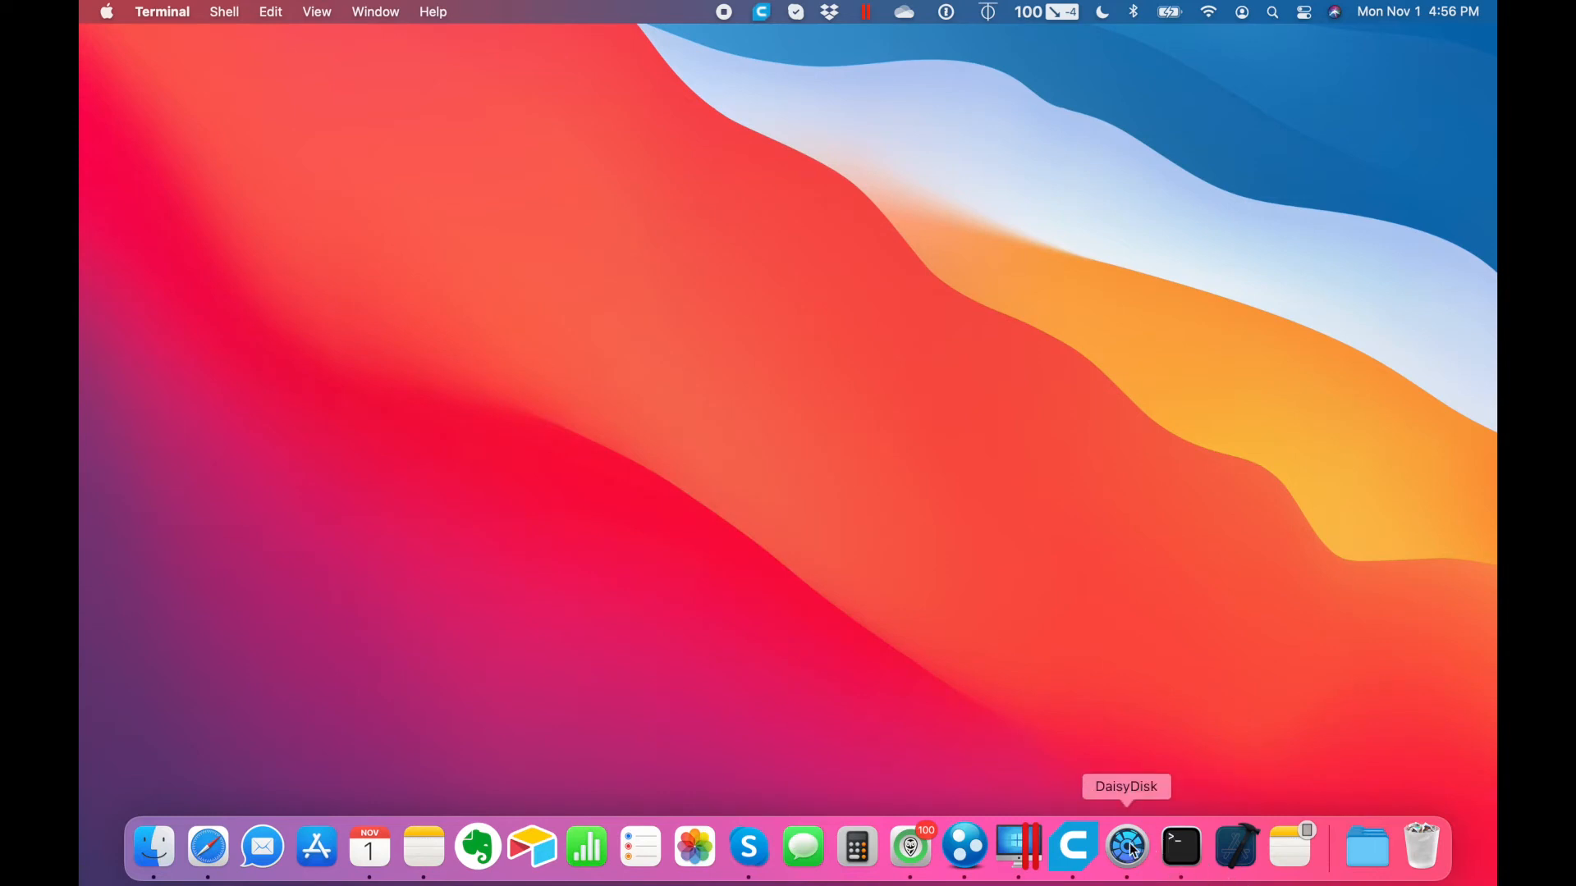
{"action": "left_click", "coordinate": [1126, 847]}
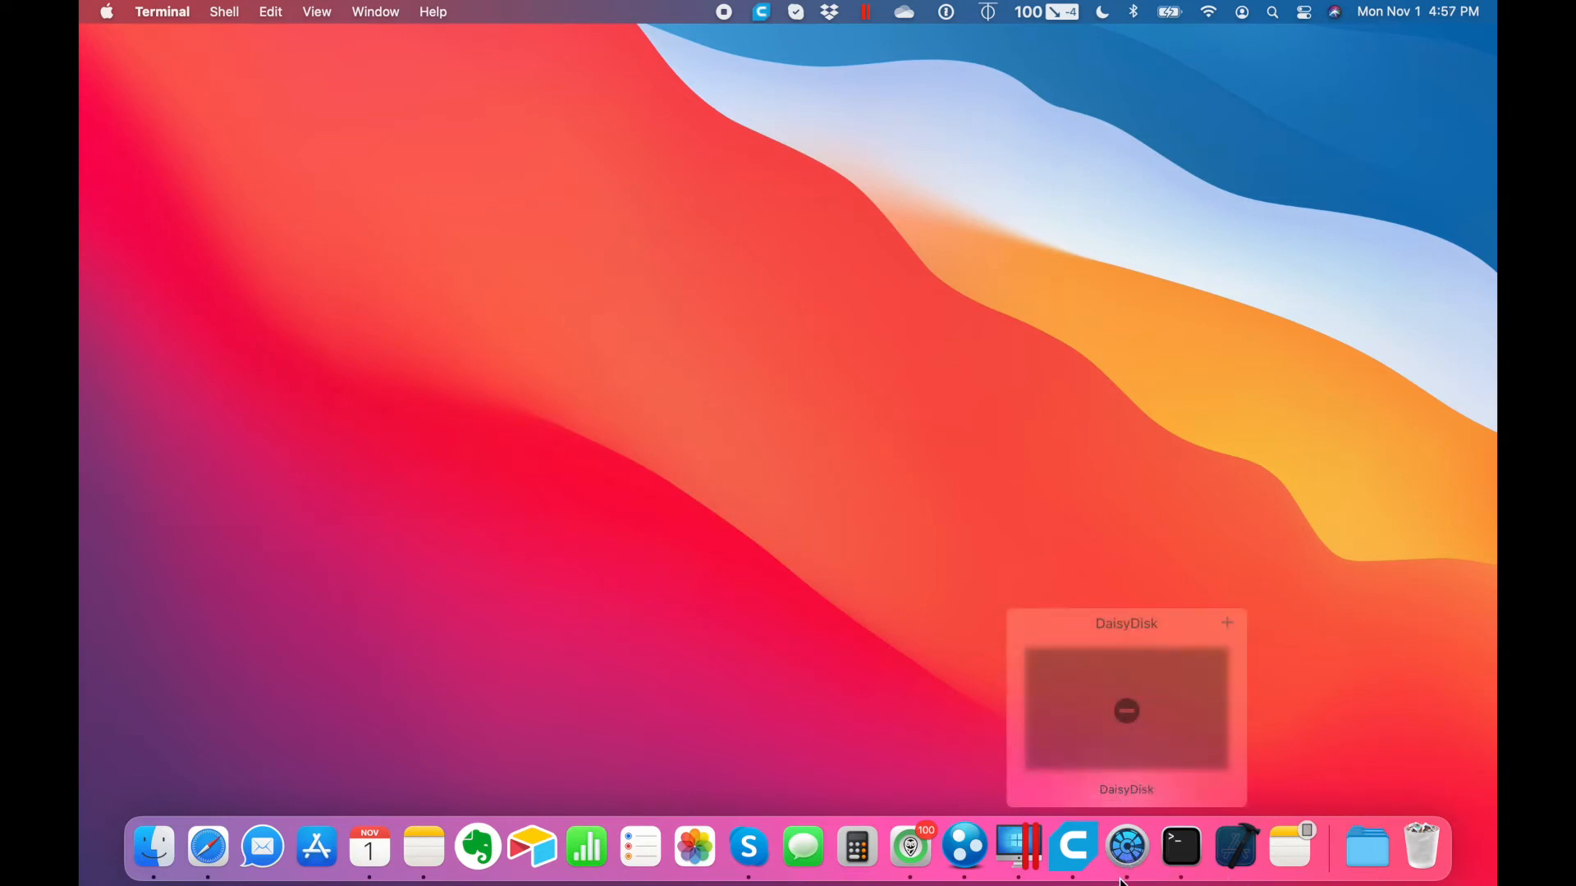
{"action": "mouse_move", "coordinate": [1234, 847]}
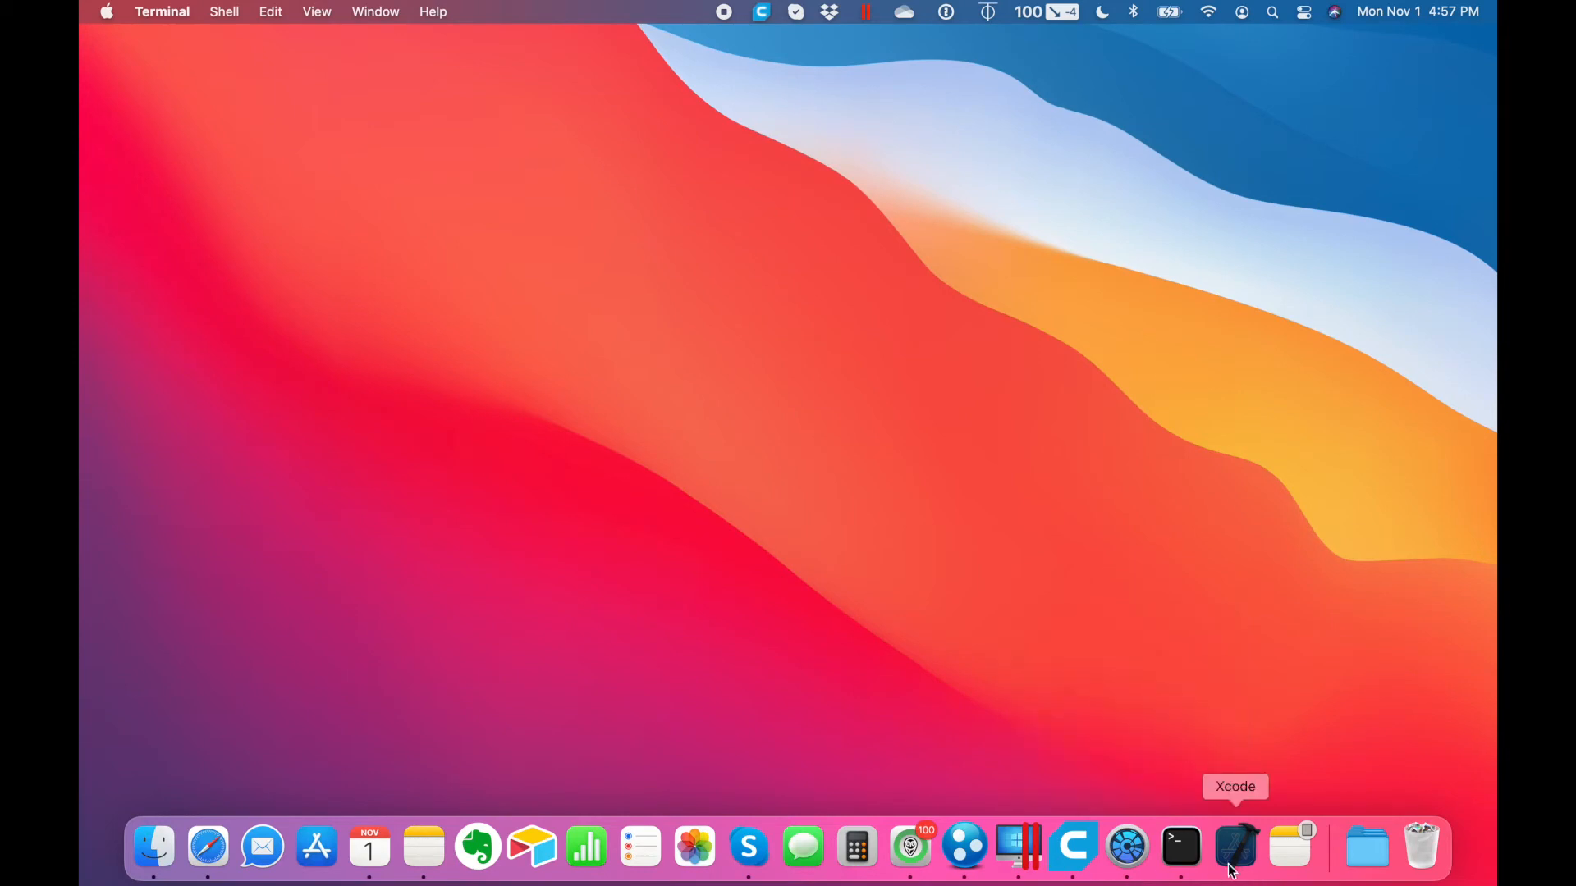
{"action": "mouse_move", "coordinate": [1237, 854]}
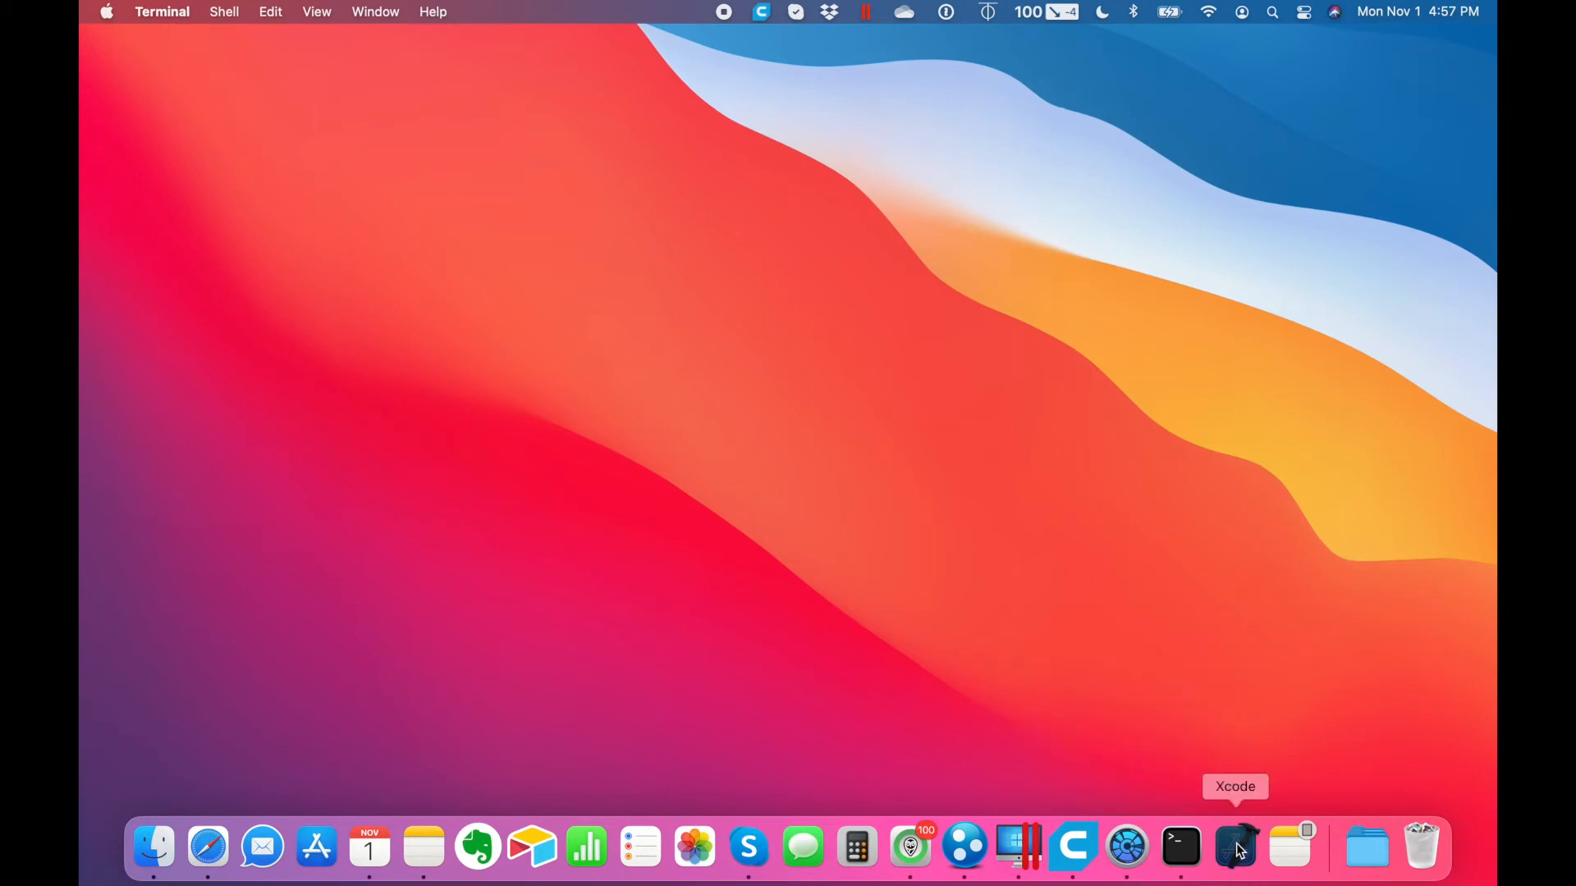
{"action": "left_click", "coordinate": [1234, 847]}
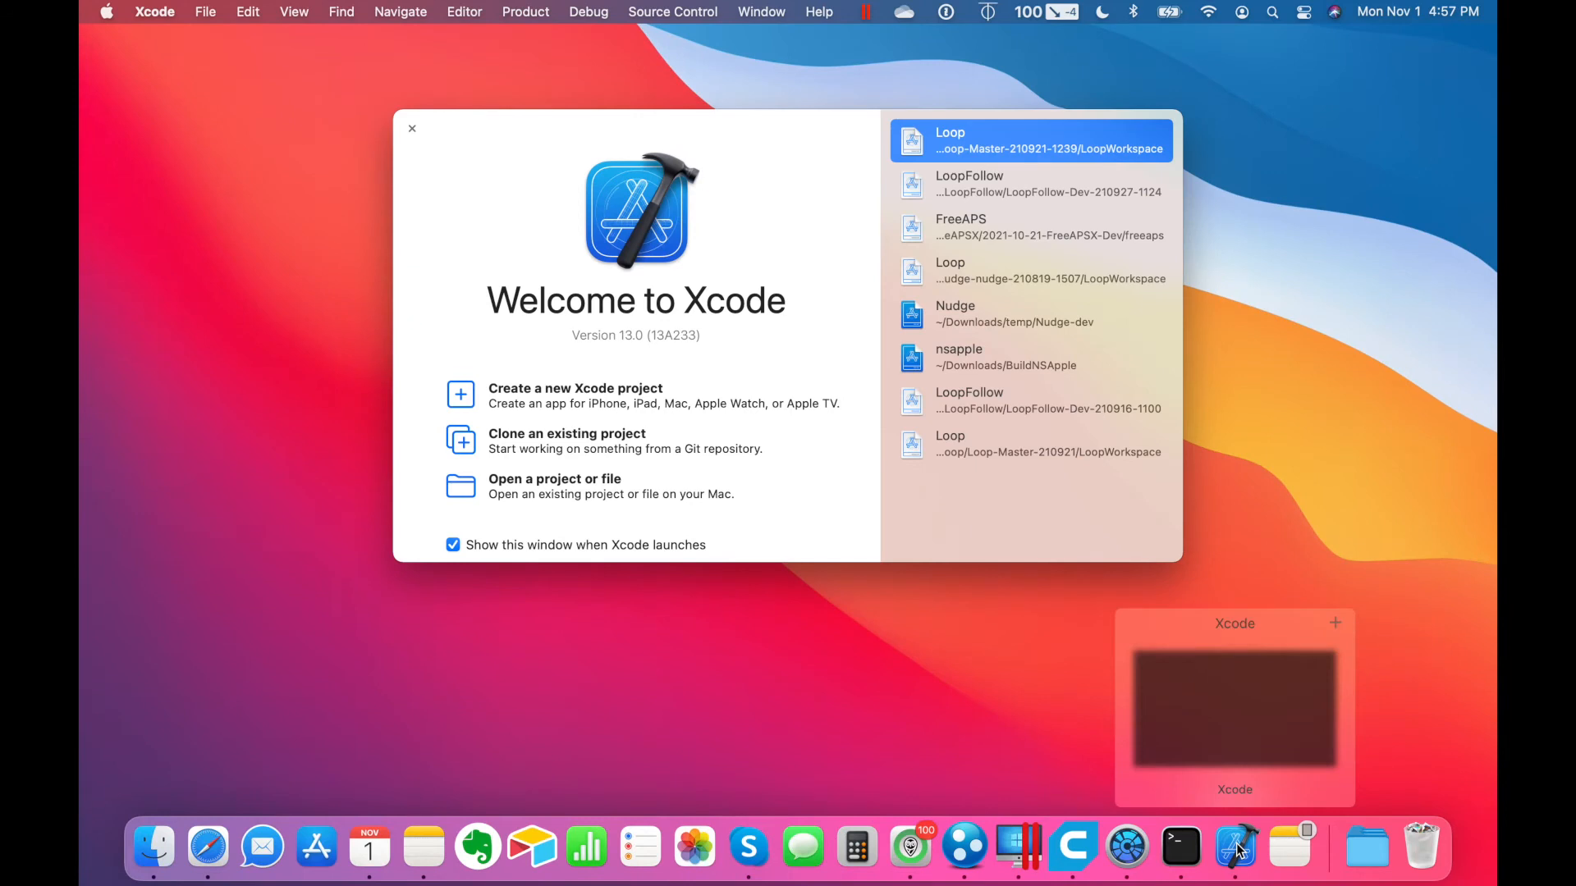
{"action": "right_click", "coordinate": [1234, 847]}
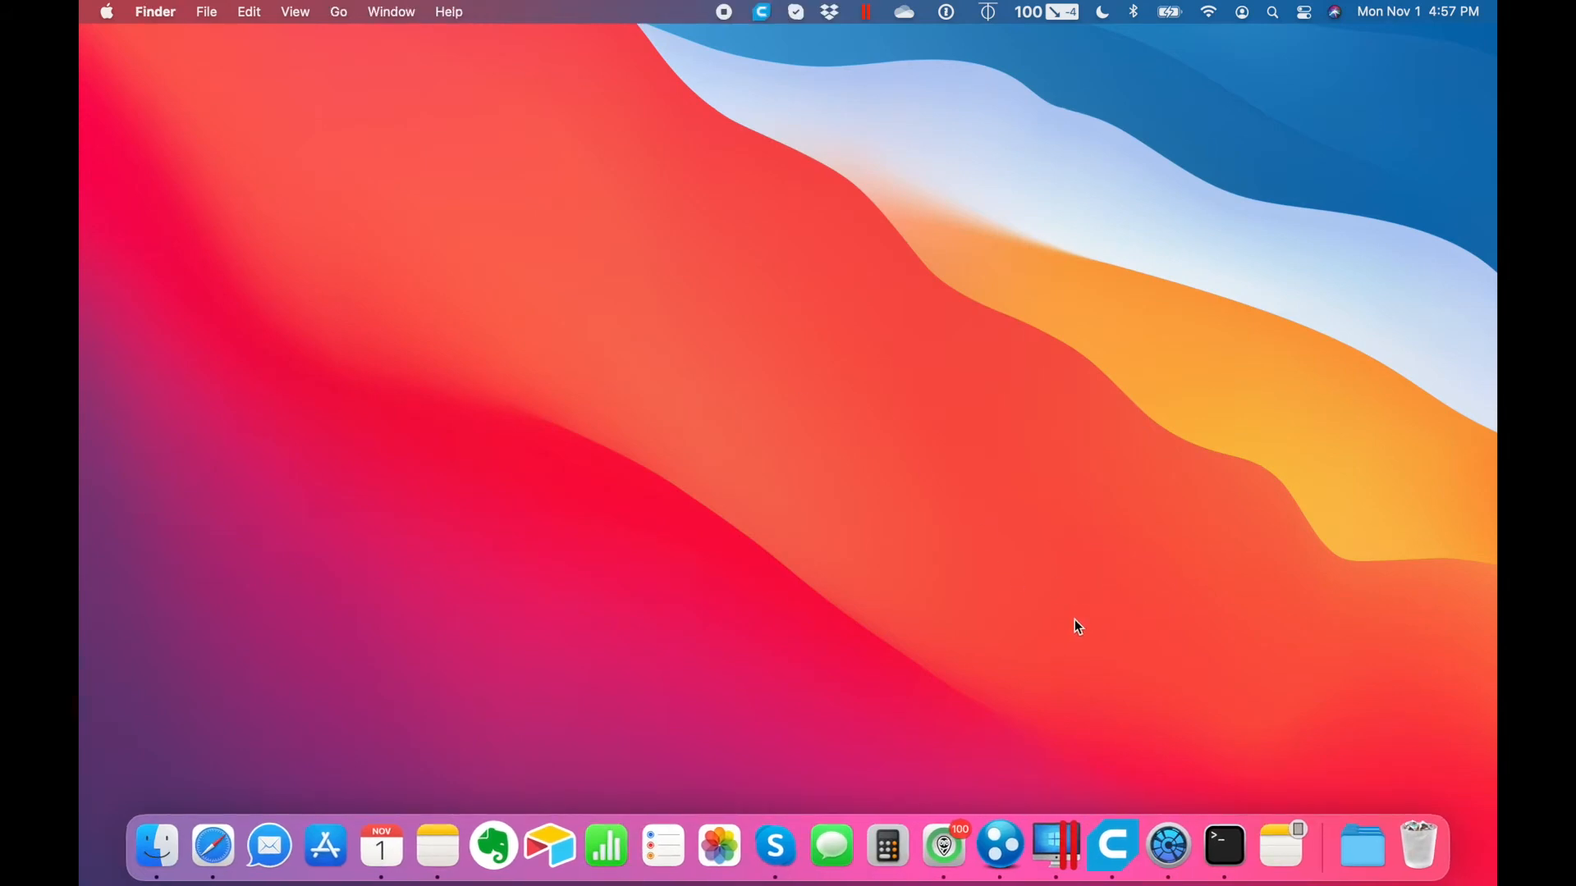
- Launch DaisyDisk to show the Macintosh HD map with Users at 328.2 GB
{"action": "left_click", "coordinate": [1165, 844]}
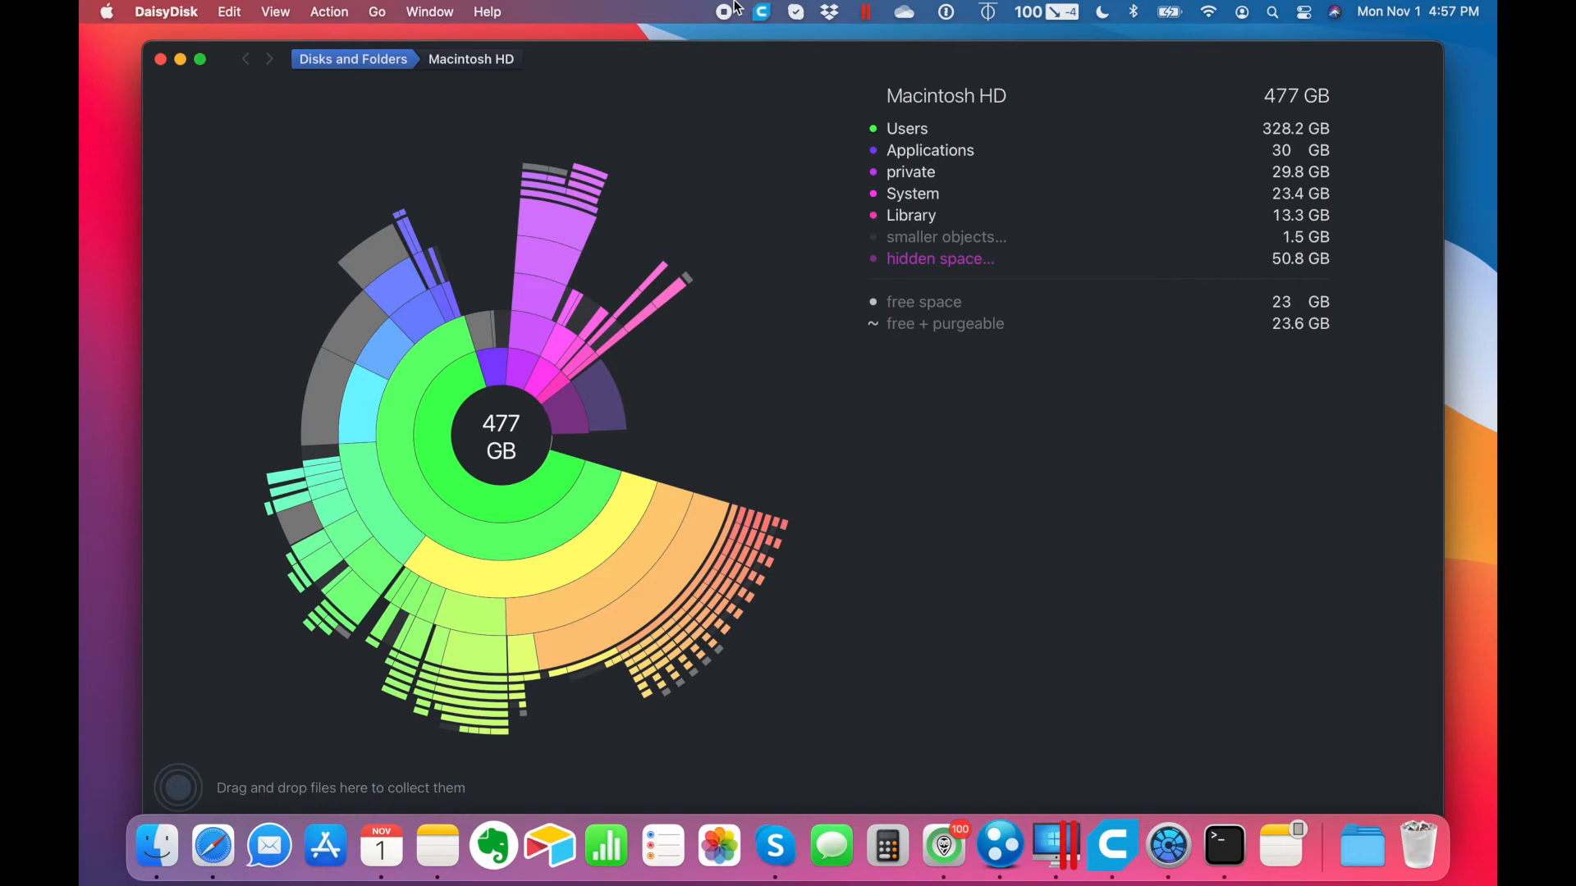
- Drill down Users > home > Library > Developer > Xcode into the 62.6 GB iOS DeviceSupport folder
{"action": "left_click", "coordinate": [906, 128]}
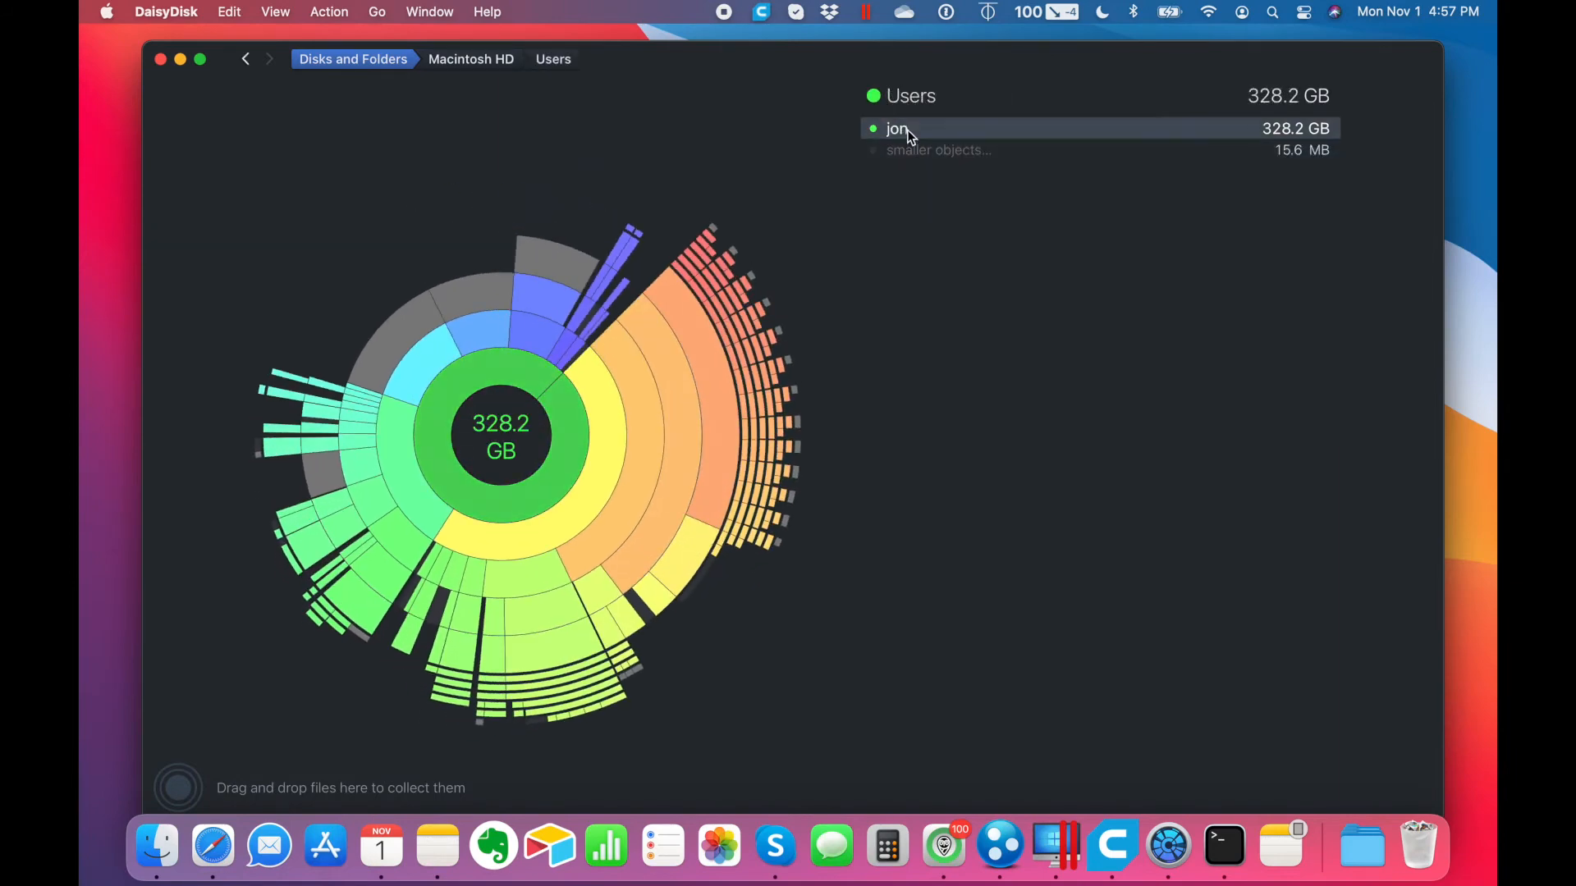
{"action": "left_click", "coordinate": [898, 128]}
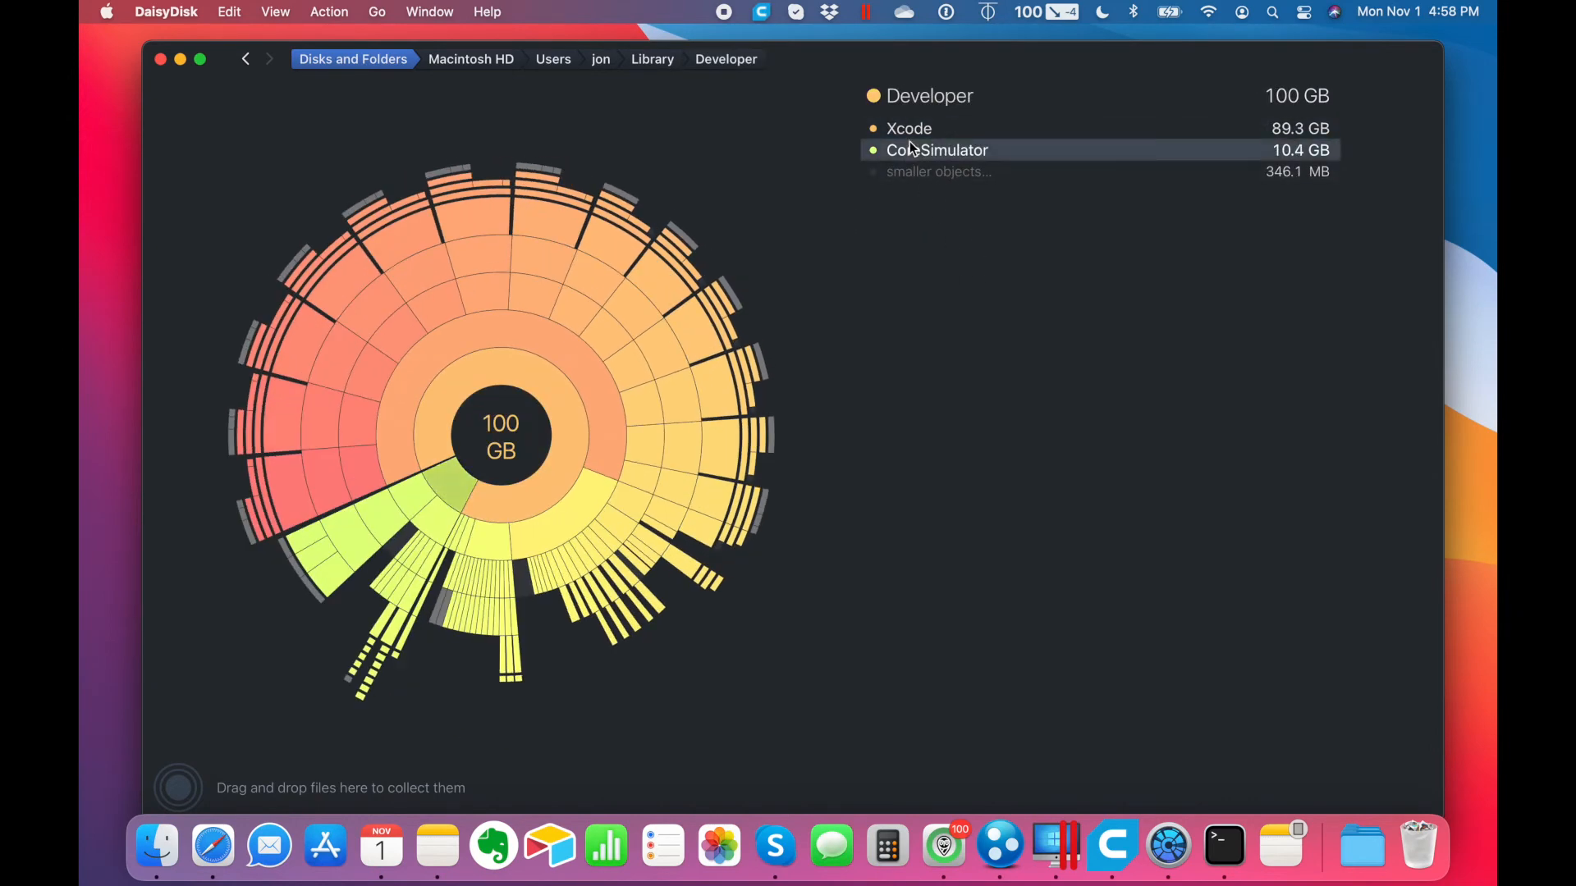
{"action": "left_click", "coordinate": [908, 128]}
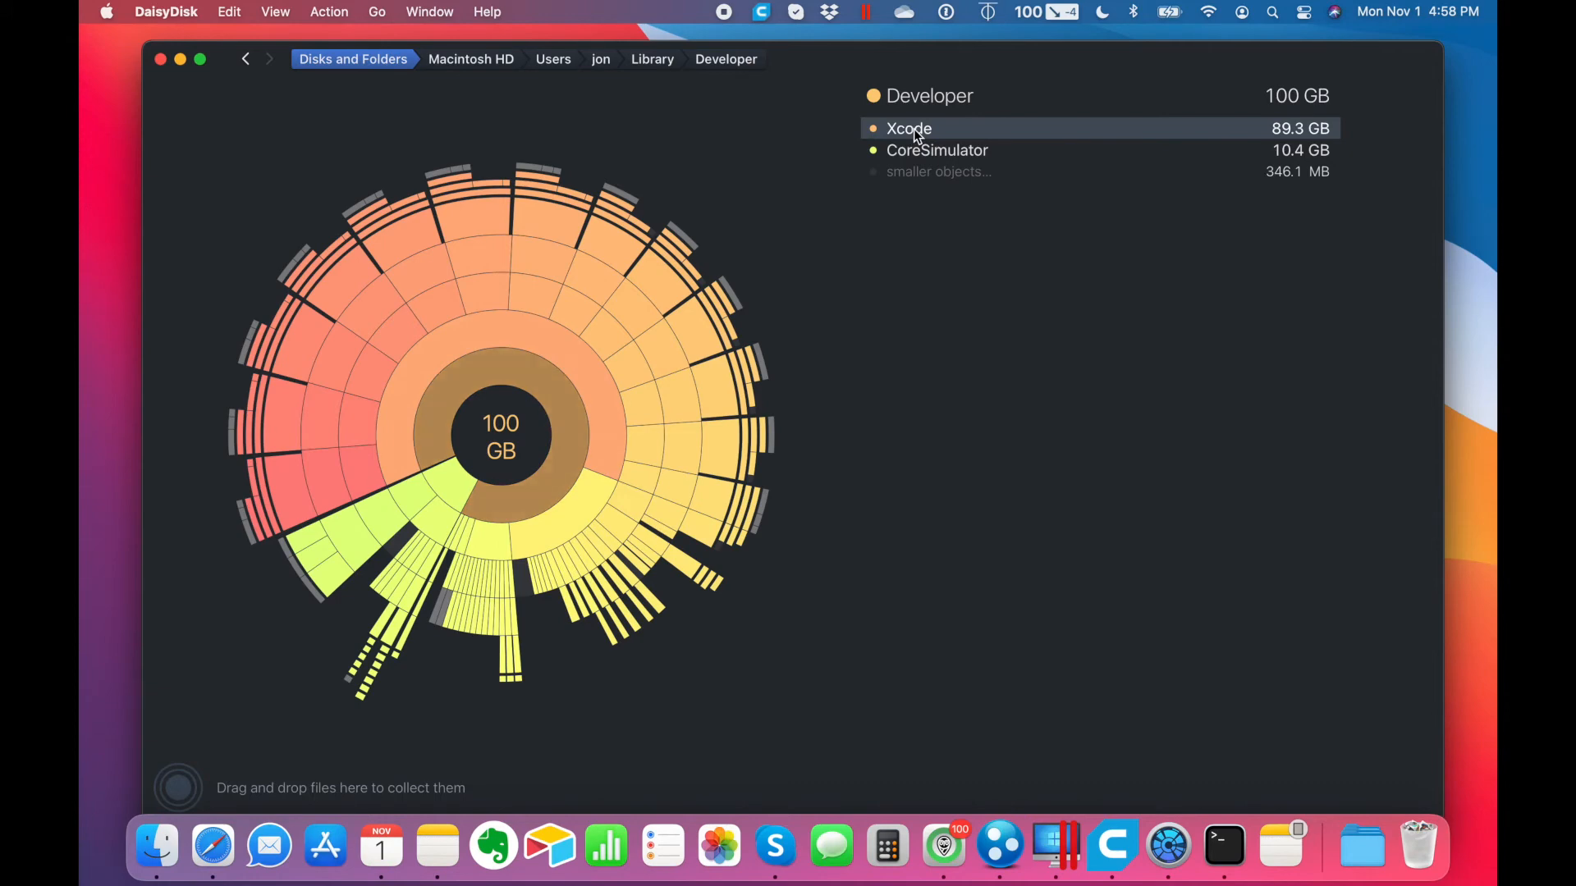
{"action": "left_click", "coordinate": [907, 128]}
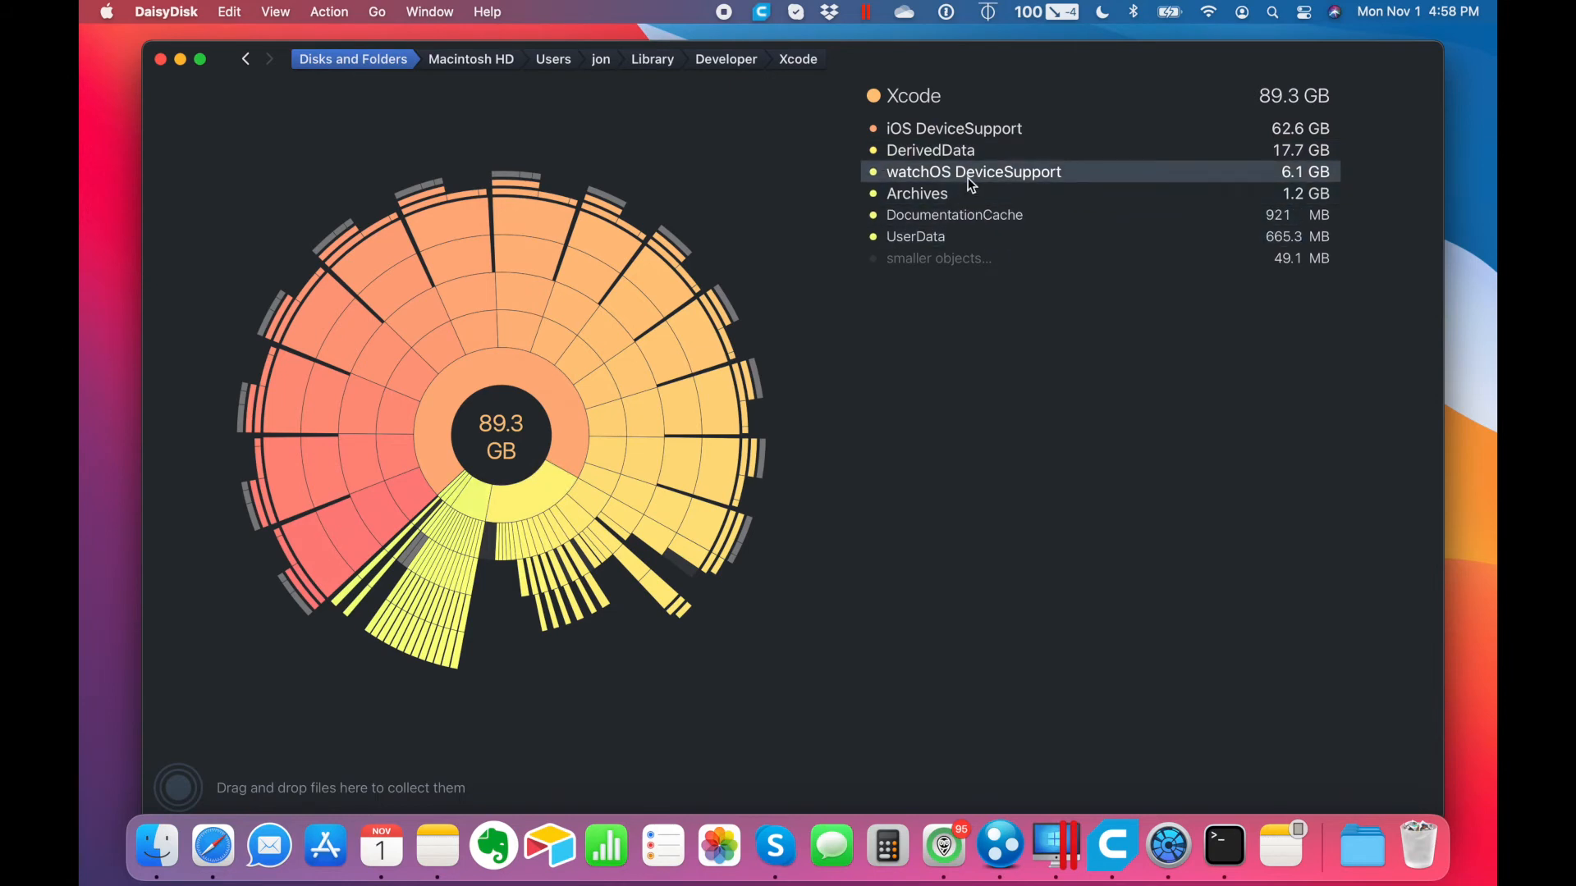
{"action": "mouse_move", "coordinate": [929, 149]}
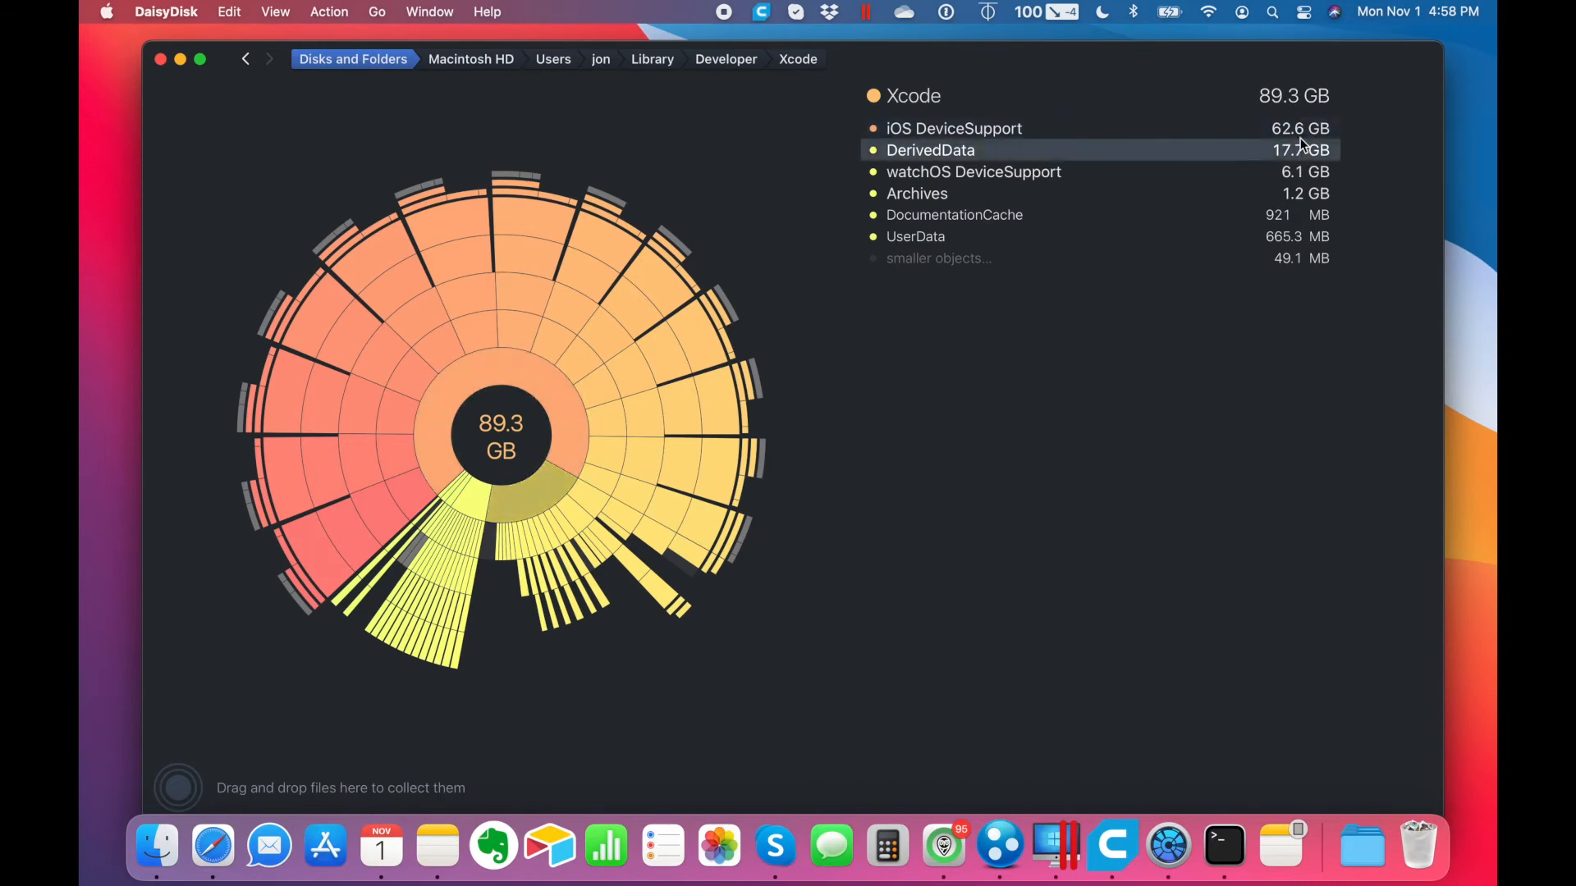
{"action": "left_click", "coordinate": [953, 128]}
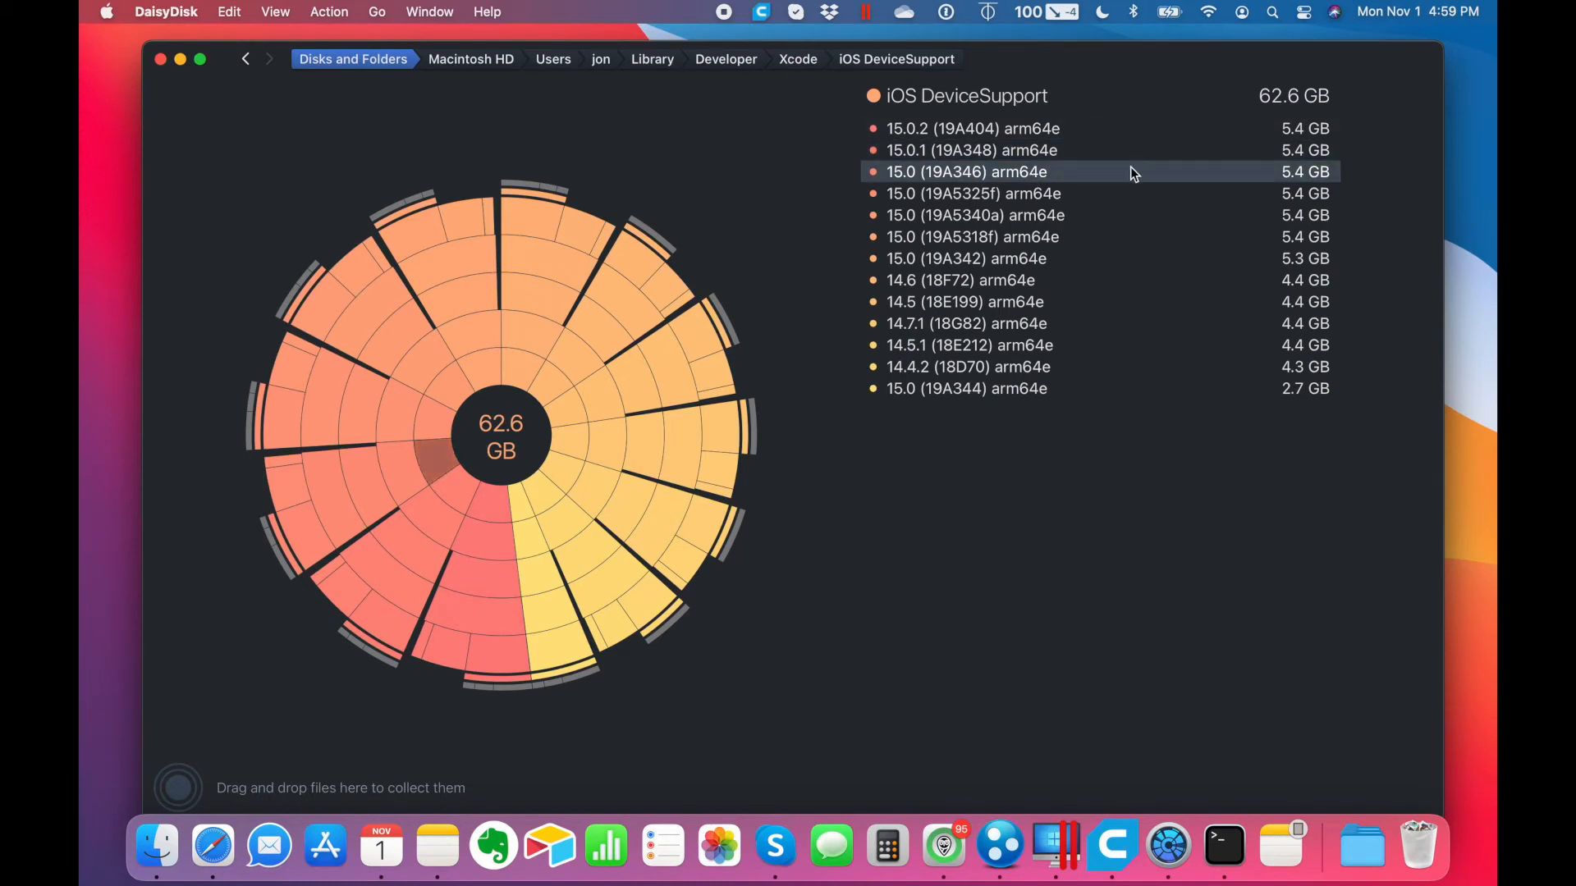
{"action": "mouse_move", "coordinate": [1024, 279]}
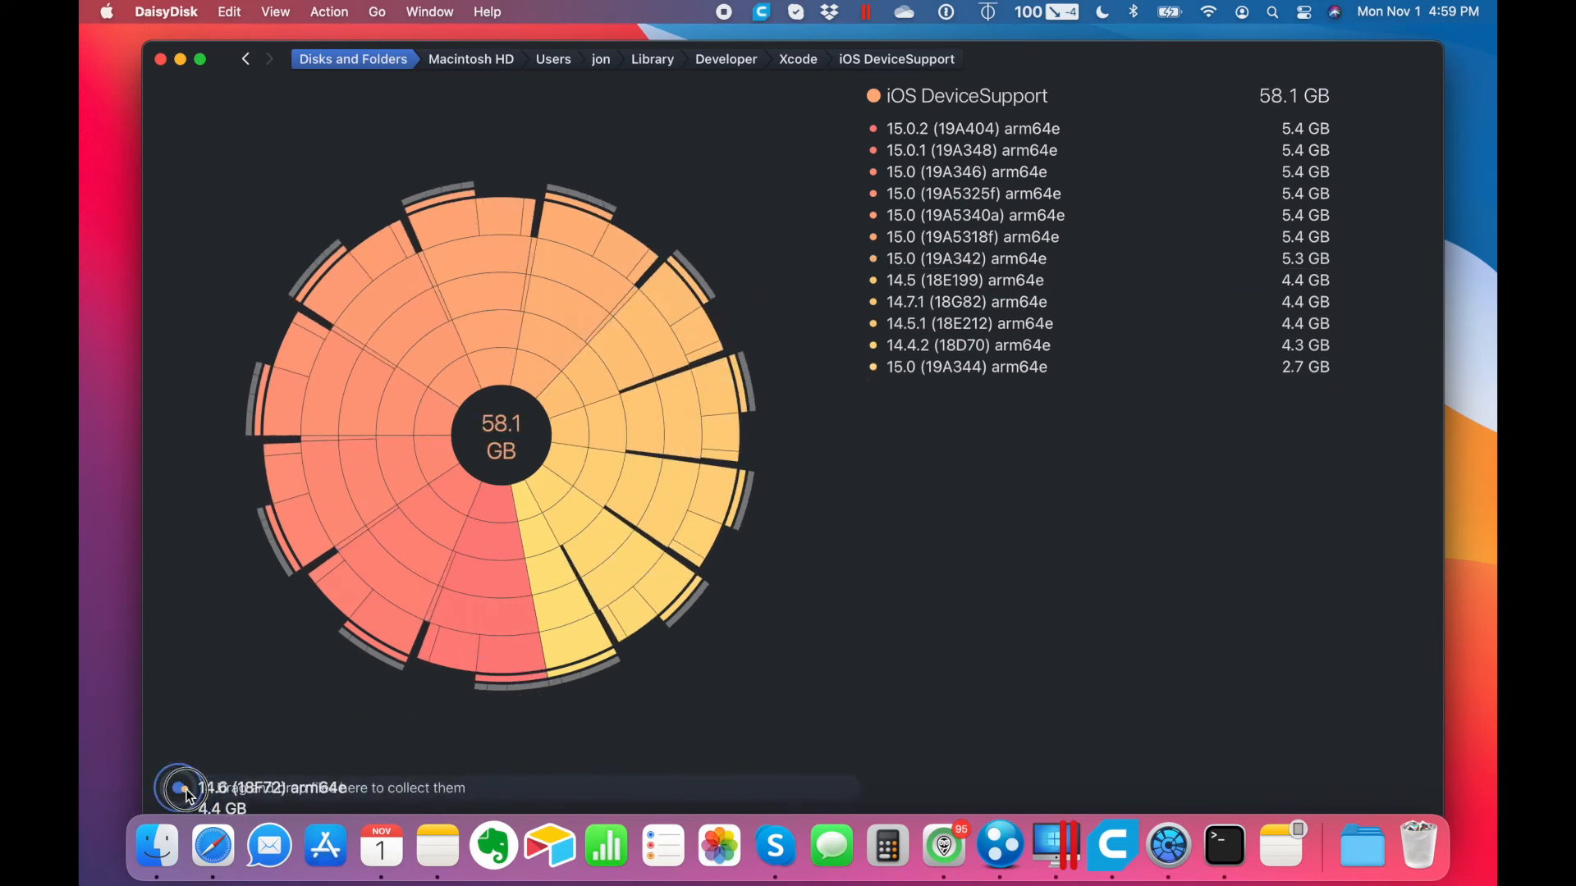
- Collect the 14.5, 14.7.1, 14.5.1 and 14.4.2 DeviceSupport folders and permanently delete the 22 GB
{"action": "left_click", "coordinate": [965, 279]}
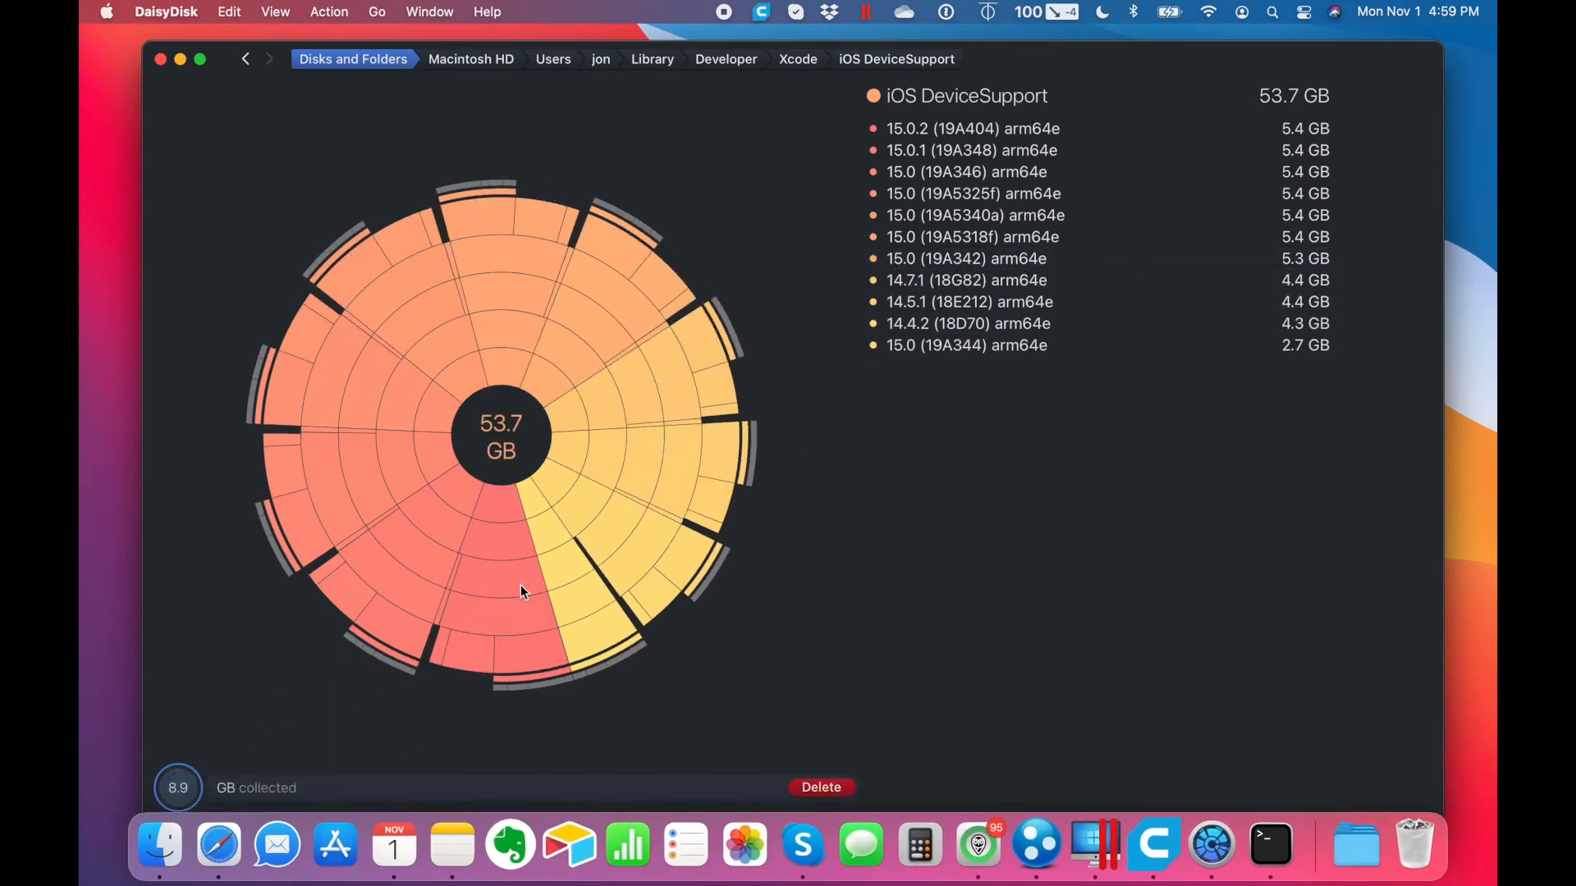
{"action": "left_click", "coordinate": [821, 786]}
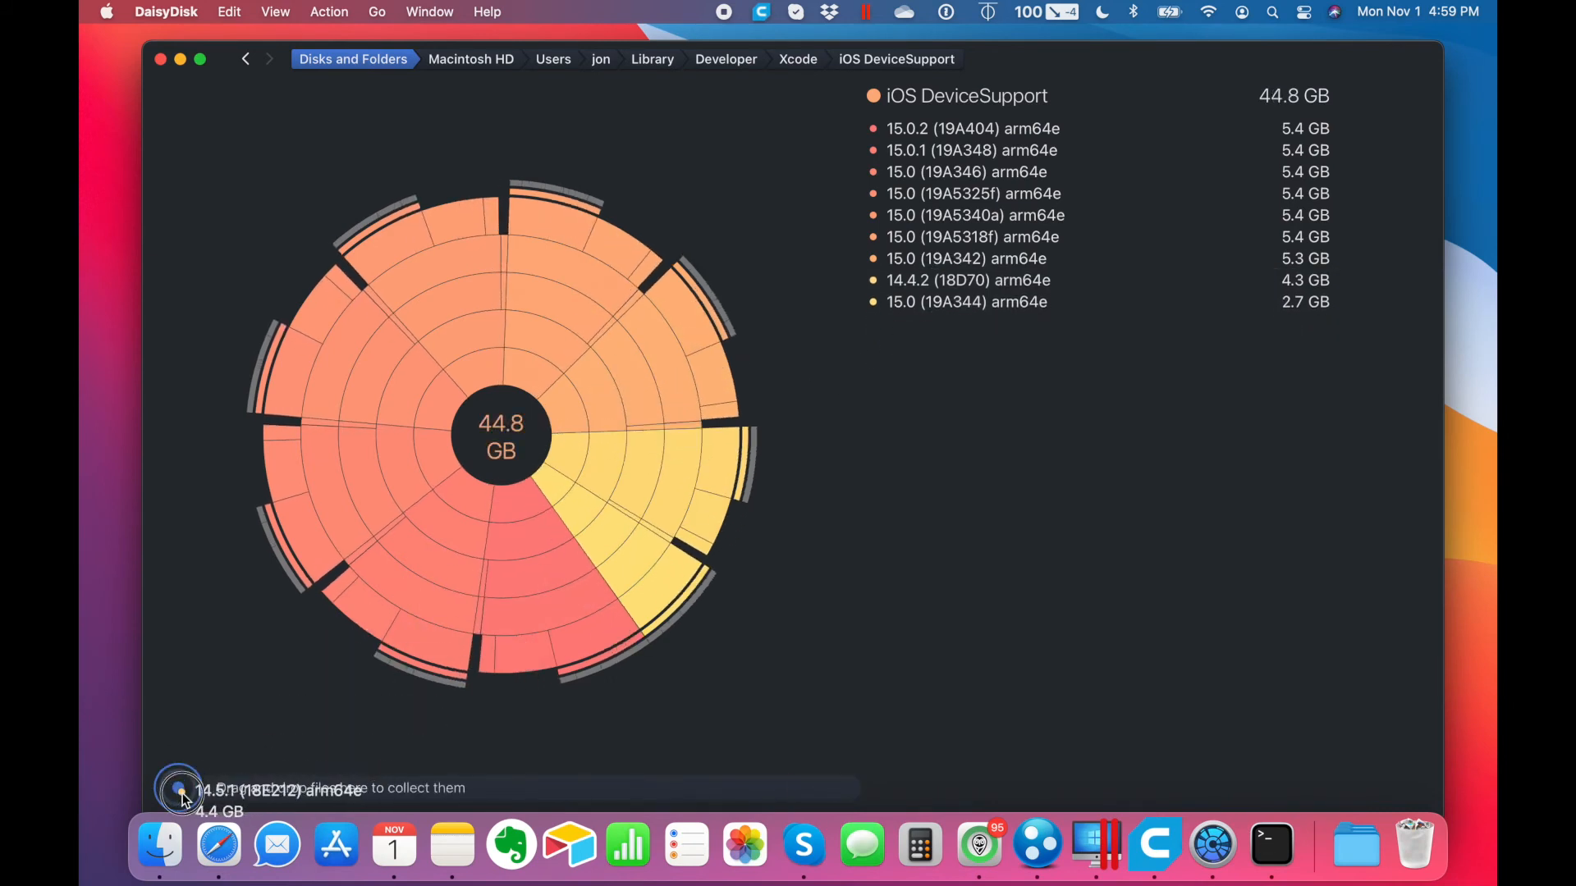
{"action": "left_click", "coordinate": [968, 279]}
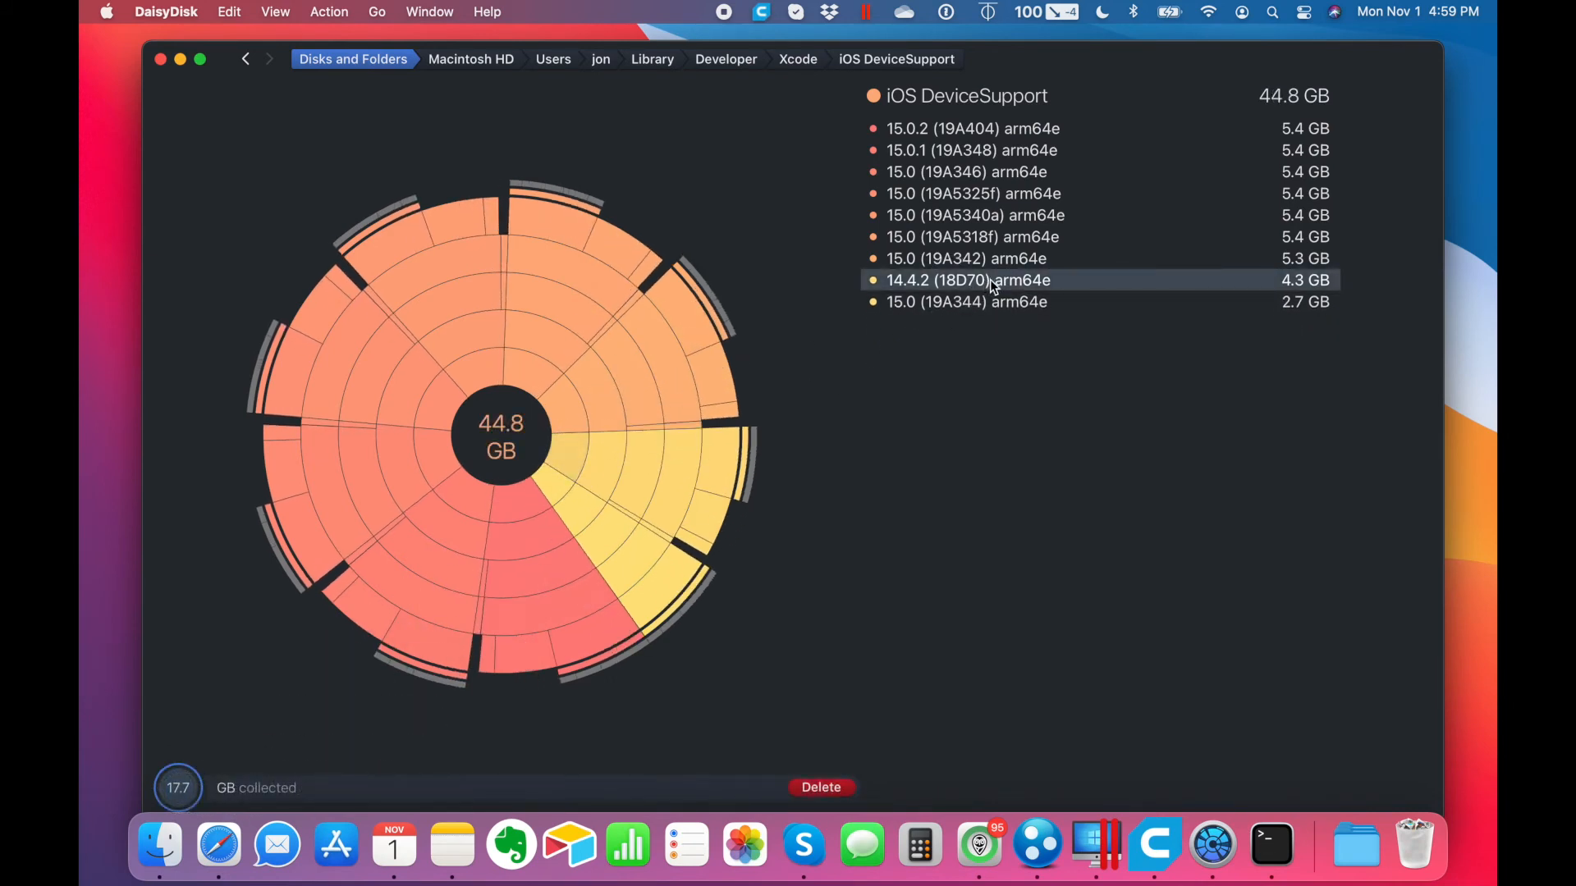
{"action": "left_click", "coordinate": [821, 786]}
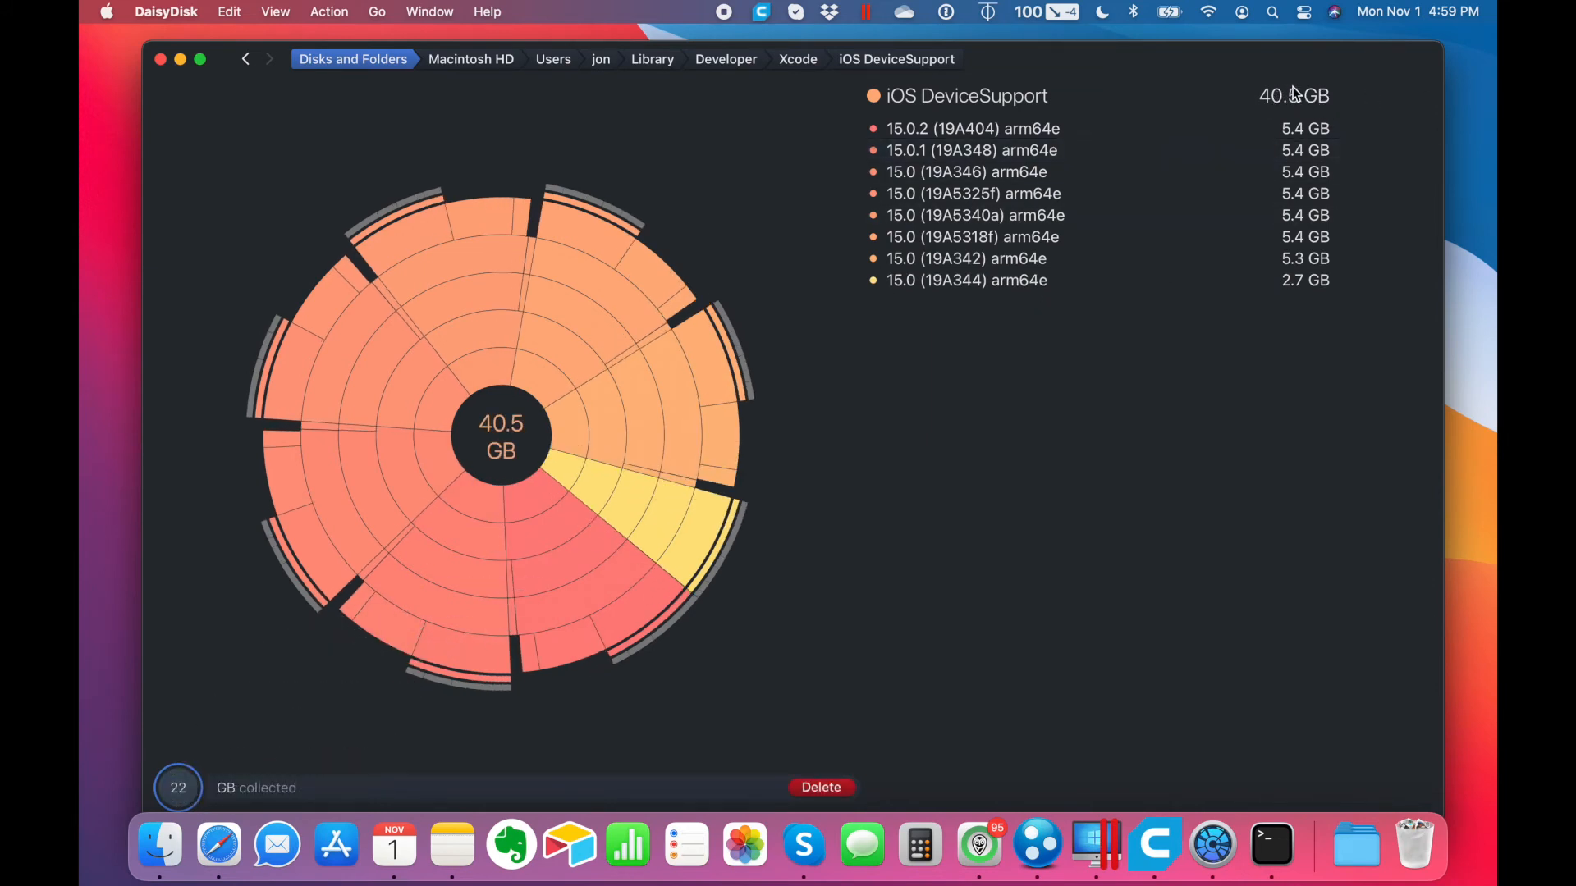
{"action": "mouse_move", "coordinate": [1282, 82]}
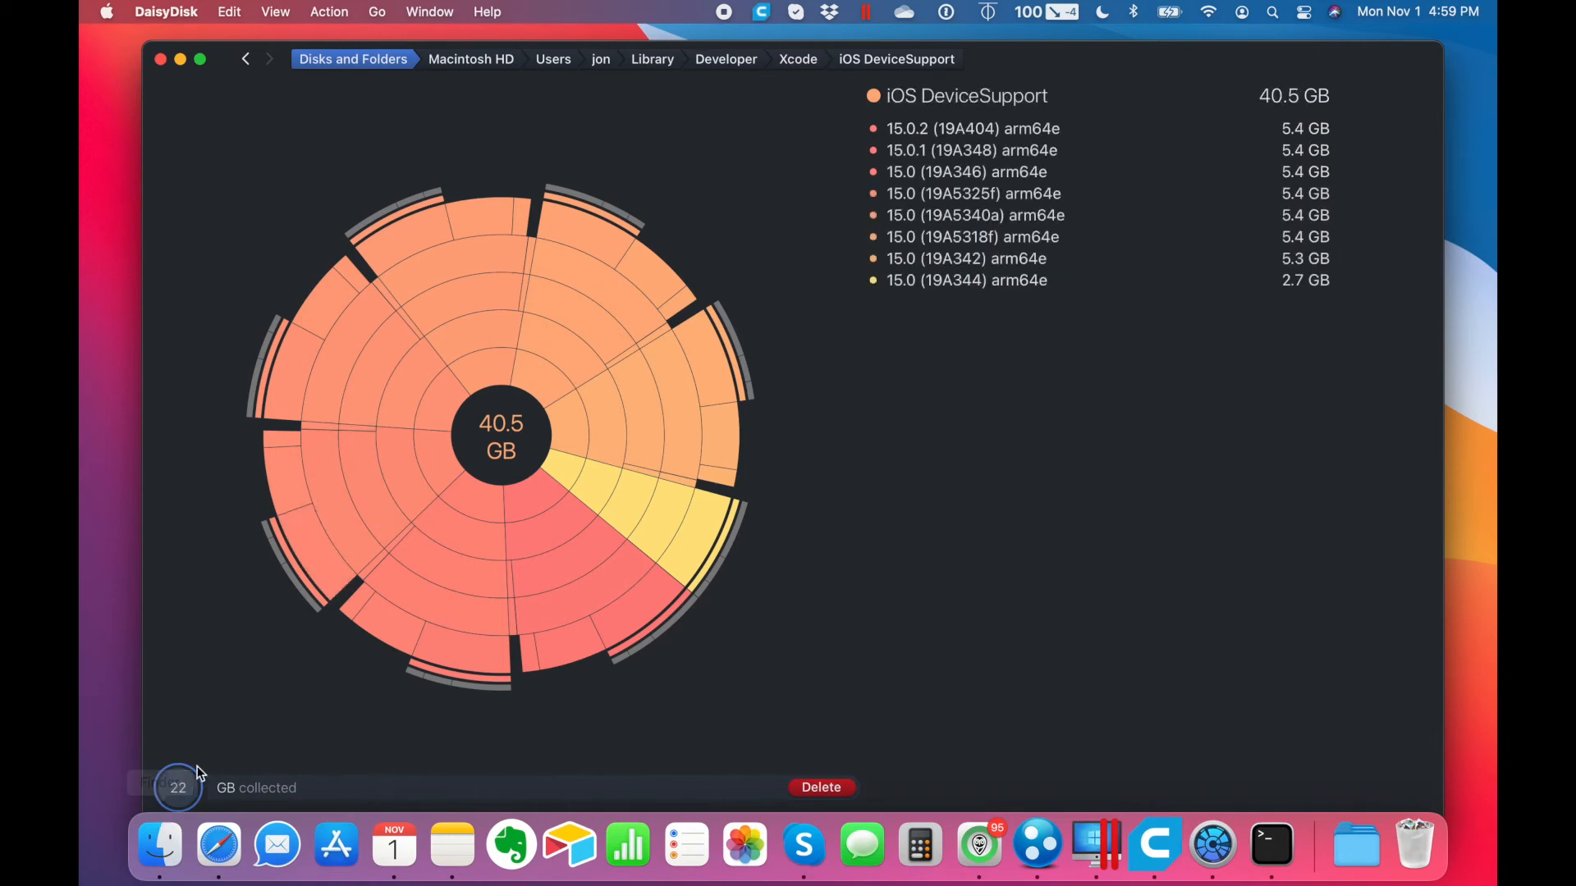
{"action": "left_click", "coordinate": [821, 786]}
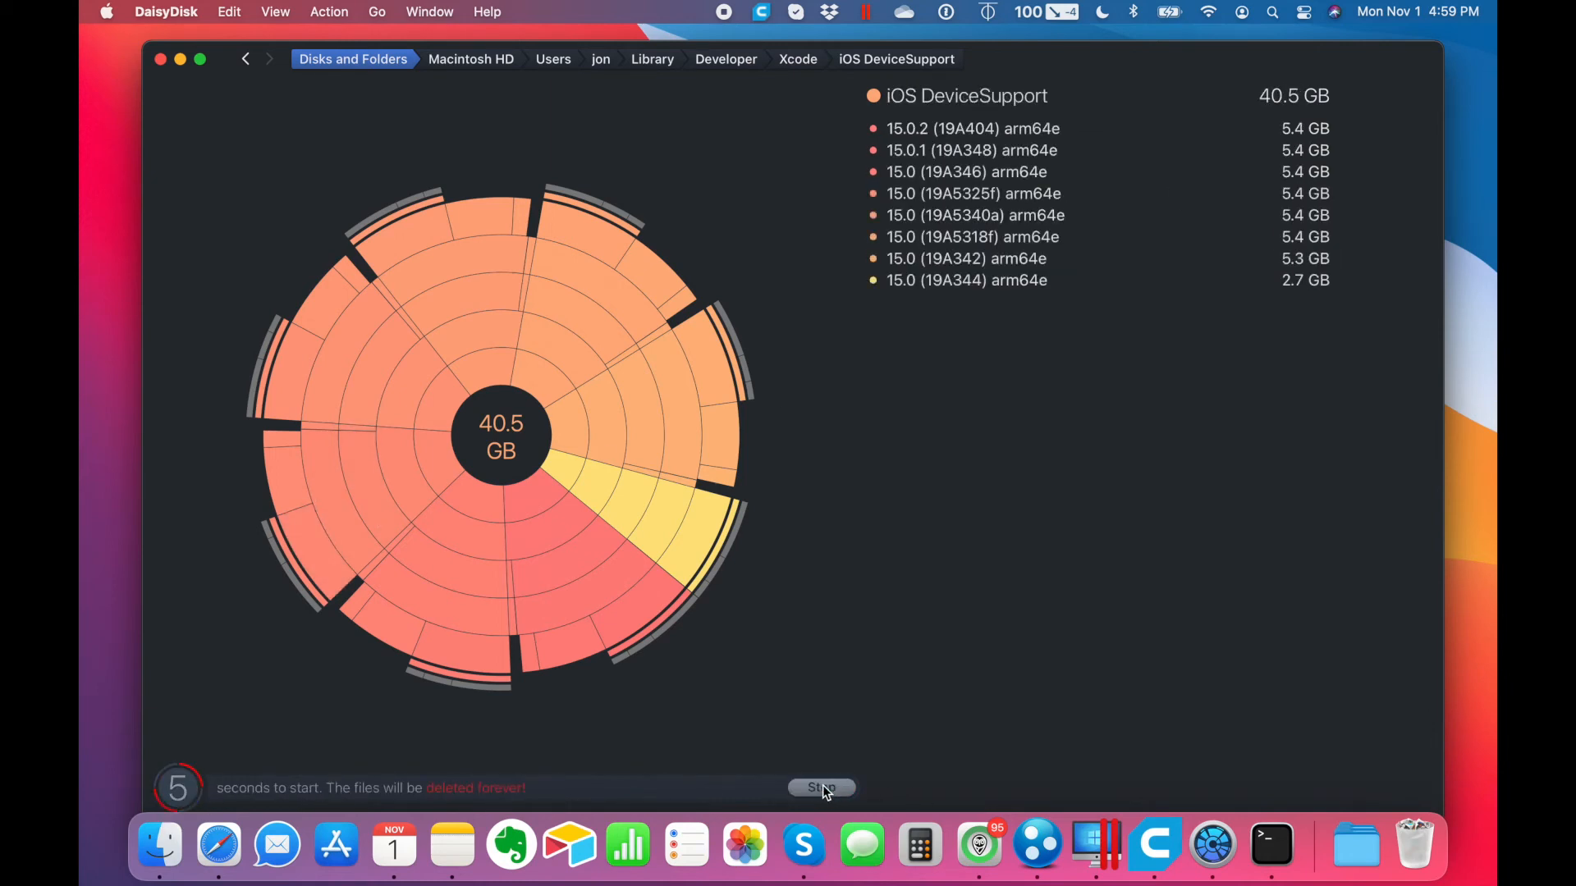
{"action": "mouse_move", "coordinate": [738, 794]}
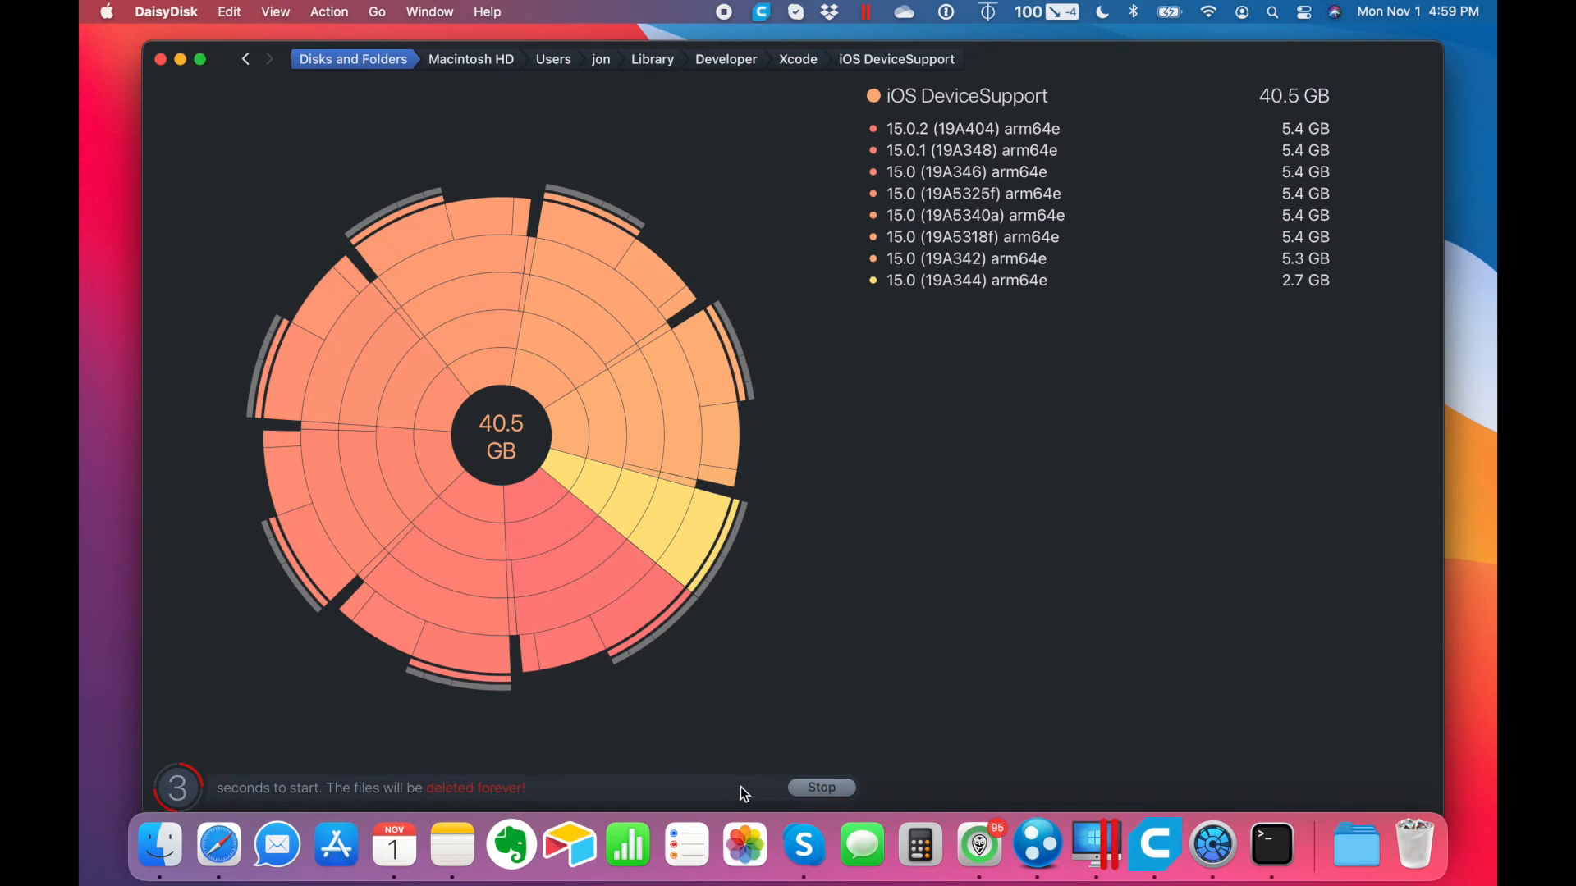
{"action": "mouse_move", "coordinate": [886, 517]}
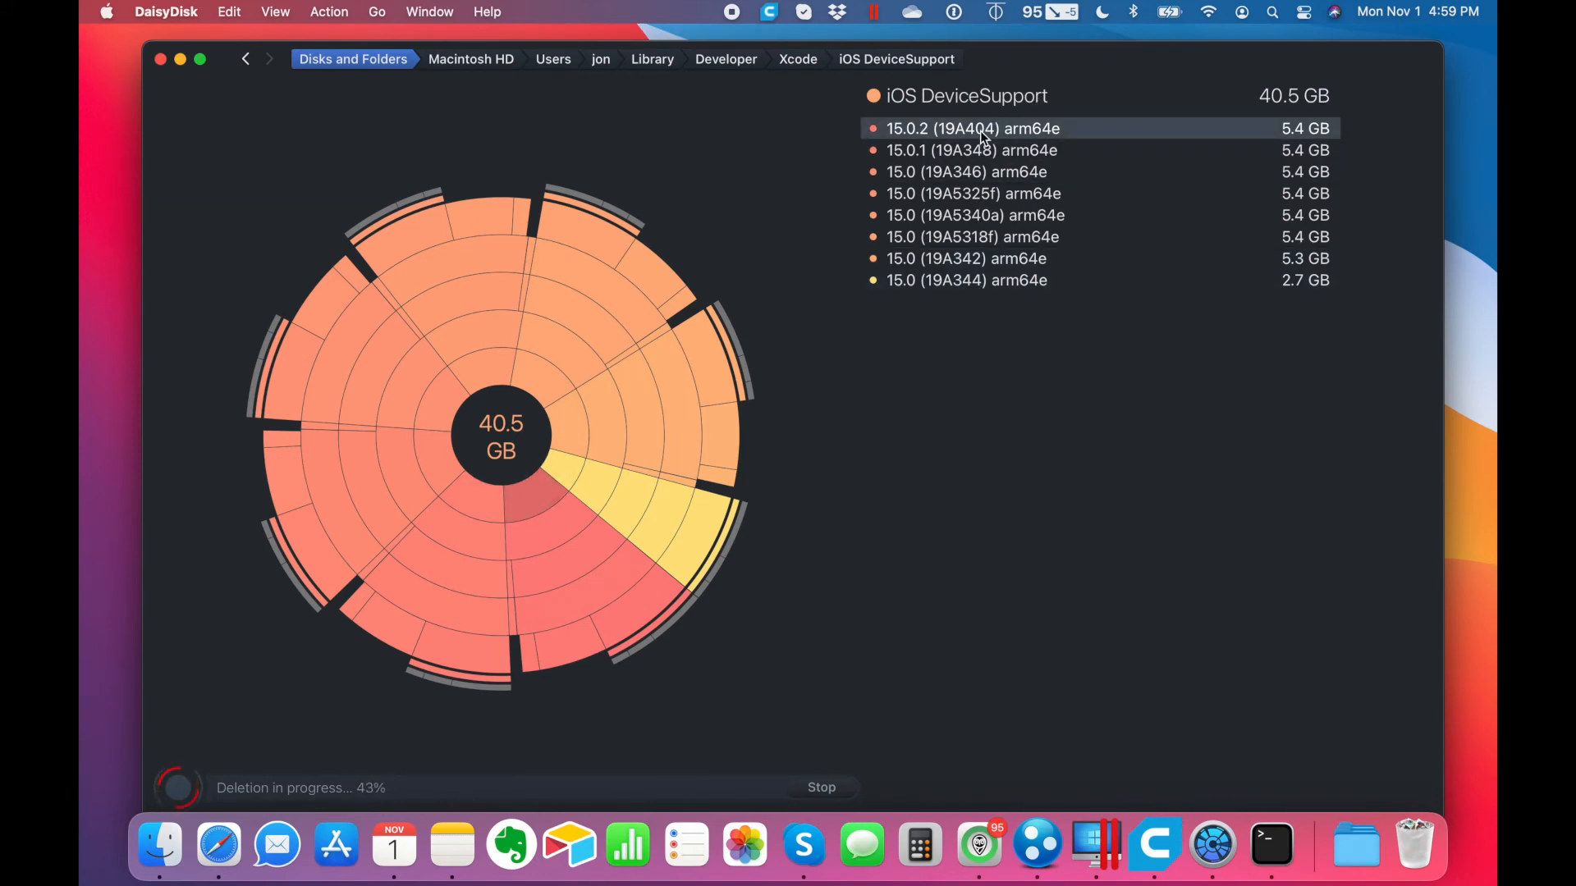
{"action": "mouse_move", "coordinate": [967, 138]}
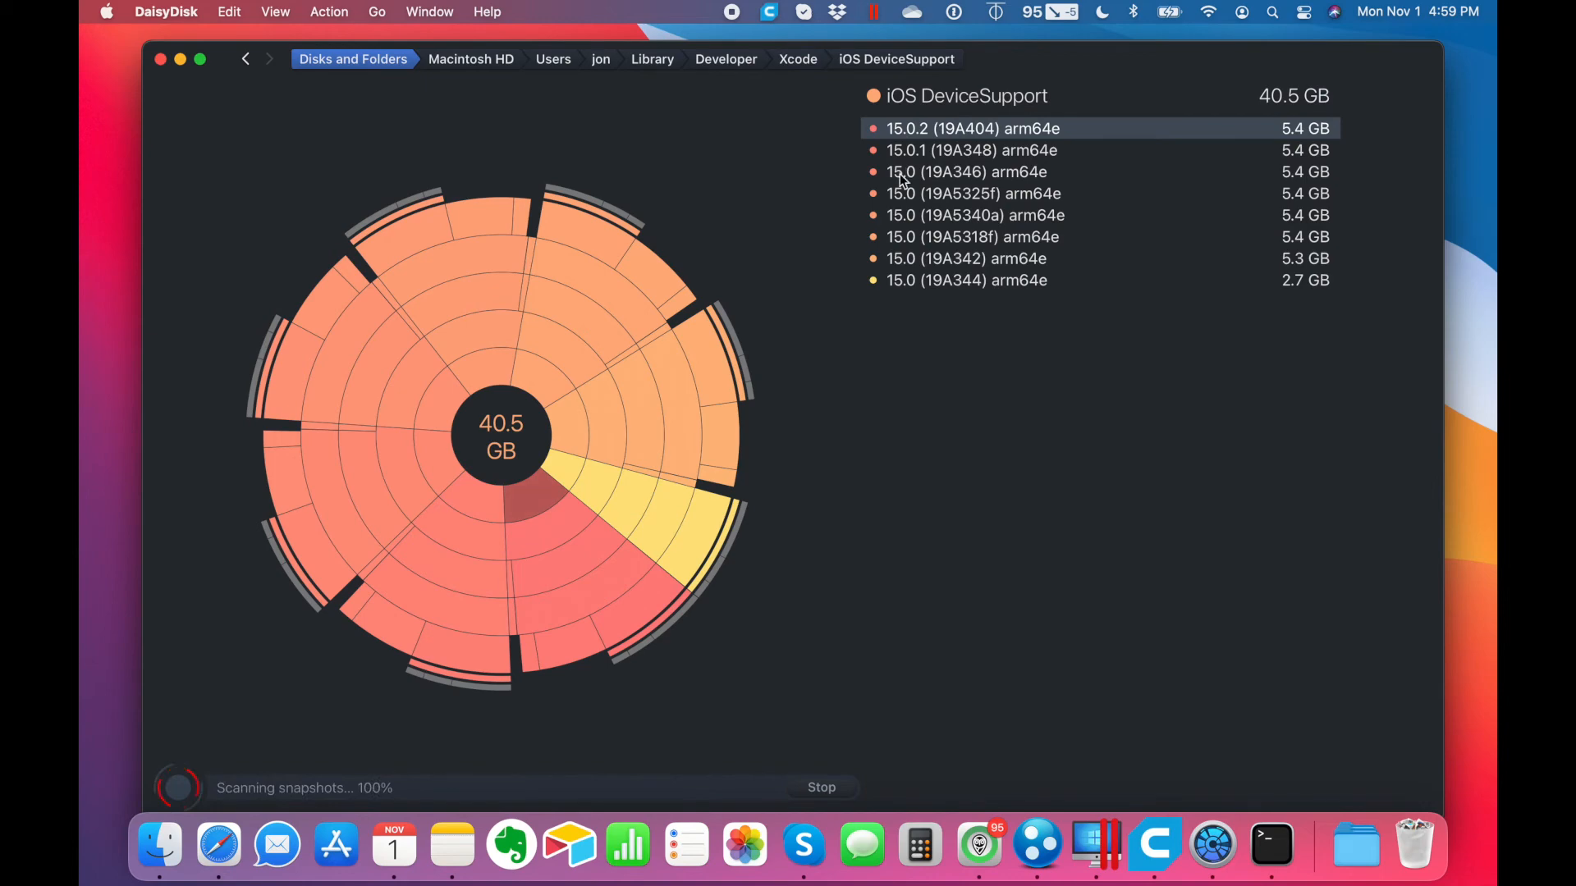
{"action": "mouse_move", "coordinate": [903, 237]}
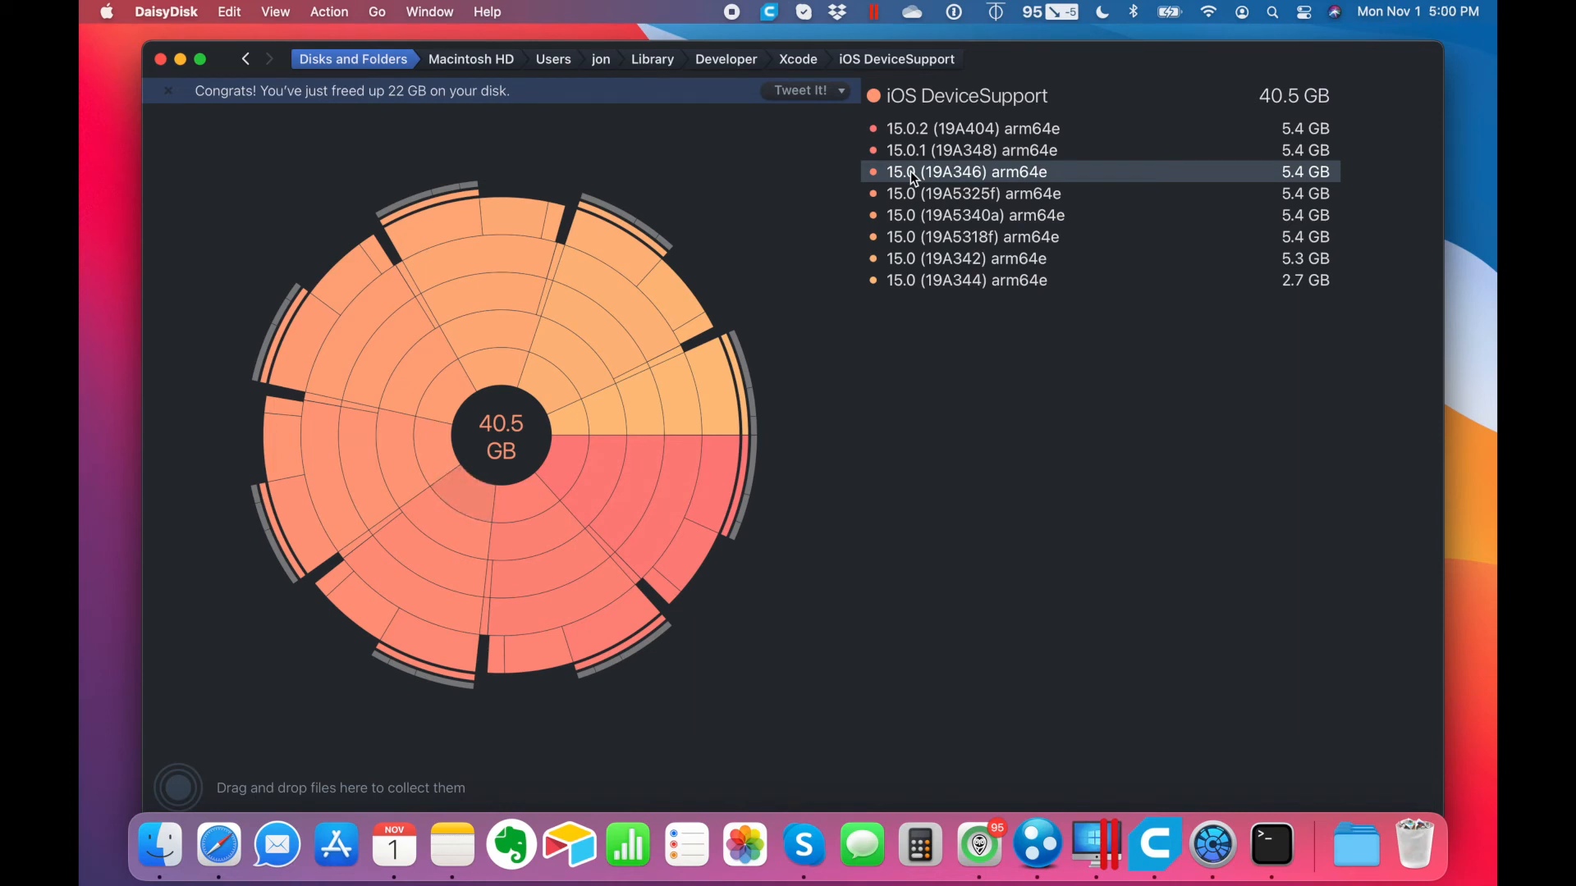
{"action": "mouse_move", "coordinate": [467, 493]}
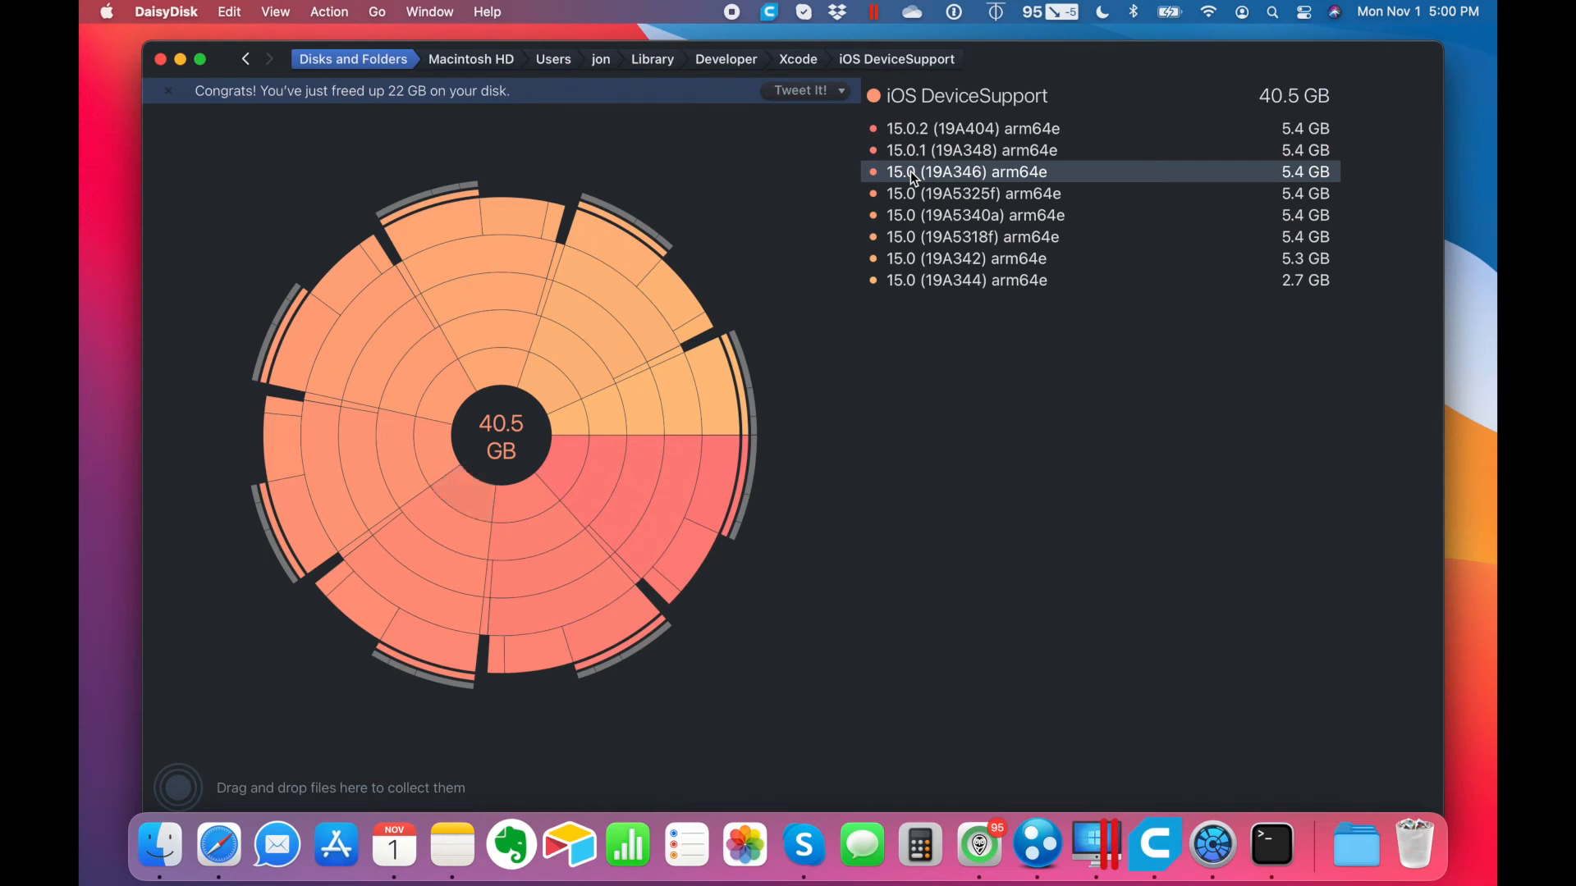
{"action": "mouse_move", "coordinate": [463, 493]}
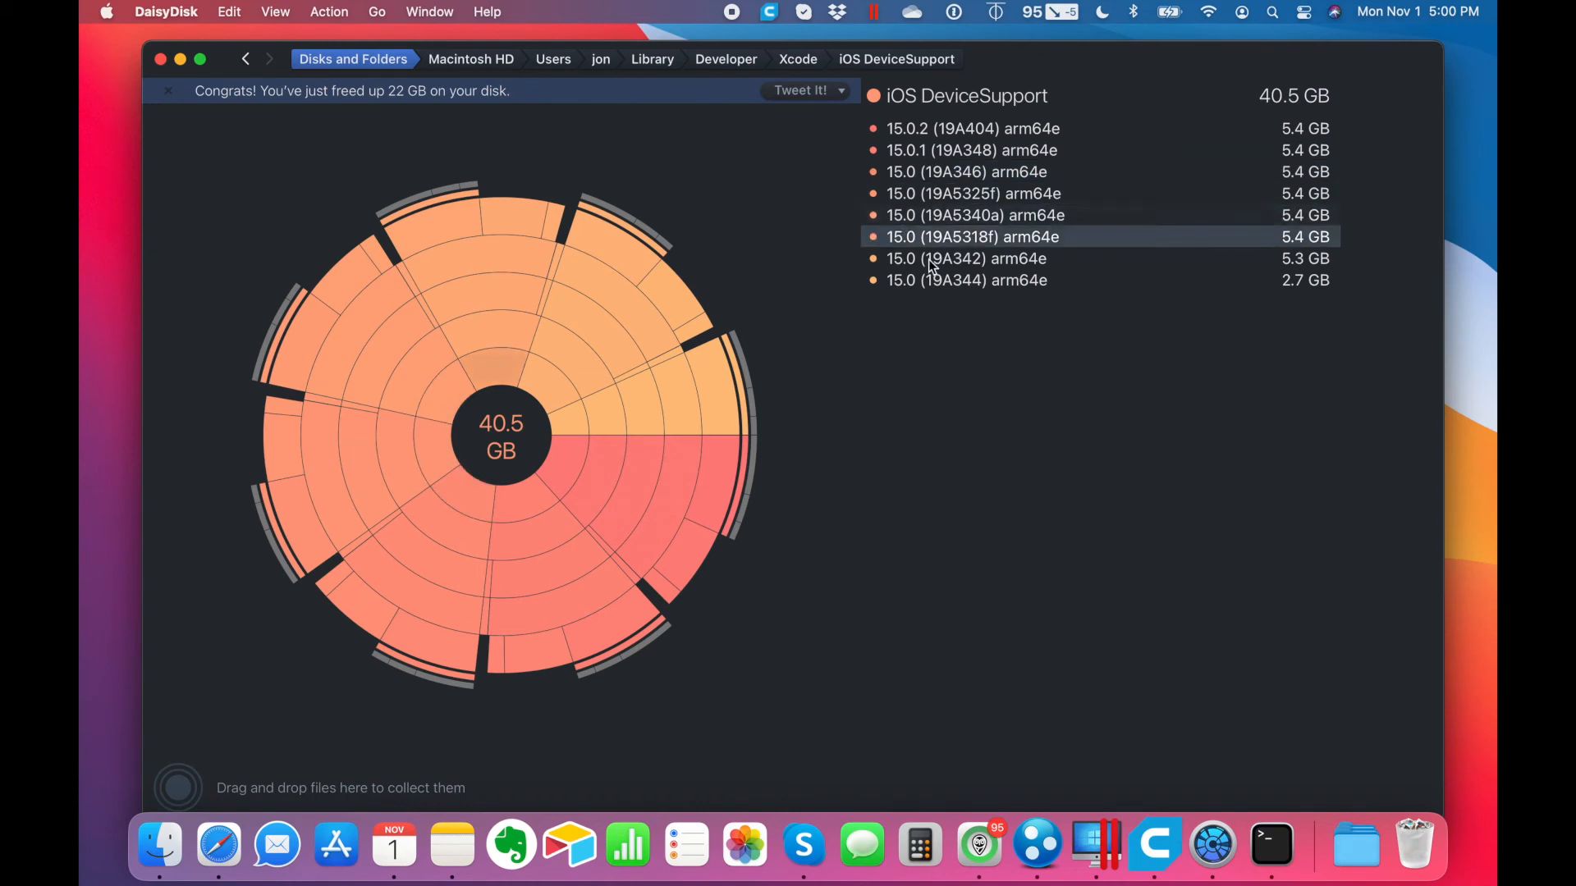
{"action": "left_click", "coordinate": [965, 279]}
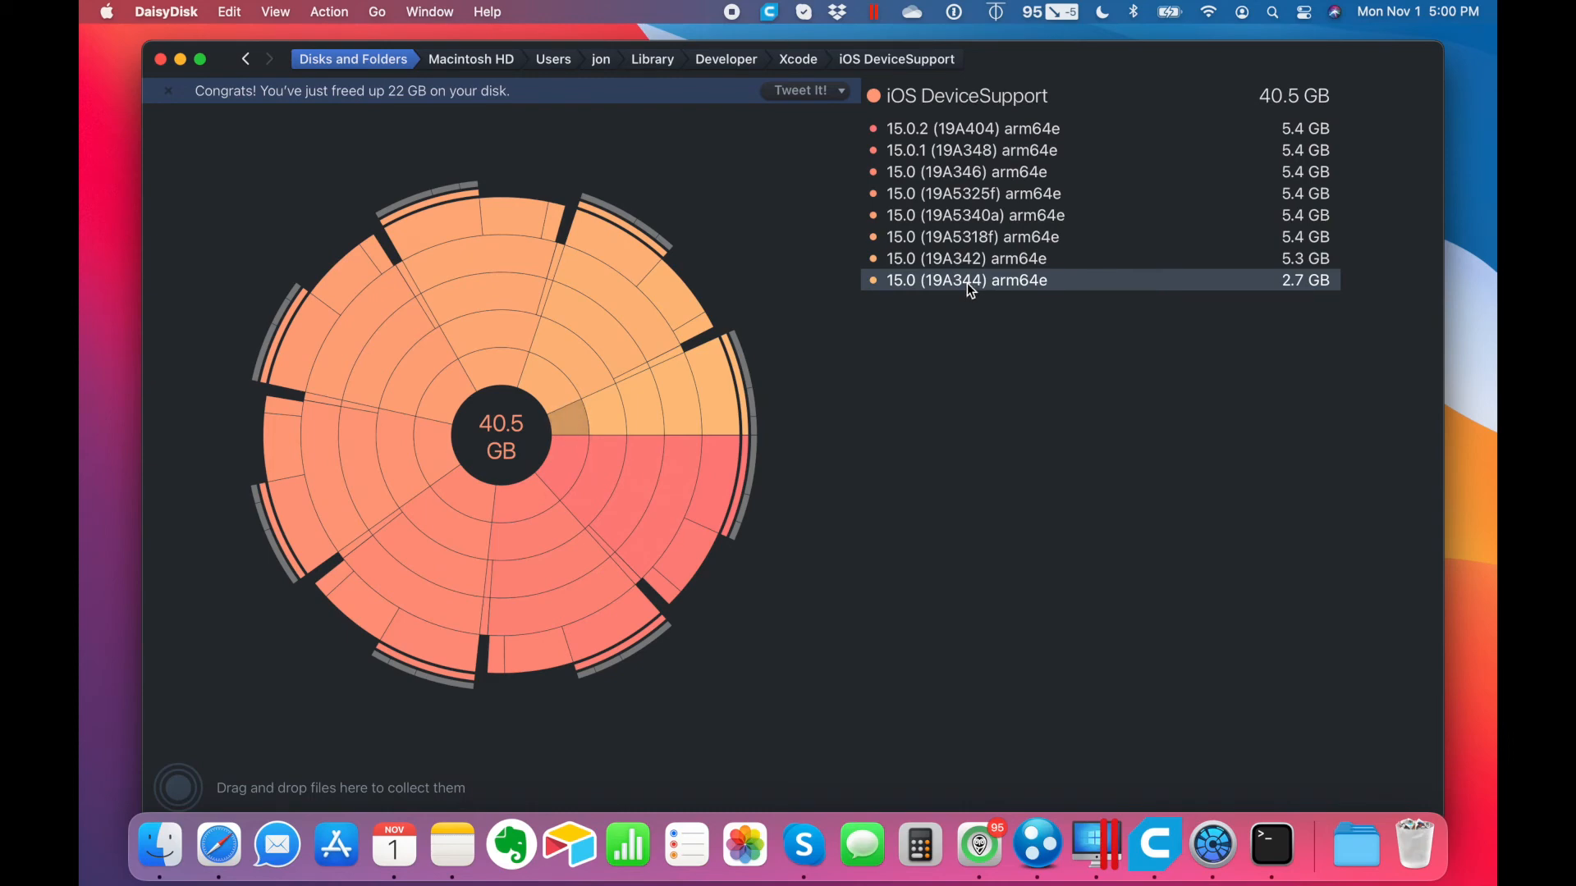
- Inside 15.0 (19A344) Symbols > System > Library, delete the 2.7 GB Caches folder
{"action": "double_click", "coordinate": [965, 279]}
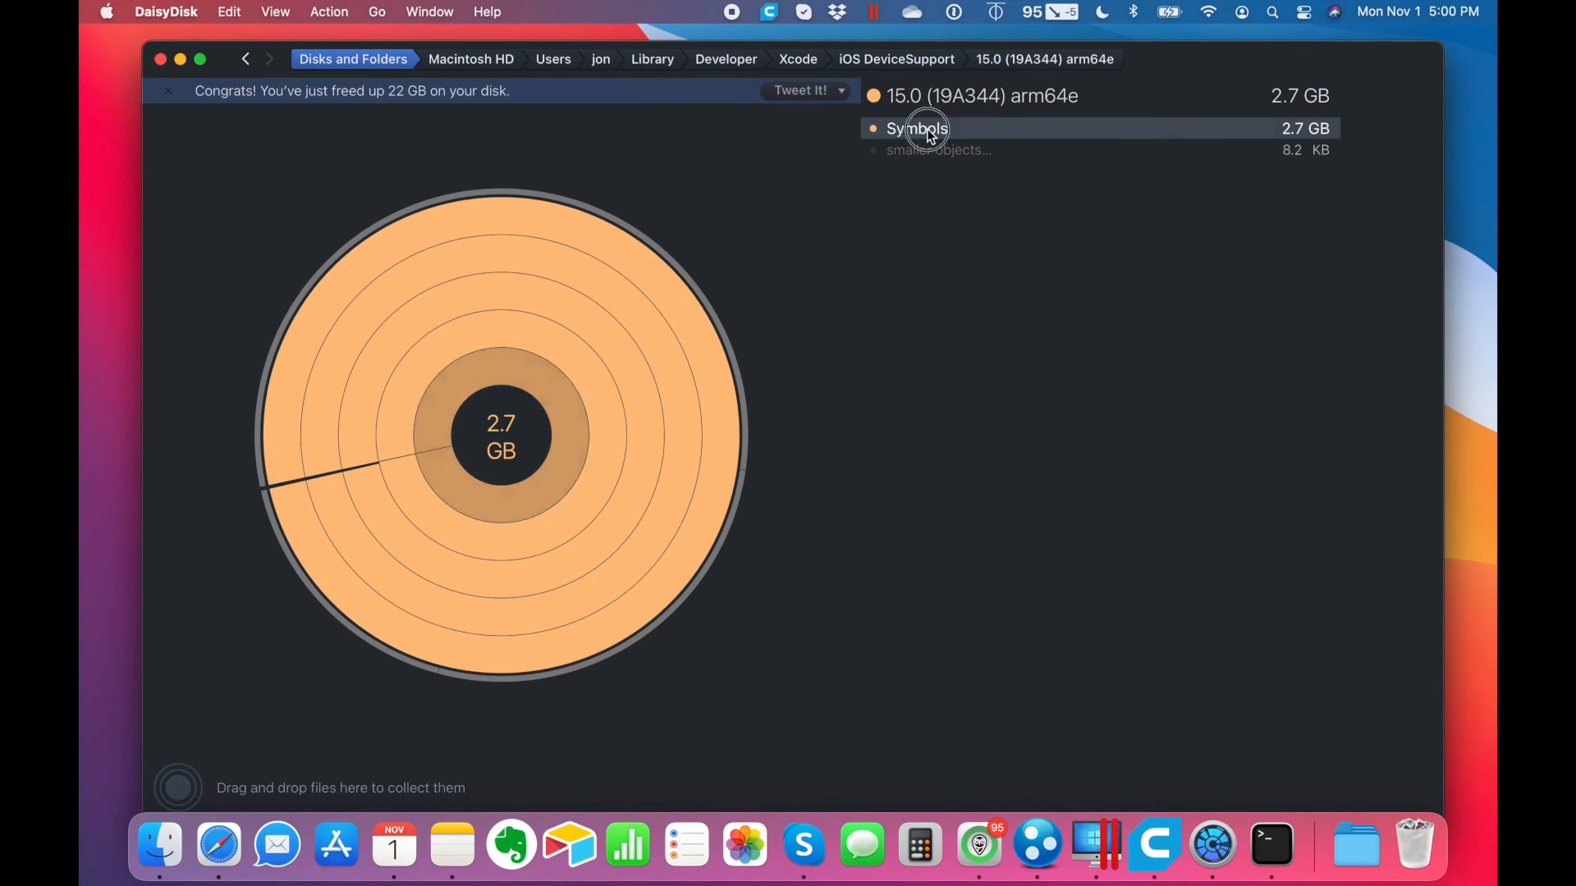
{"action": "left_click", "coordinate": [916, 128]}
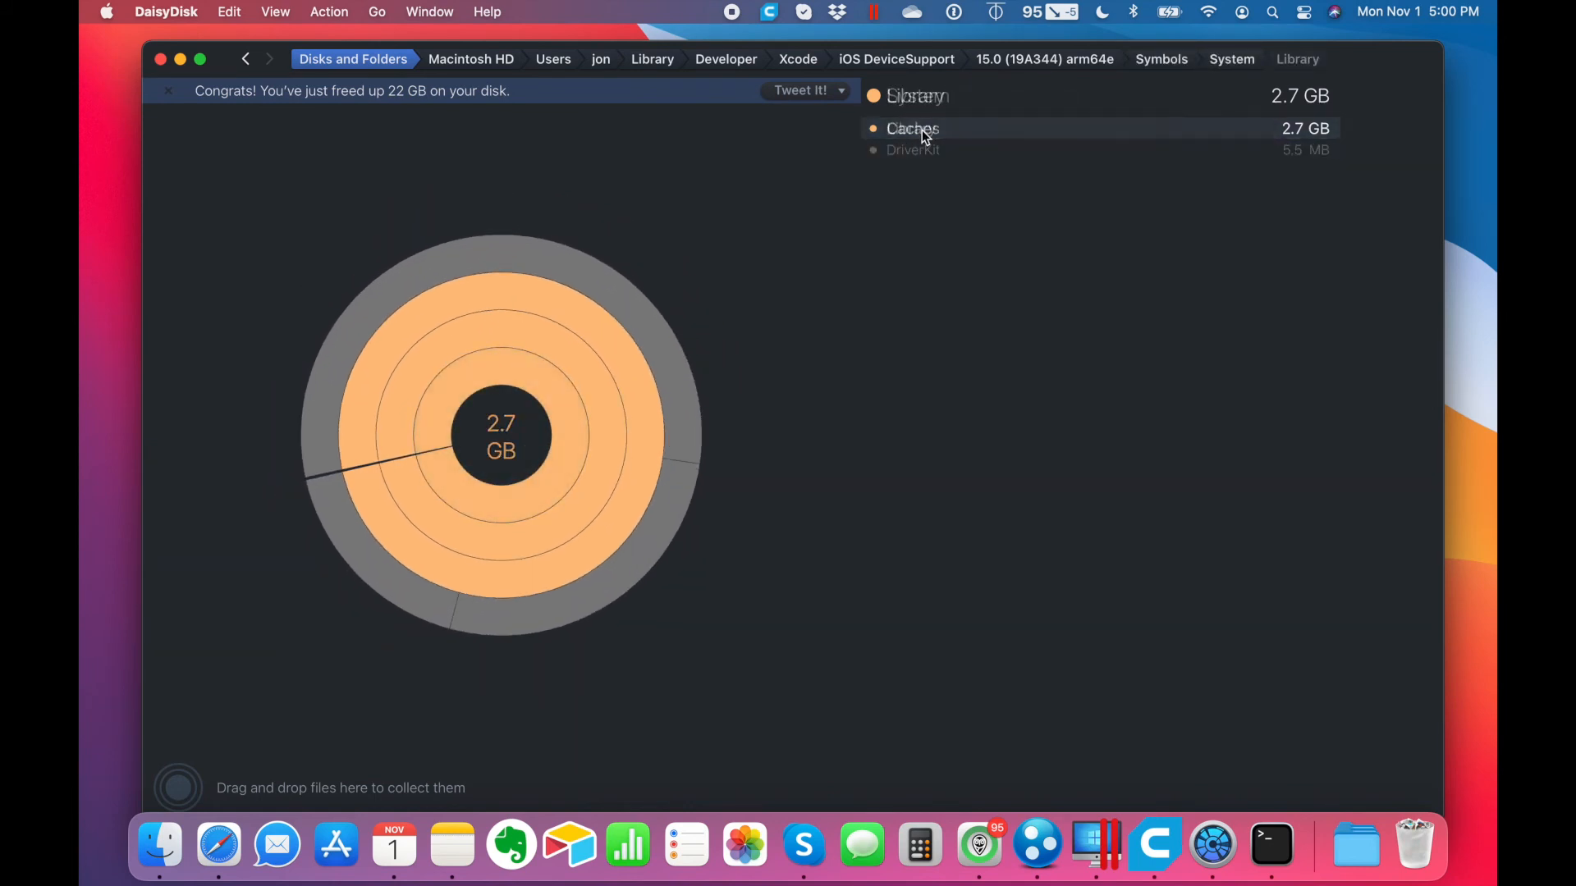
{"action": "left_click", "coordinate": [912, 129]}
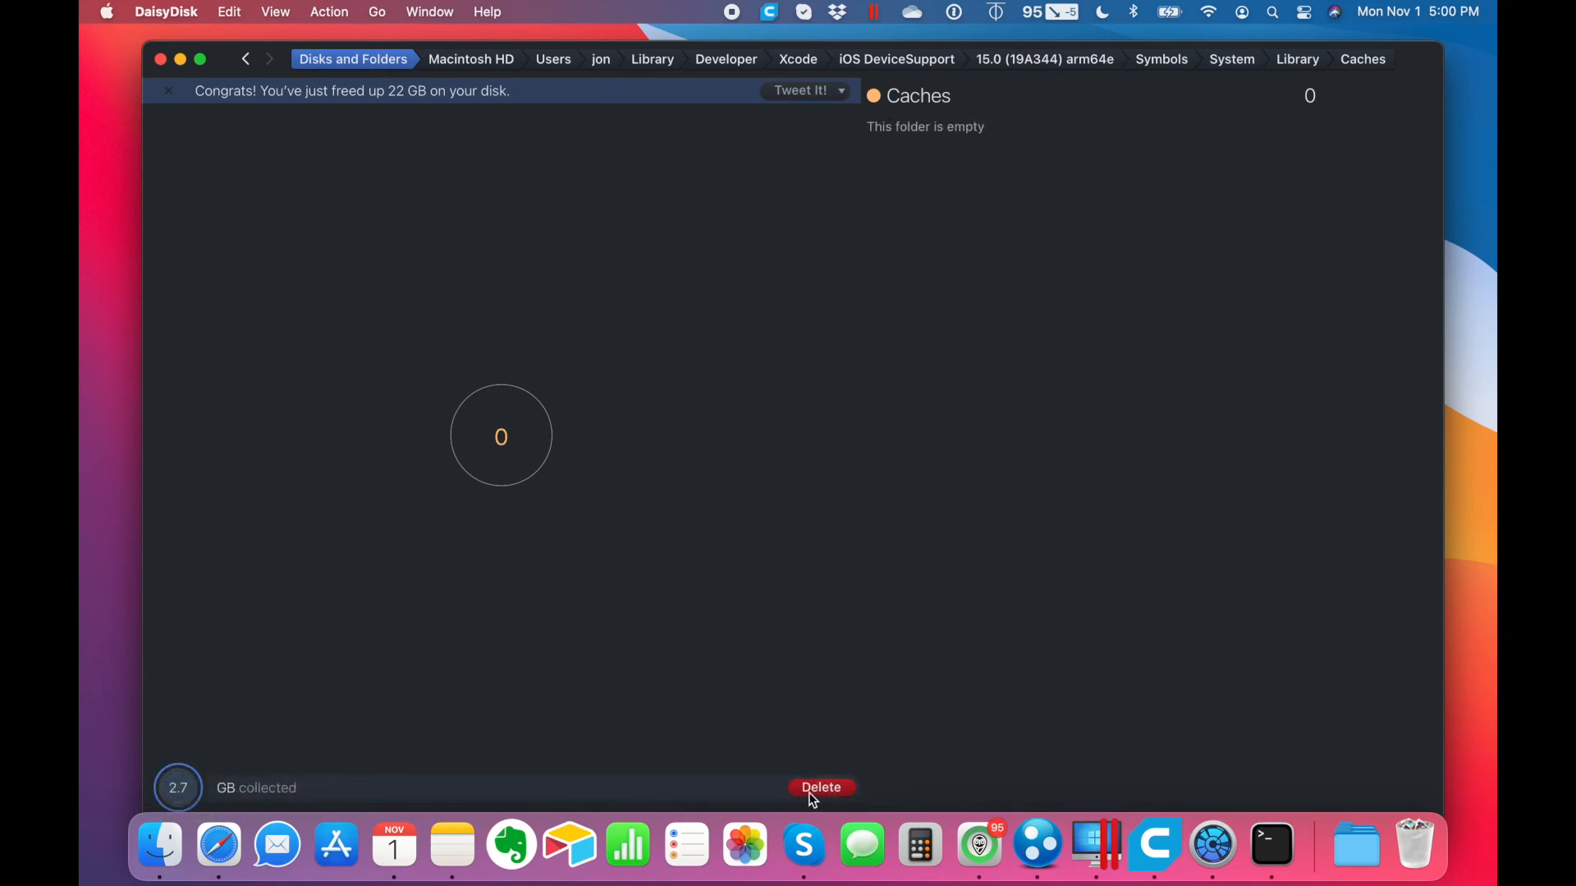
{"action": "left_click", "coordinate": [821, 787]}
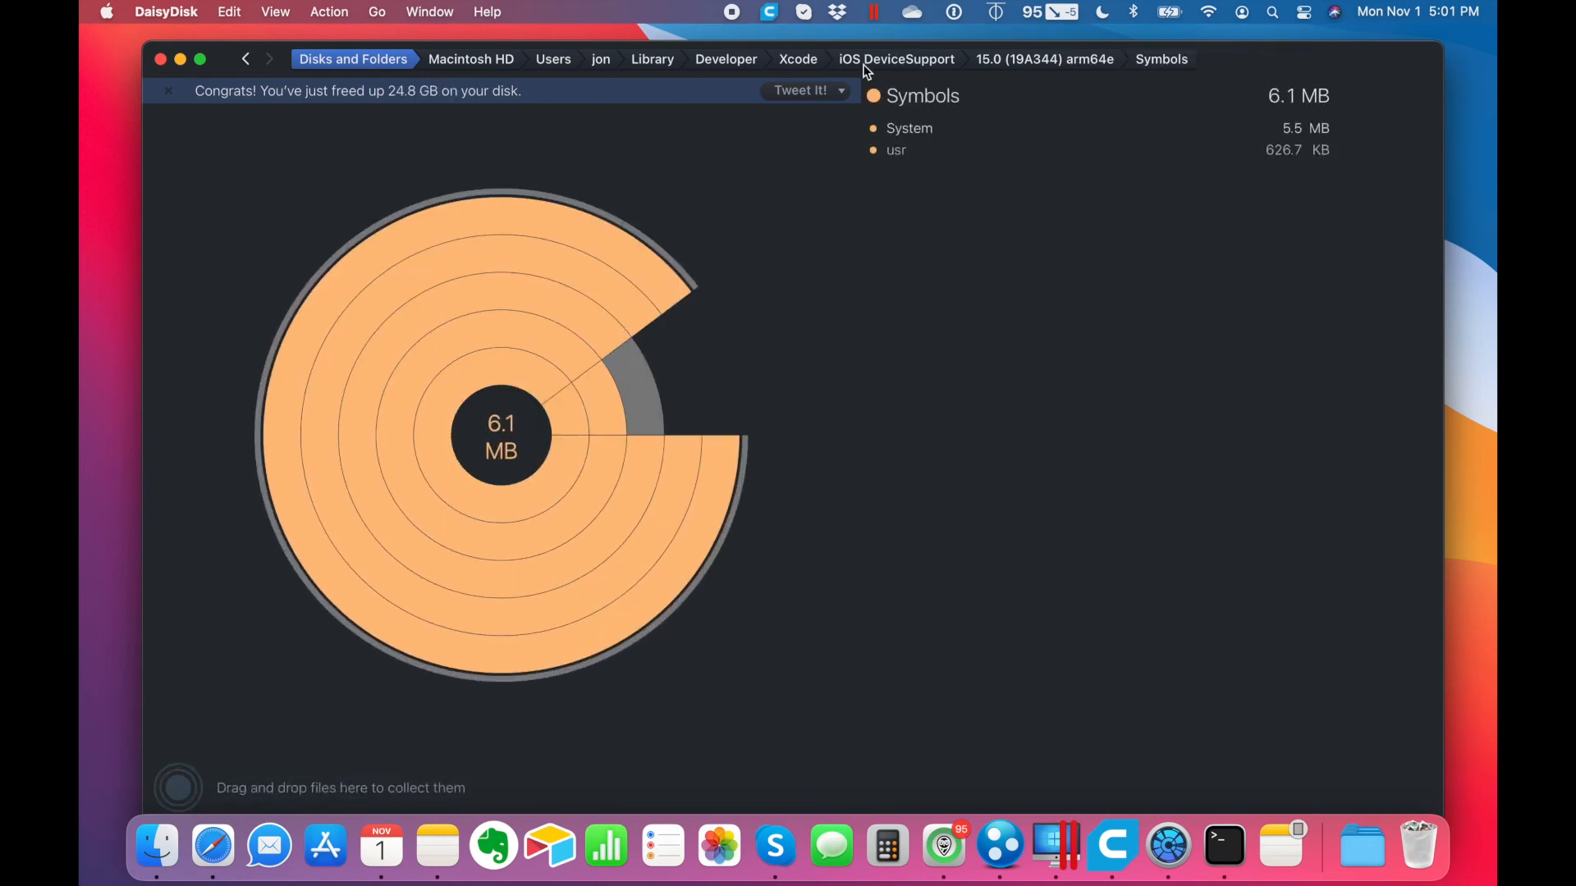
- Browse DerivedData build folders and reveal the 3.2 GB Loop build folder in Finder
{"action": "left_click", "coordinate": [798, 59]}
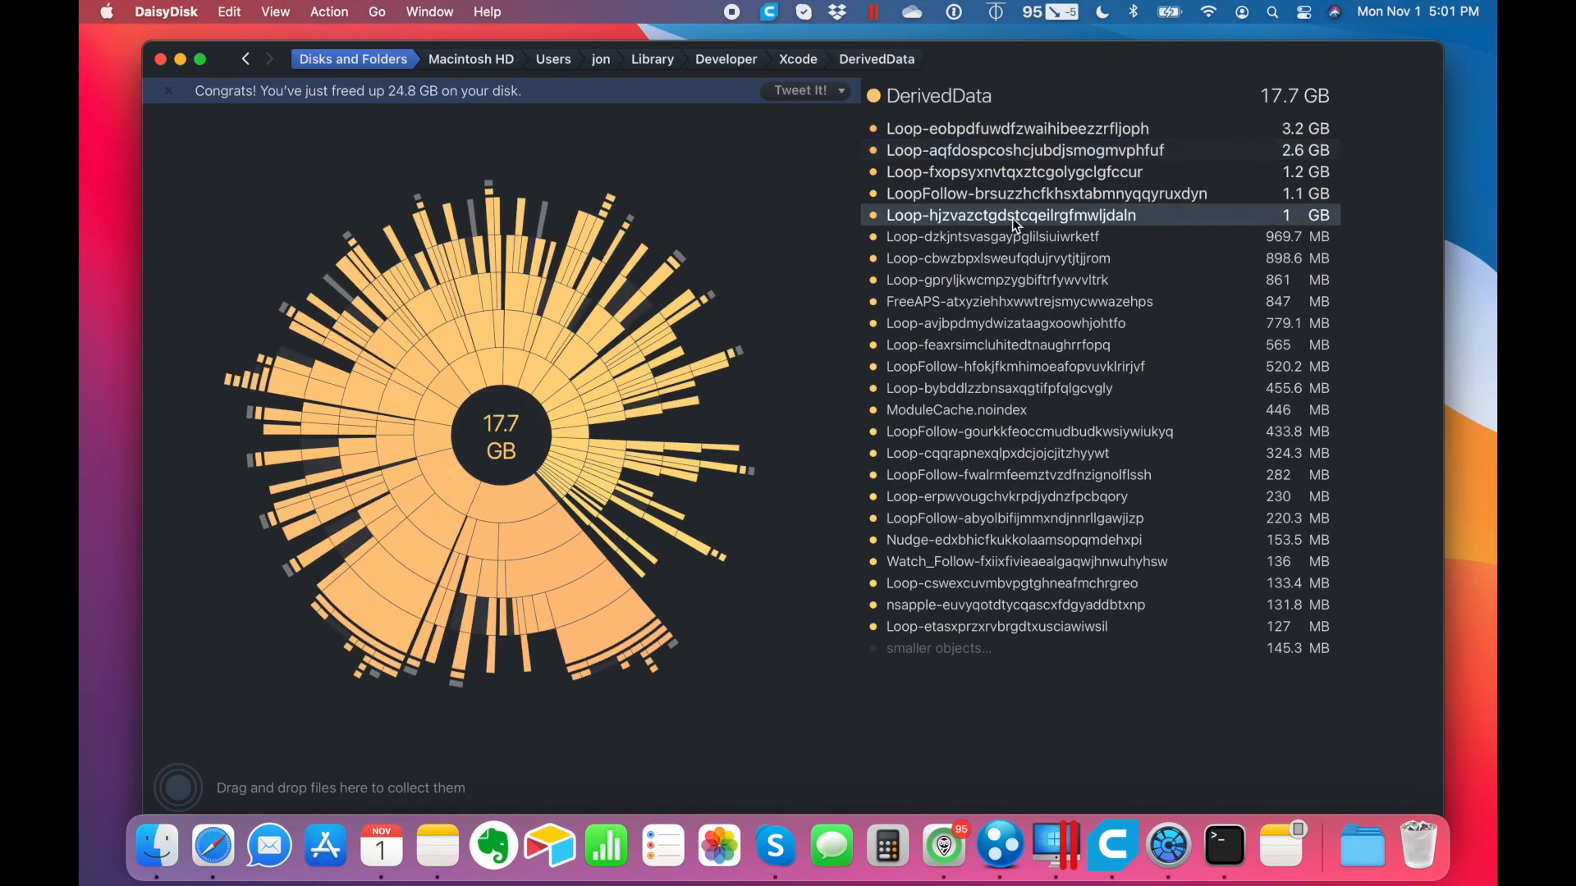
{"action": "left_click", "coordinate": [1011, 149]}
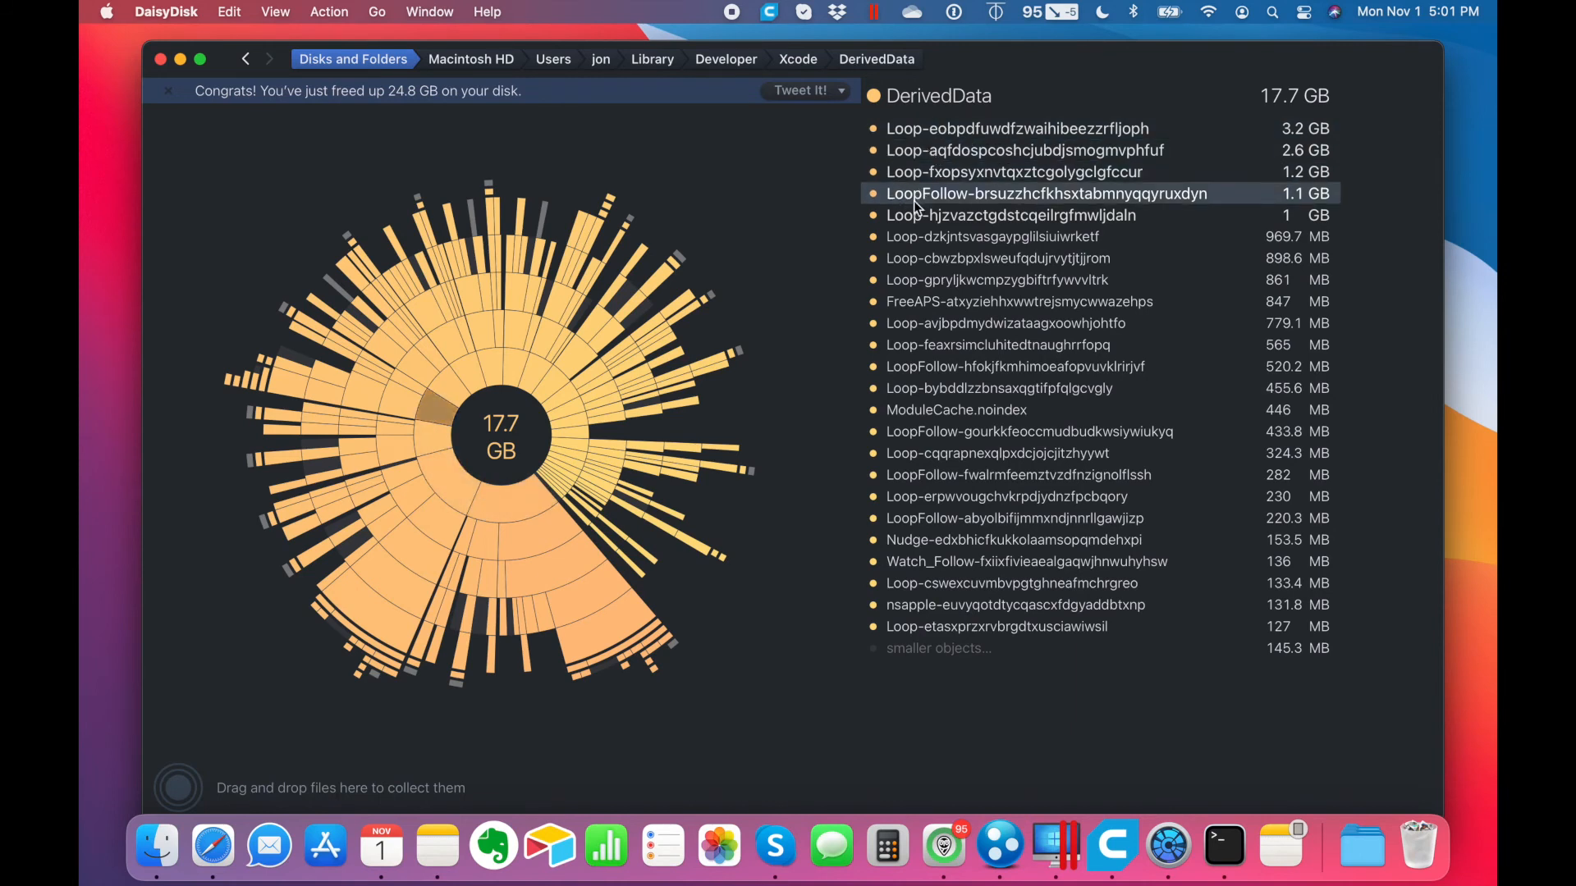
{"action": "left_click", "coordinate": [1020, 128]}
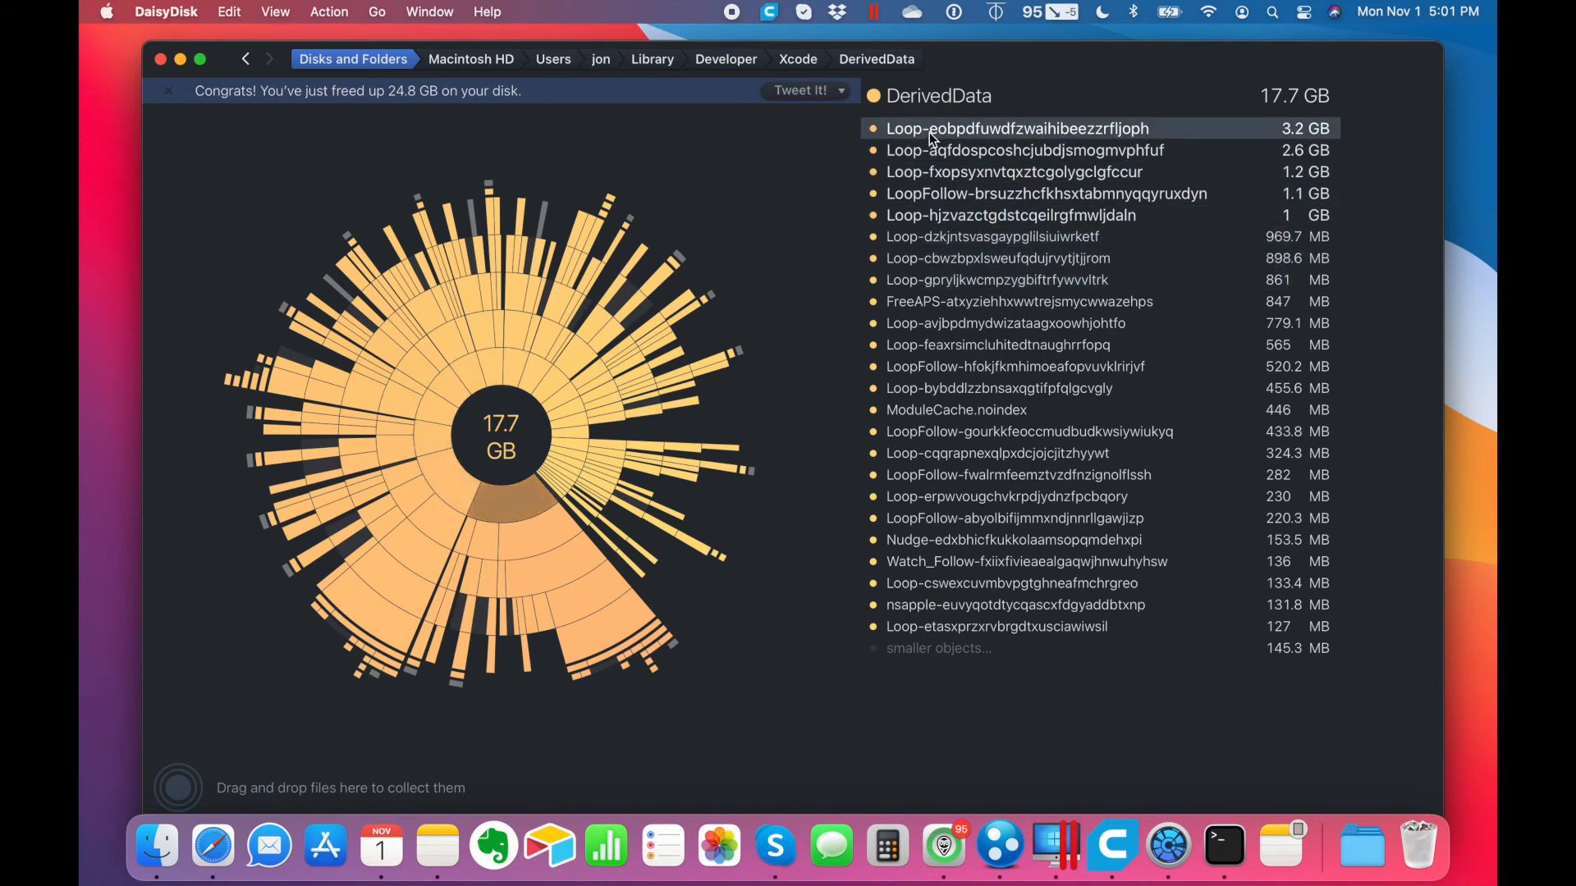
{"action": "mouse_move", "coordinate": [1041, 258]}
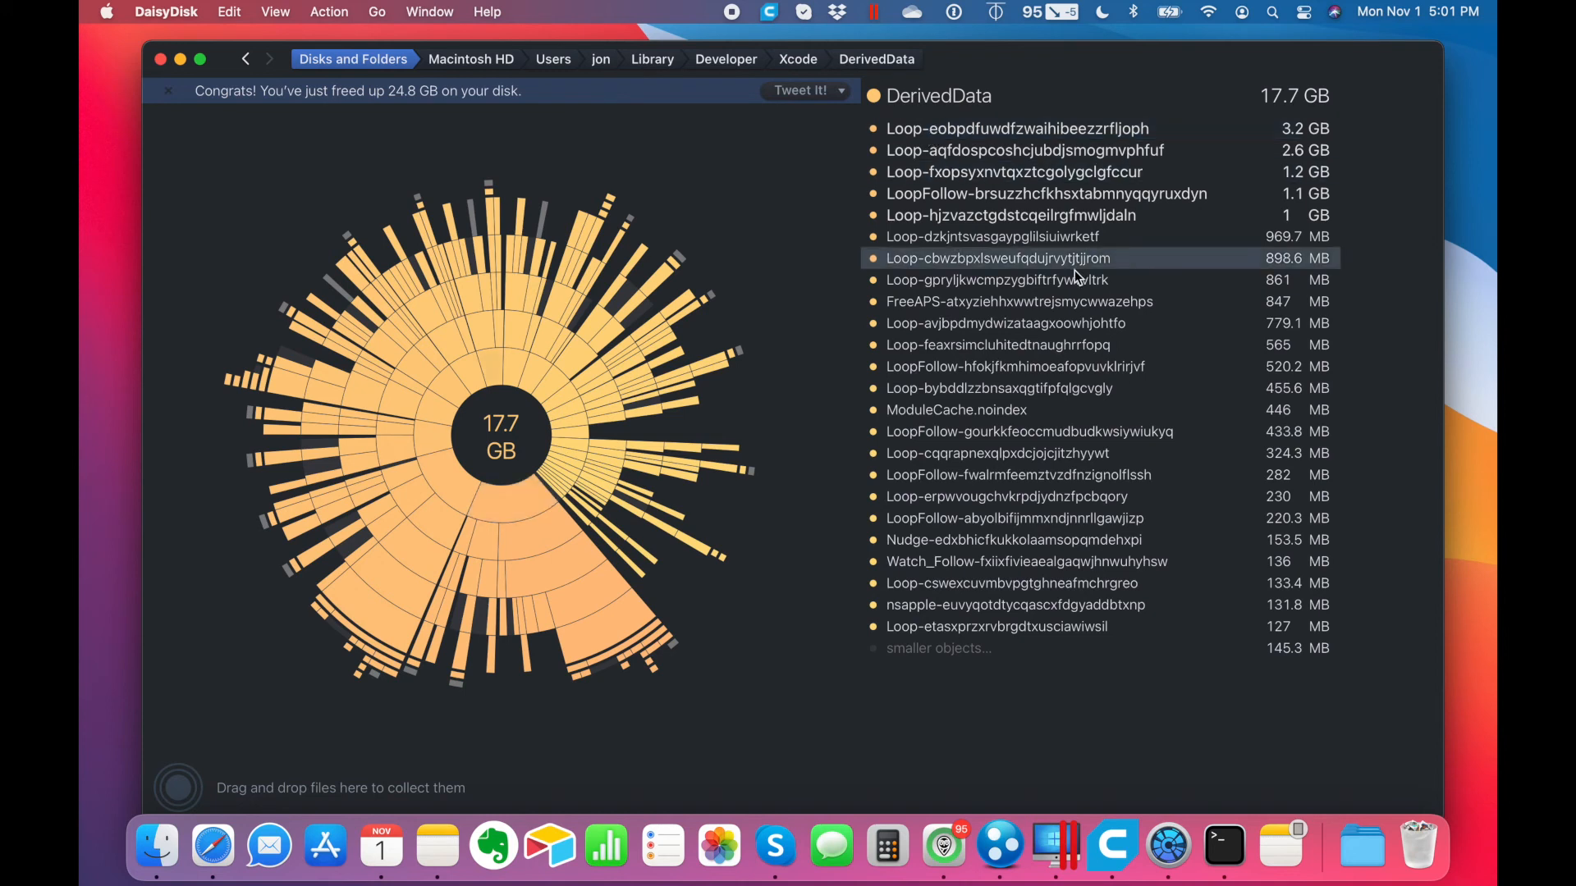
{"action": "mouse_move", "coordinate": [1361, 847]}
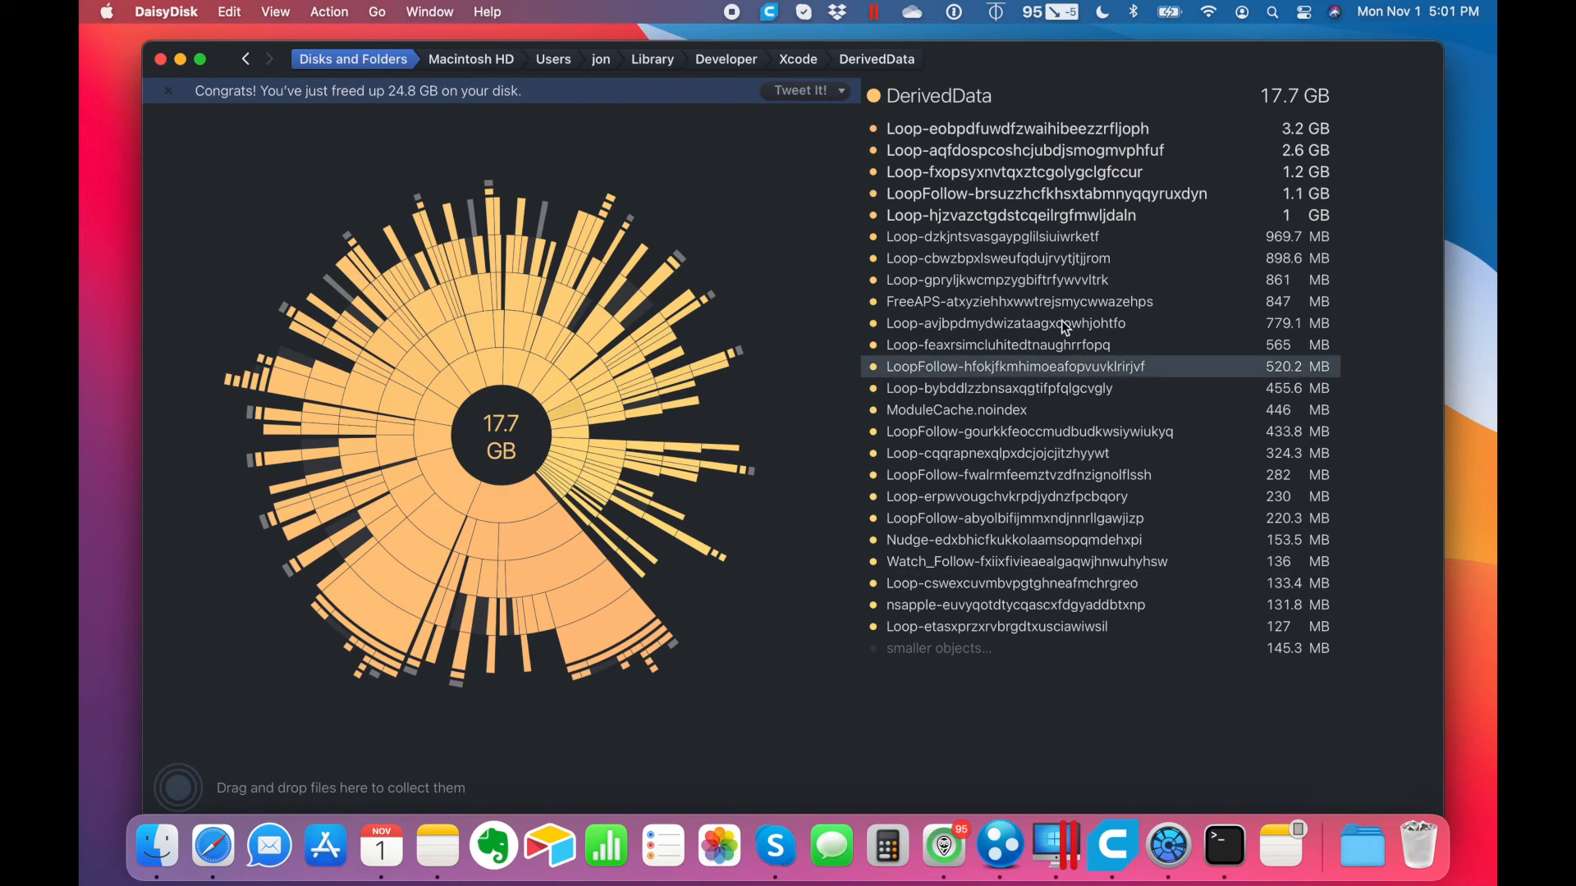
{"action": "left_click", "coordinate": [1016, 128]}
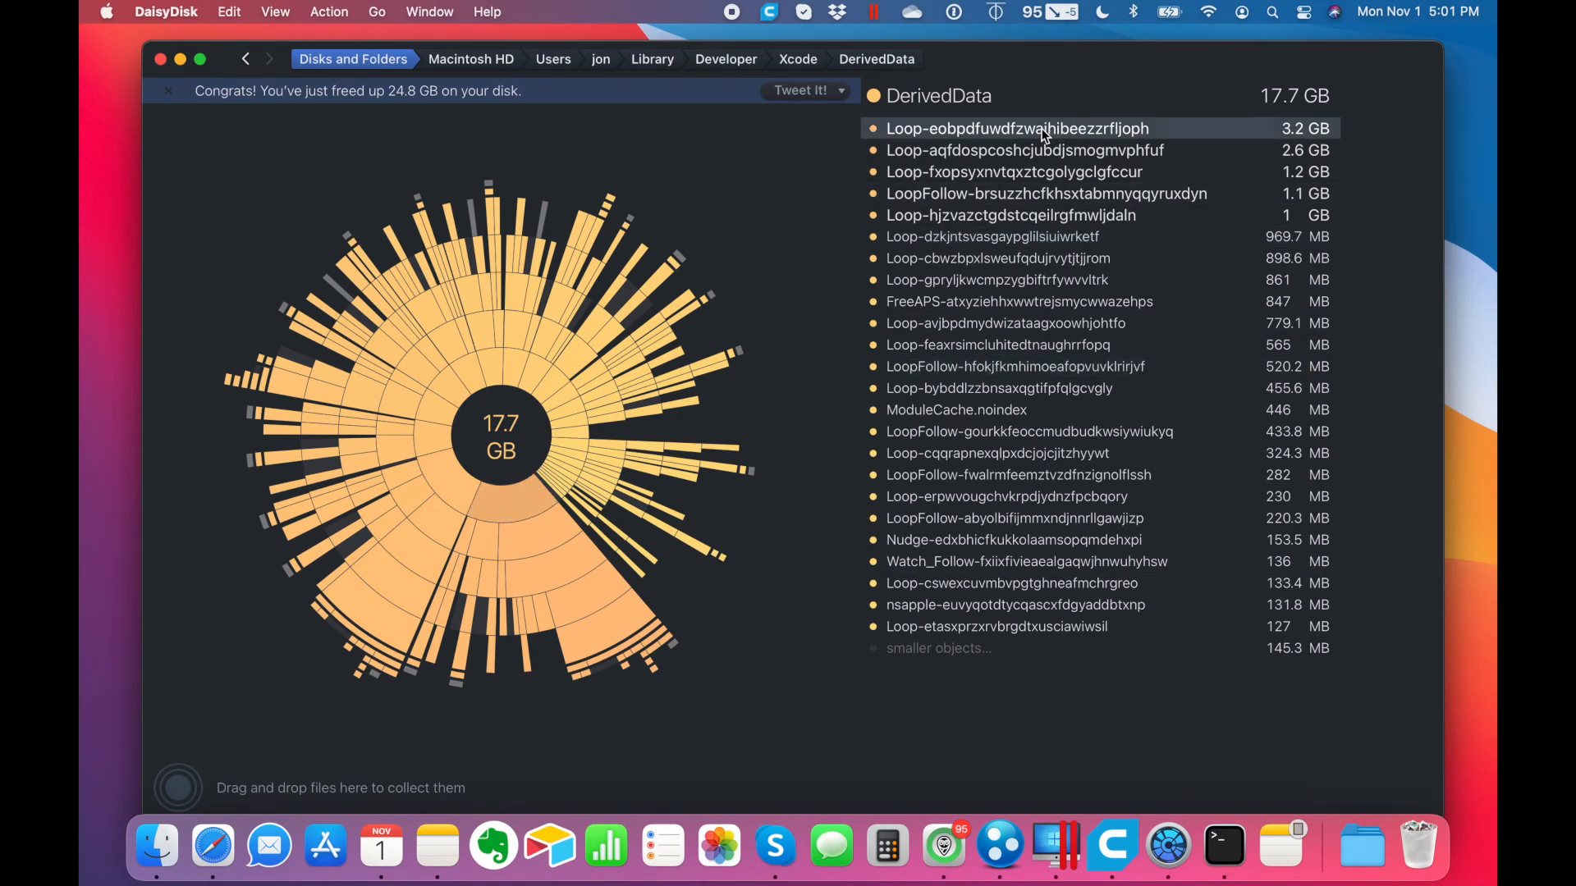
{"action": "right_click", "coordinate": [1018, 128]}
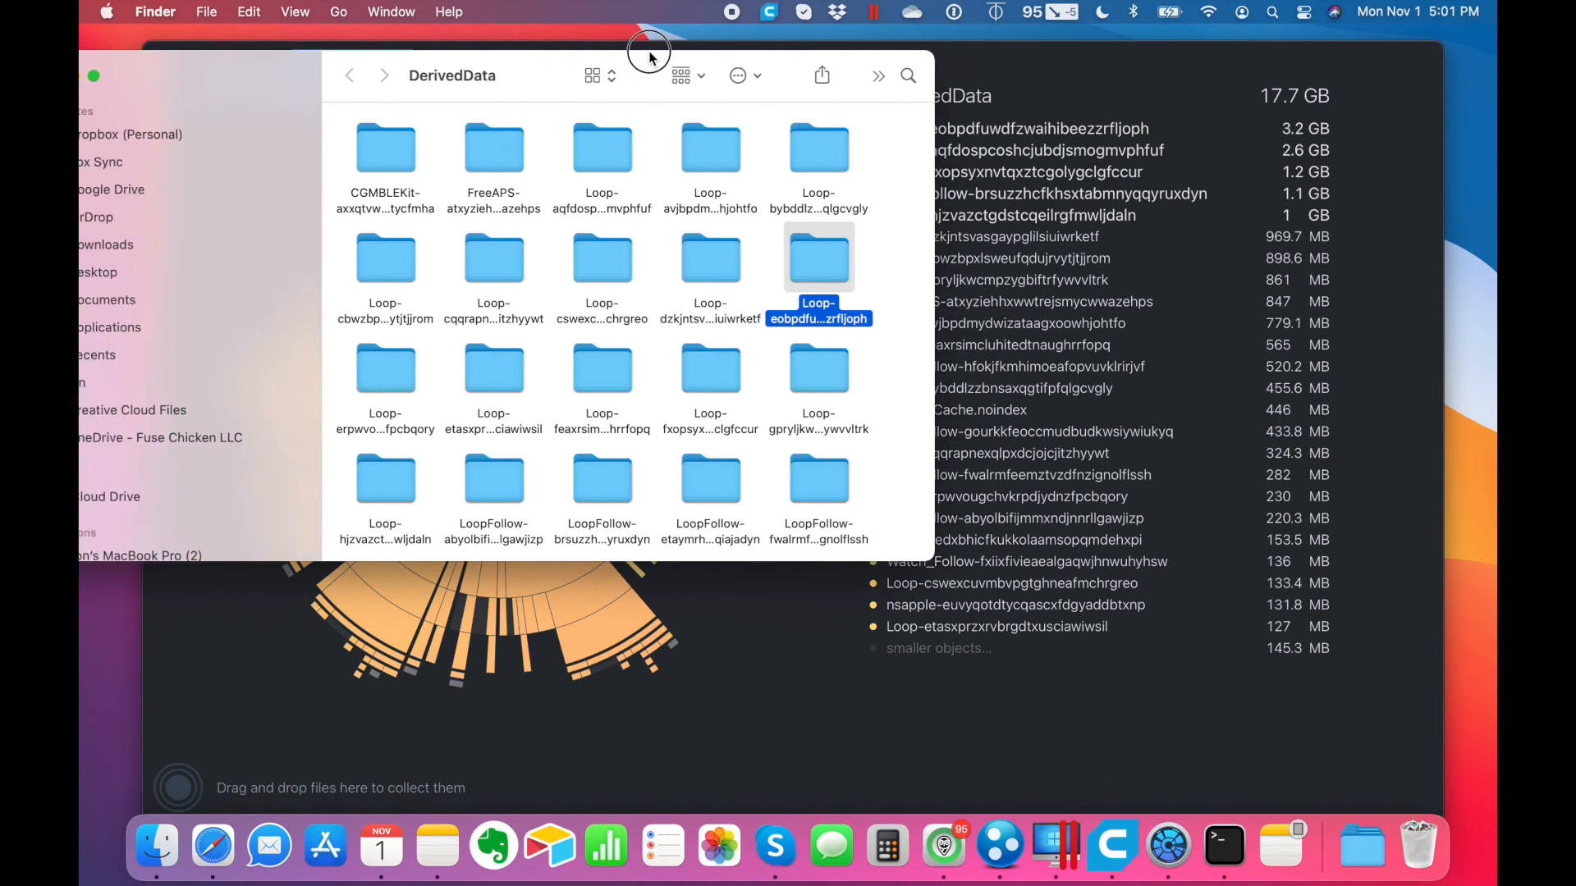
- Show DerivedData as a list sorted by Date Modified, check folder dates, then return to DaisyDisk
{"action": "left_click", "coordinate": [593, 79]}
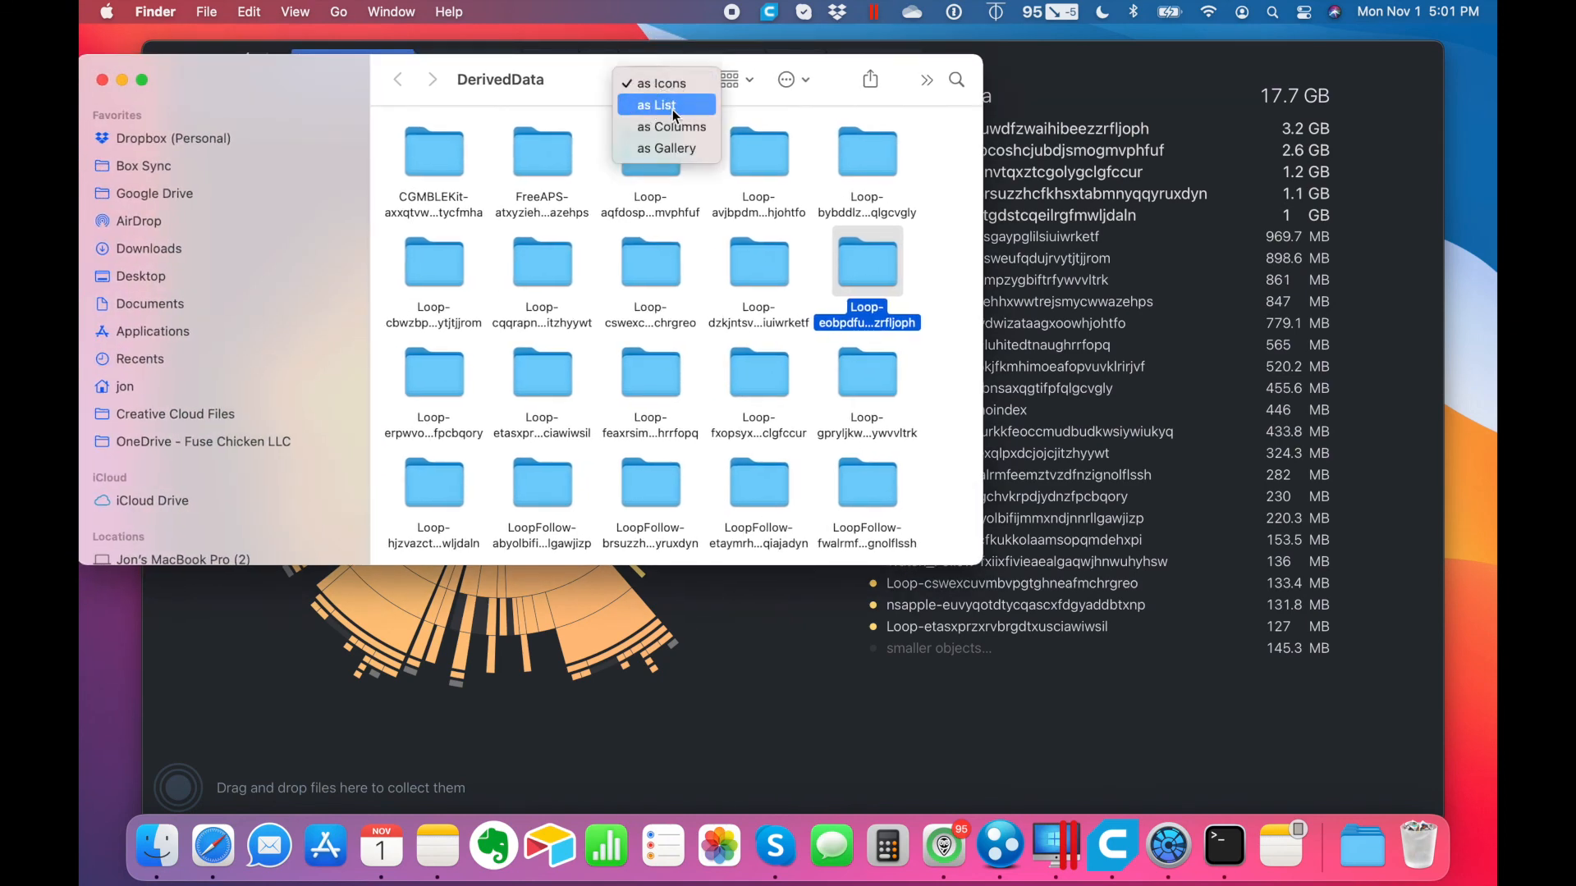
{"action": "left_click", "coordinate": [656, 106]}
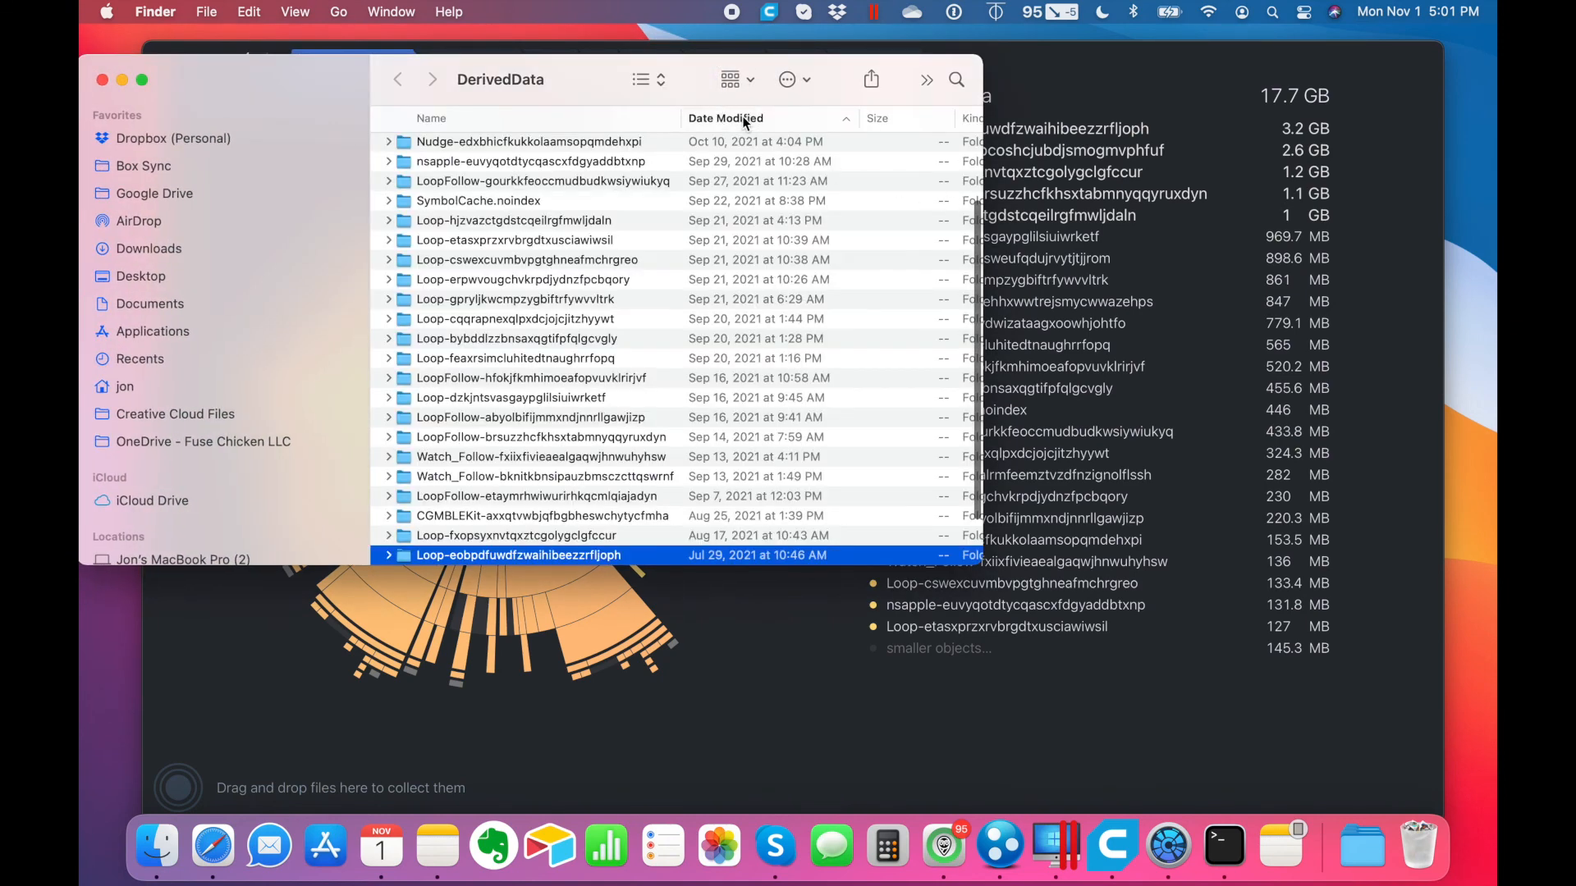
{"action": "left_click", "coordinate": [530, 141]}
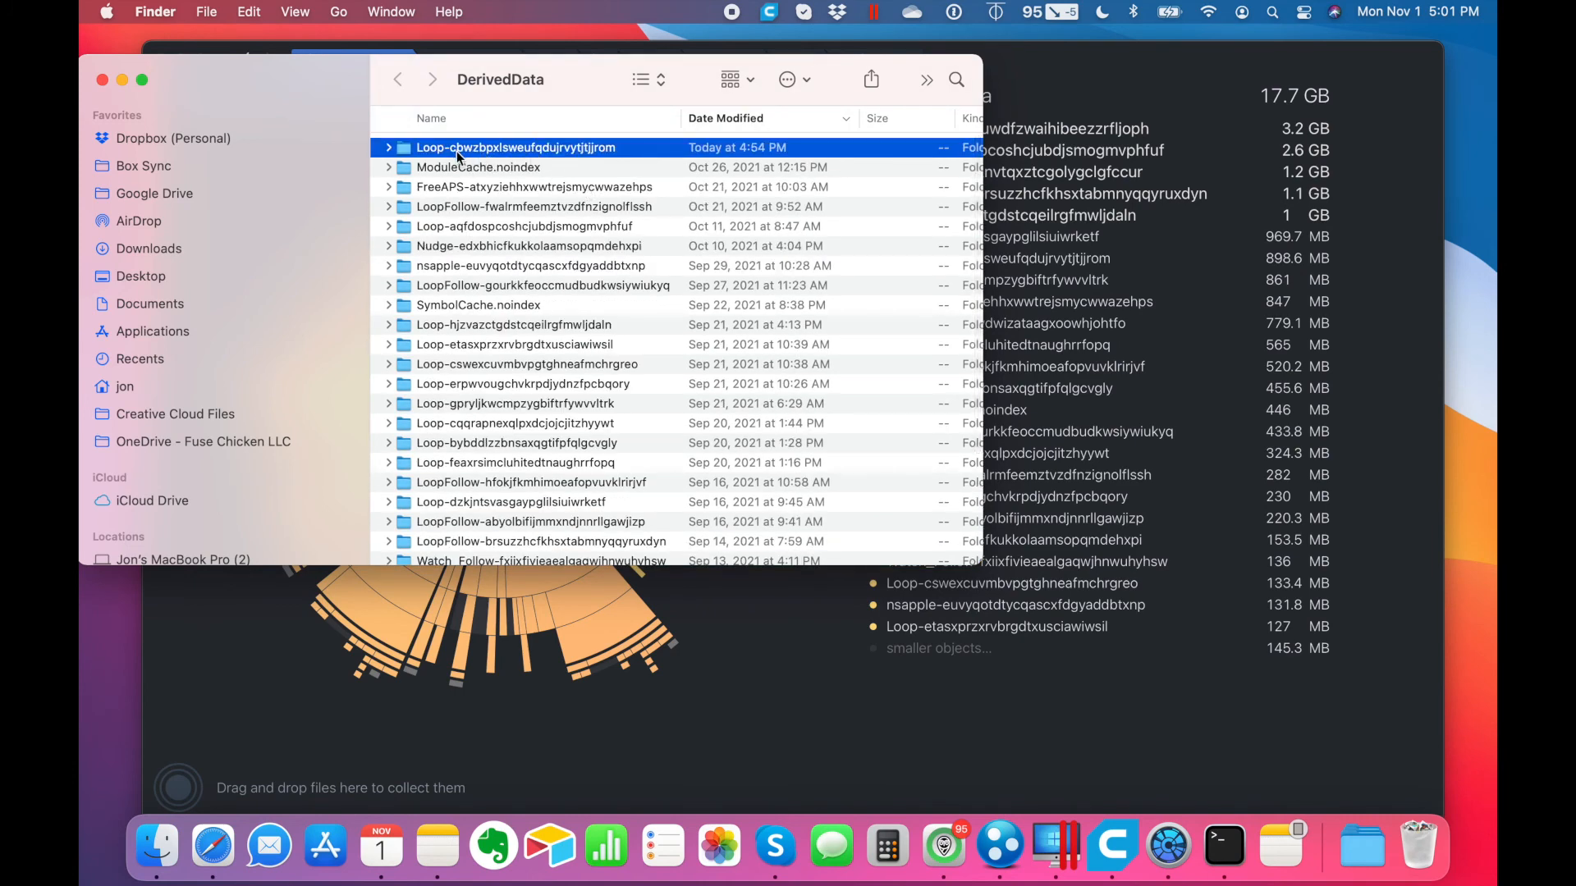
{"action": "mouse_move", "coordinate": [729, 153]}
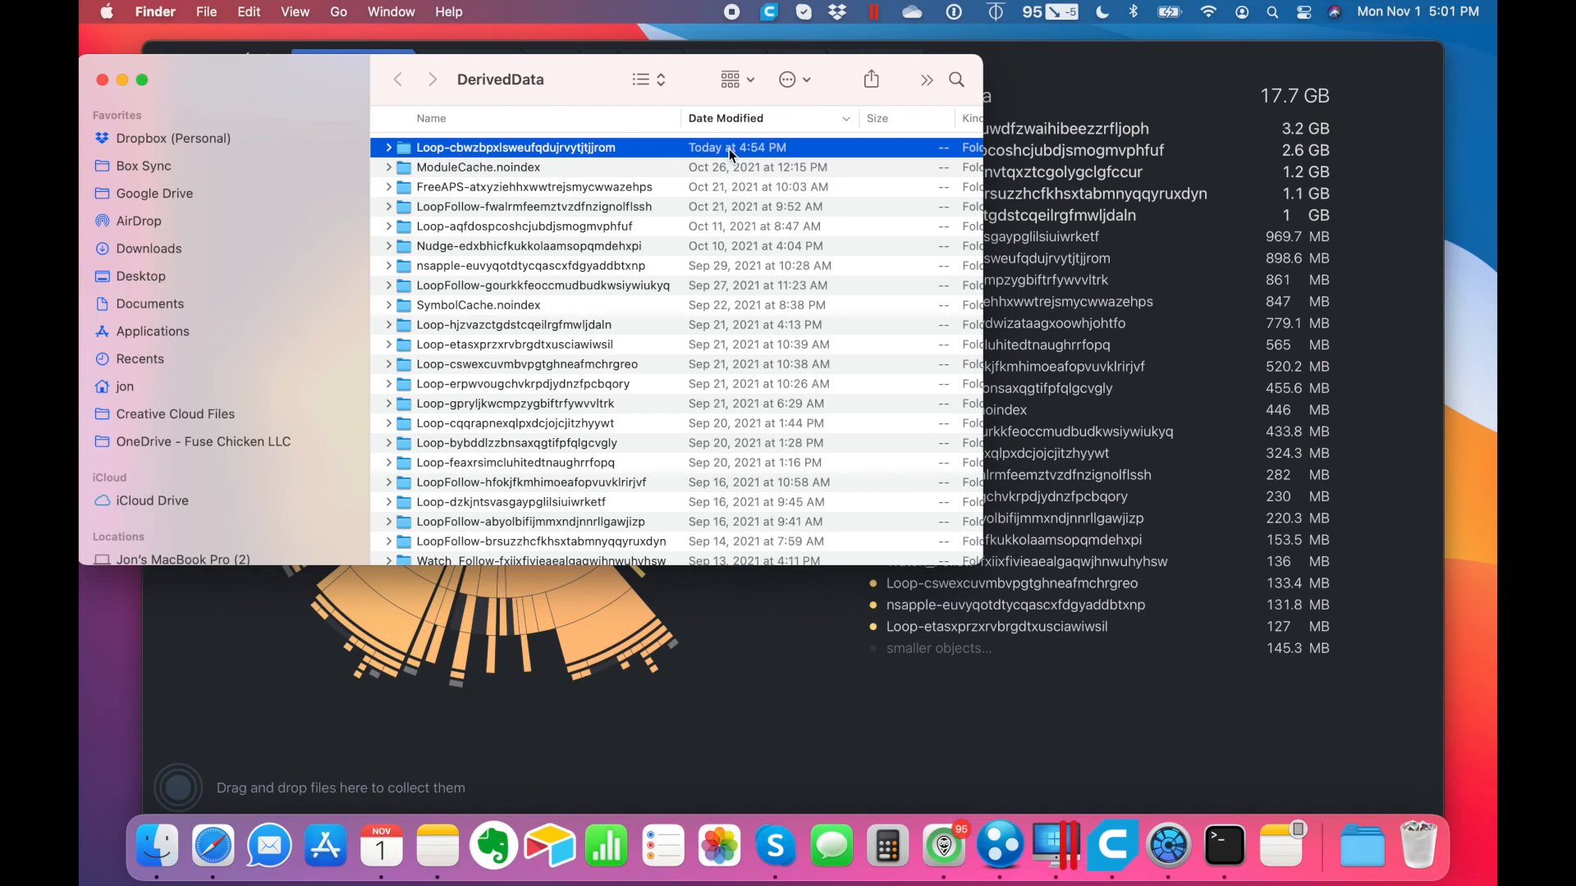
{"action": "mouse_move", "coordinate": [569, 220]}
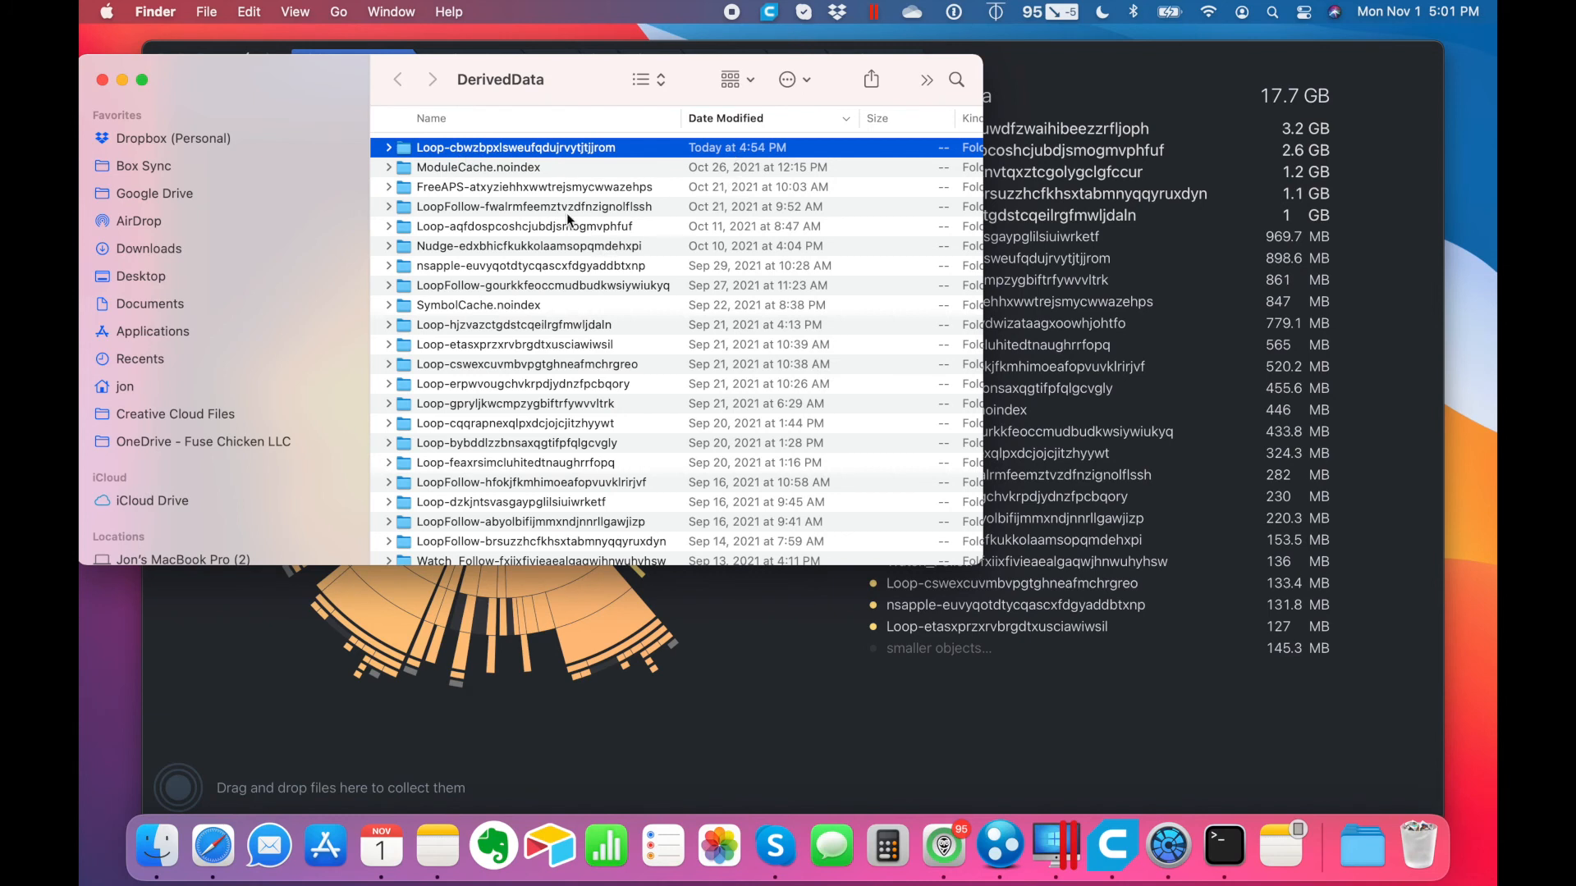
{"action": "left_click", "coordinate": [522, 227]}
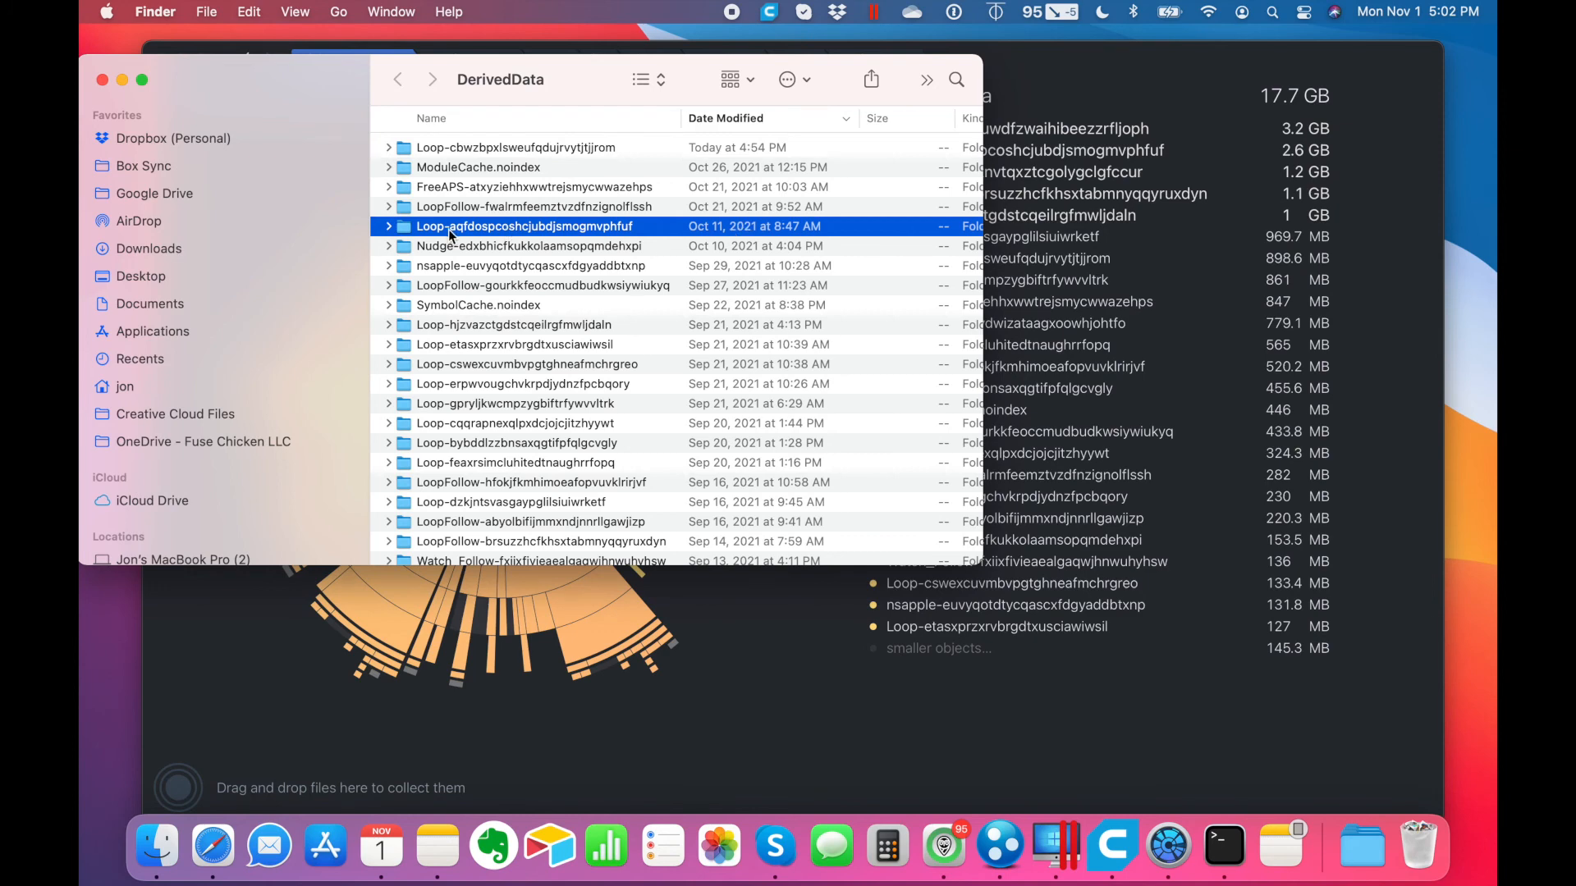
{"action": "scroll", "scroll_direction": "down", "scroll_amount": 3}
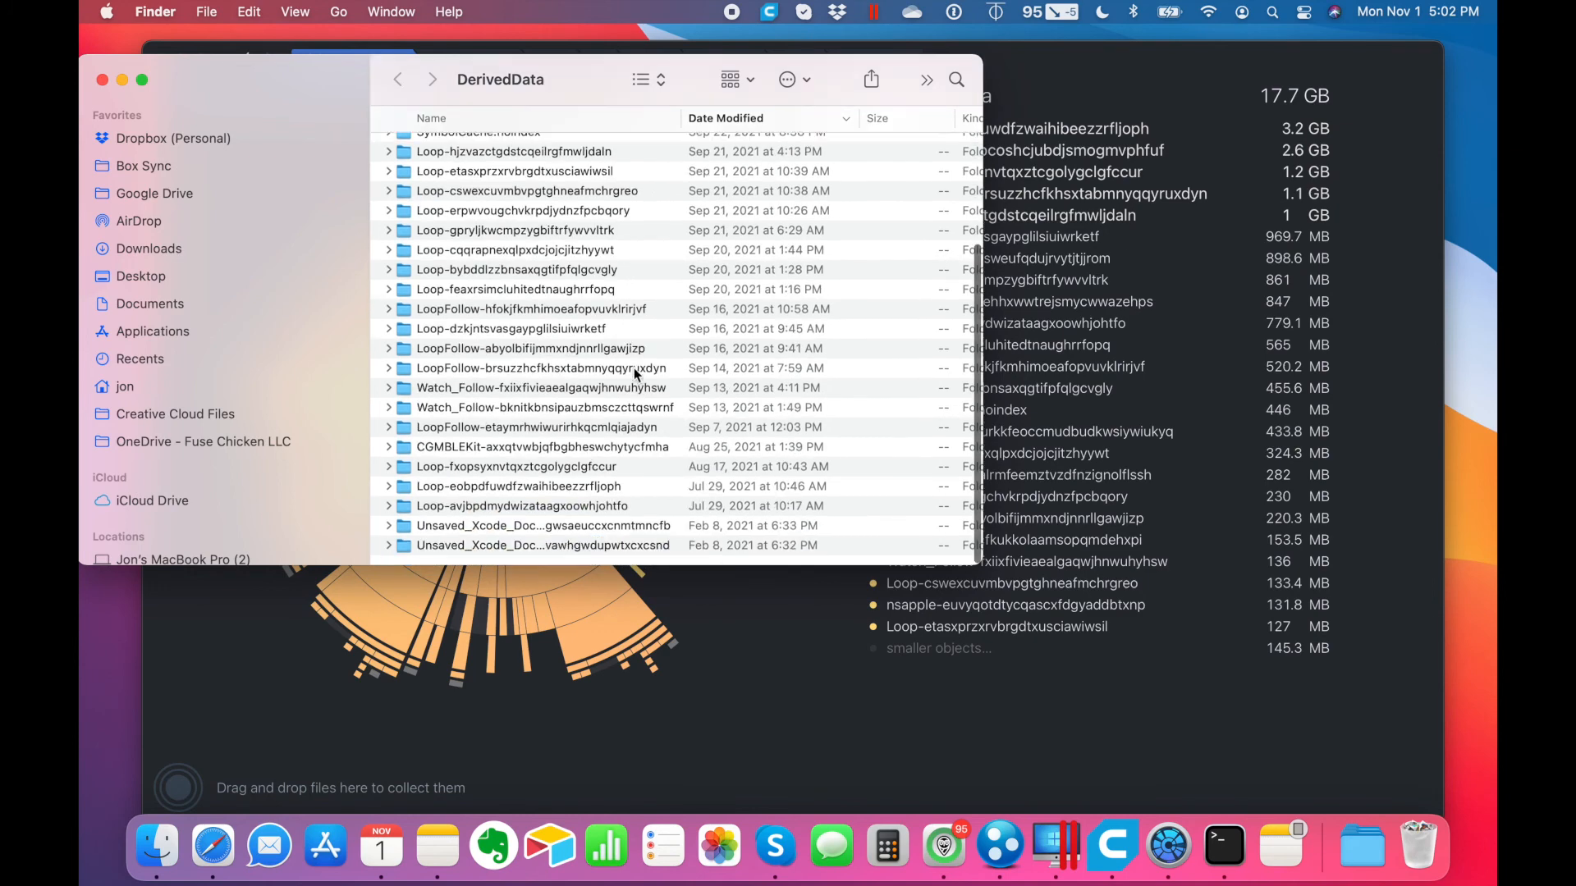
{"action": "left_click", "coordinate": [521, 505]}
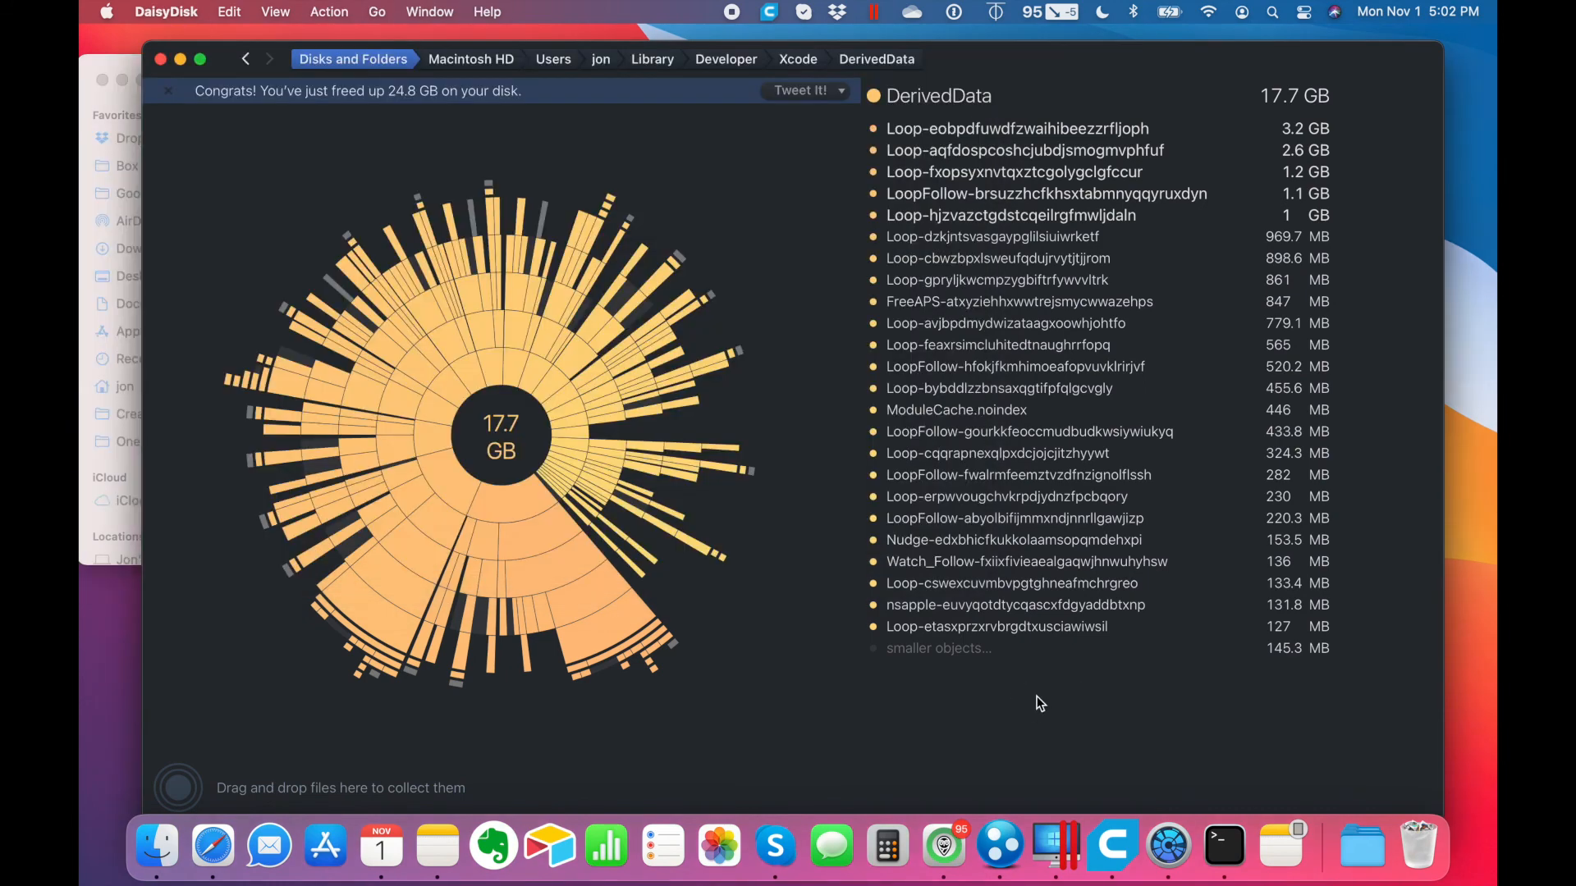
{"action": "mouse_move", "coordinate": [742, 39]}
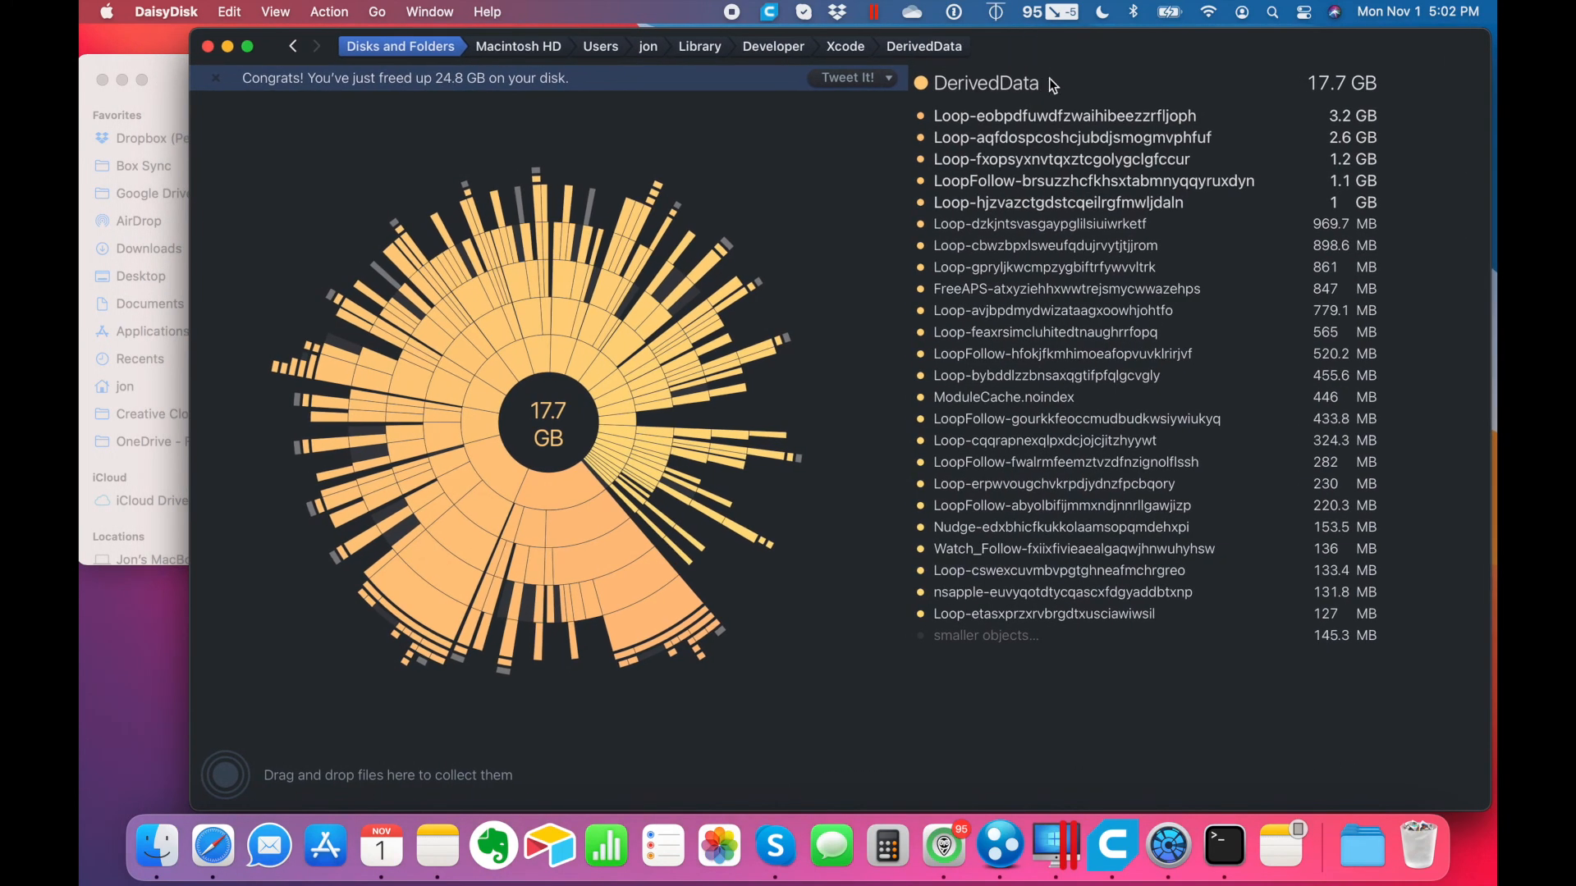
- Collect the old 3.2 GB and 779 MB Loop build folders and delete them
{"action": "left_click", "coordinate": [1053, 202]}
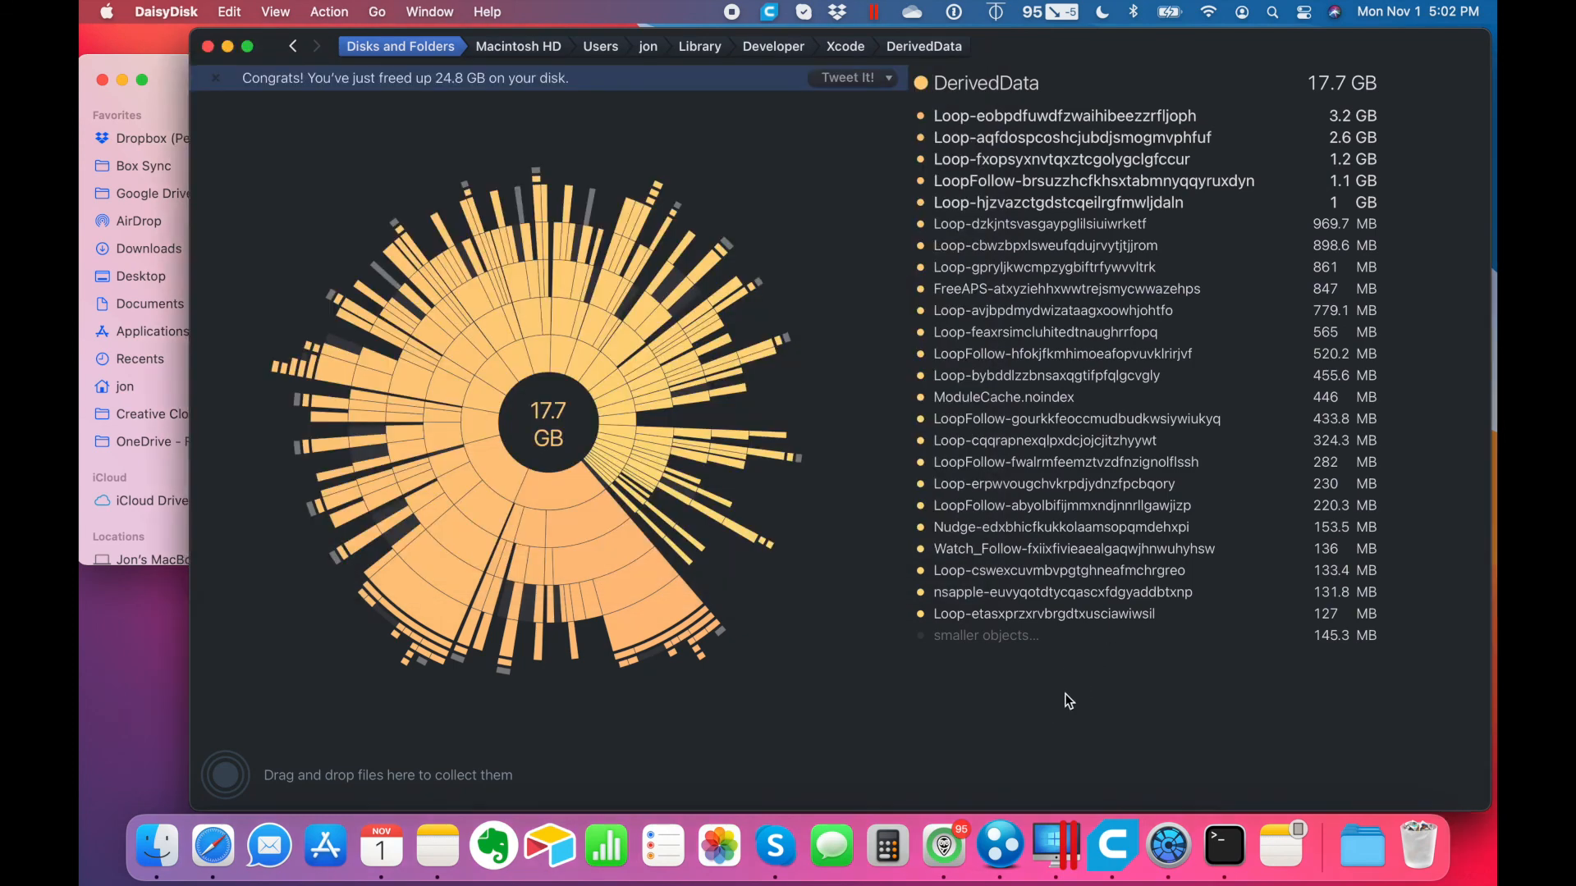
{"action": "left_click", "coordinate": [1061, 592]}
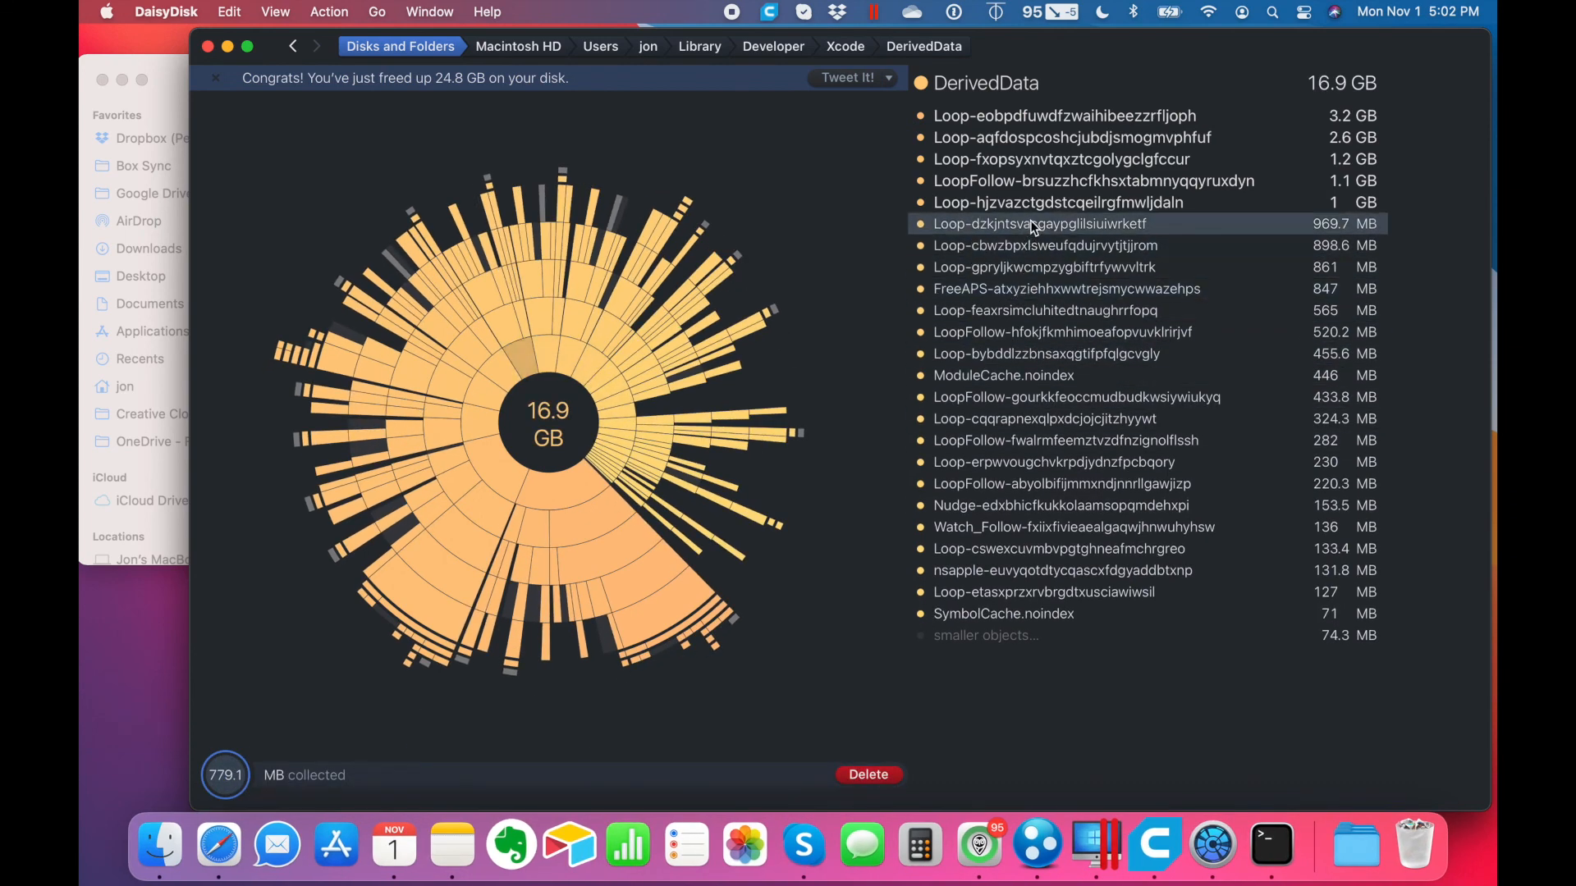
{"action": "left_click", "coordinate": [866, 773]}
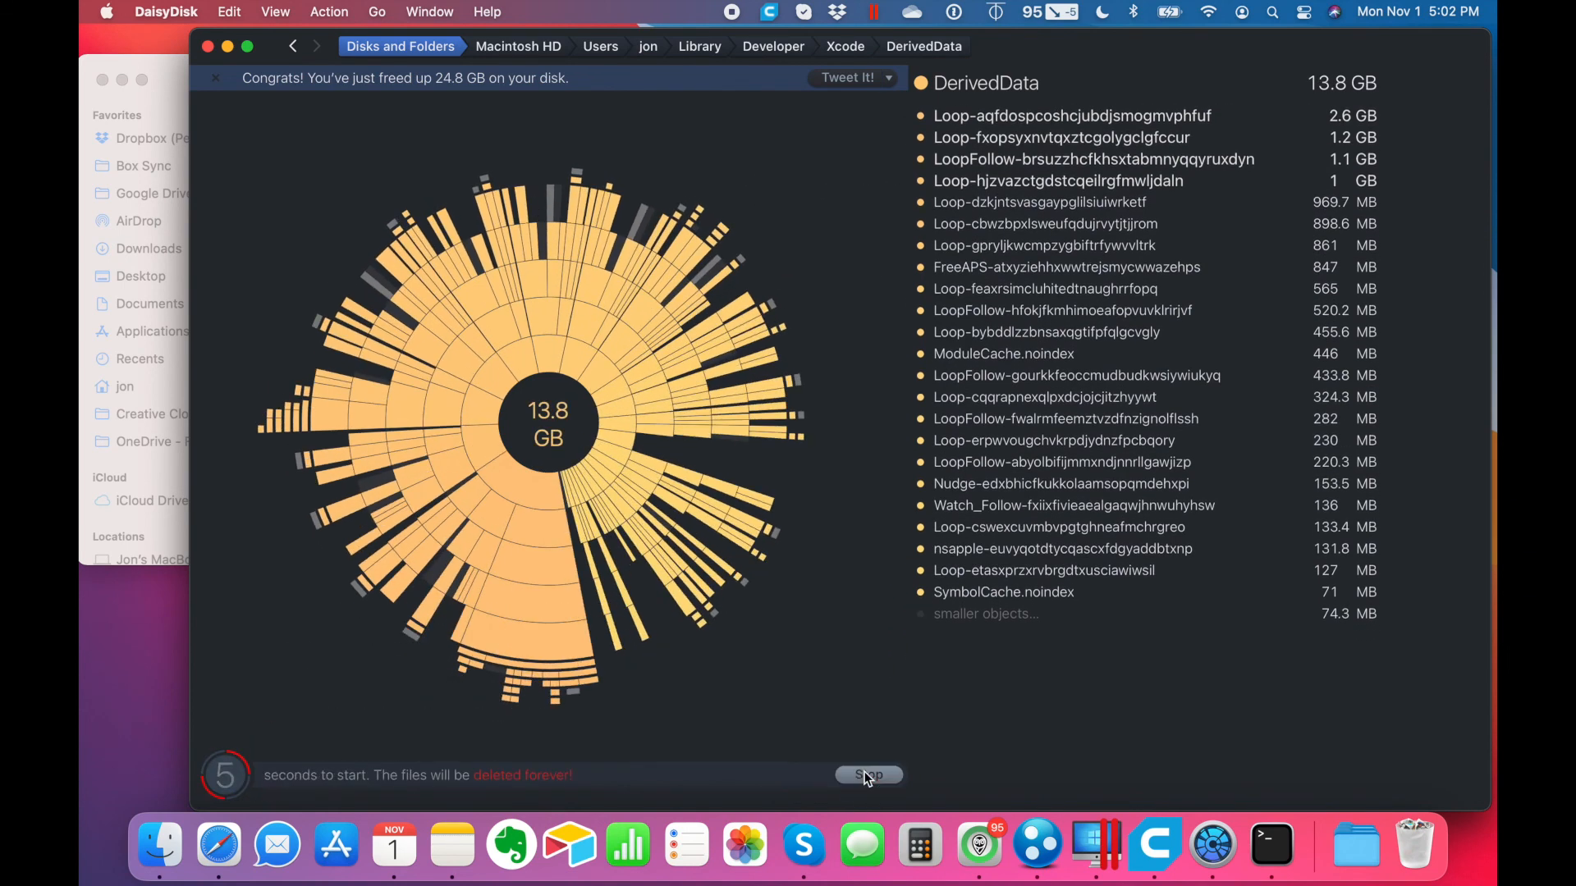
{"action": "mouse_move", "coordinate": [814, 650]}
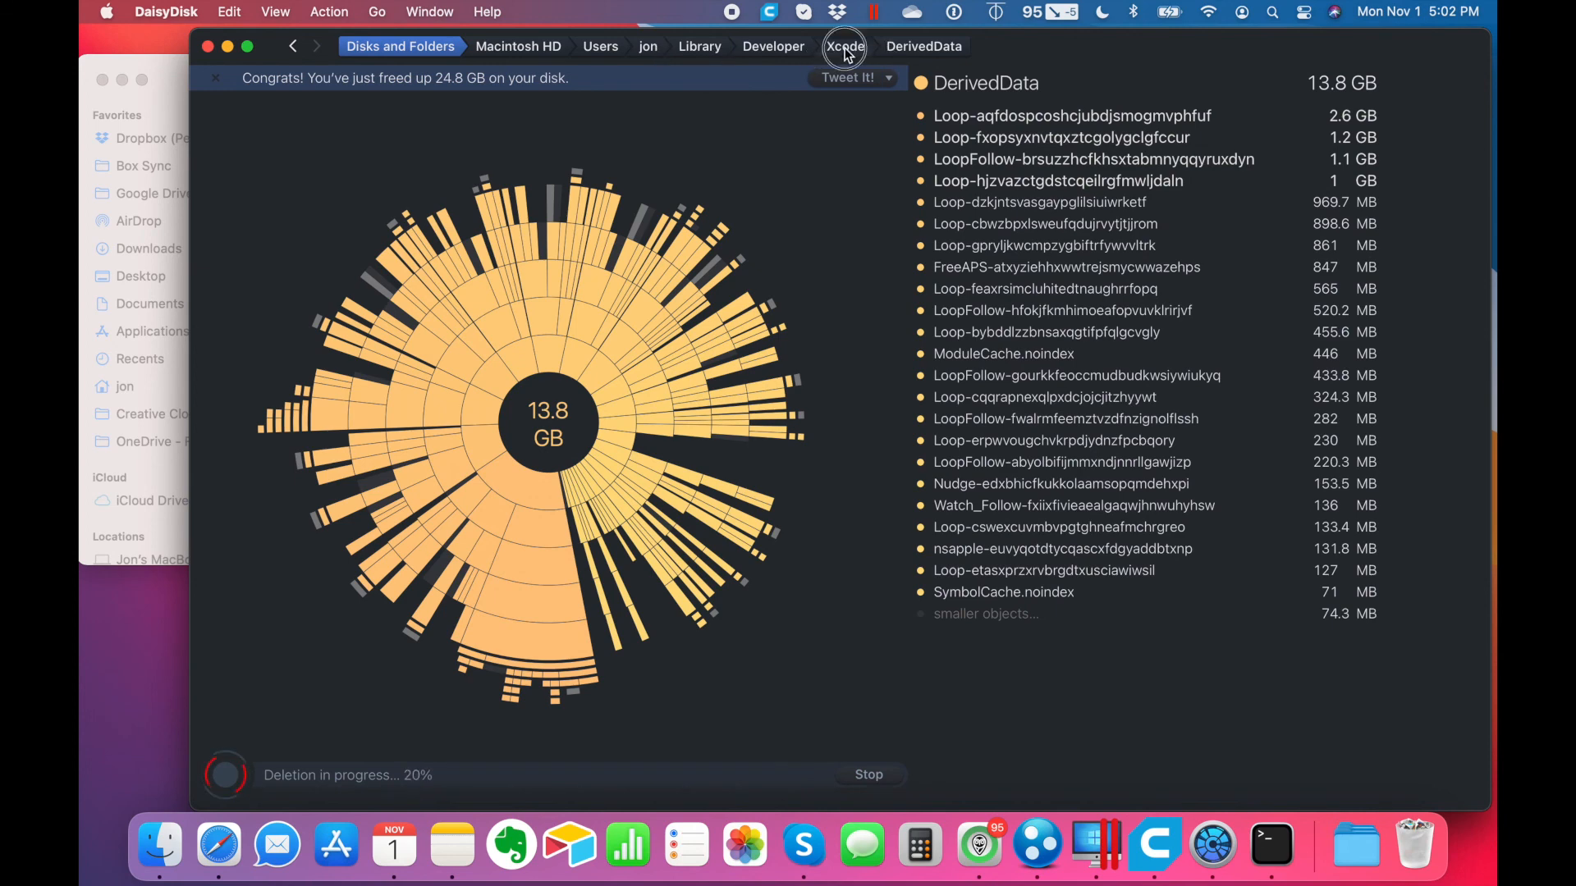
- Go back up through Xcode and Developer to the 124.7 GB Library folder
{"action": "left_click", "coordinate": [844, 45]}
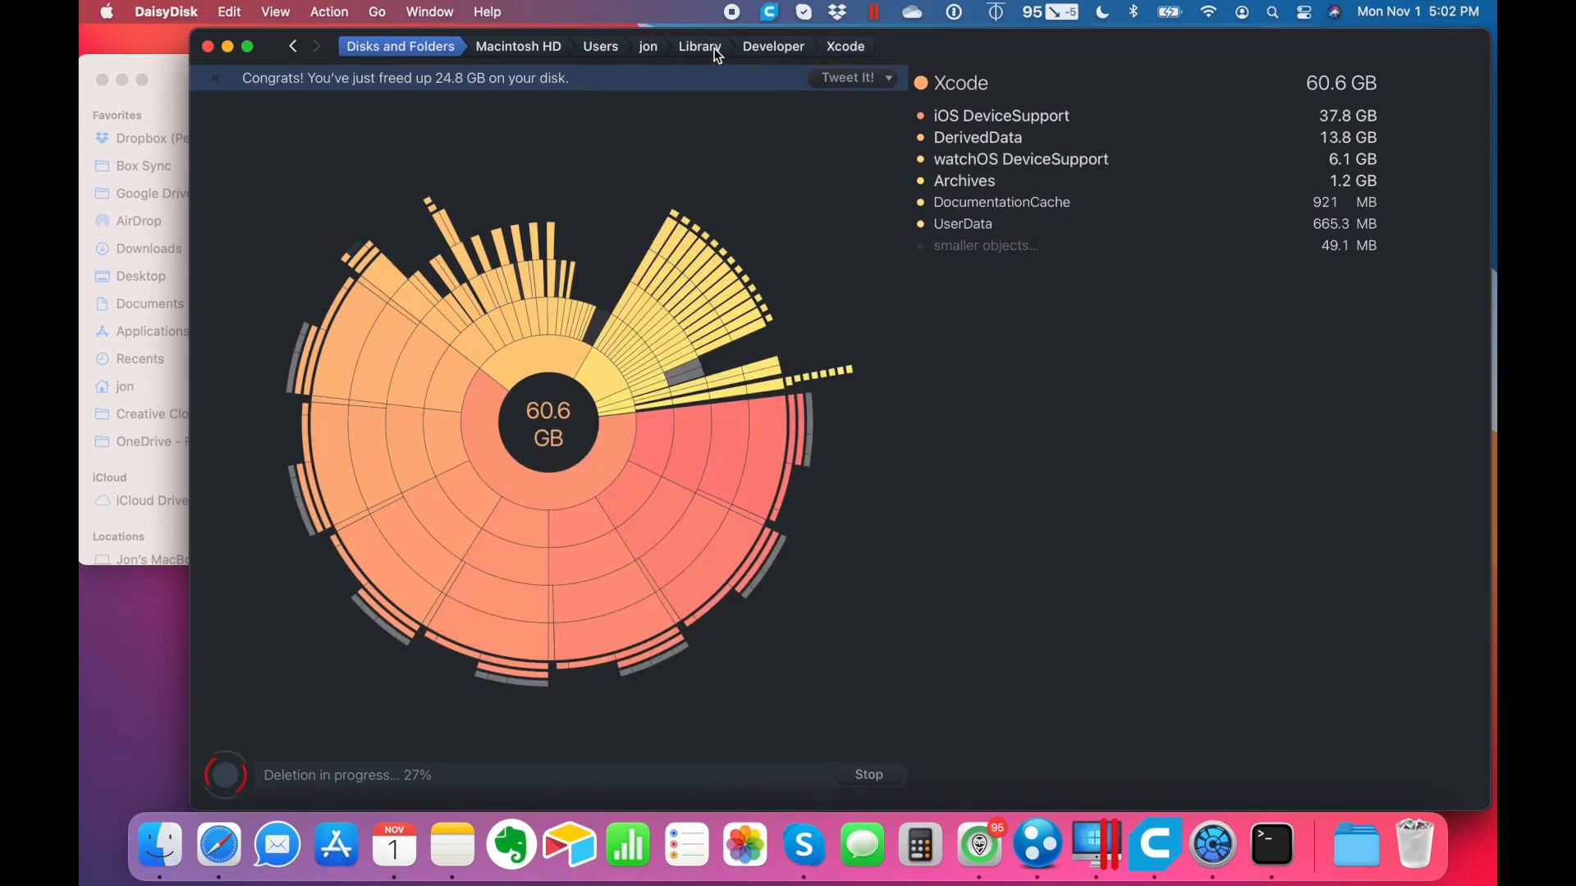
{"action": "left_click", "coordinate": [773, 45]}
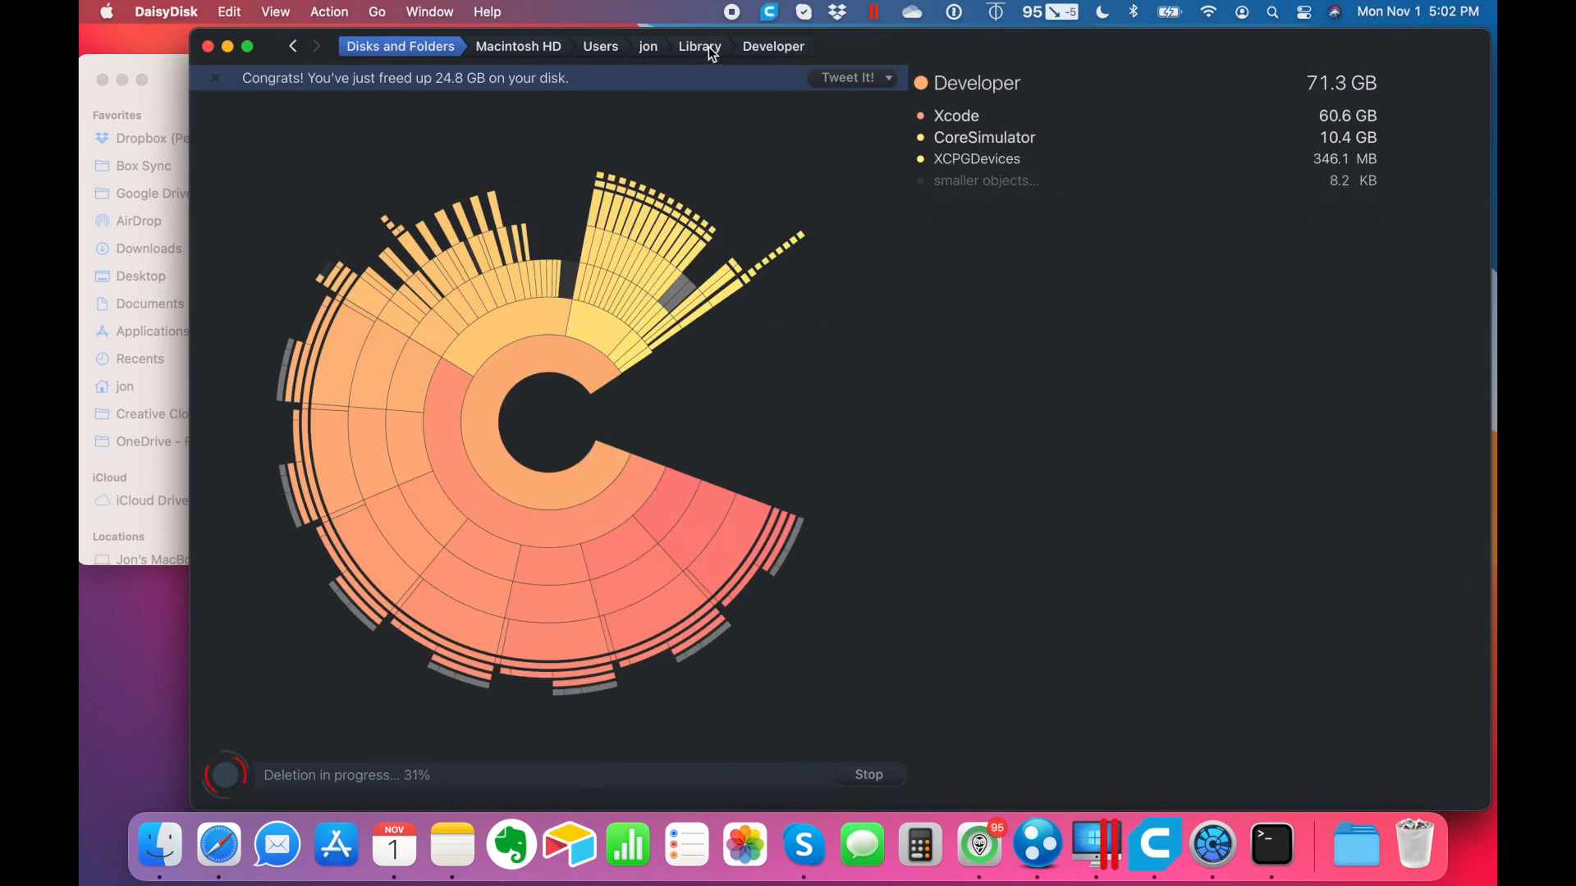
{"action": "left_click", "coordinate": [700, 46]}
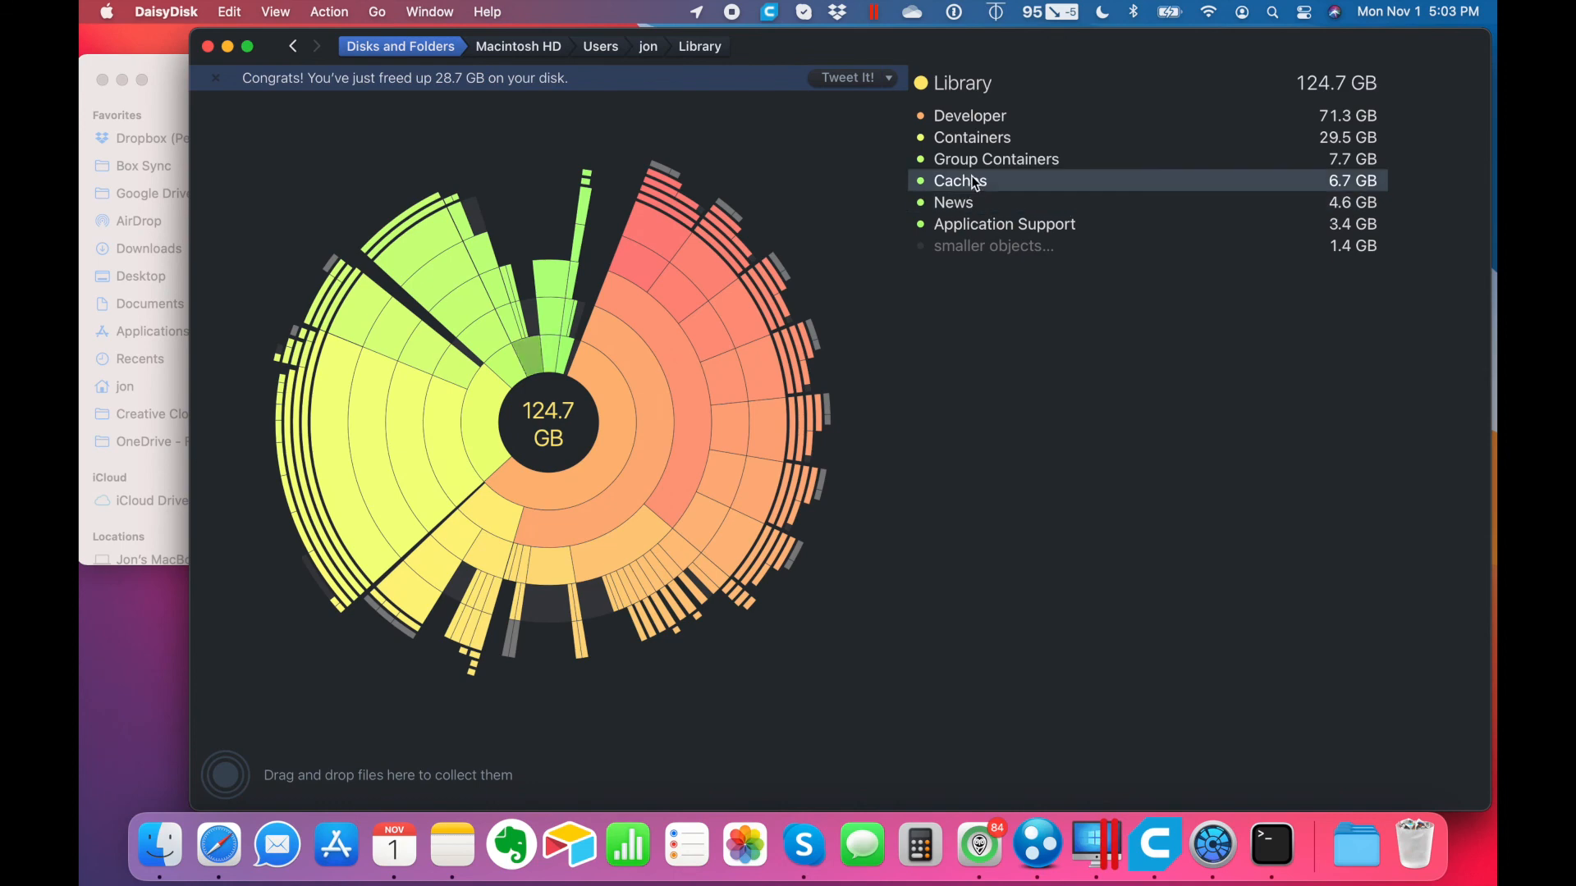
- Return to the Disks and Folders overview showing Macintosh HD with 51.2 GB free
{"action": "left_click", "coordinate": [996, 159]}
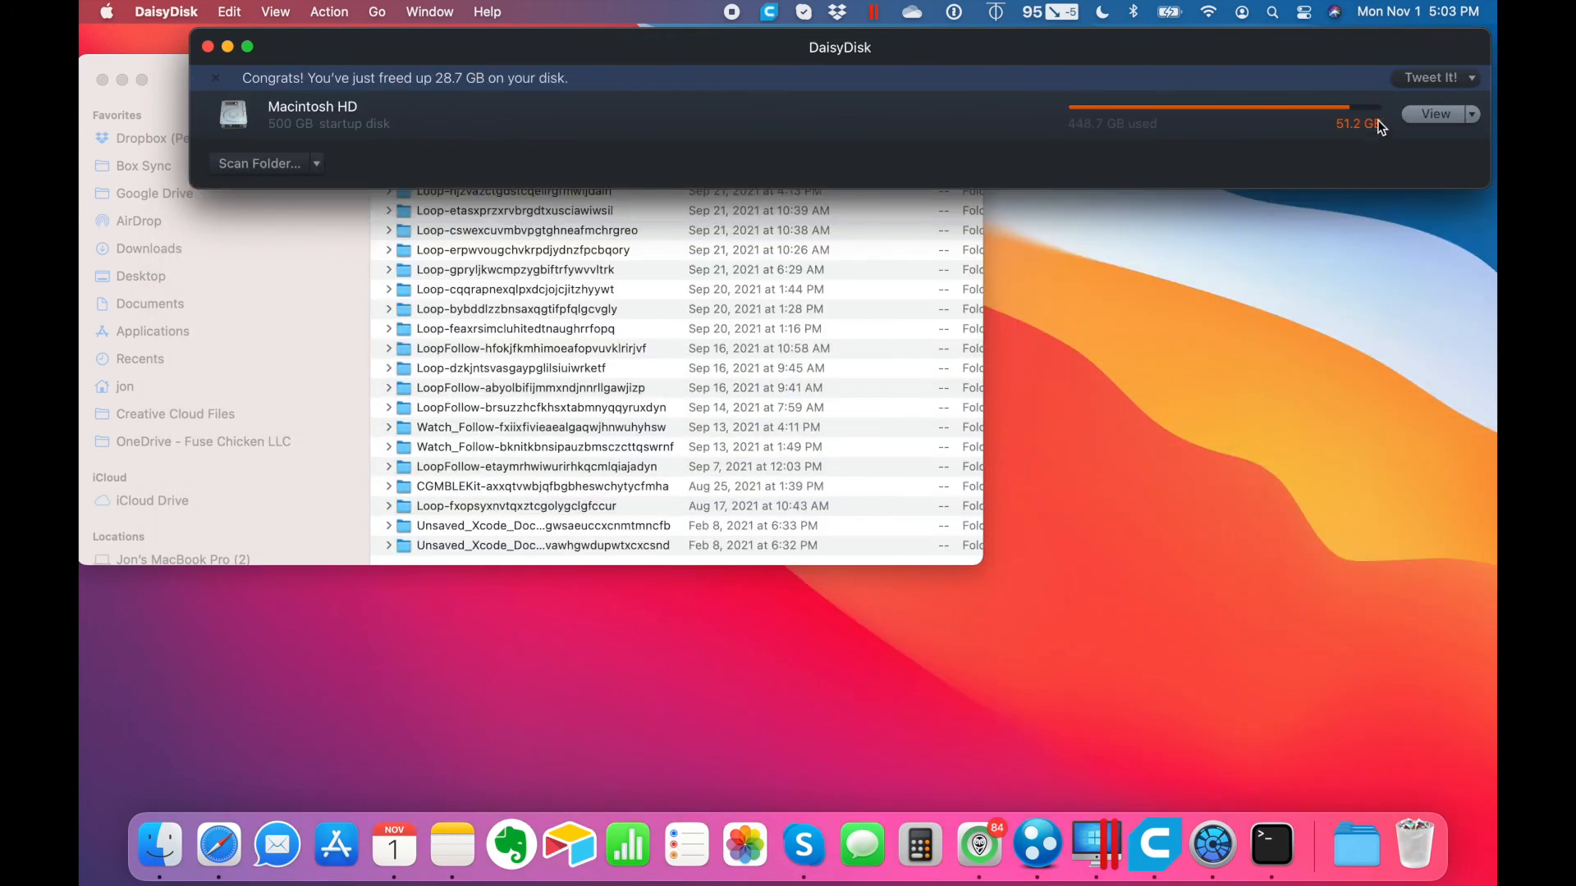
- Rescan Macintosh HD from its View dropdown to measure usage after freeing 28.7 GB
{"action": "left_click", "coordinate": [1471, 114]}
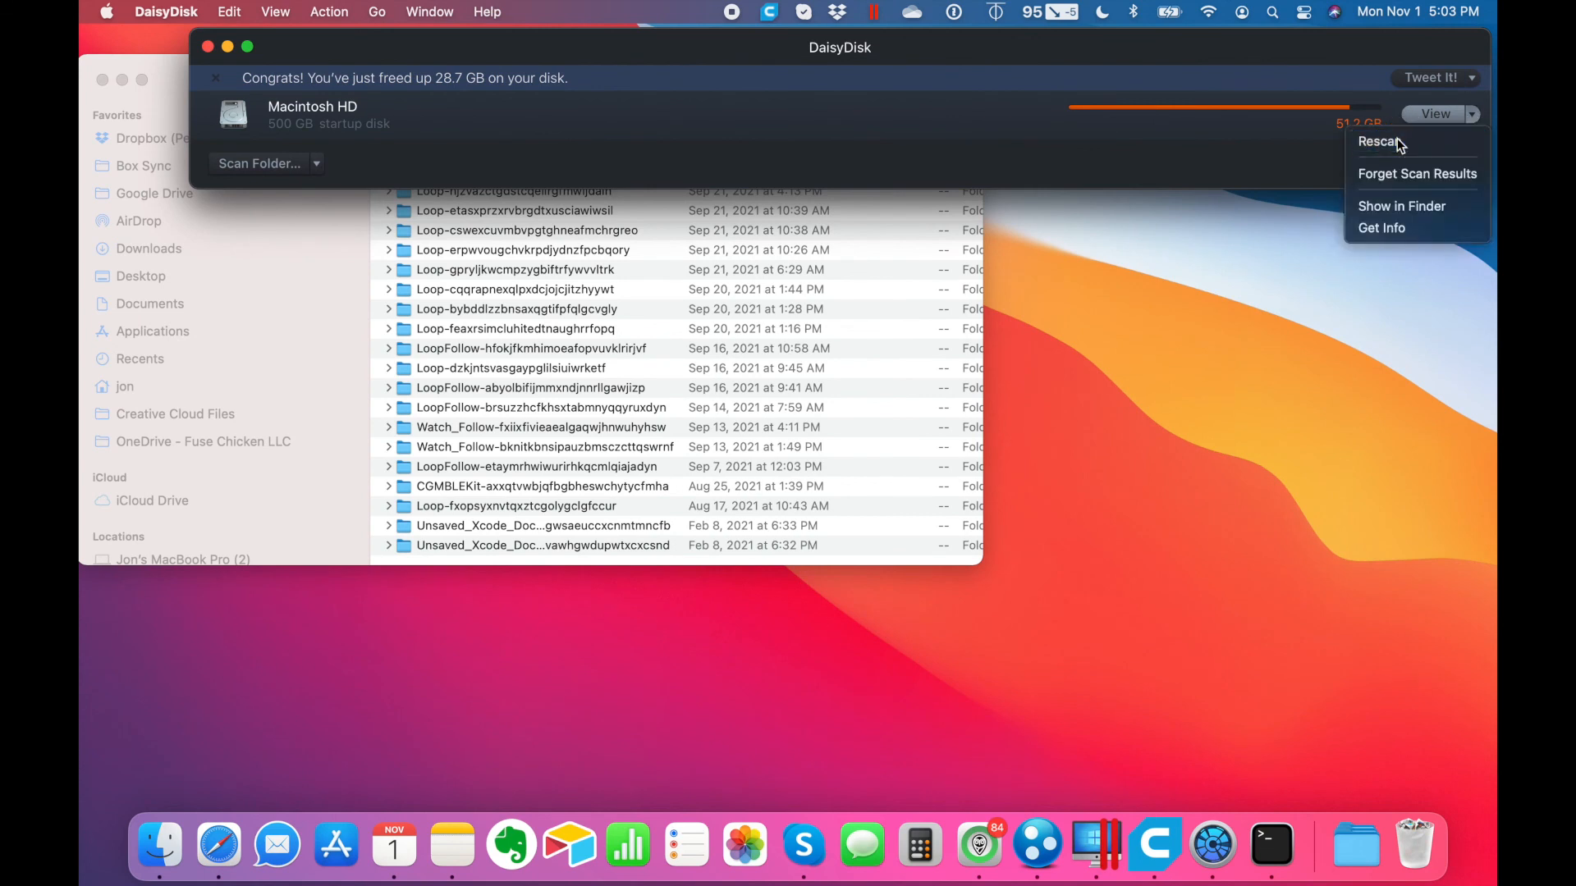
{"action": "left_click", "coordinate": [1377, 141]}
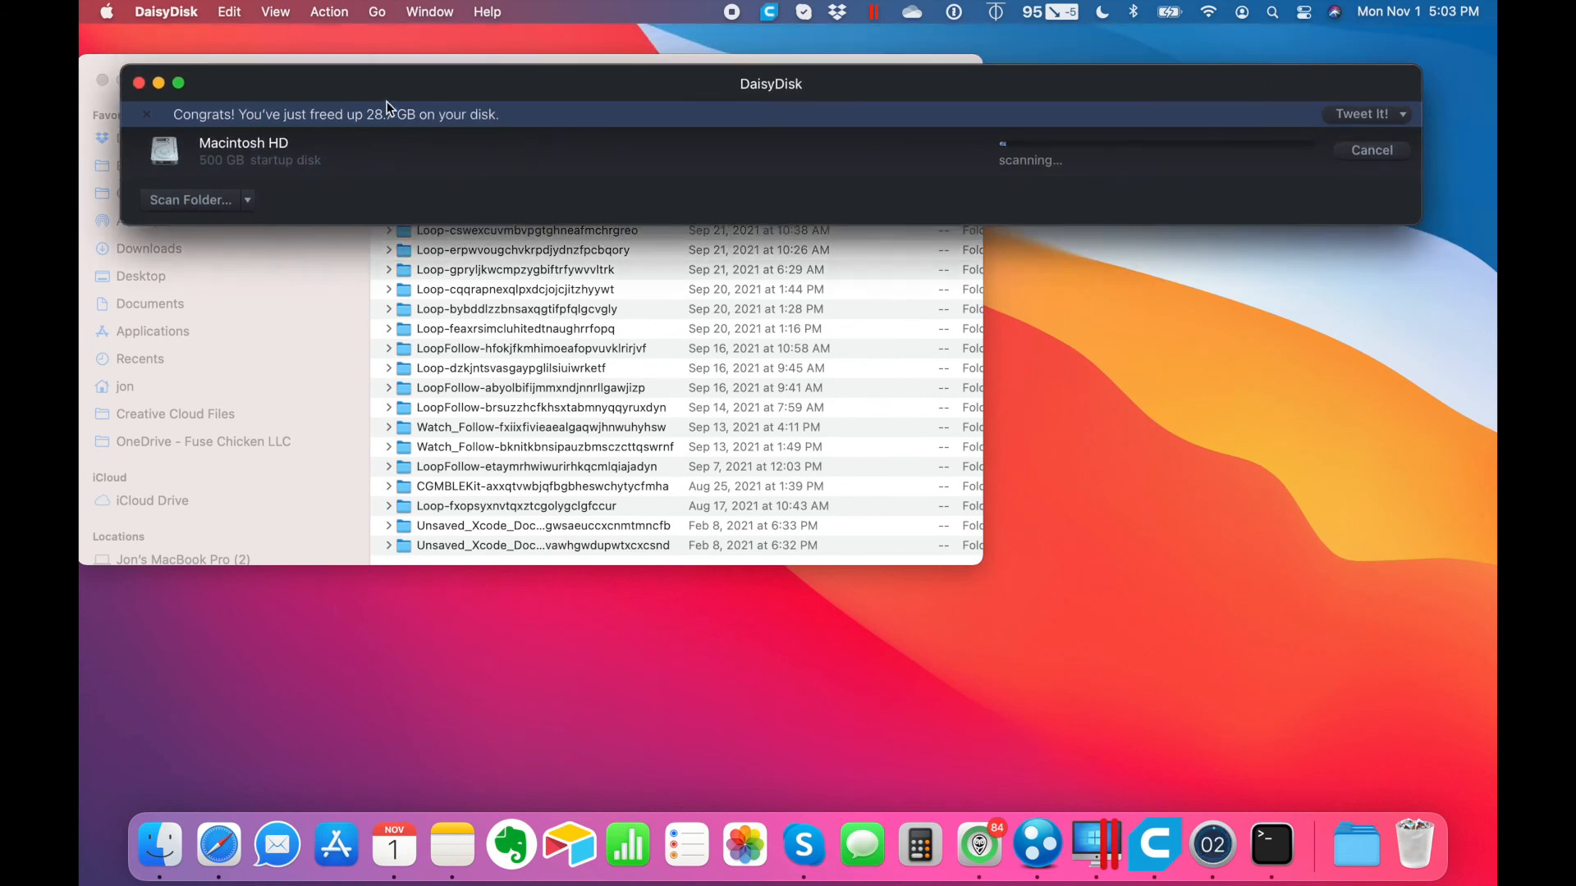
{"action": "mouse_move", "coordinate": [1351, 161]}
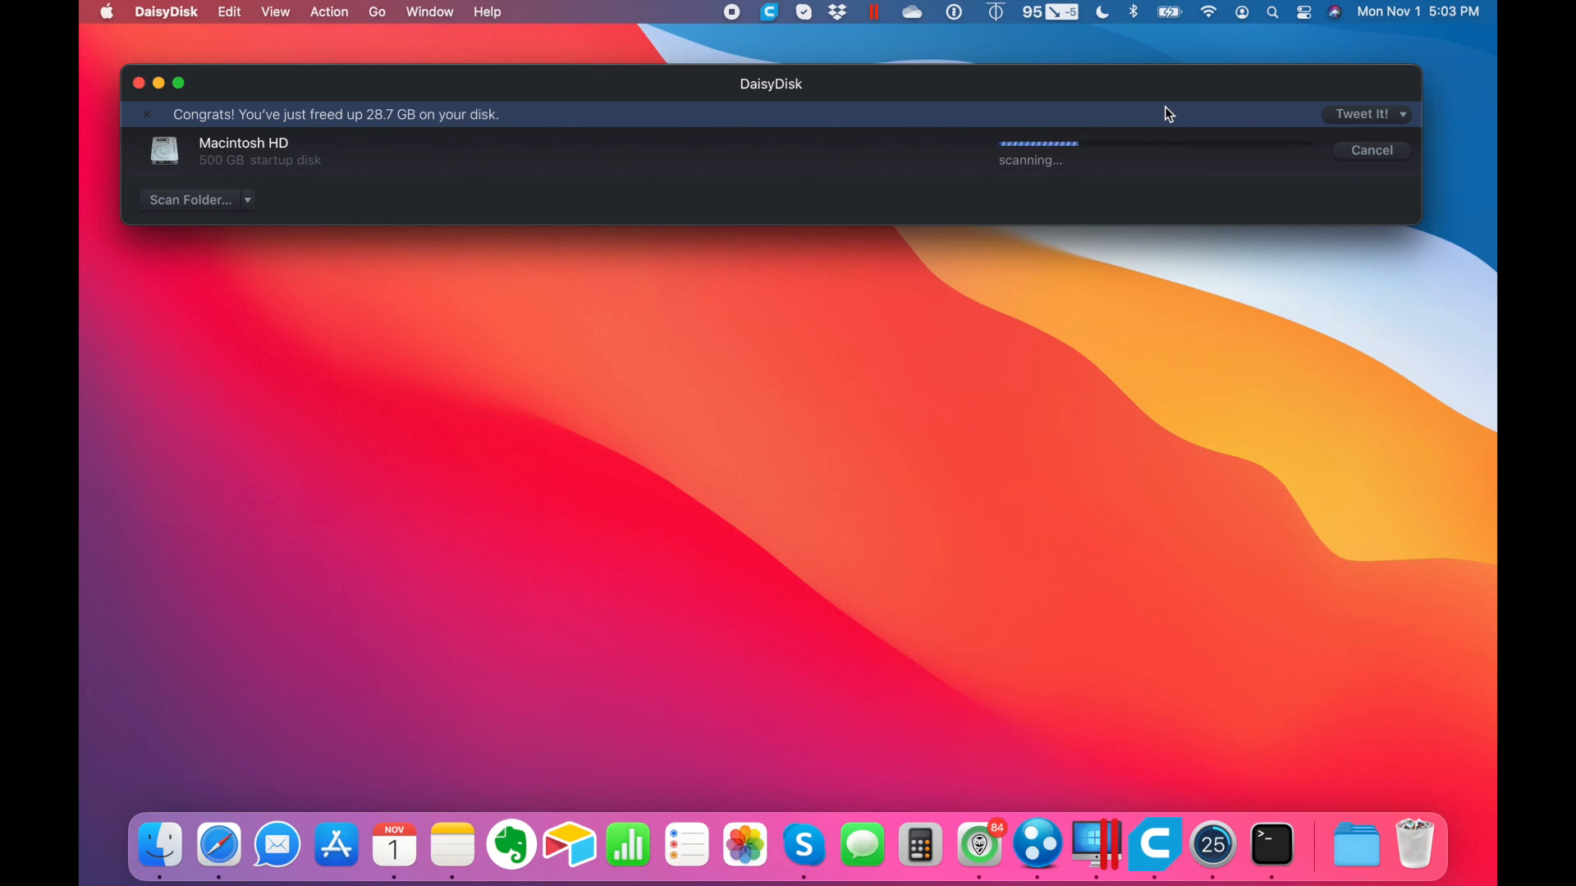
{"action": "mouse_move", "coordinate": [719, 21]}
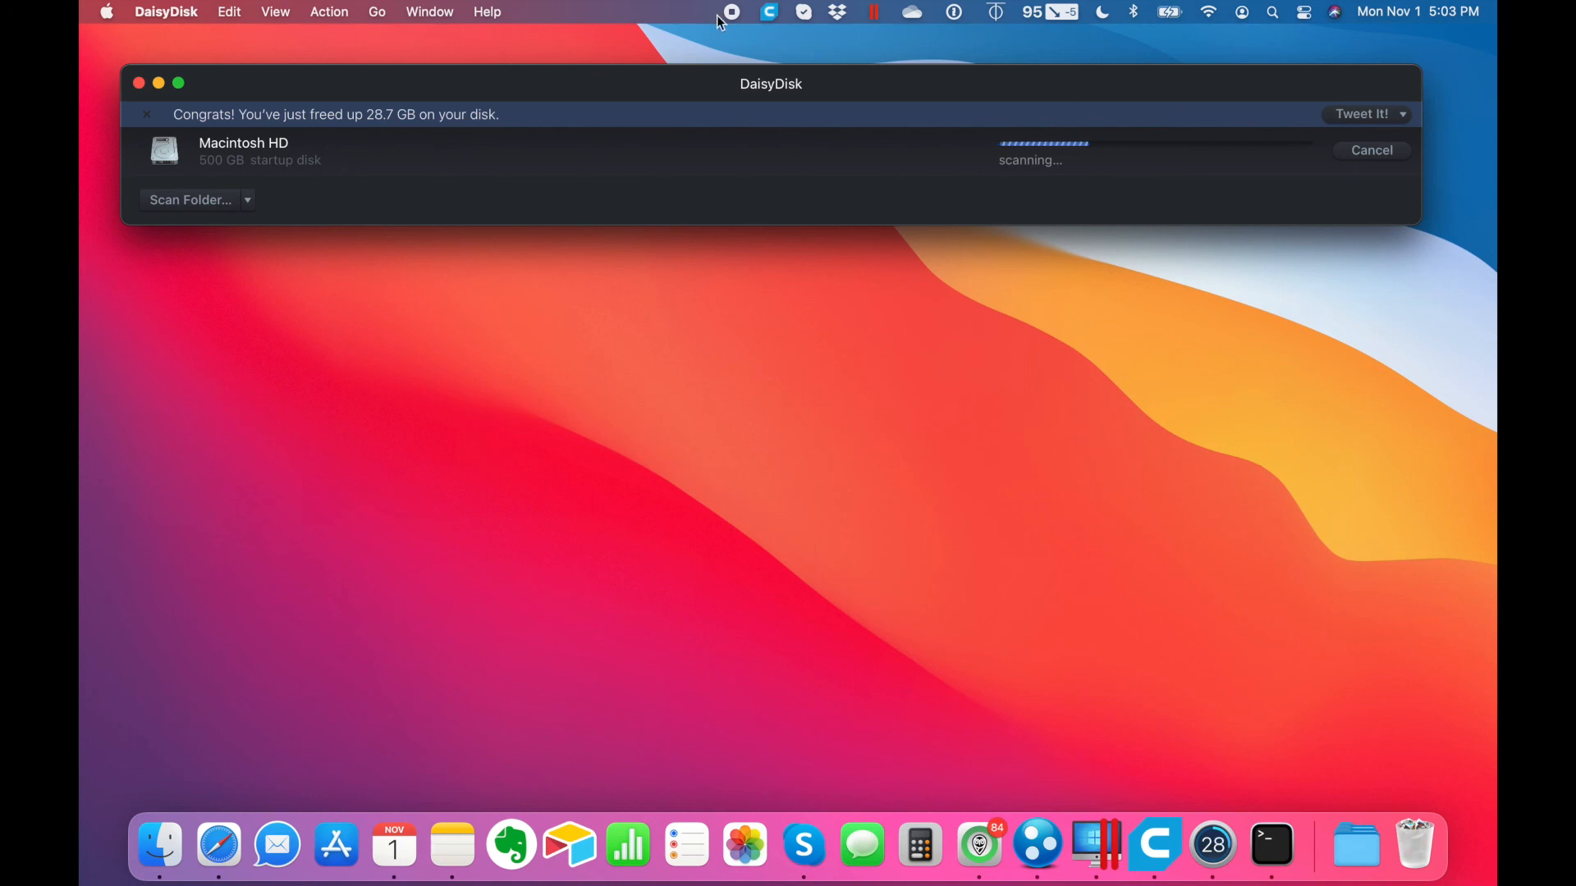